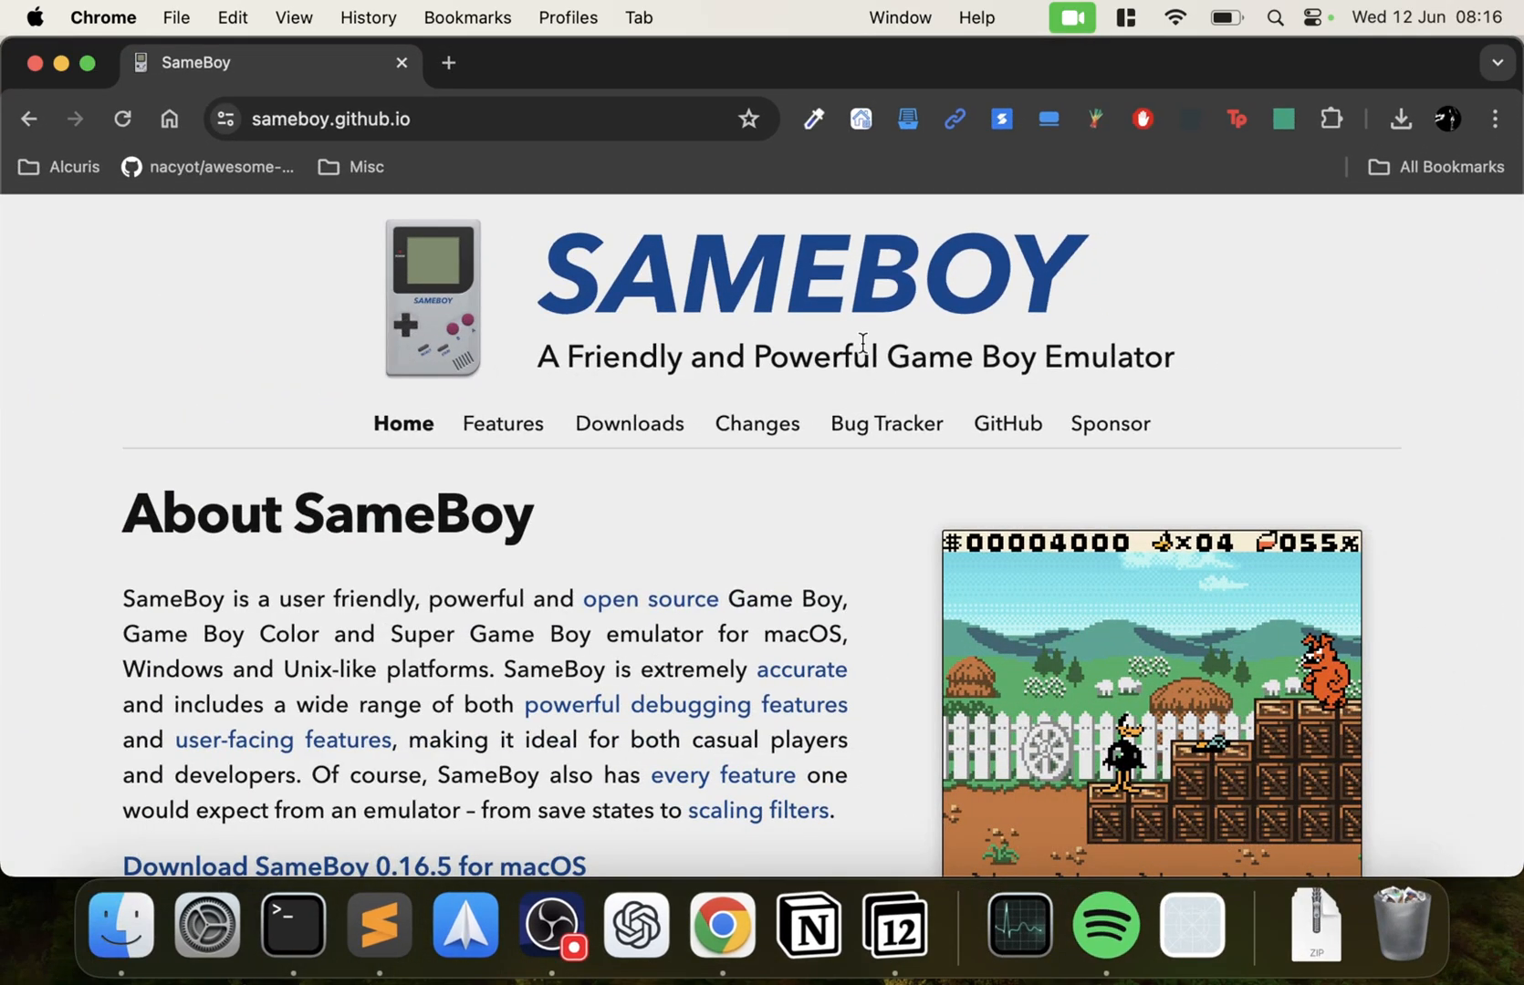
Step: Download the SameBoy 0.16.5 macOS zip from the site's Downloads page and close the tab
left_click(629, 423)
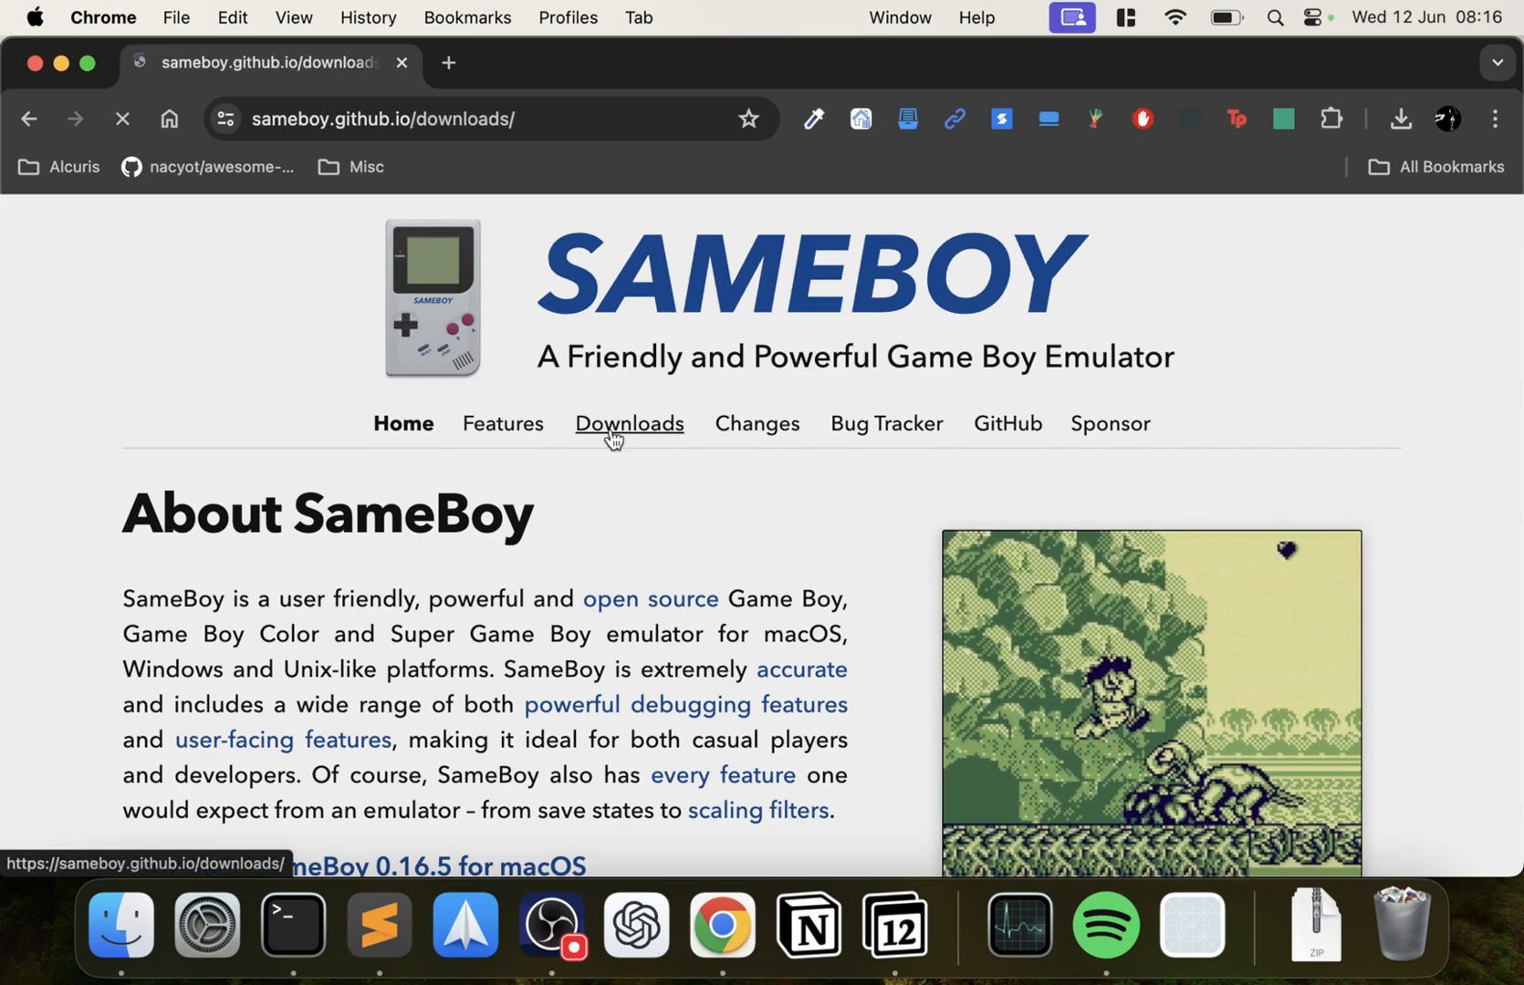
left_click(629, 423)
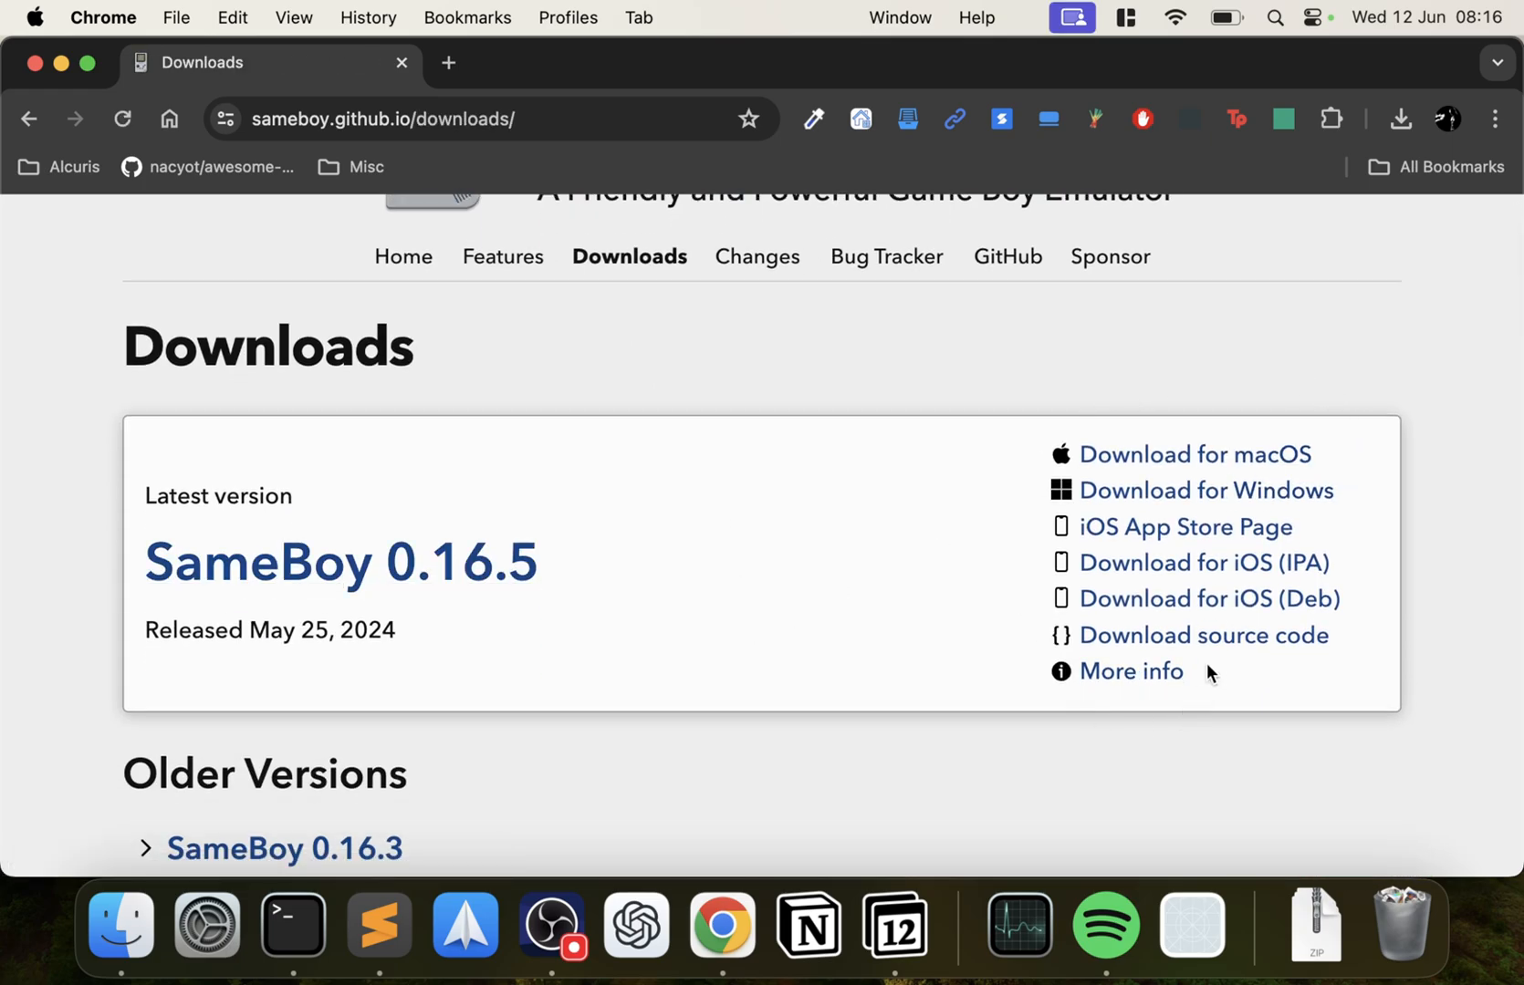
mouse_move(1194, 454)
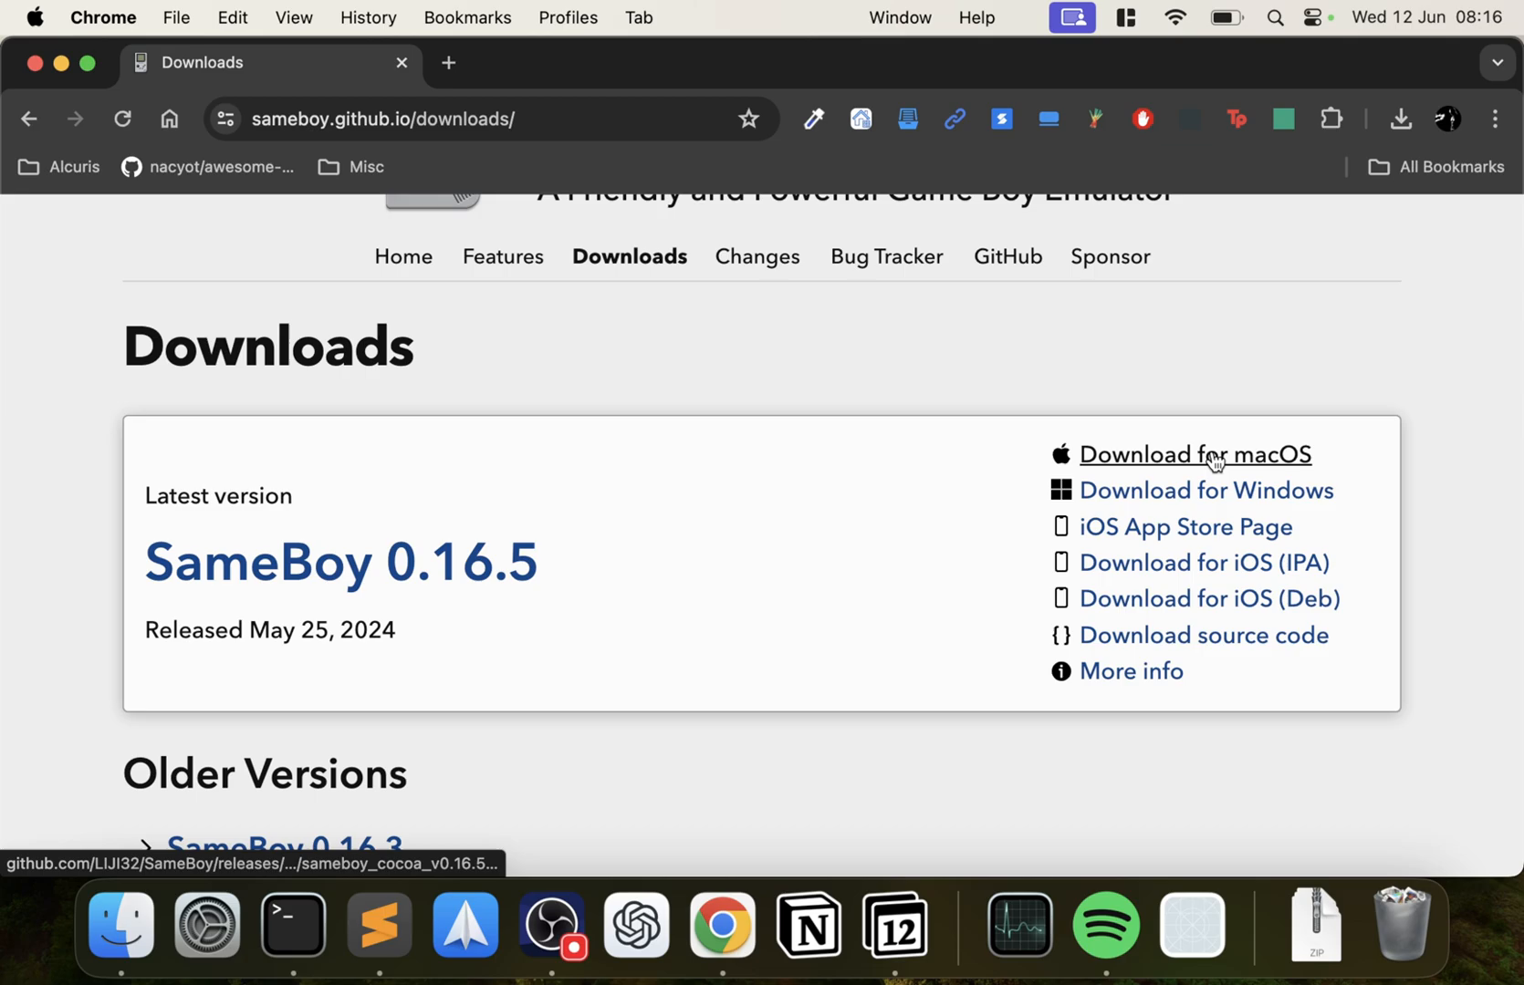
left_click(1194, 455)
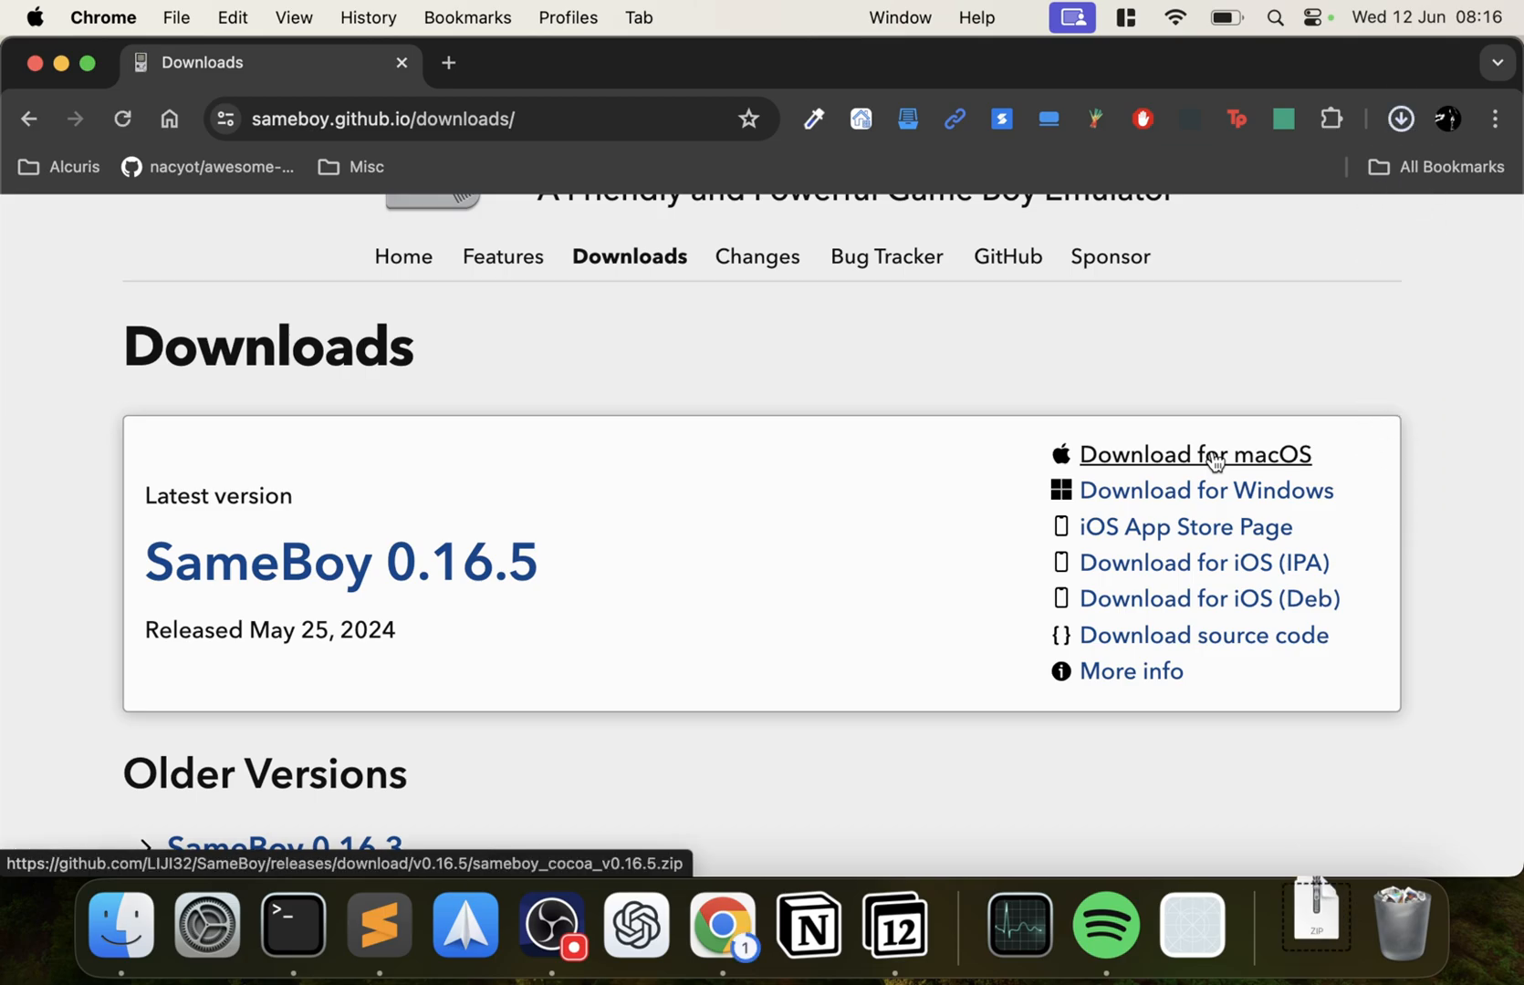
left_click(1194, 455)
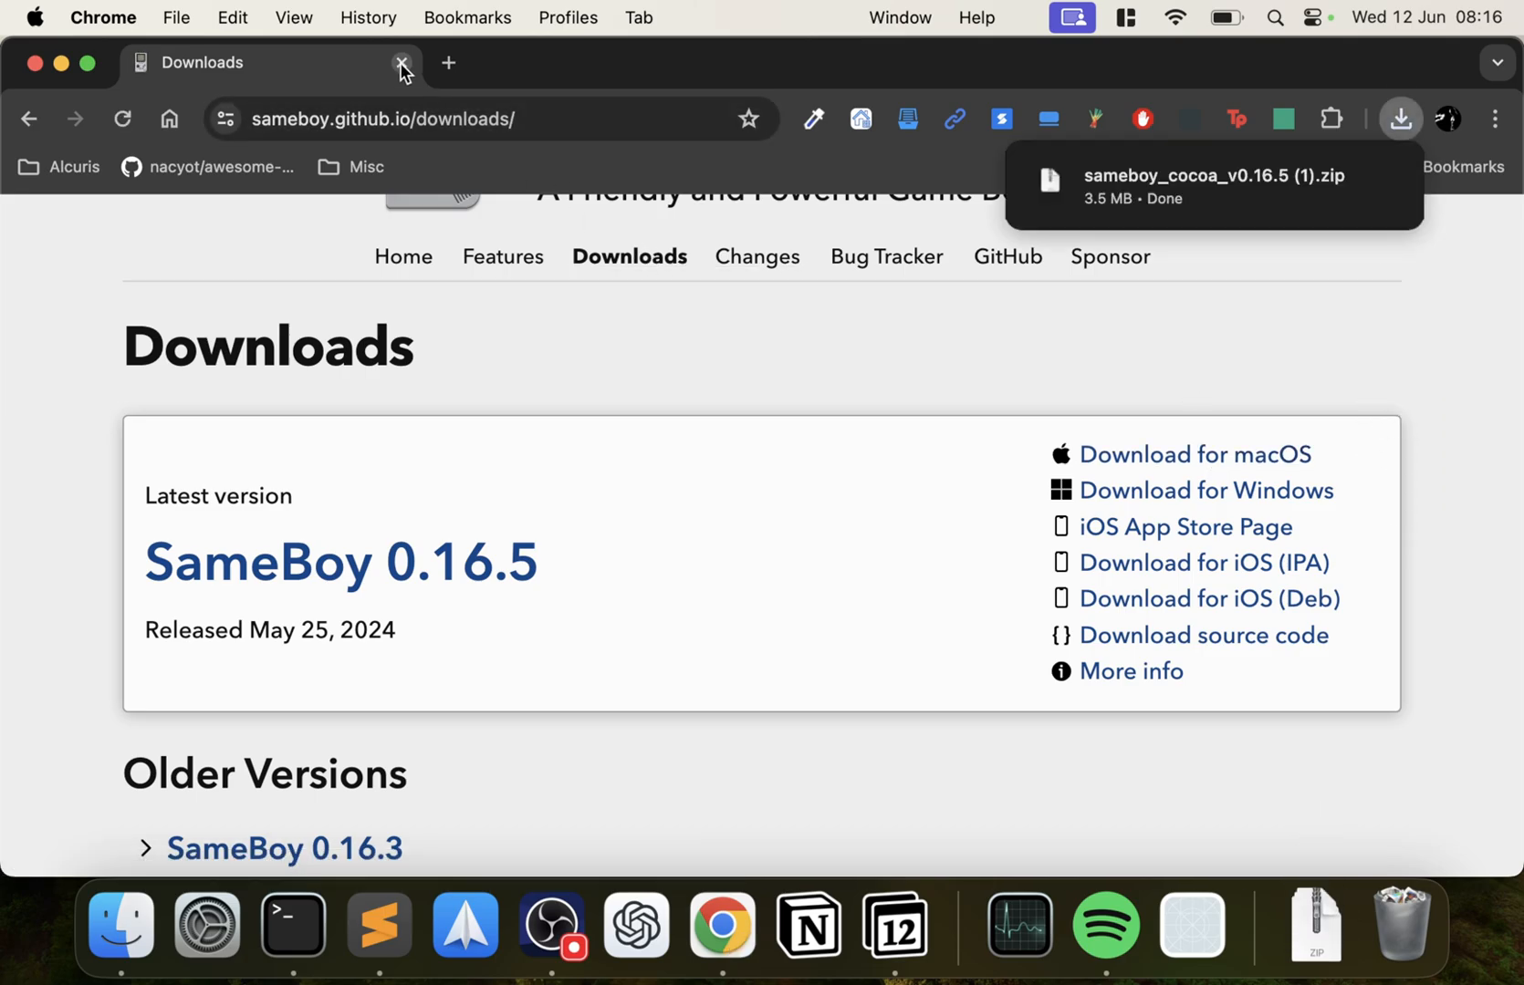
left_click(401, 62)
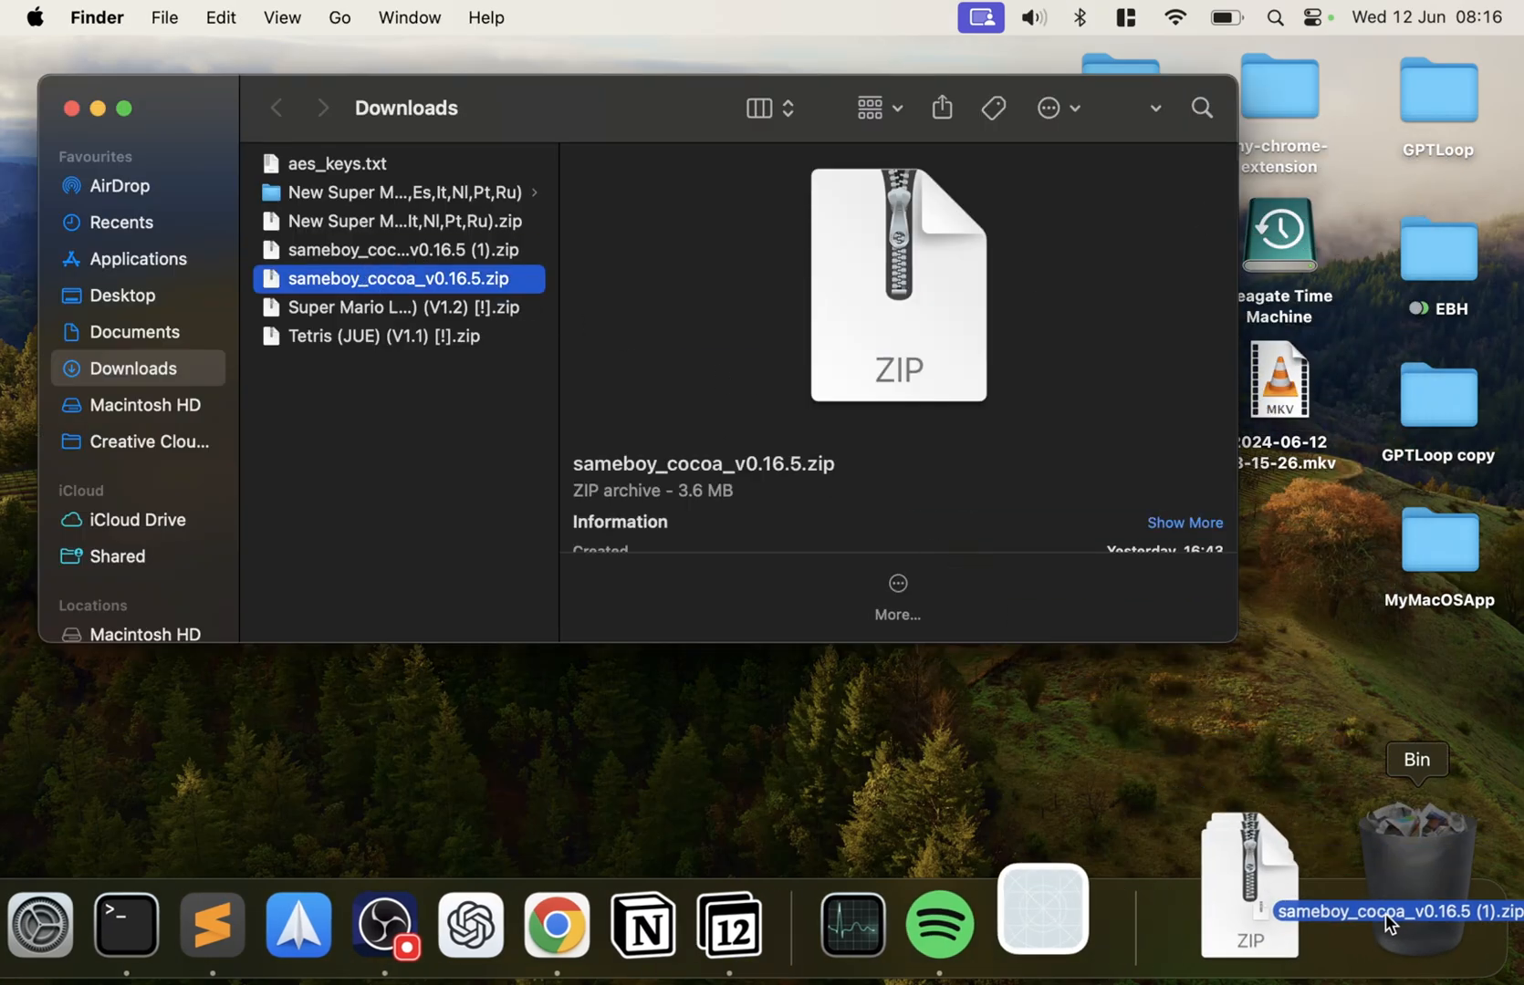
Step: Discard the duplicate SameBoy zip and extract the Super Mario Land 2 and Tetris archives
double_click(396, 251)
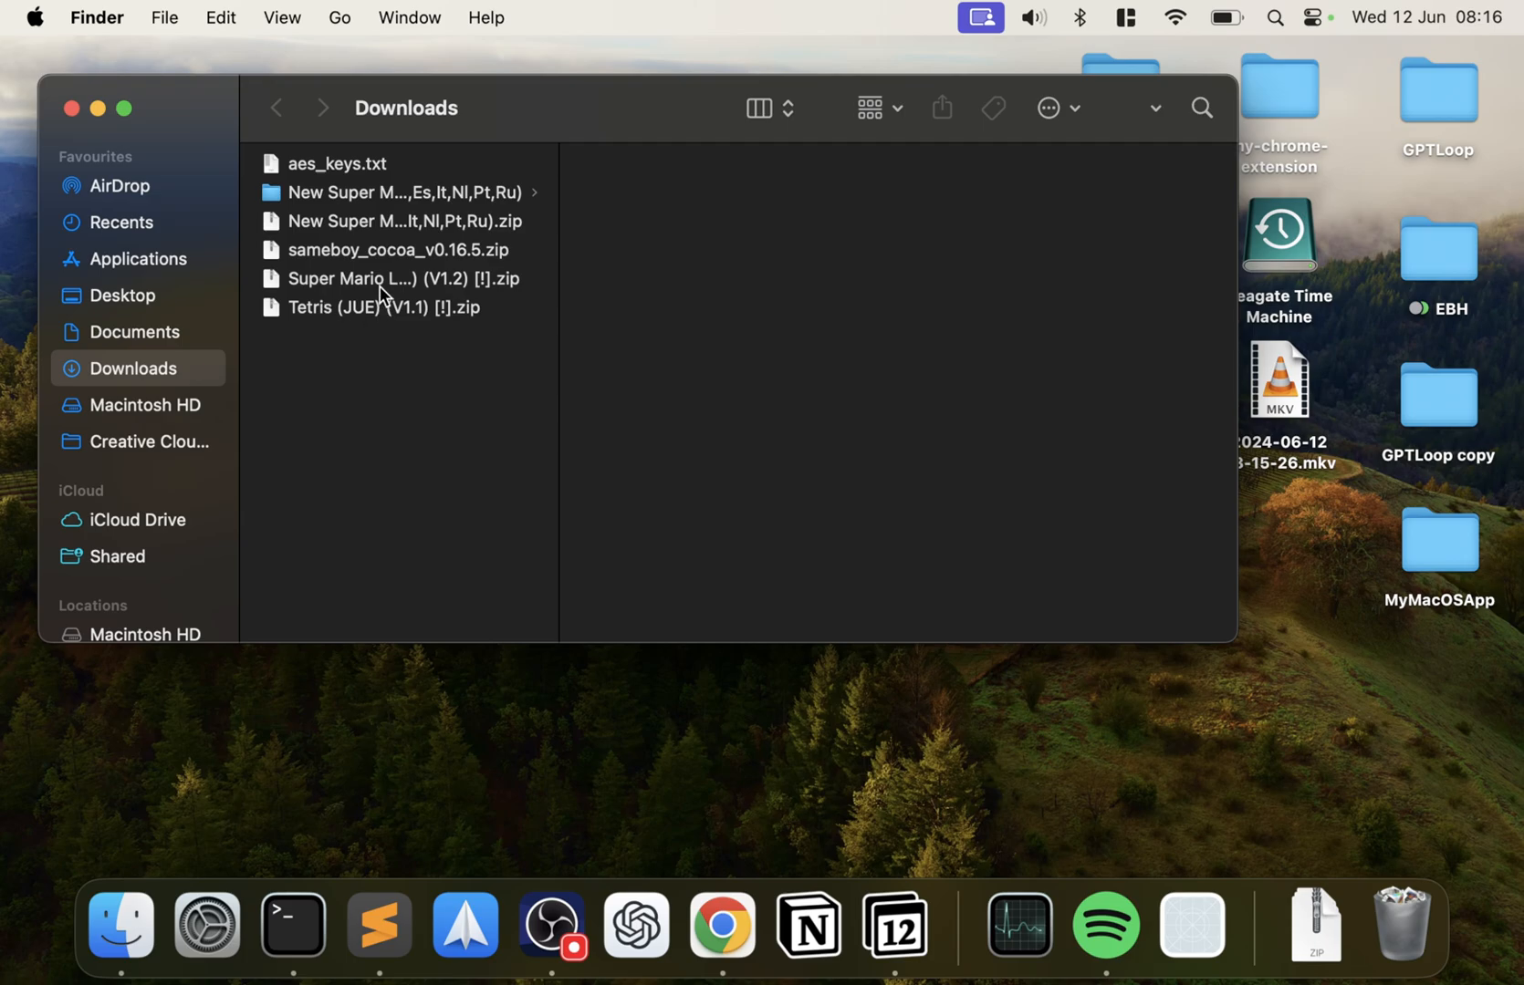
left_click(398, 280)
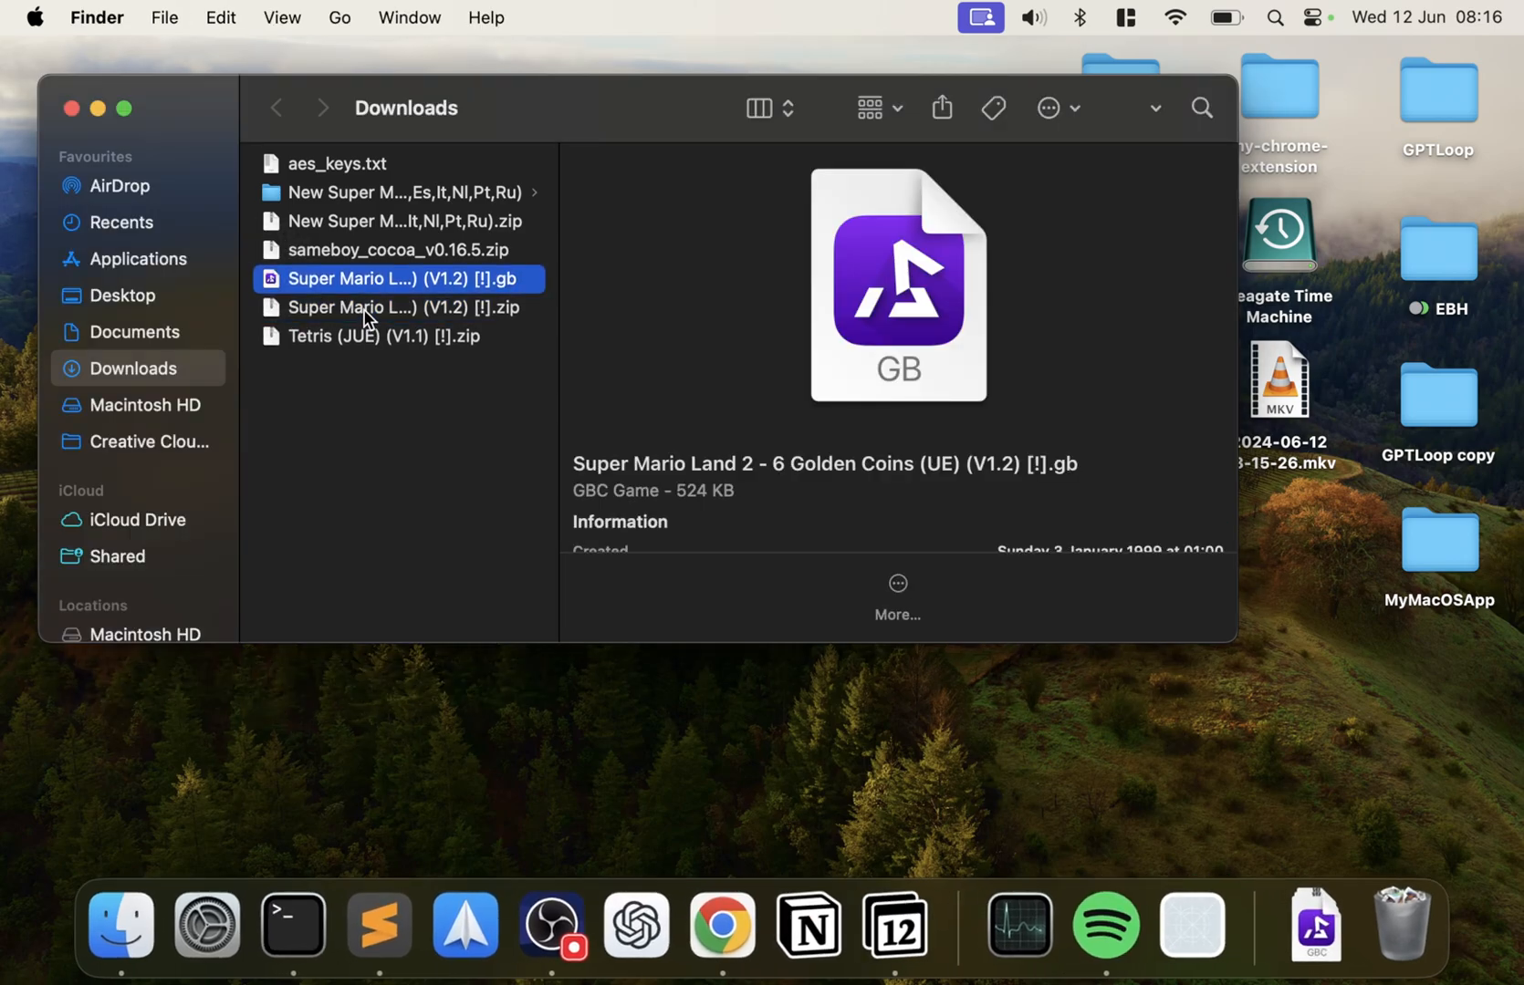
left_click(396, 365)
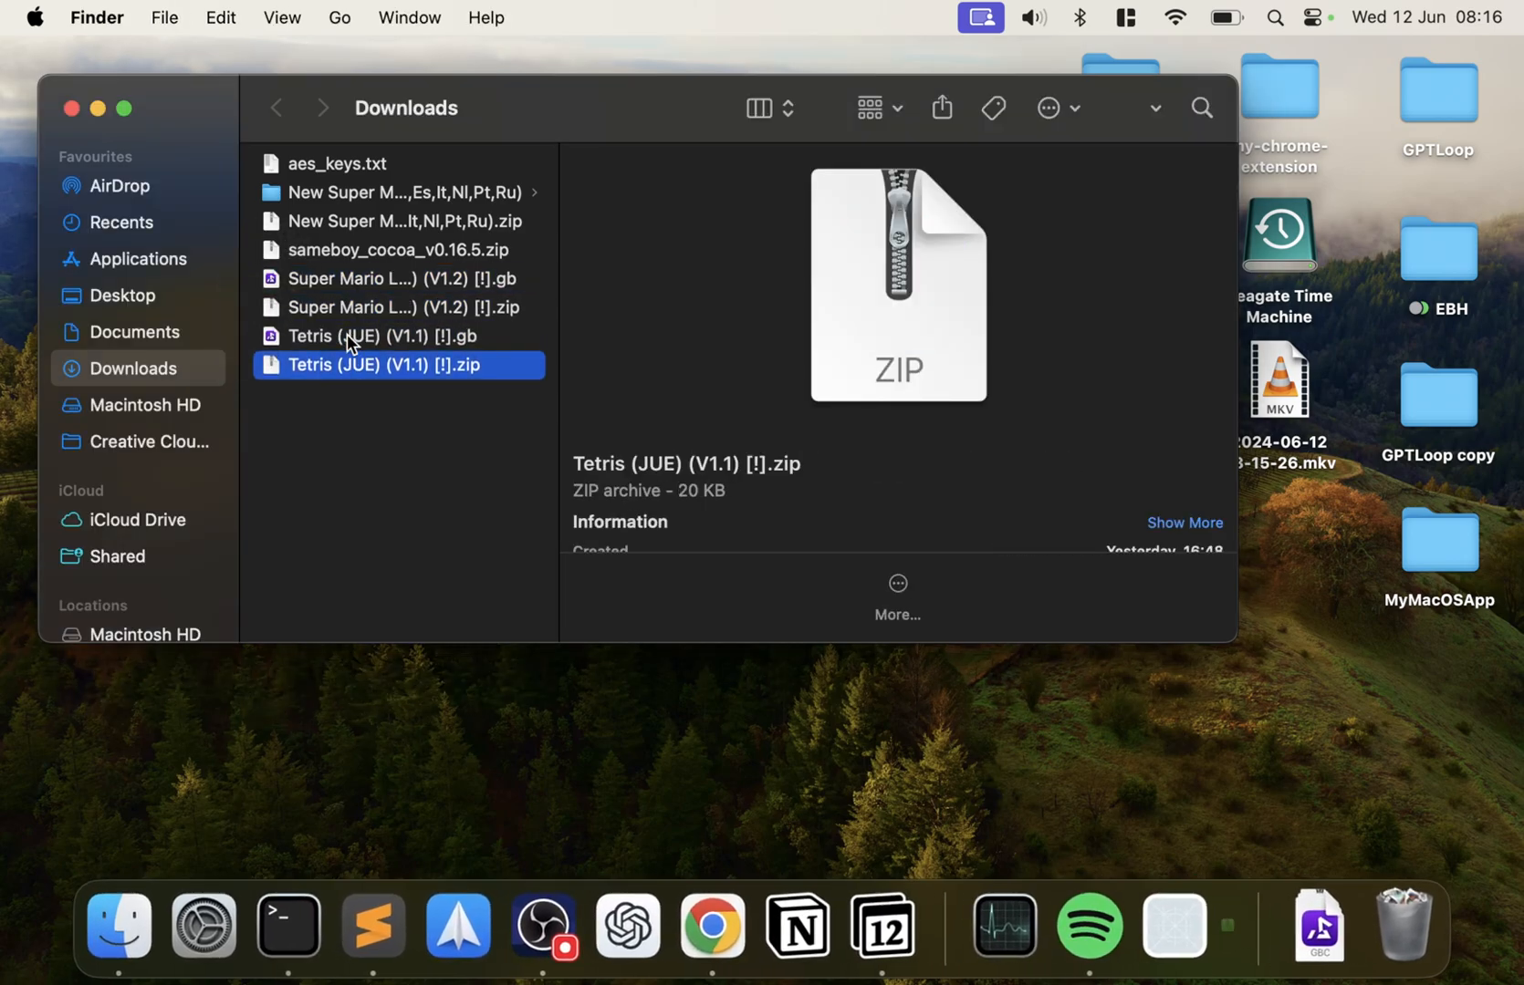
left_click(360, 467)
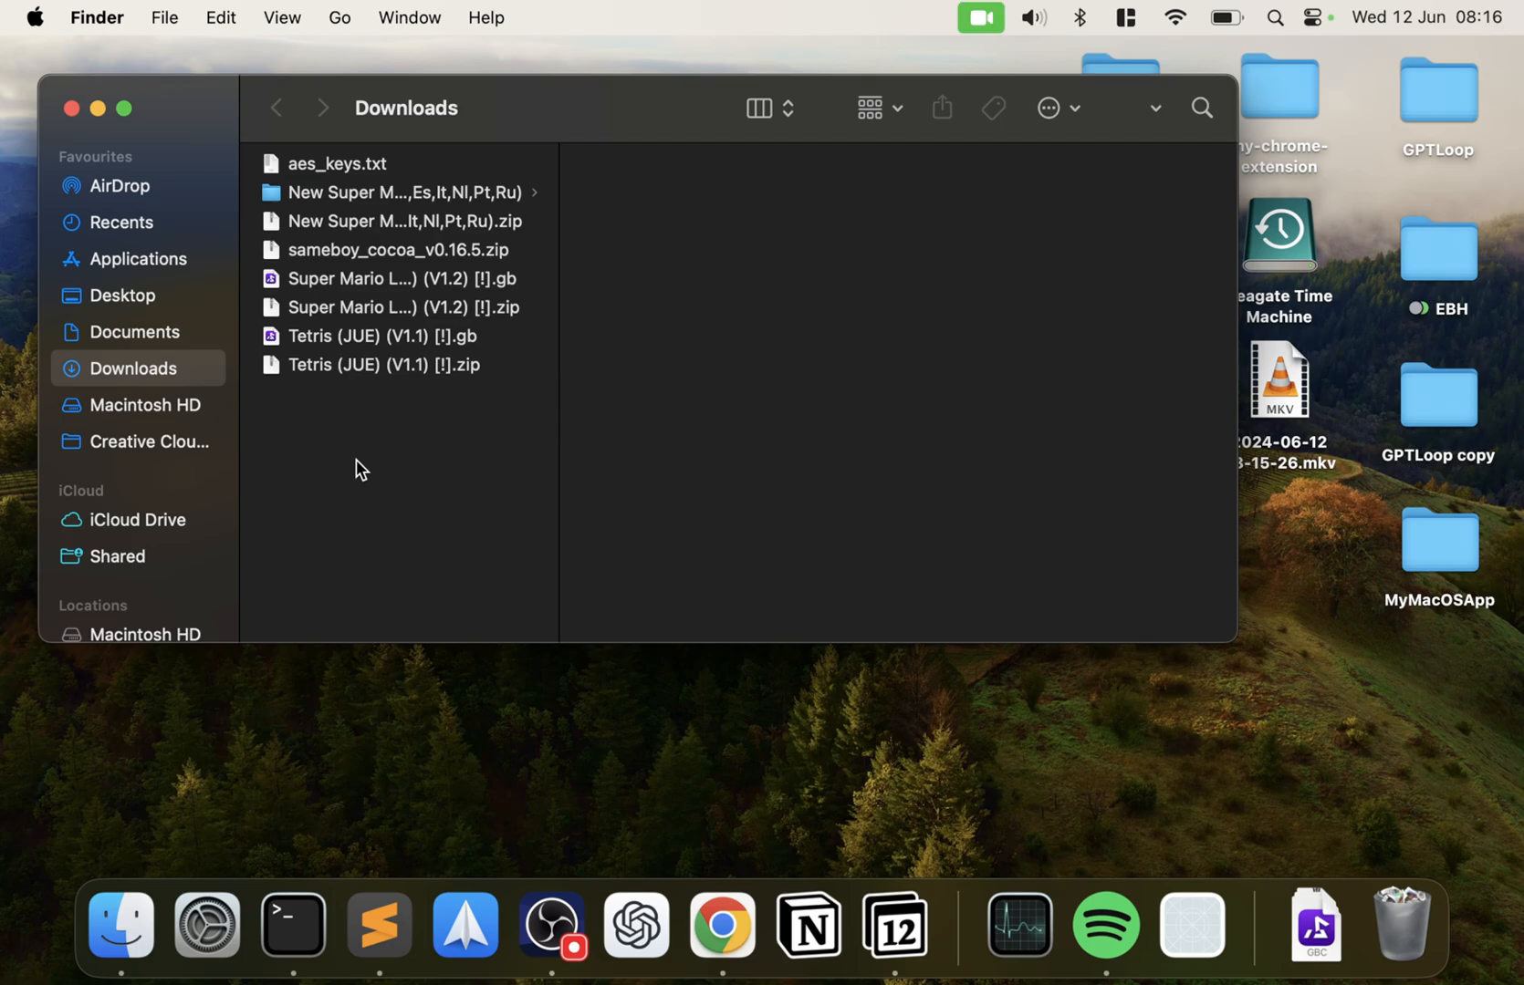
type("app")
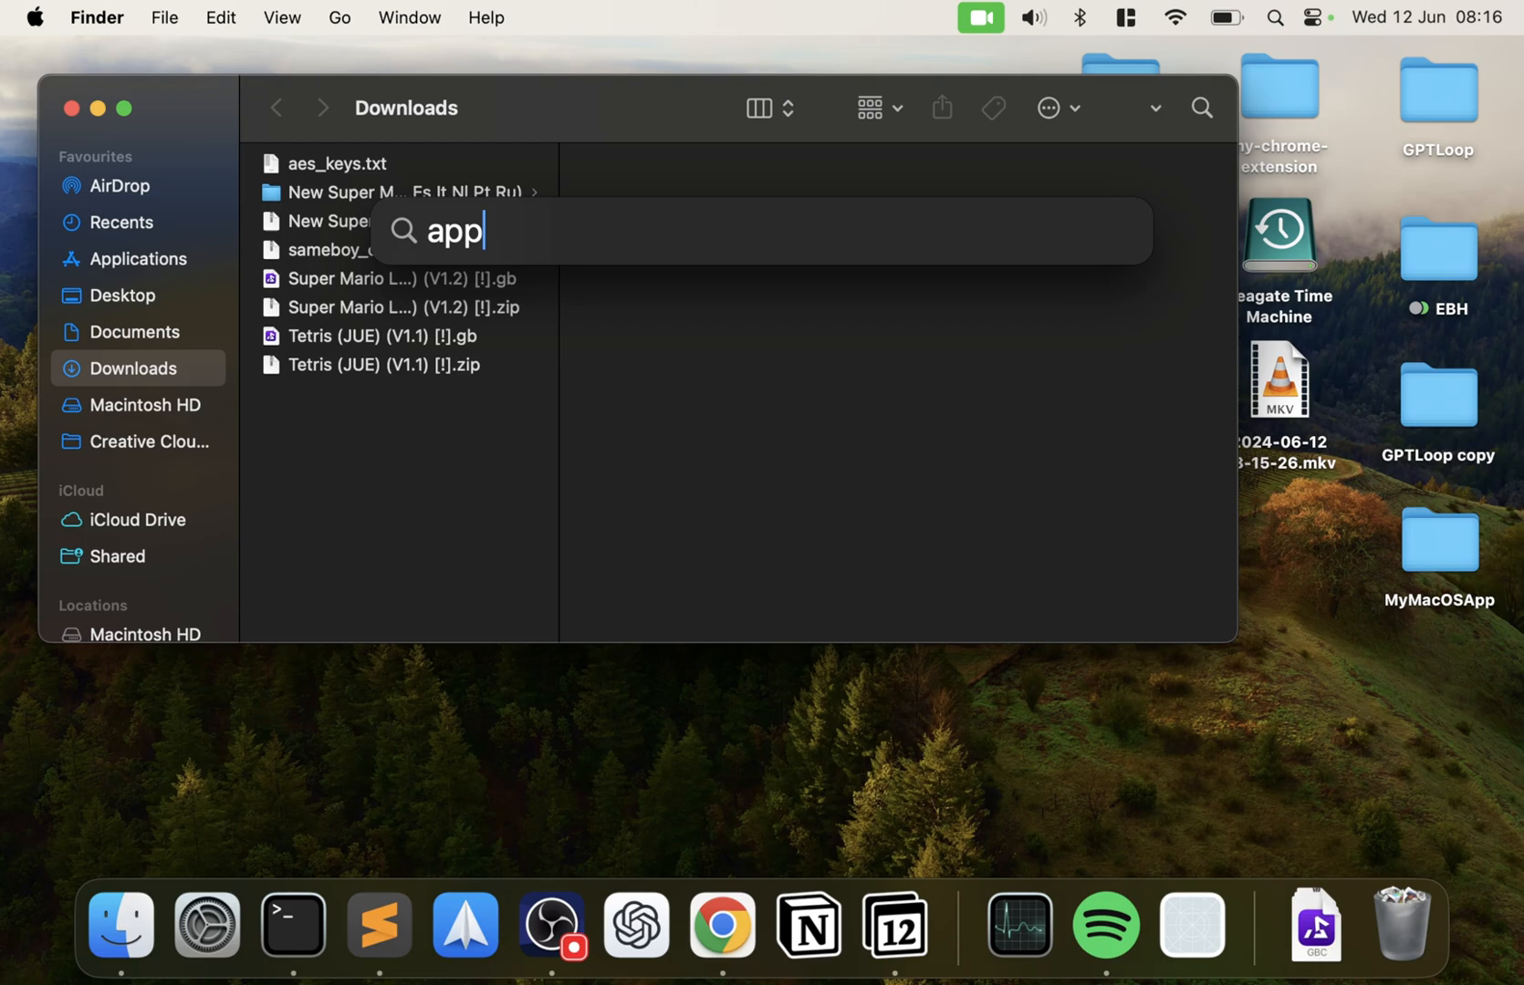
Step: Launch the App Store and search for 'the unarchiver'
left_click(1190, 923)
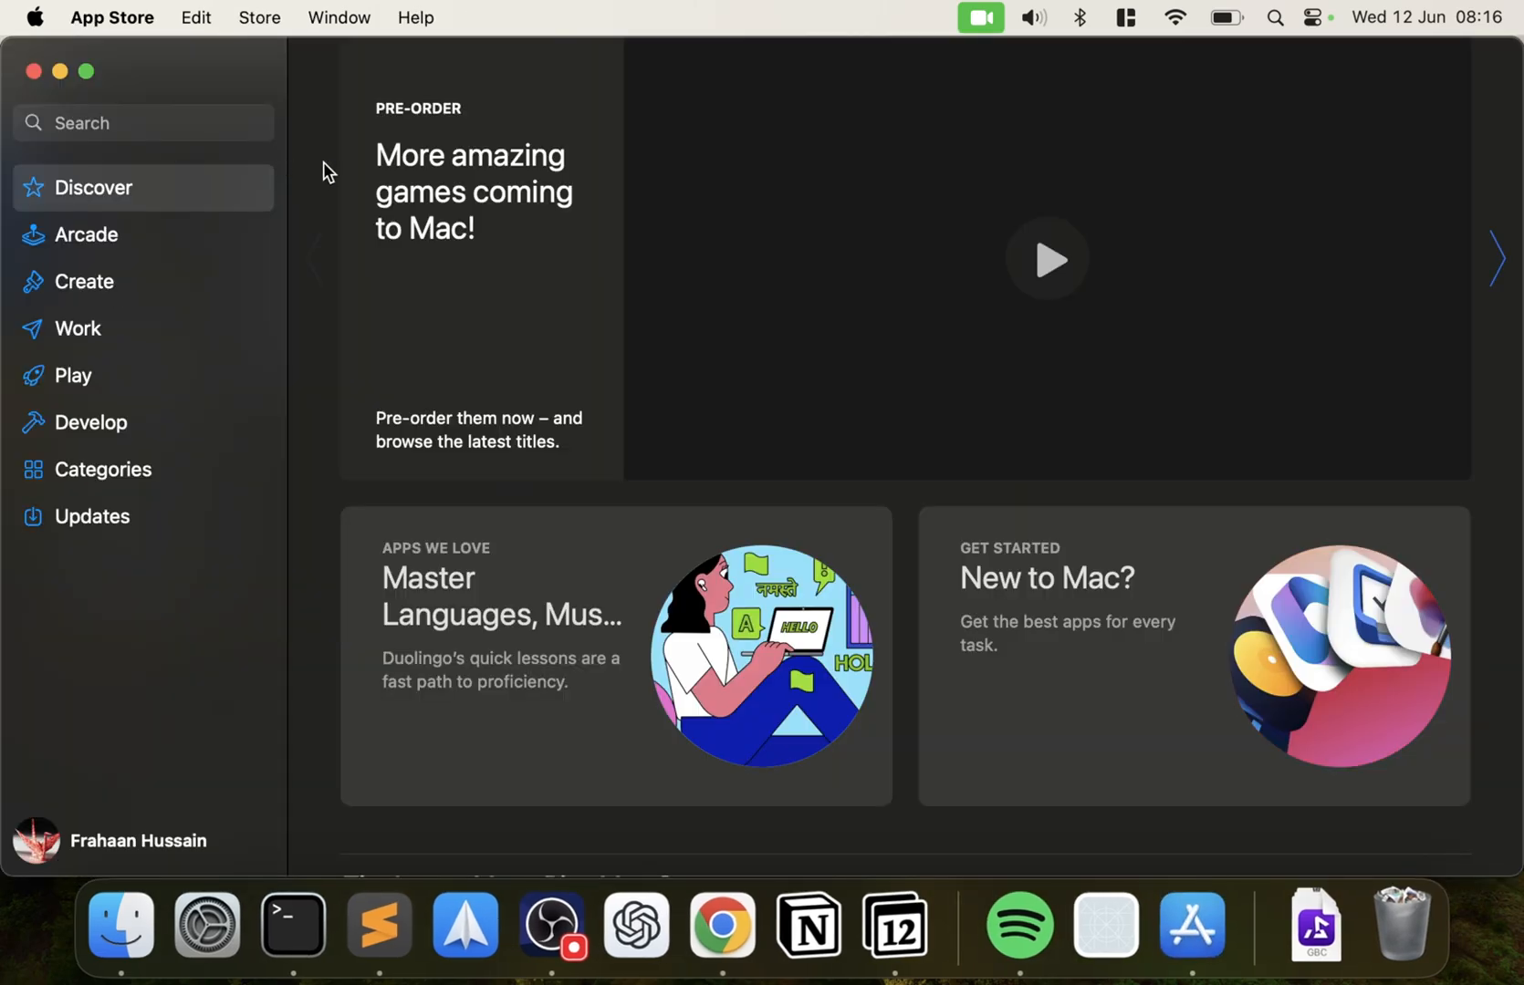
left_click(1046, 257)
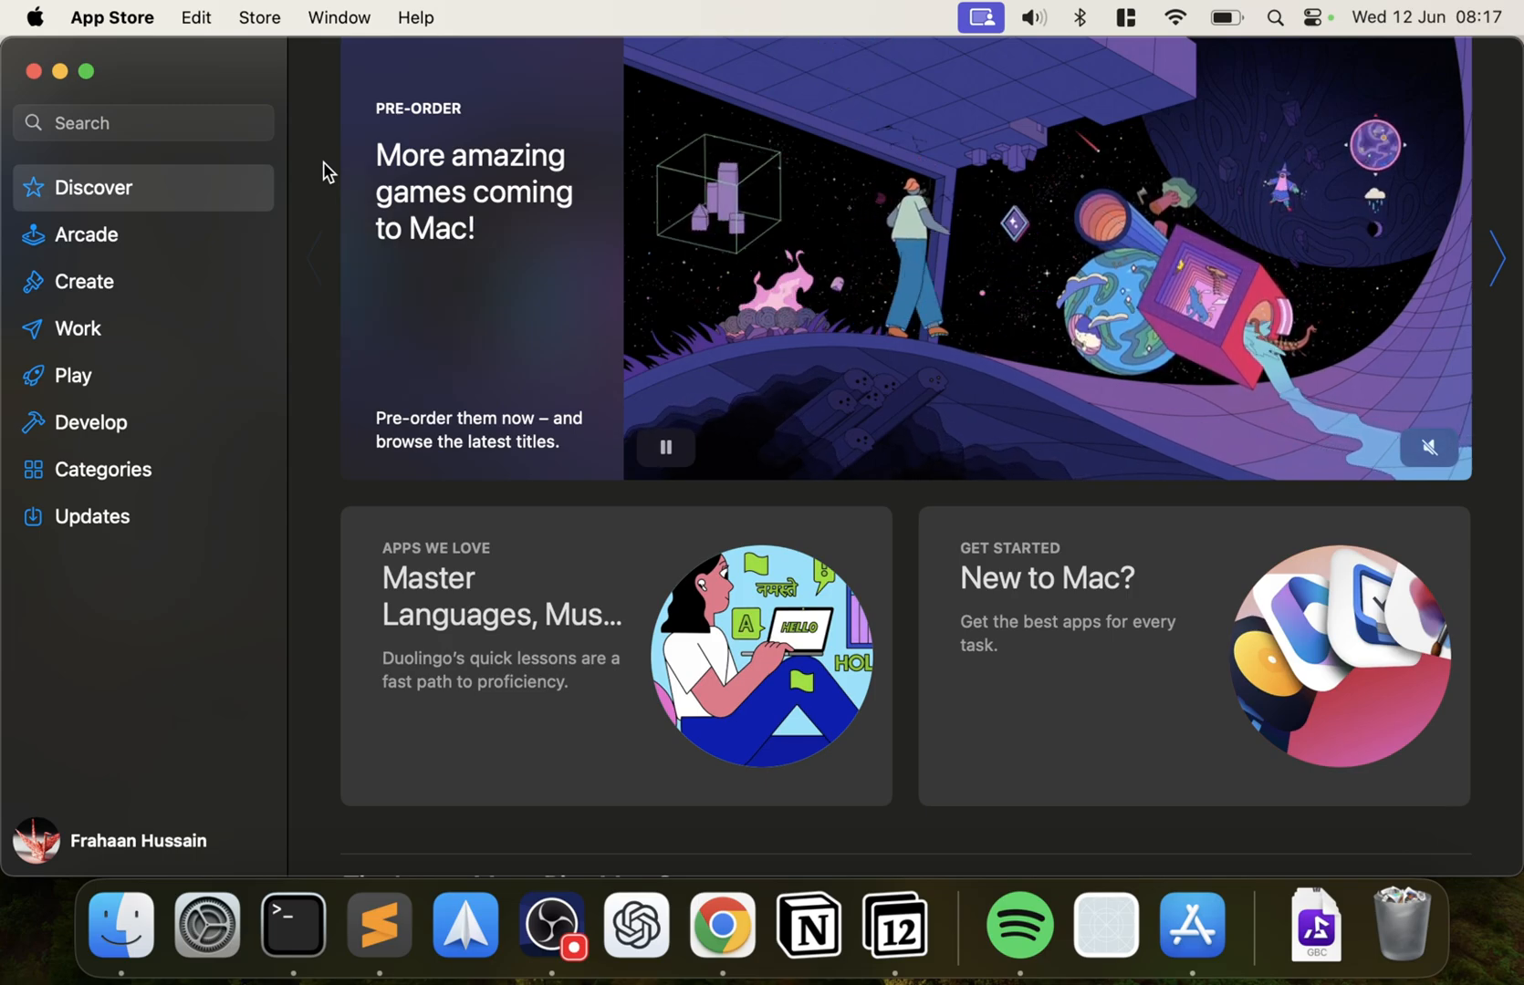
type("the unarchive")
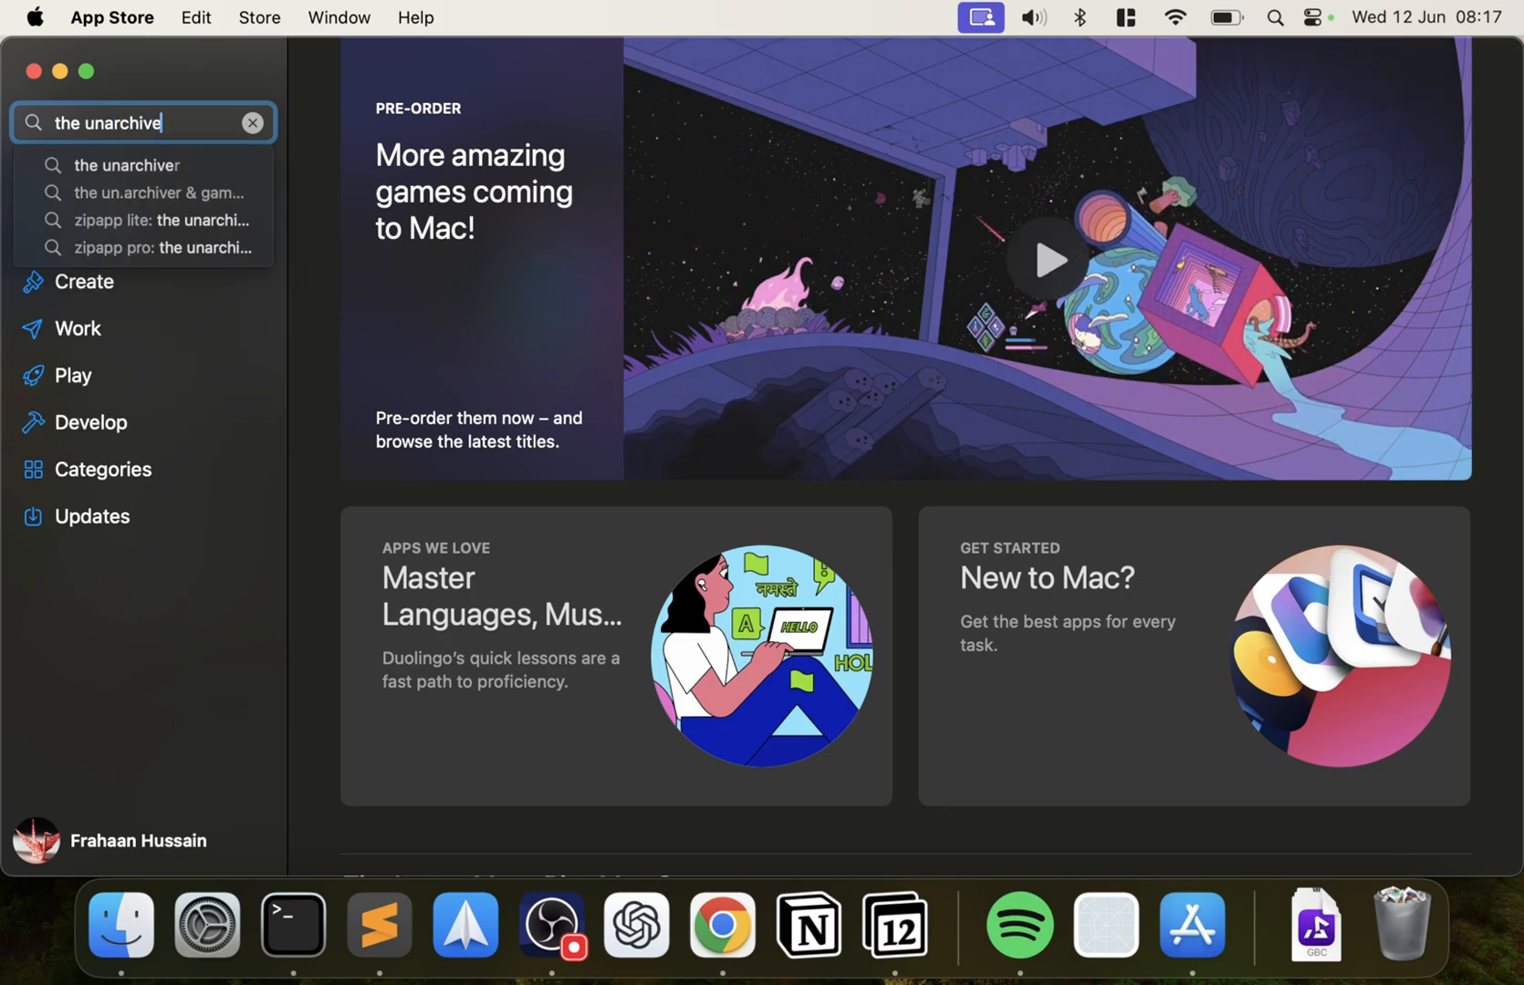
left_click(128, 164)
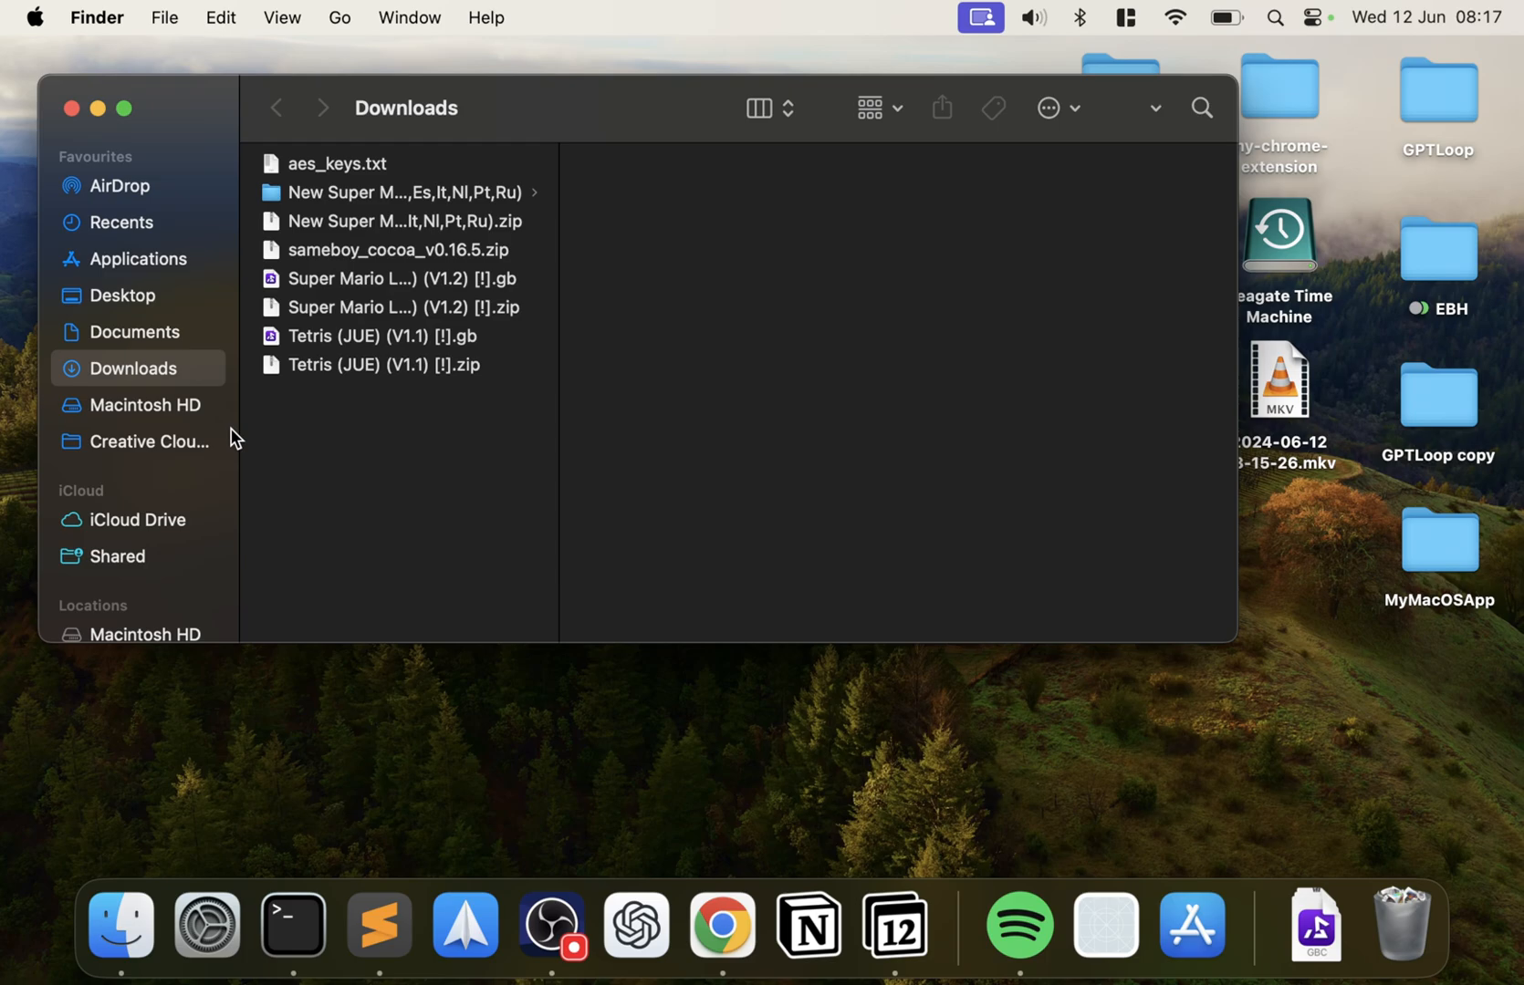
mouse_move(418, 360)
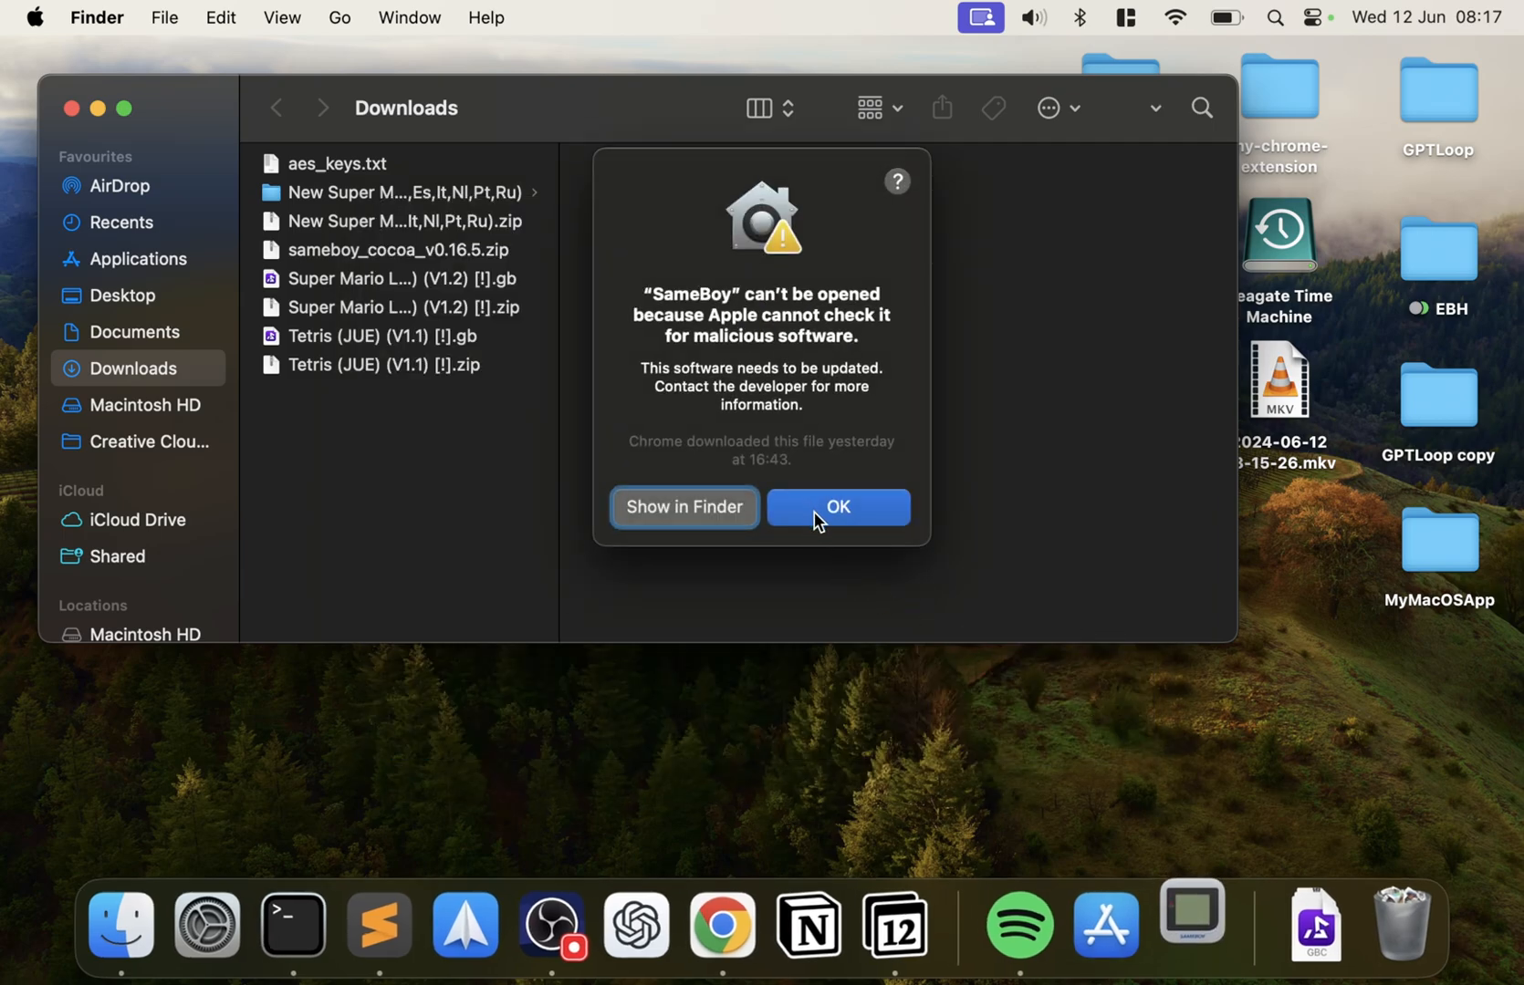
Step: Dismiss the SameBoy can't-be-opened alert and go to System Settings from the Apple menu
left_click(836, 506)
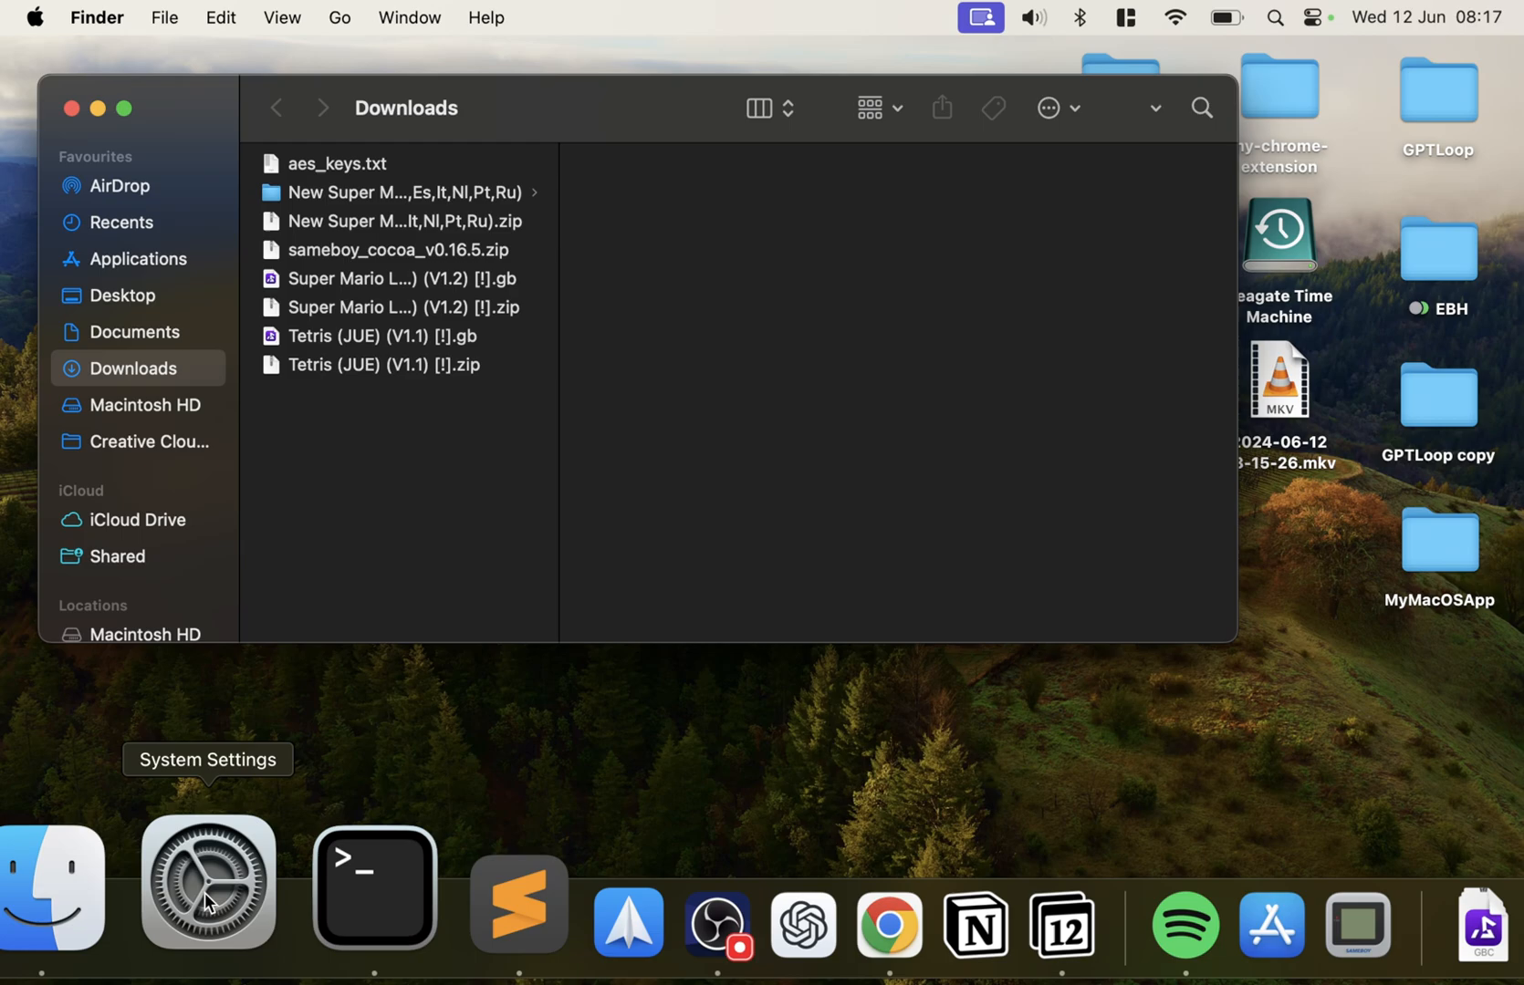
left_click(35, 18)
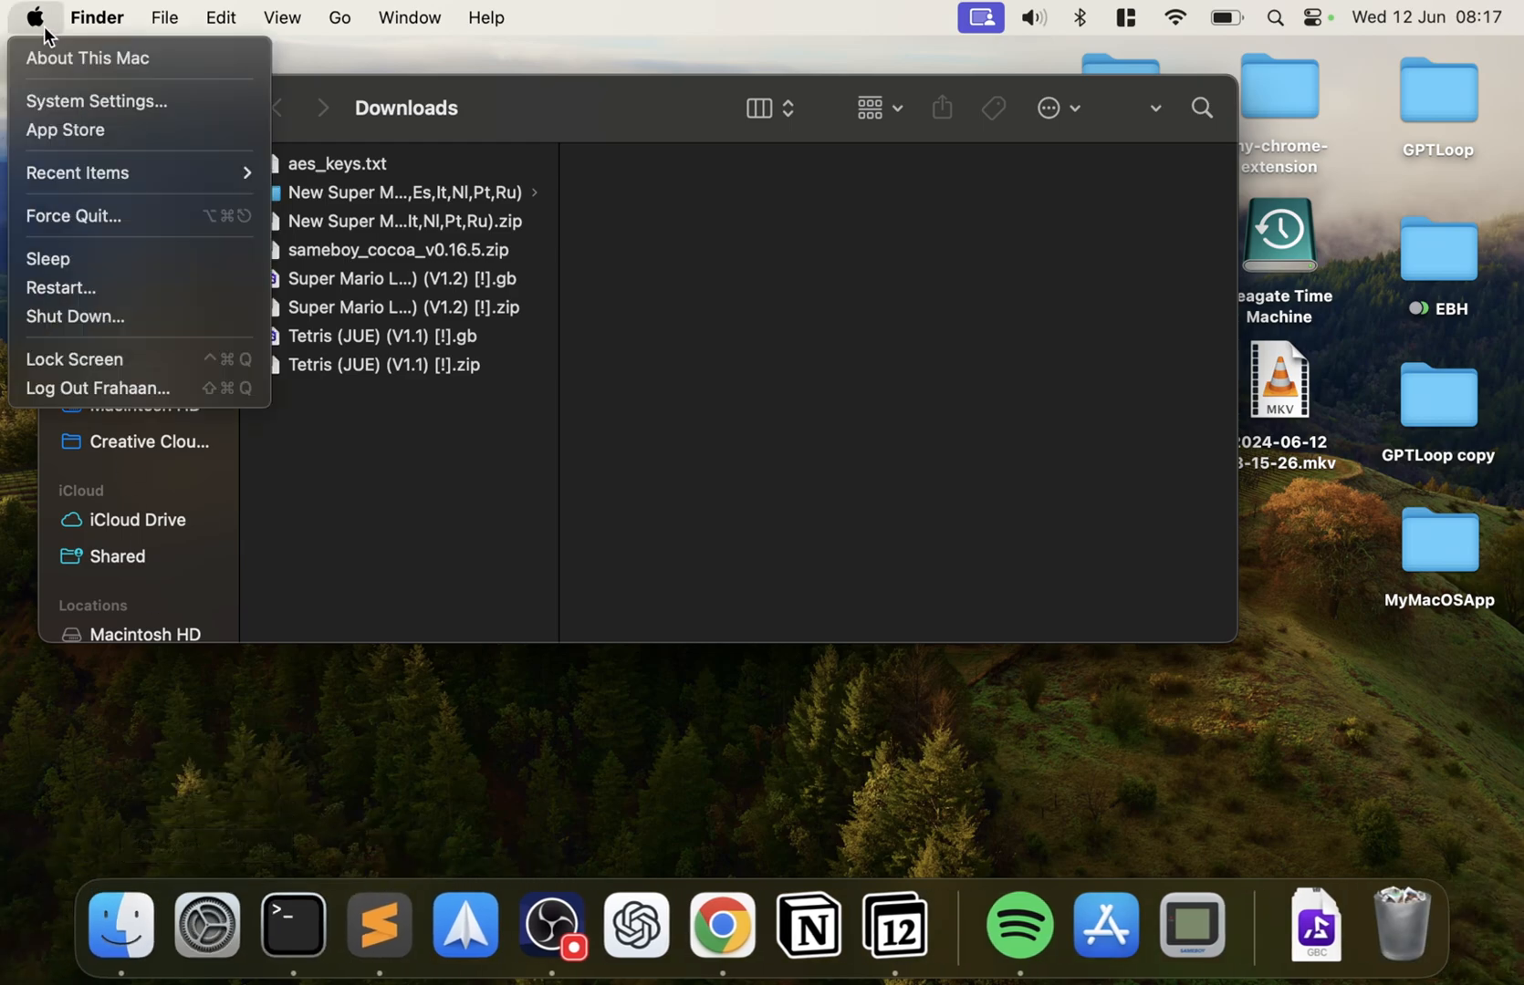
left_click(95, 100)
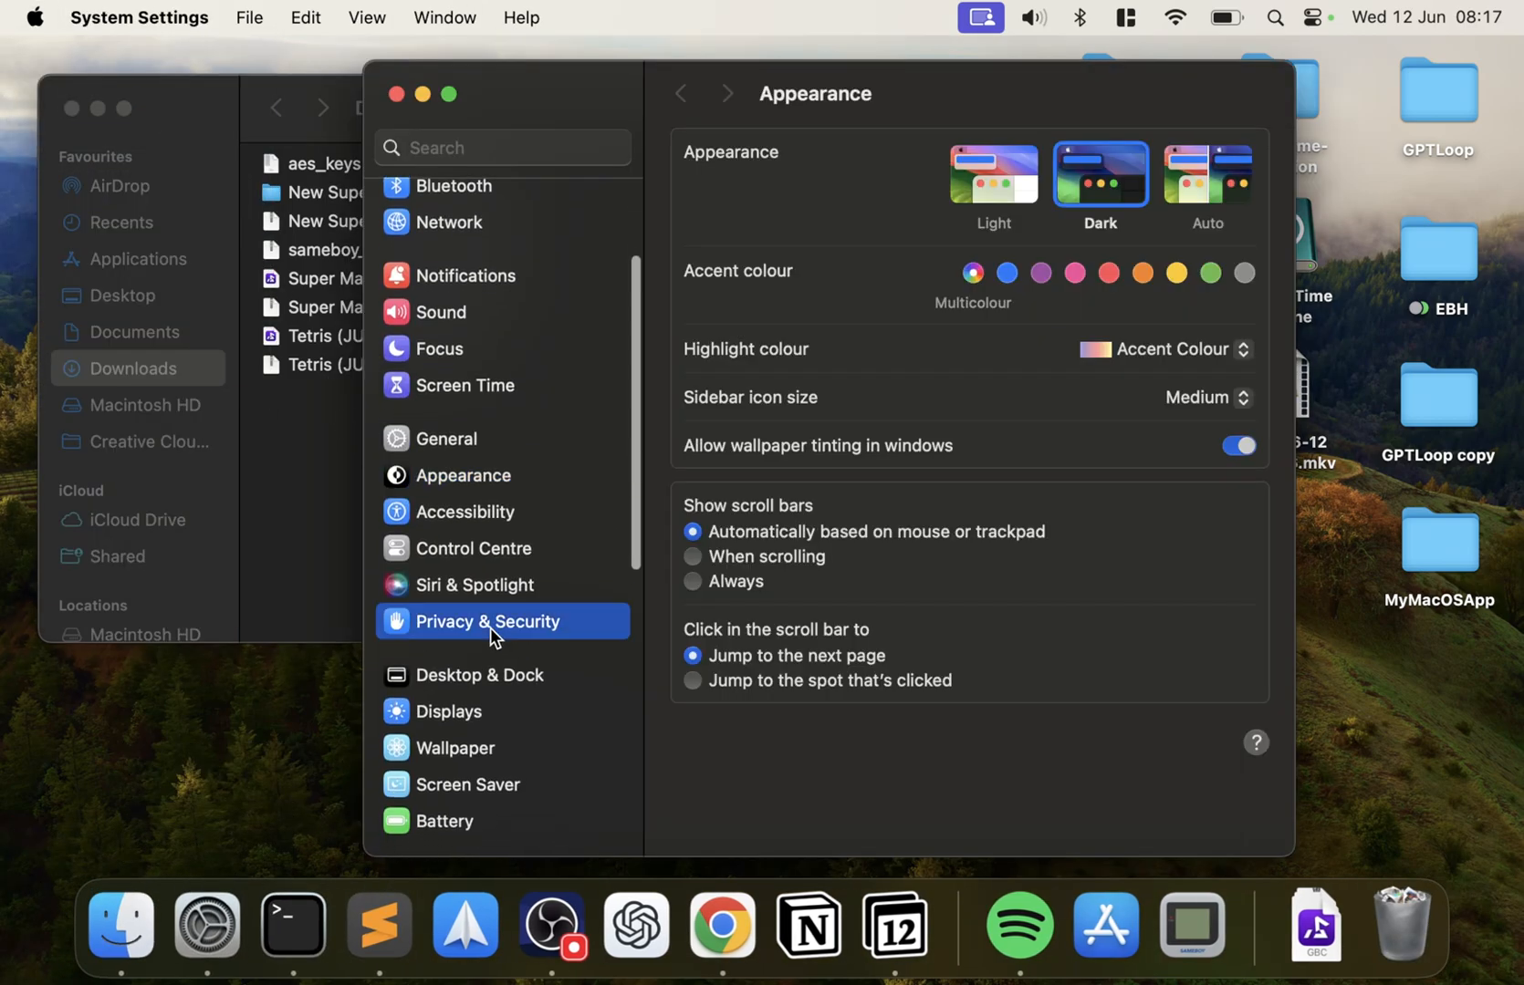
Step: In Privacy & Security, choose Open Anyway for SameBoy and authorise the change
left_click(489, 620)
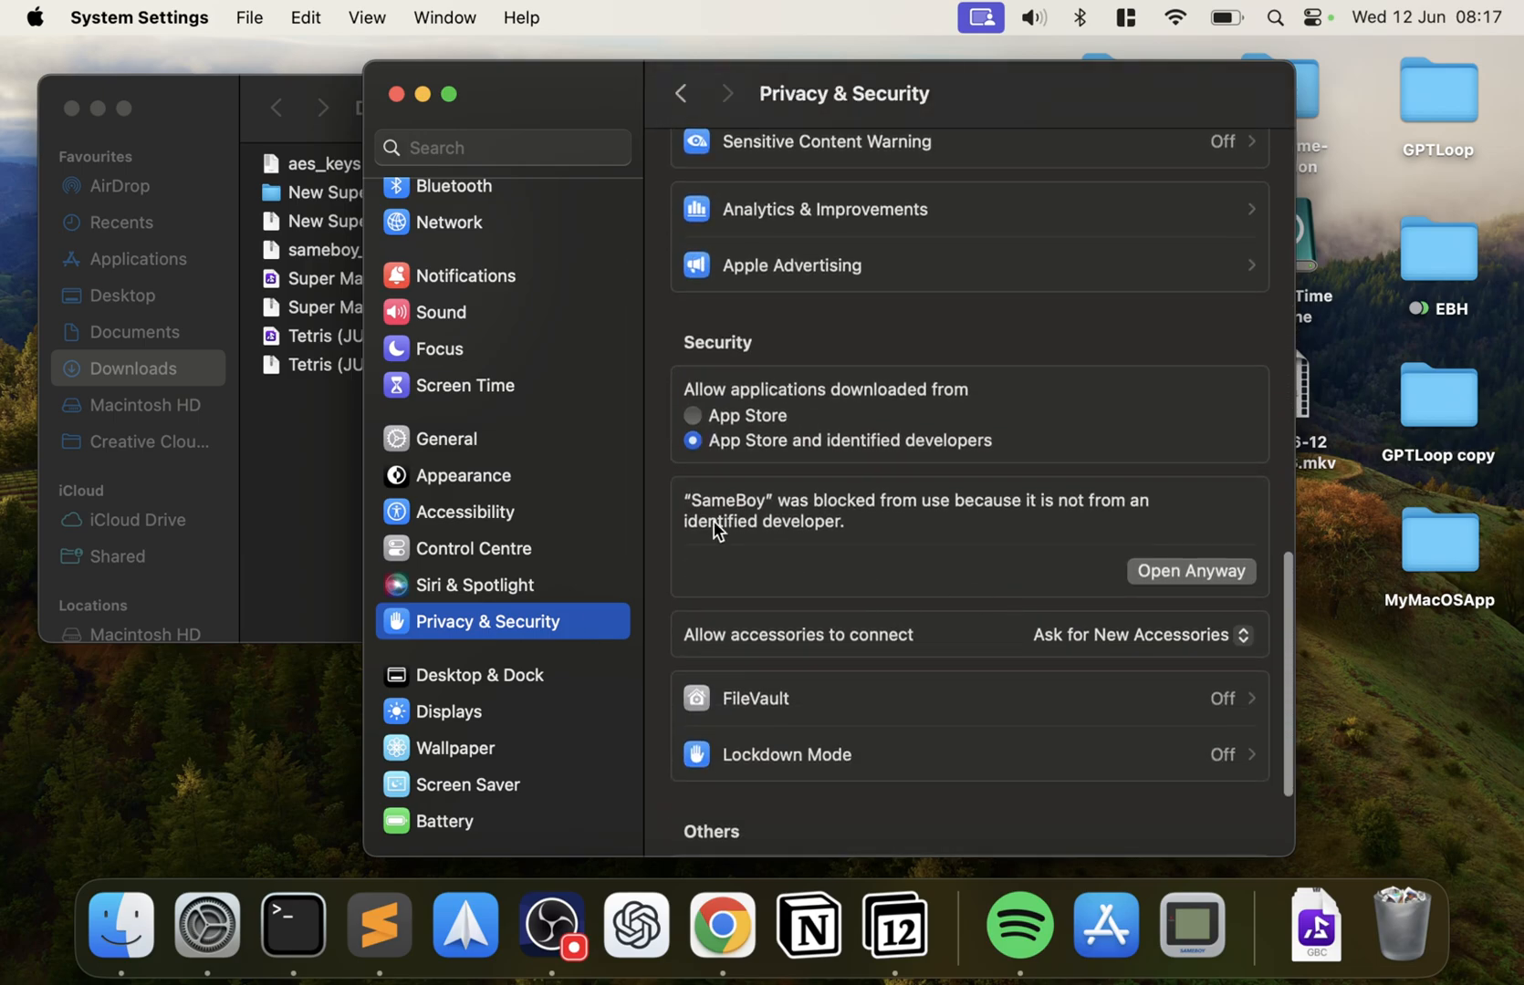
left_click(1190, 571)
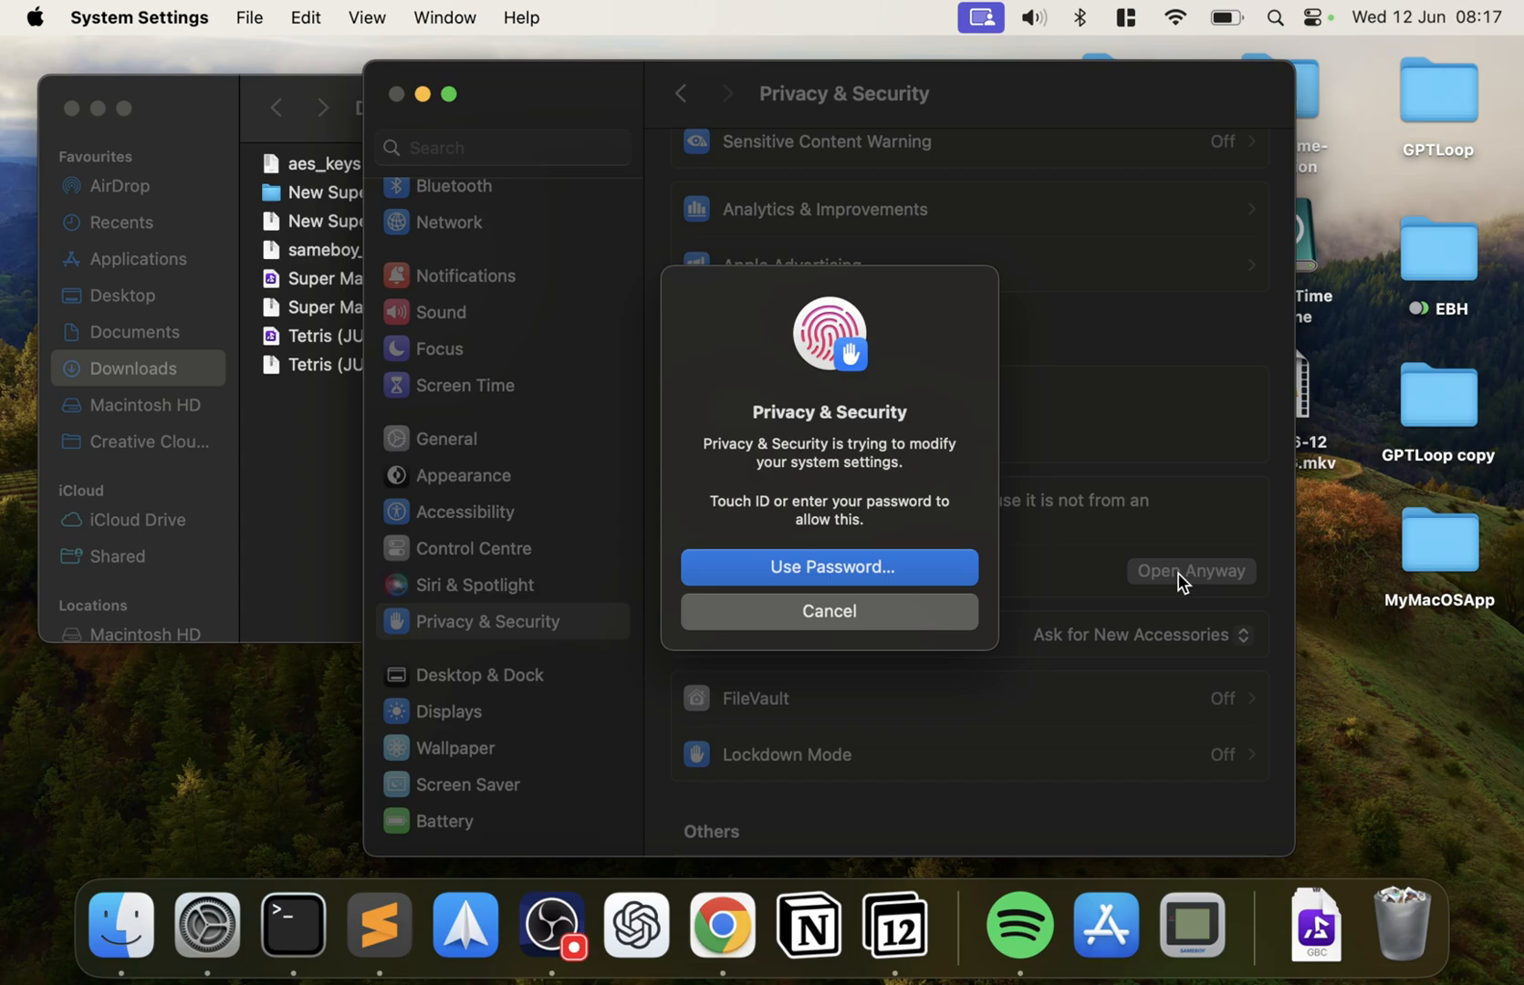
left_click(827, 609)
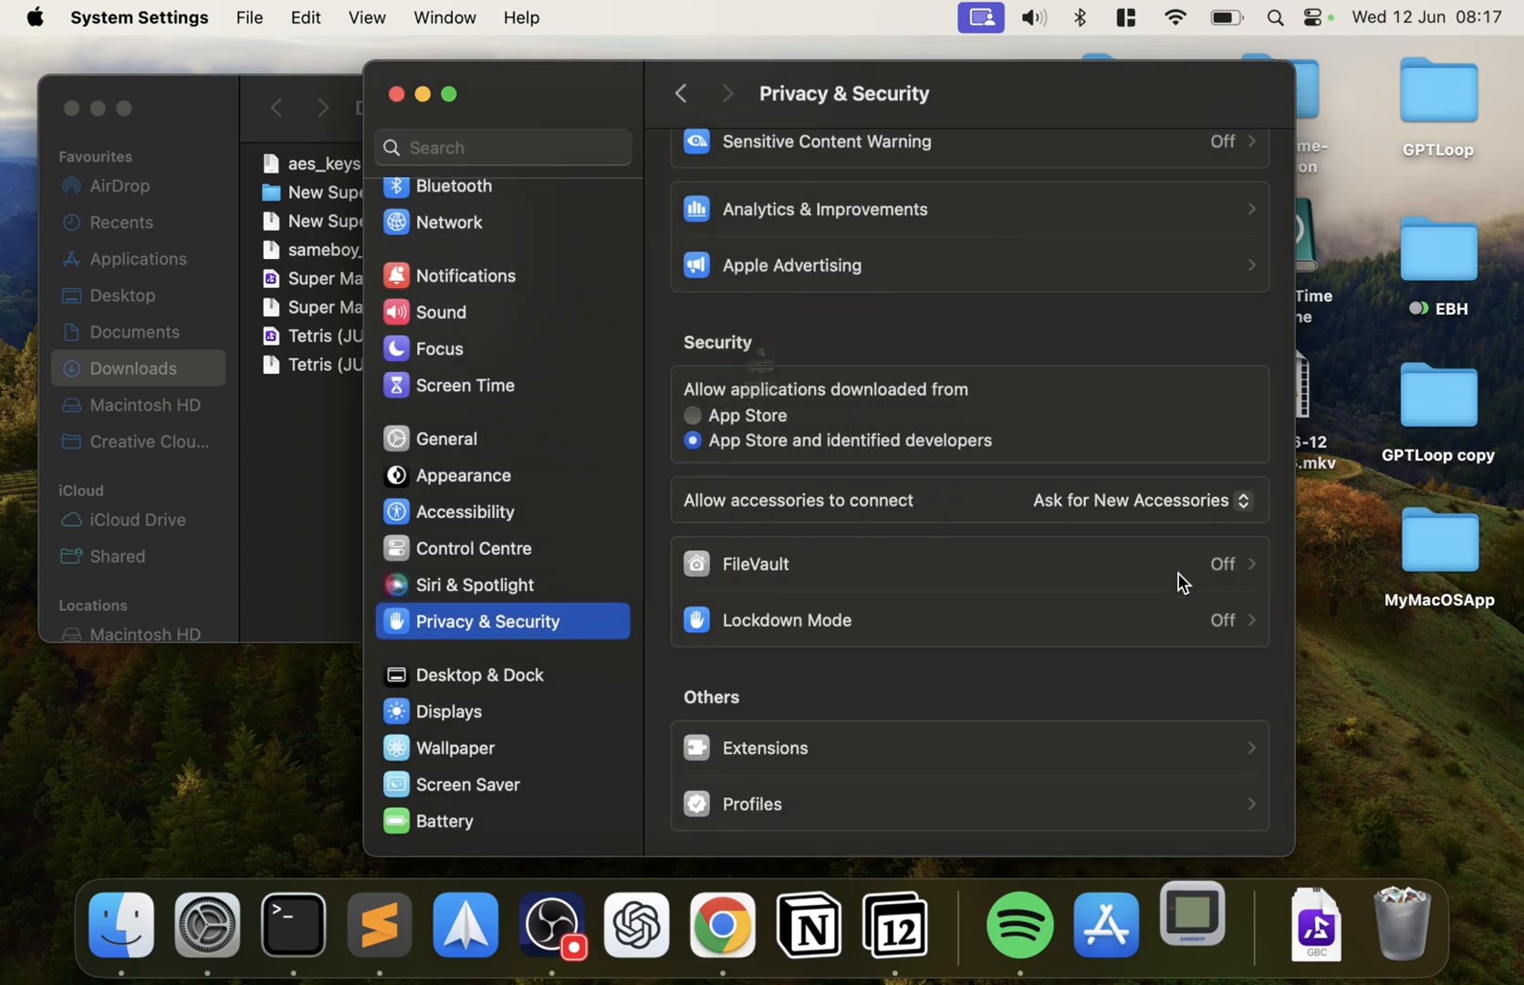
mouse_move(827, 491)
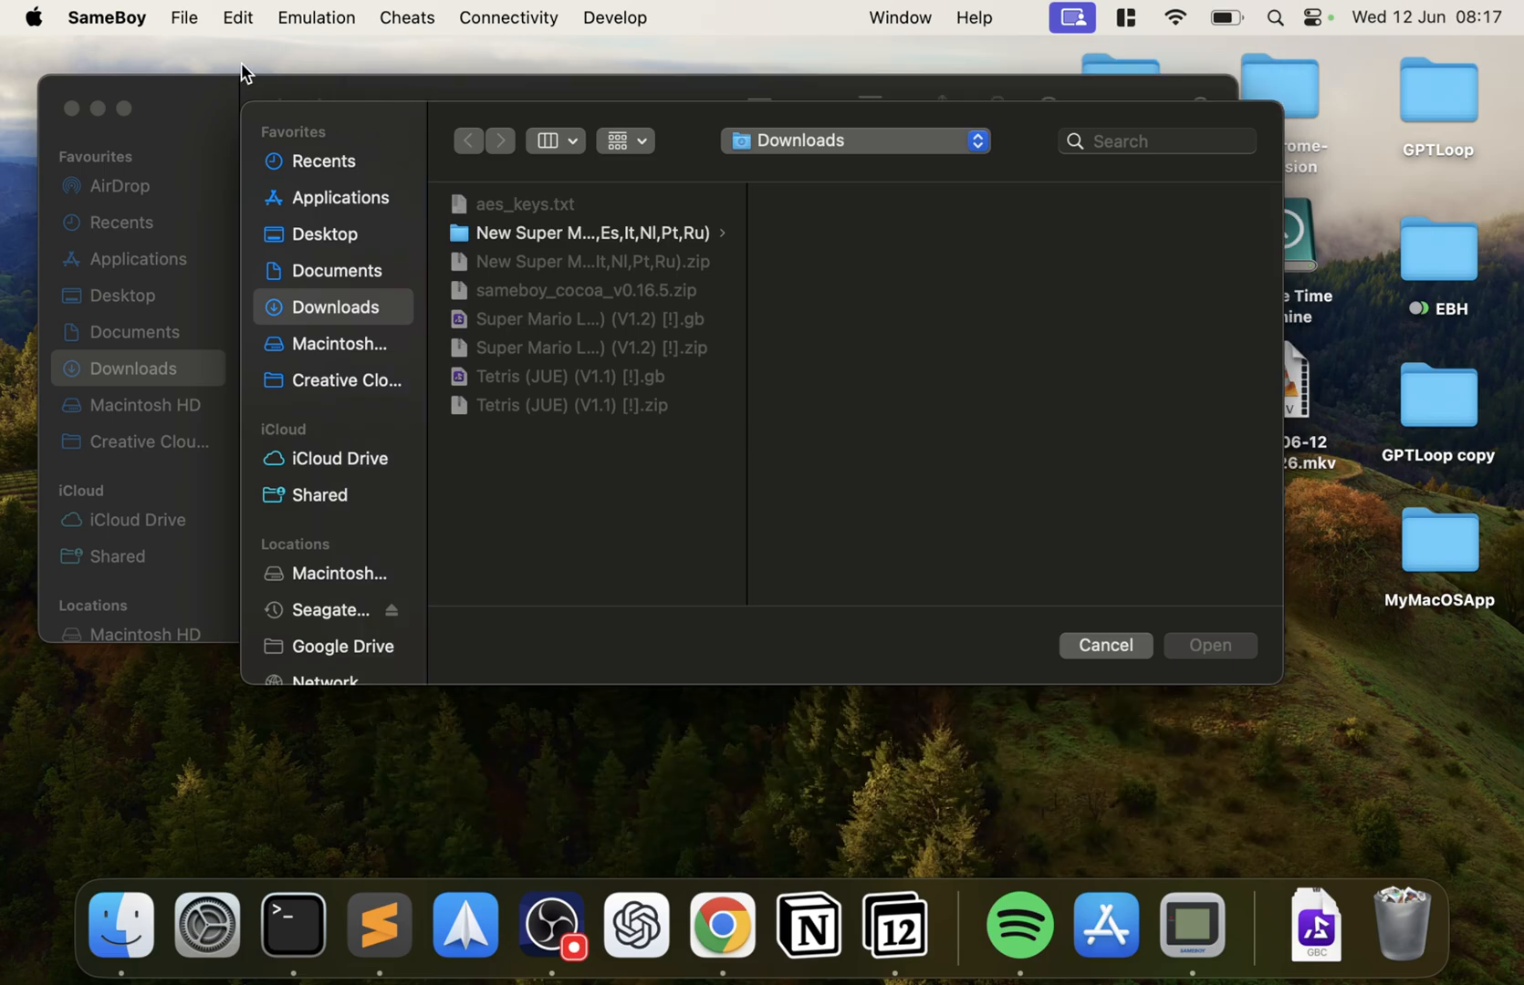
mouse_move(175, 34)
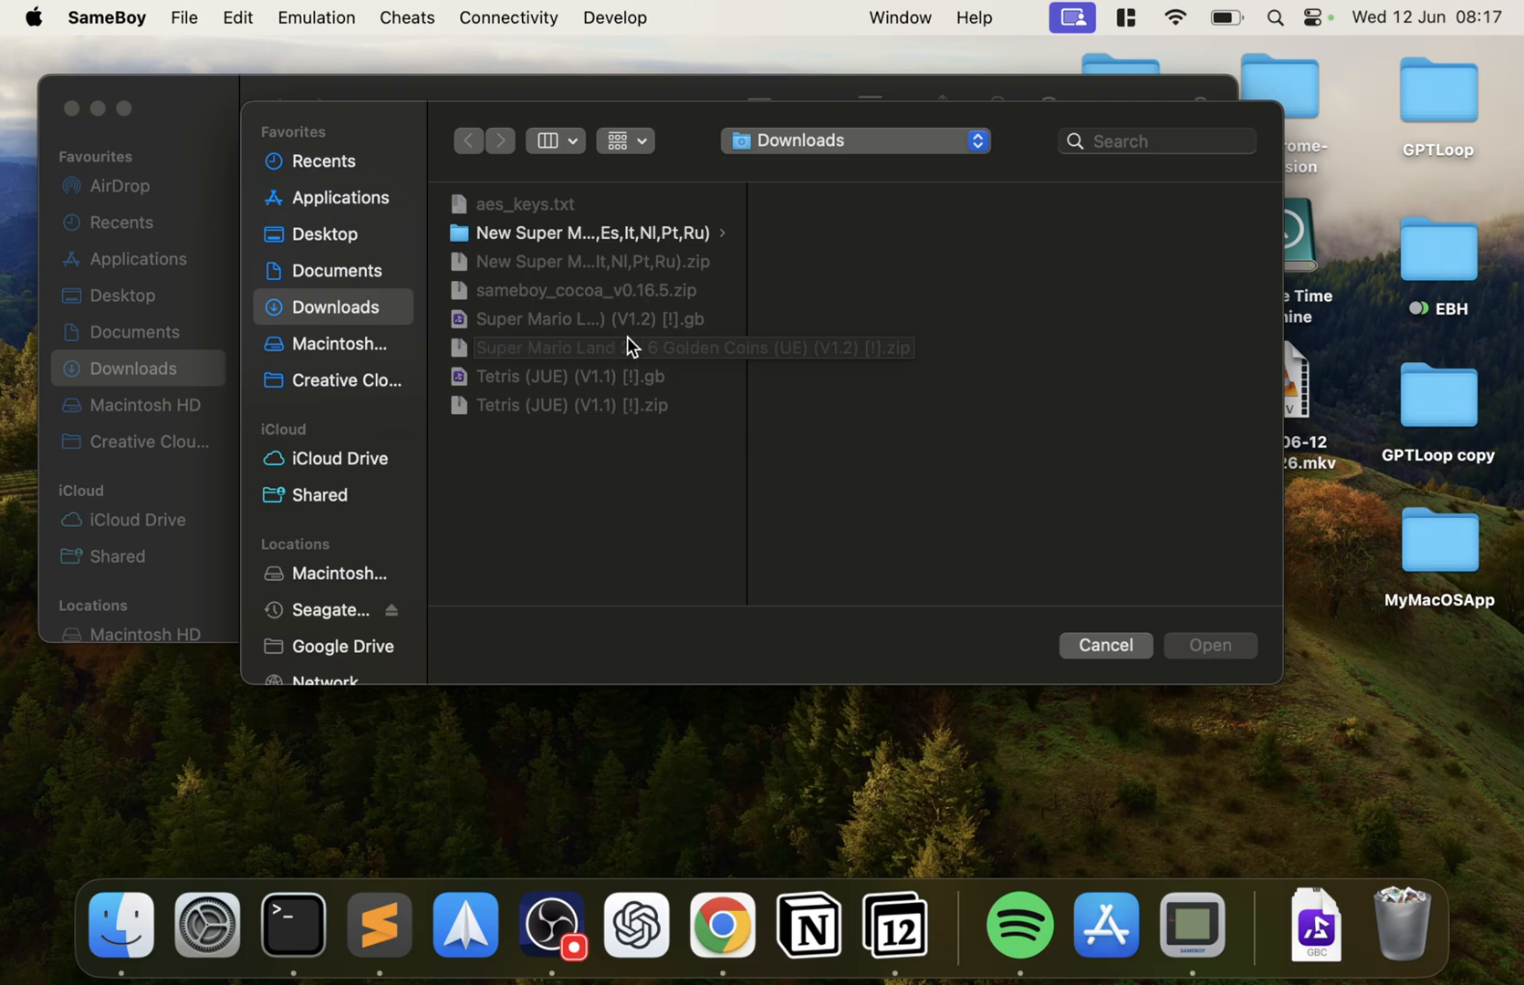
Step: Show SameBoy's File menu over the Open dialog on Downloads
left_click(184, 18)
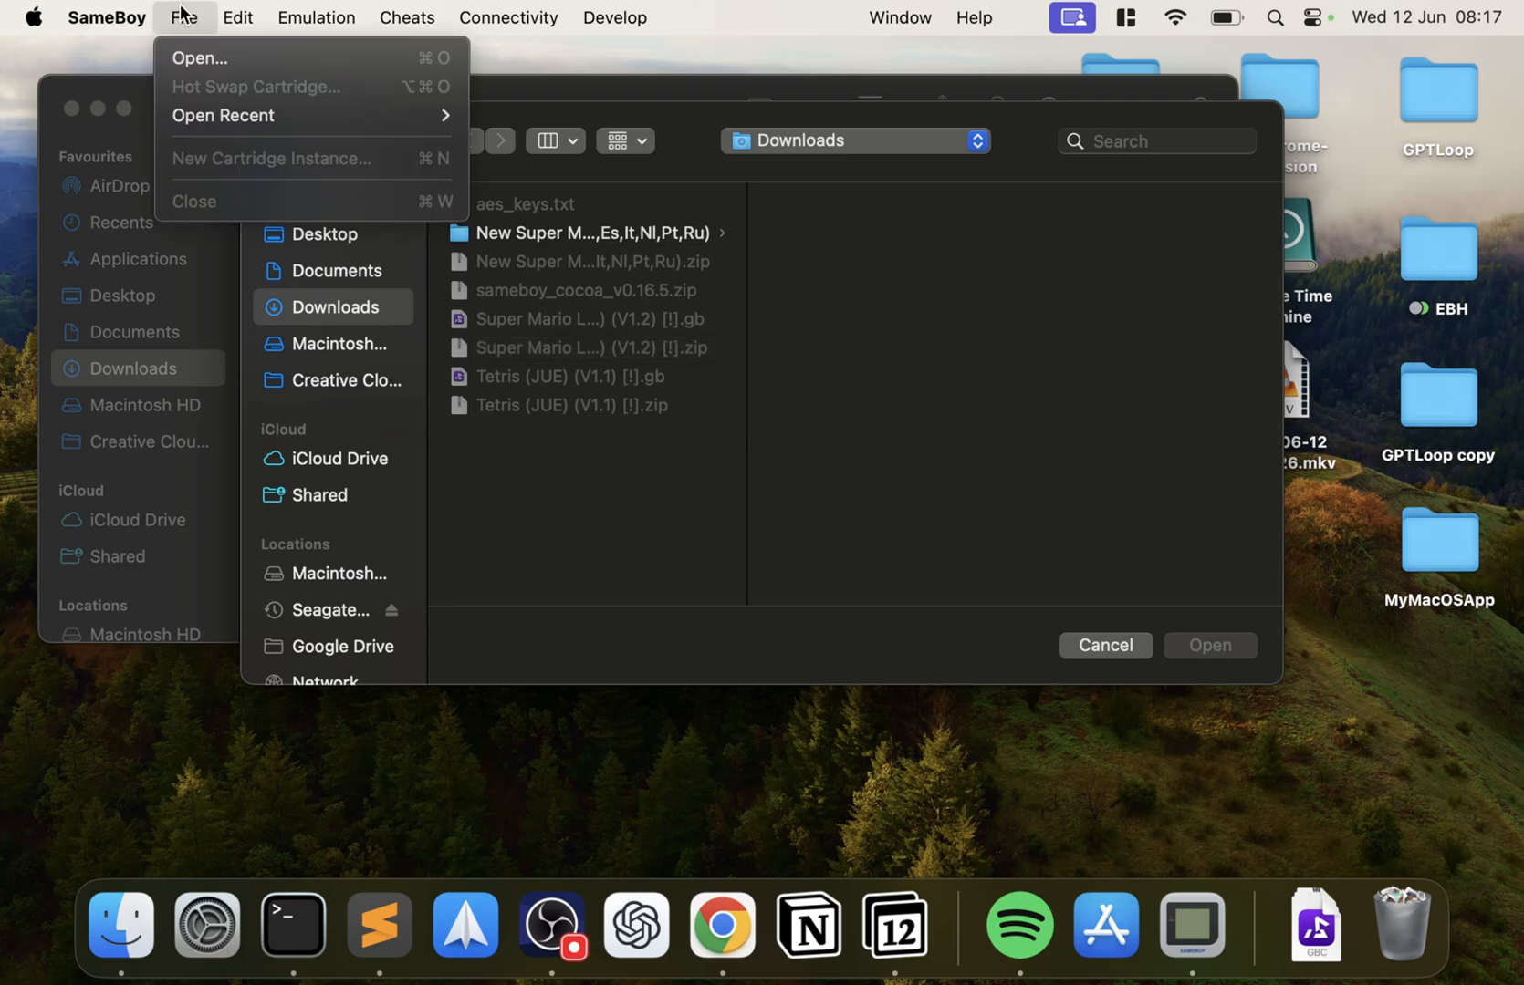
Step: In SameBoy Preferences, review Video and Audio, keeping 'Accurate (Emulate hardware)' filtering
left_click(108, 18)
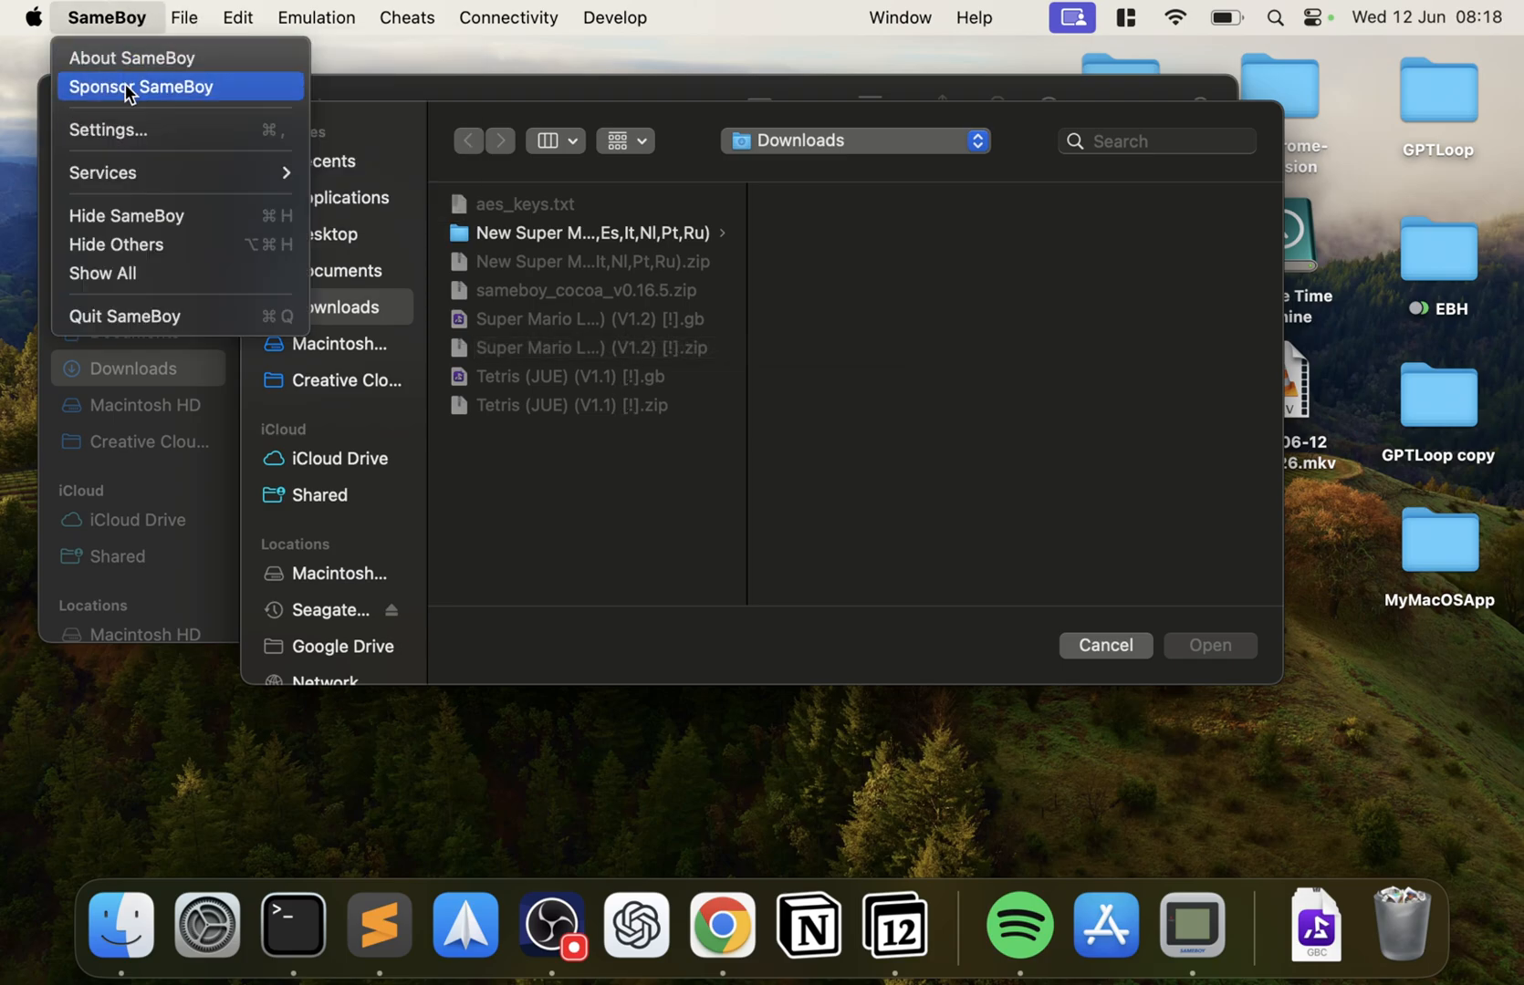
left_click(107, 129)
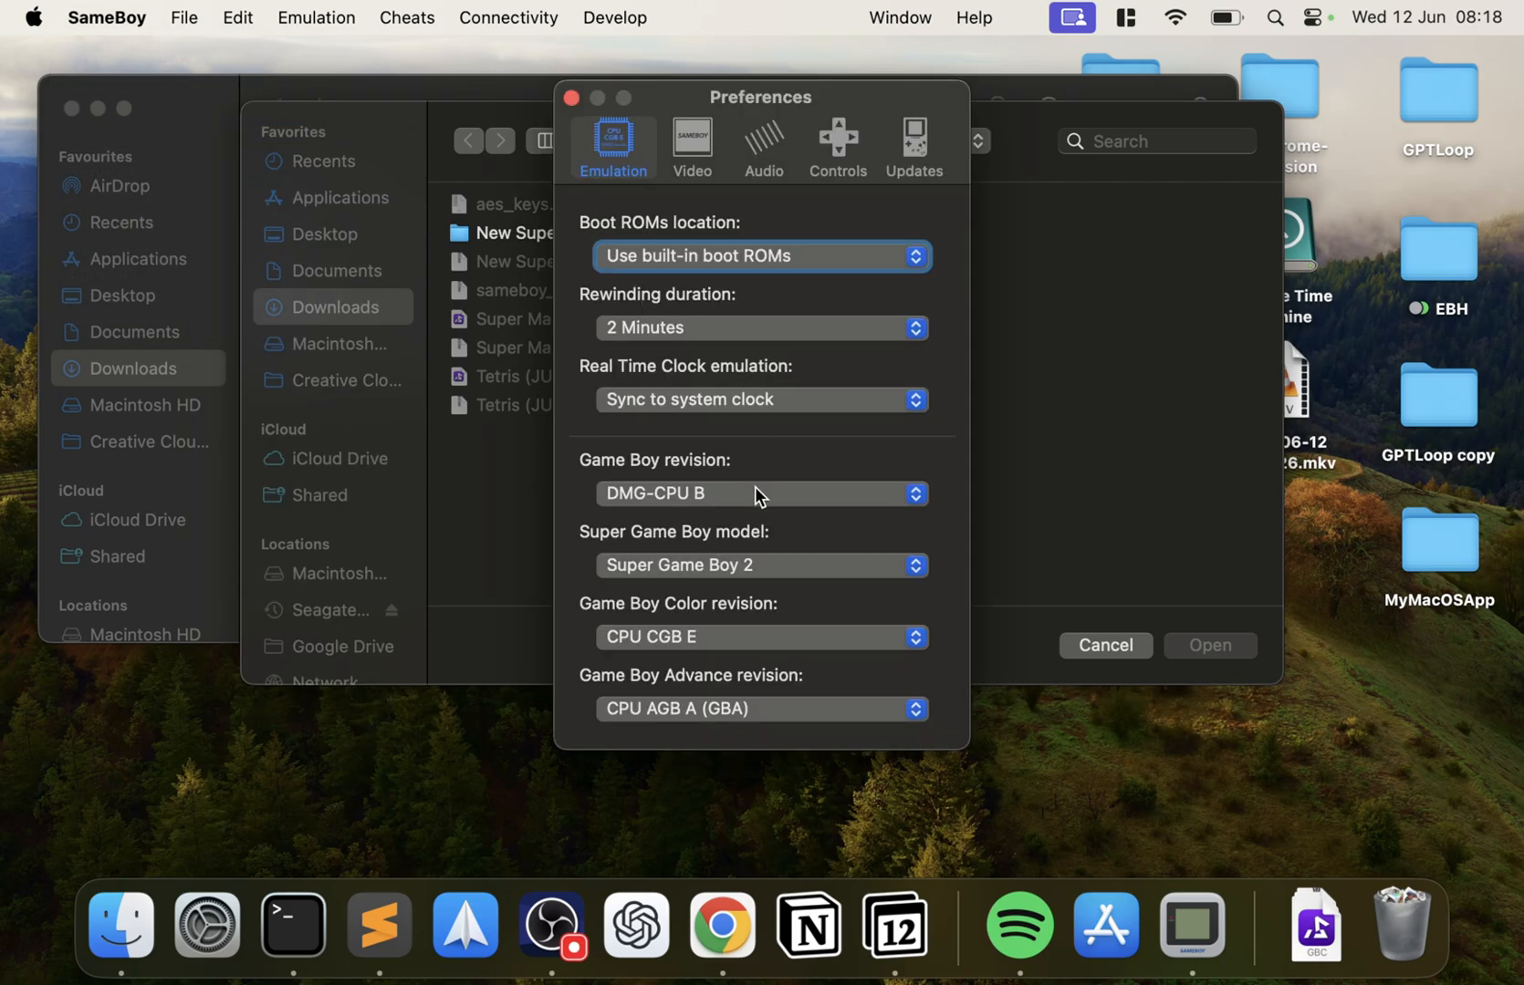
mouse_move(759, 243)
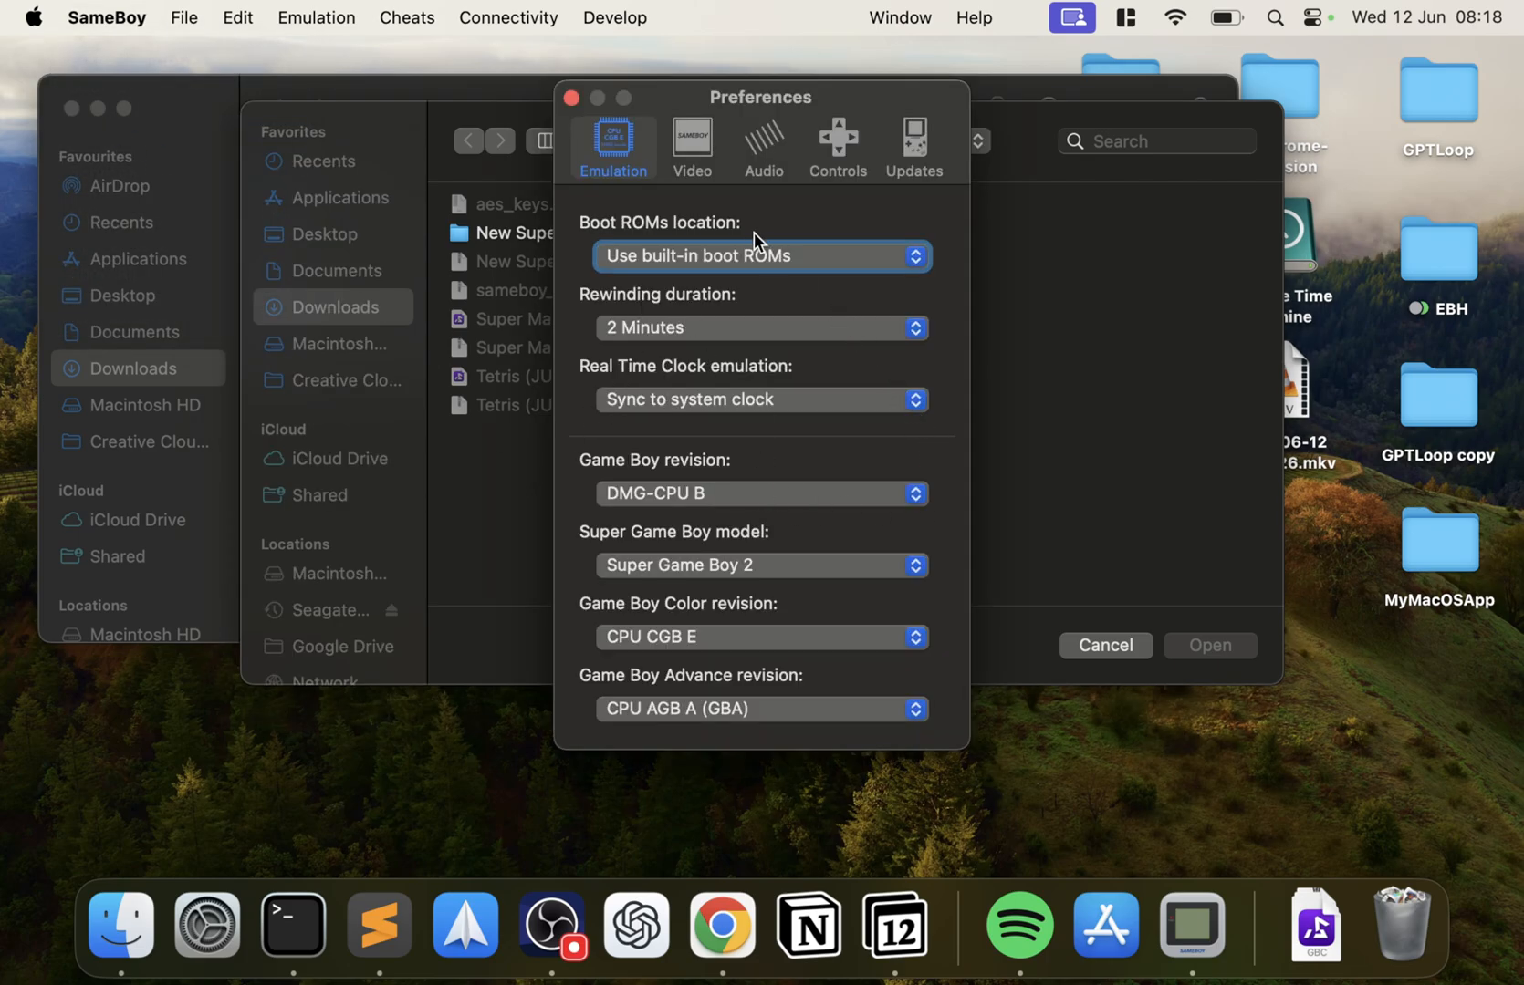
left_click(691, 141)
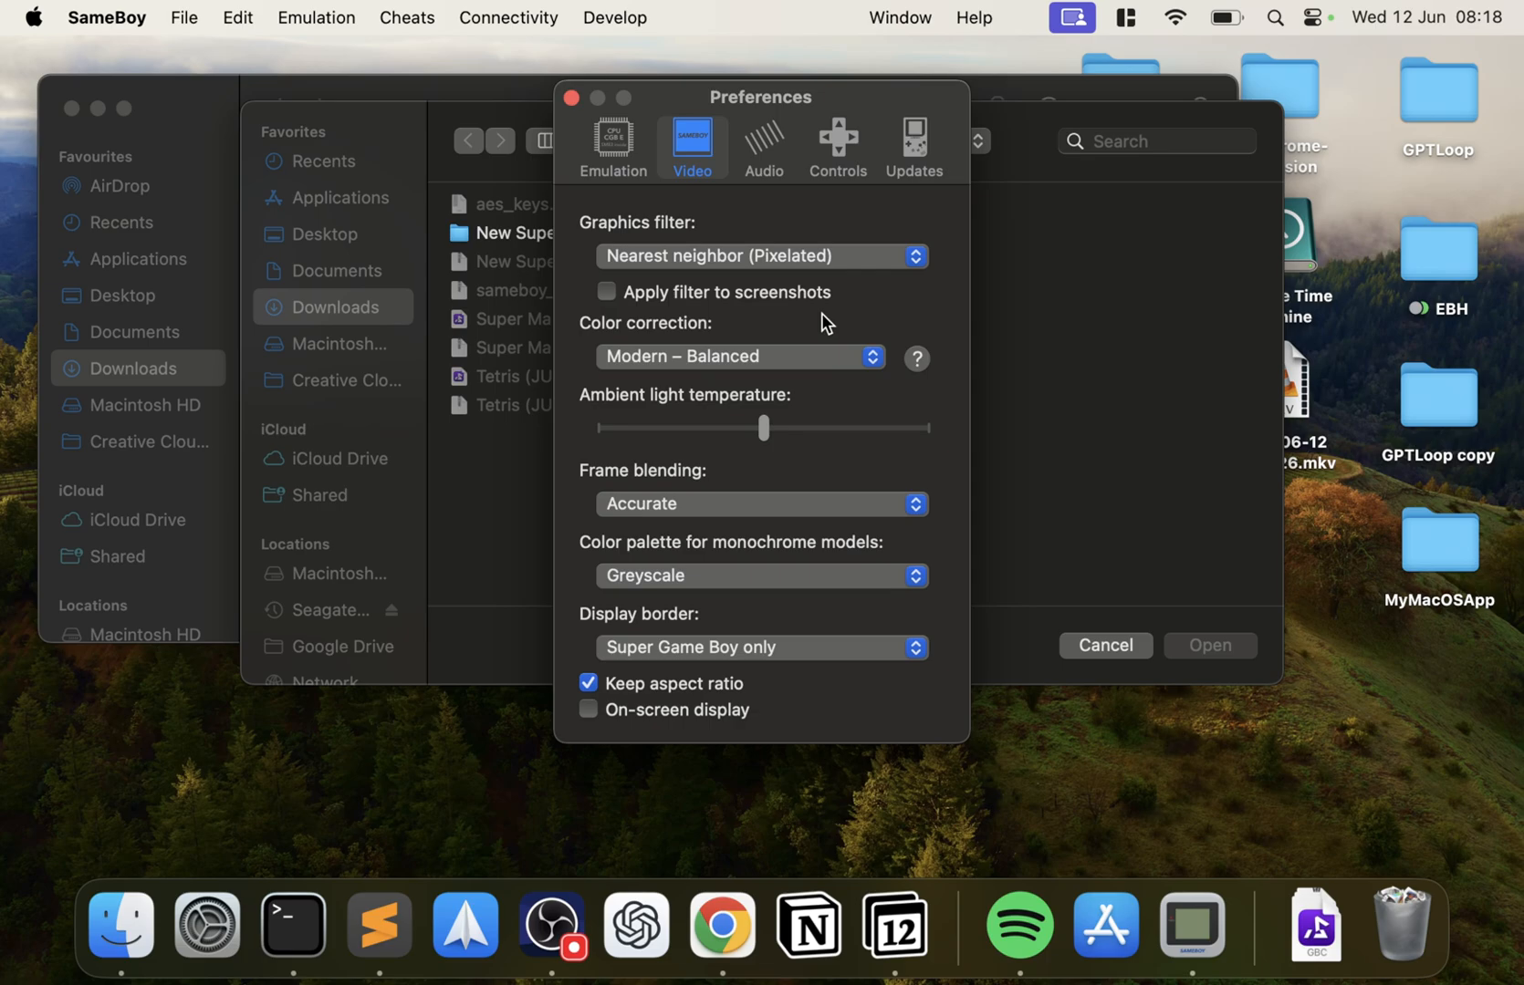
mouse_move(743, 116)
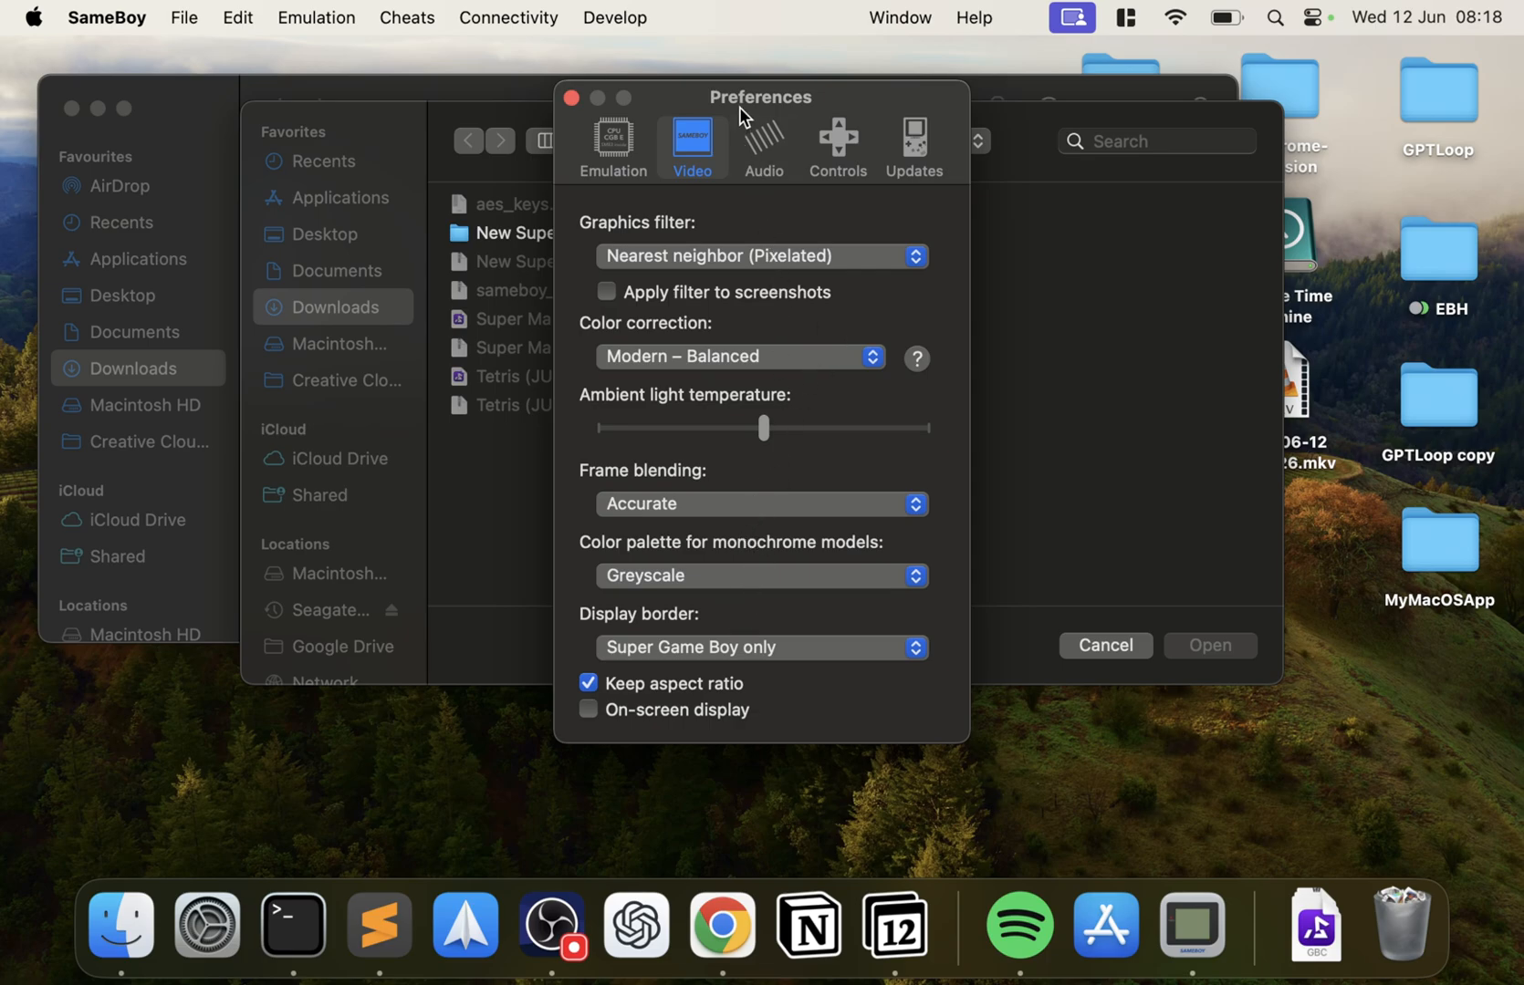
left_click(763, 144)
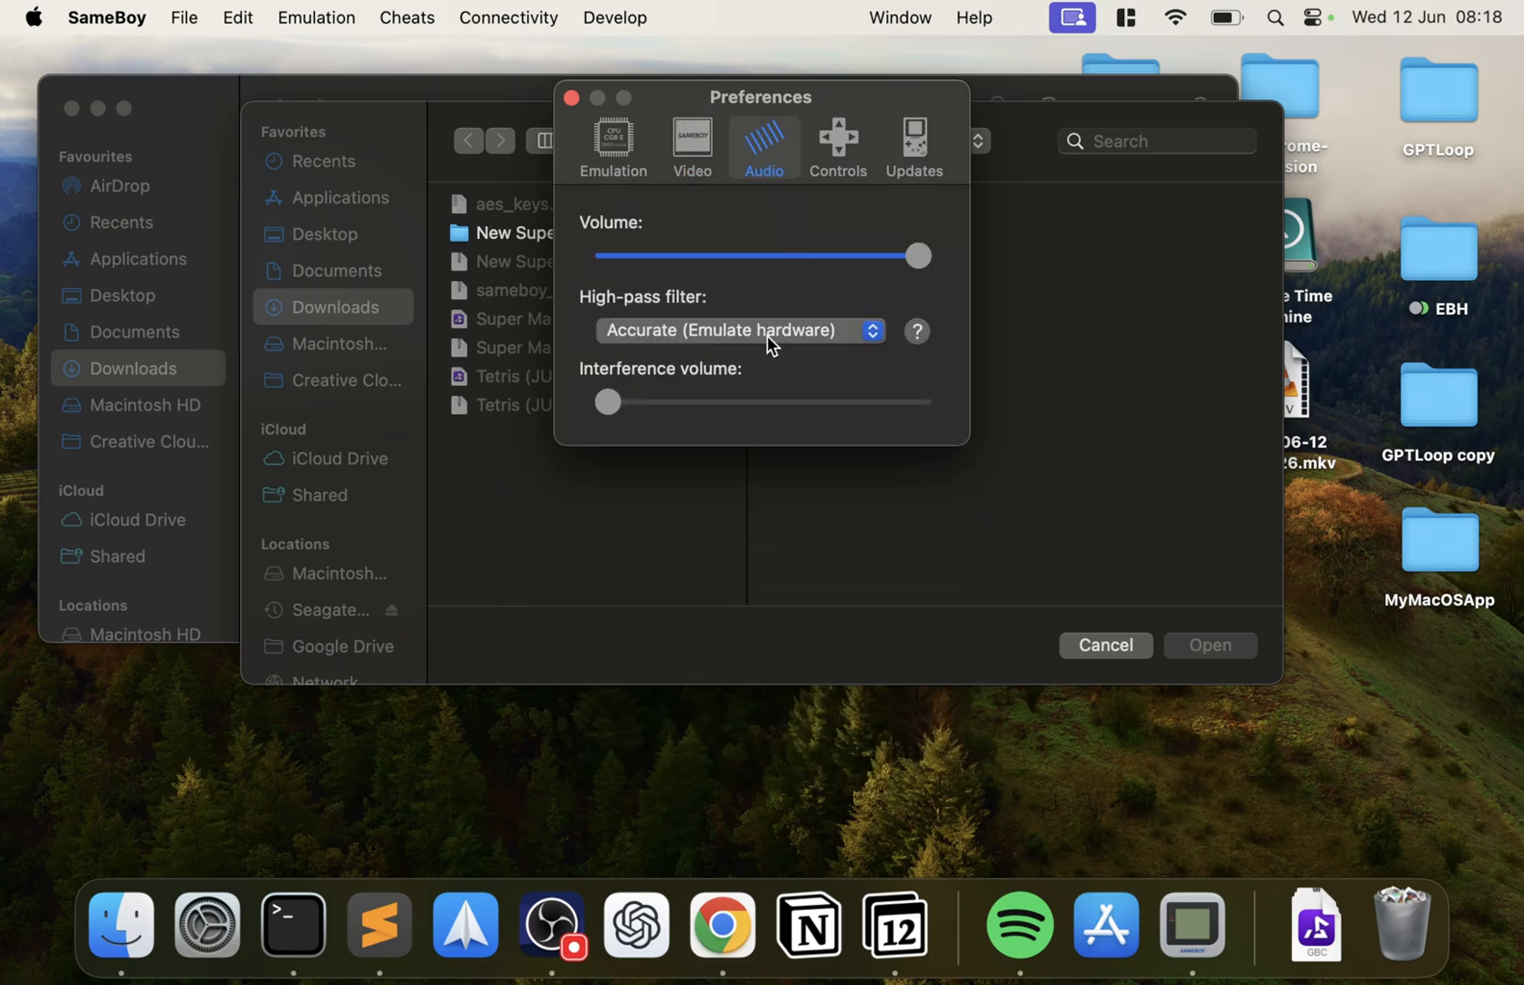
left_click(737, 330)
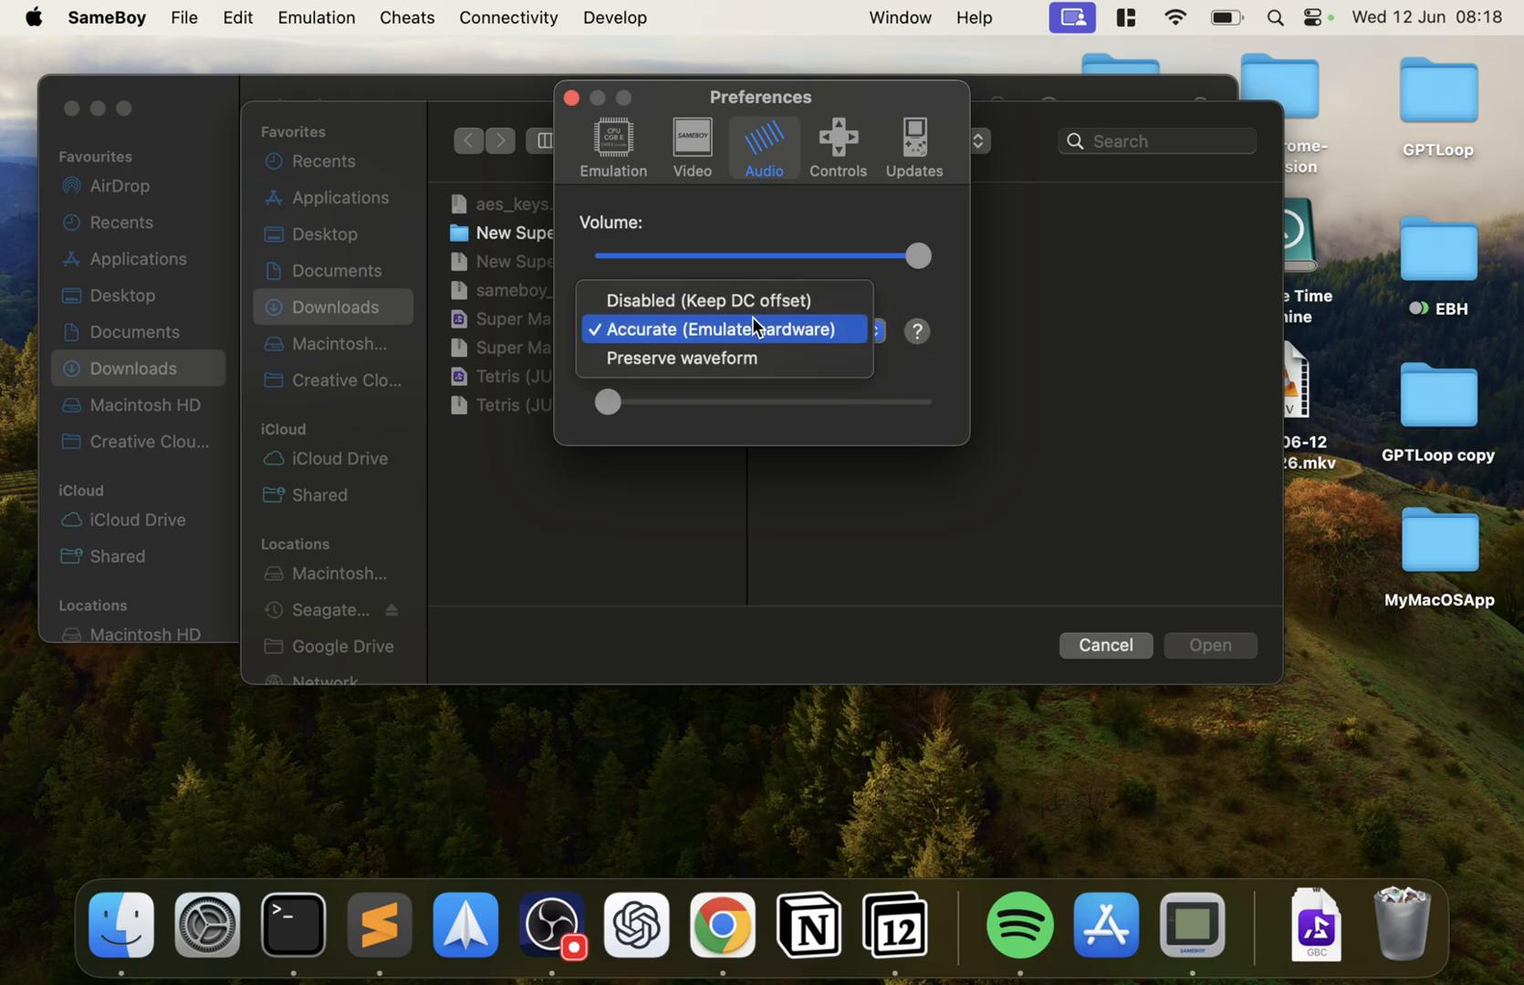
left_click(1040, 146)
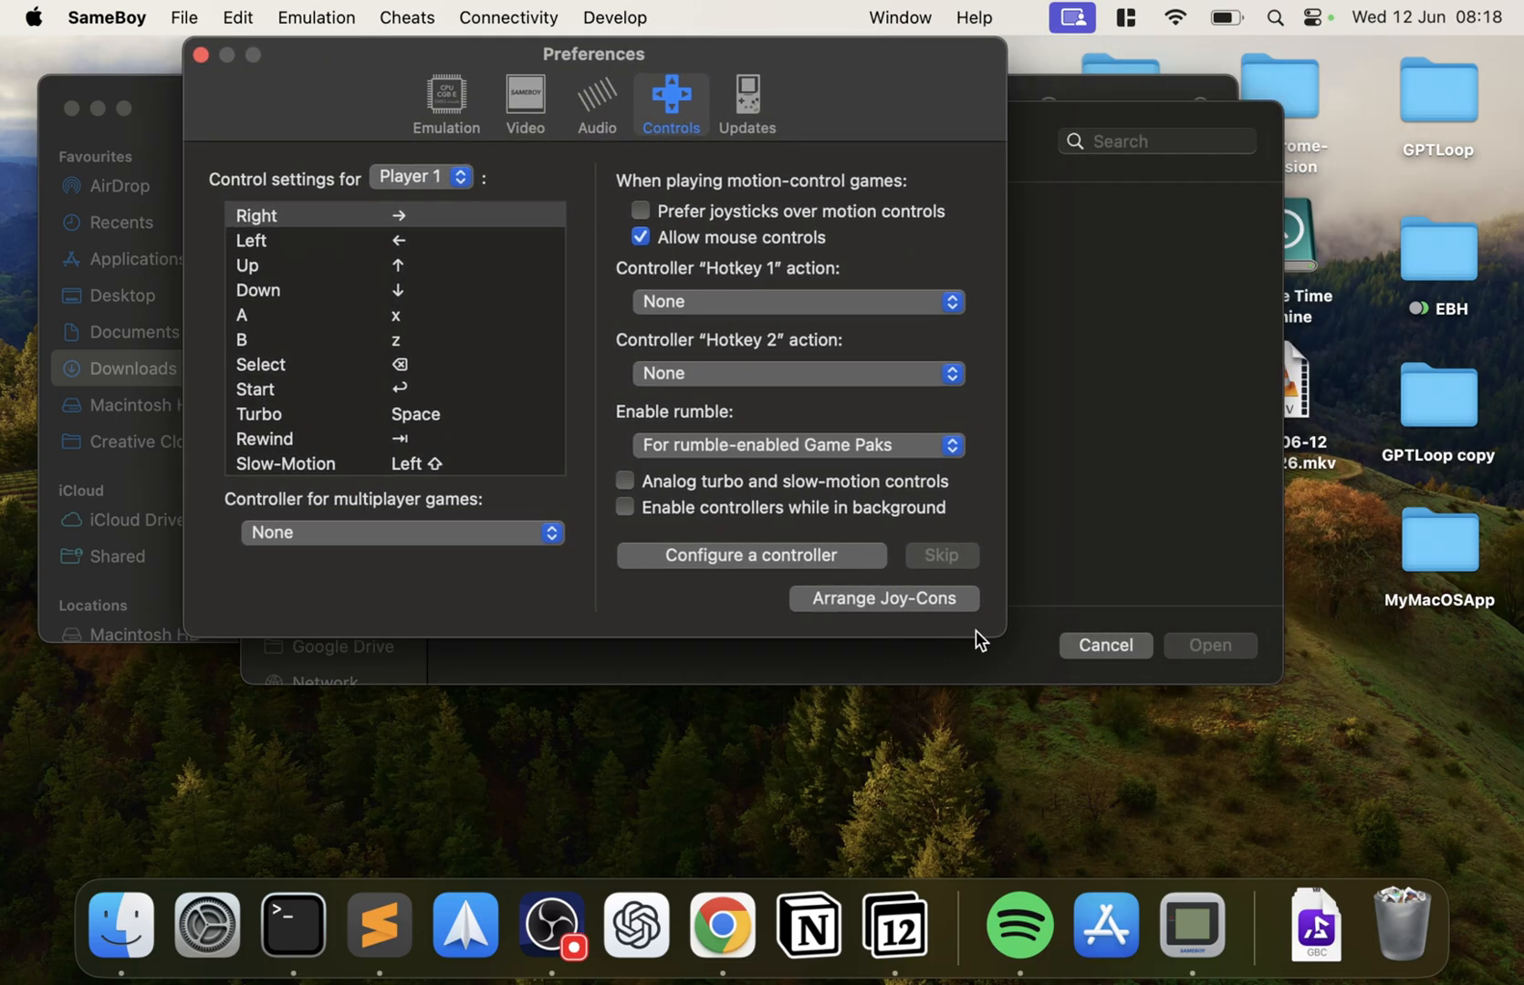
mouse_move(316, 181)
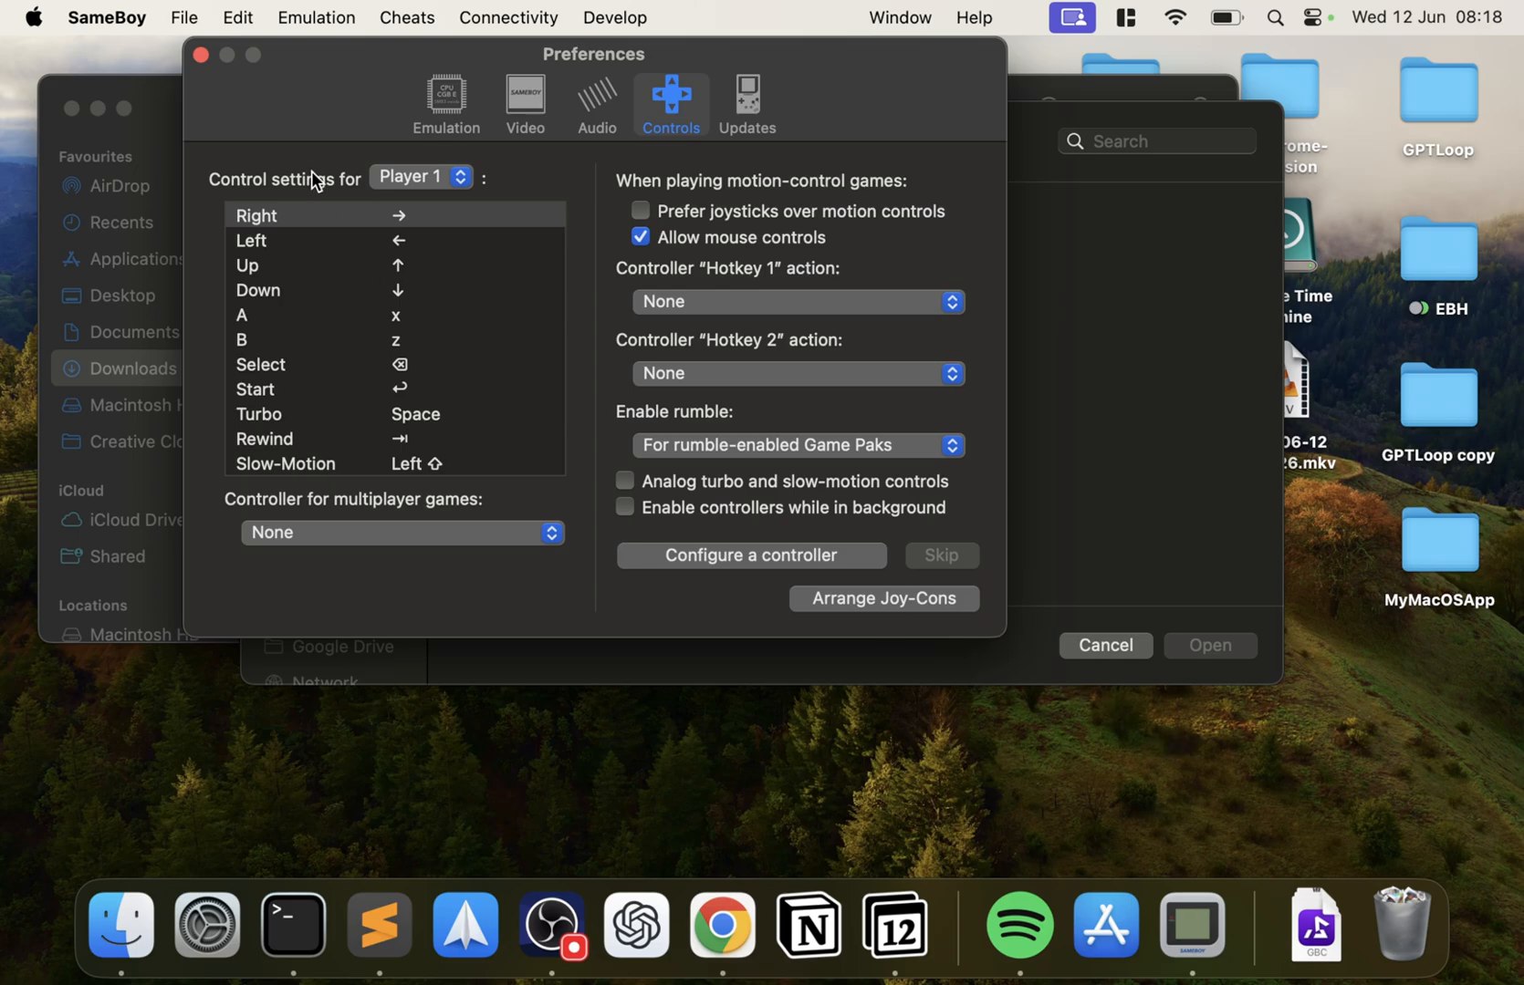
Step: Show the Controls settings for Player 1
left_click(418, 175)
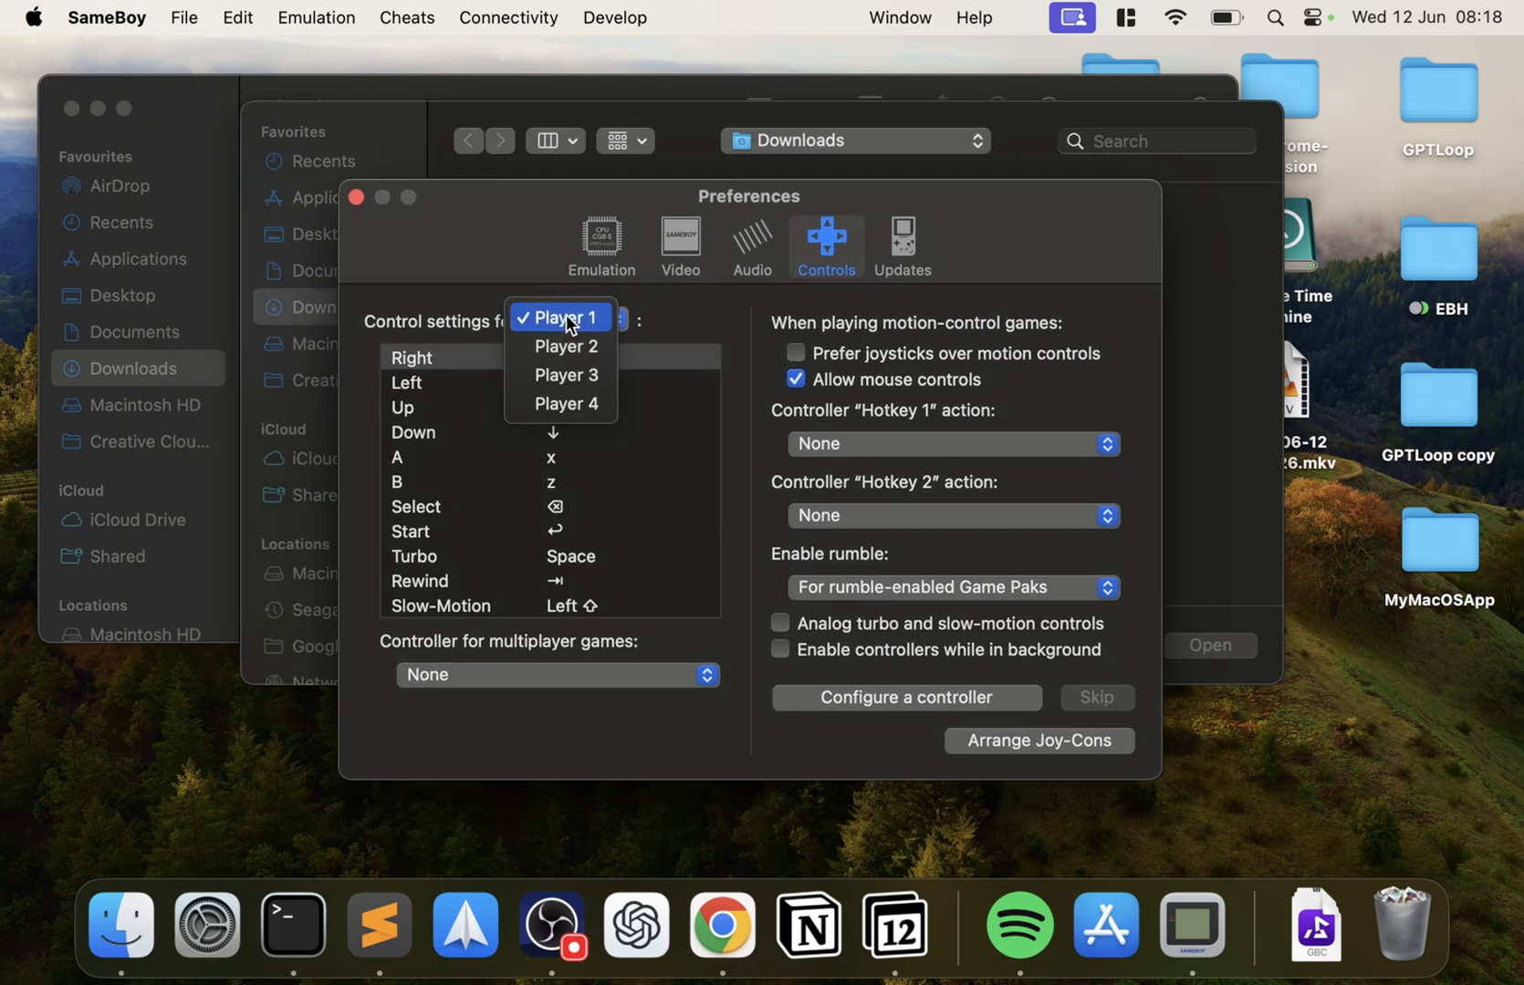
left_click(560, 318)
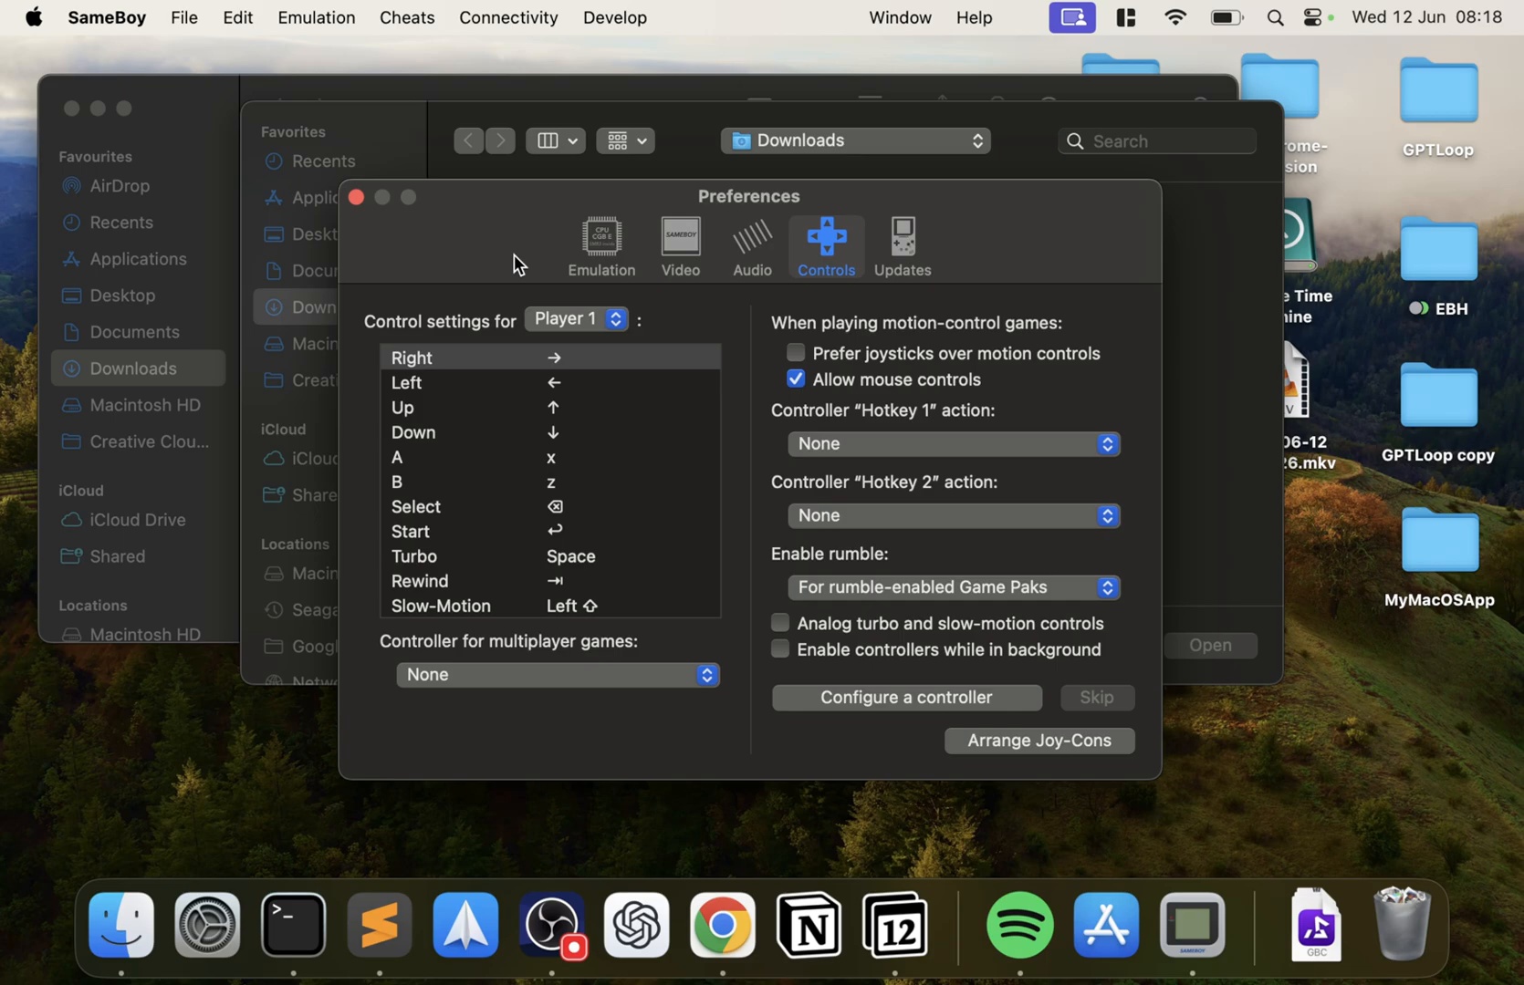
mouse_move(570, 371)
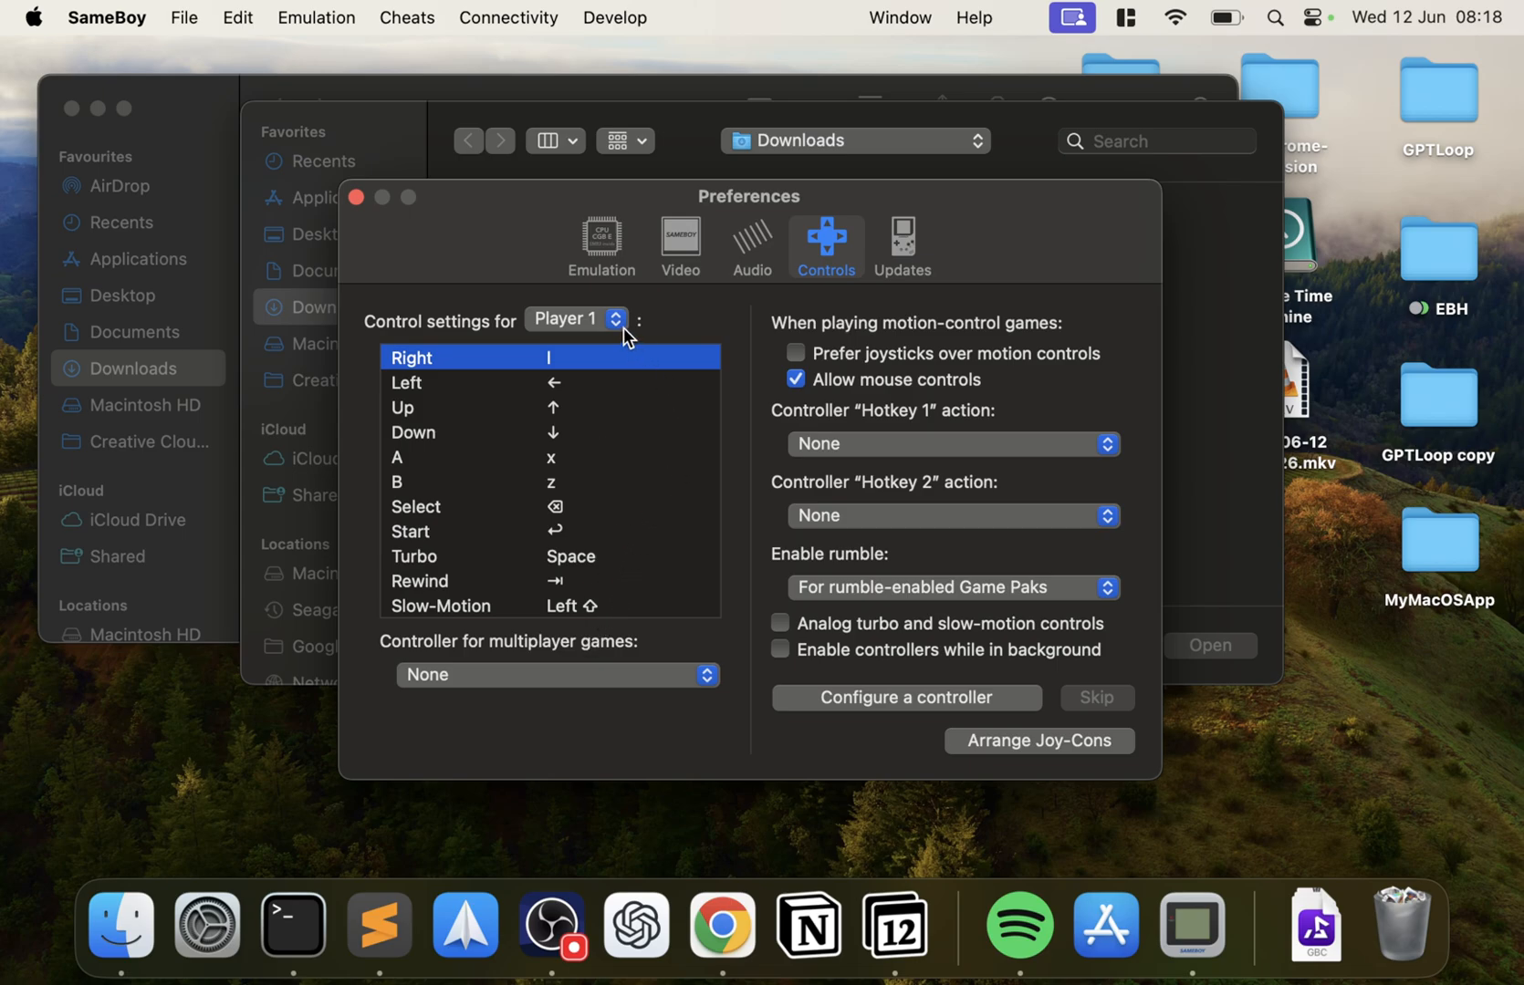
mouse_move(579, 458)
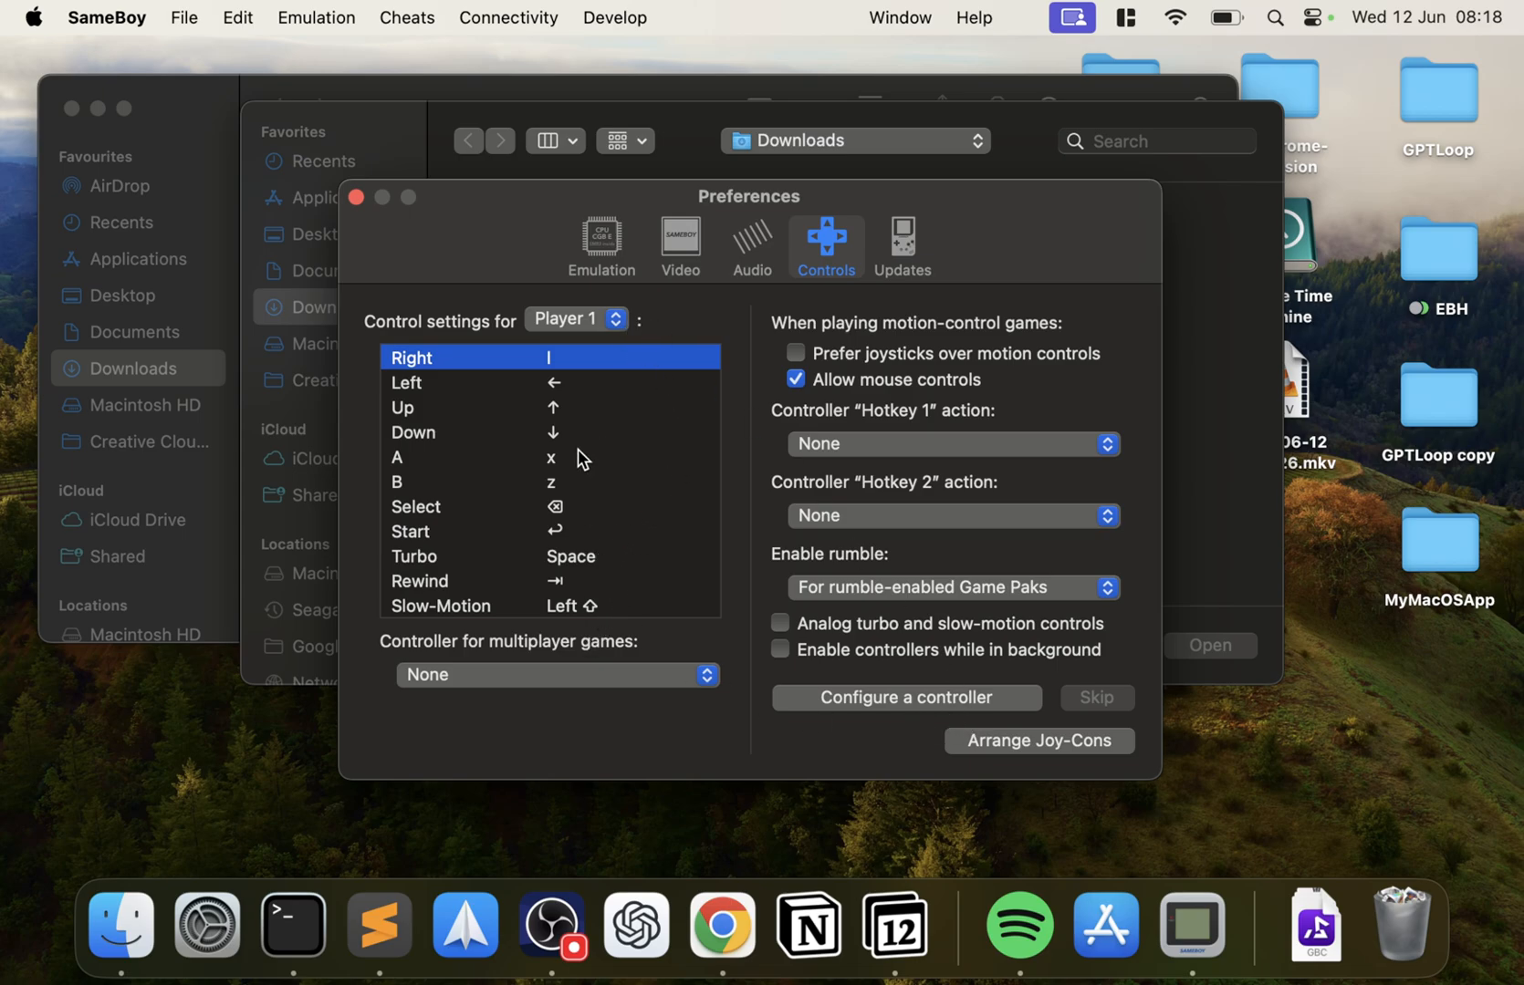
mouse_move(552, 361)
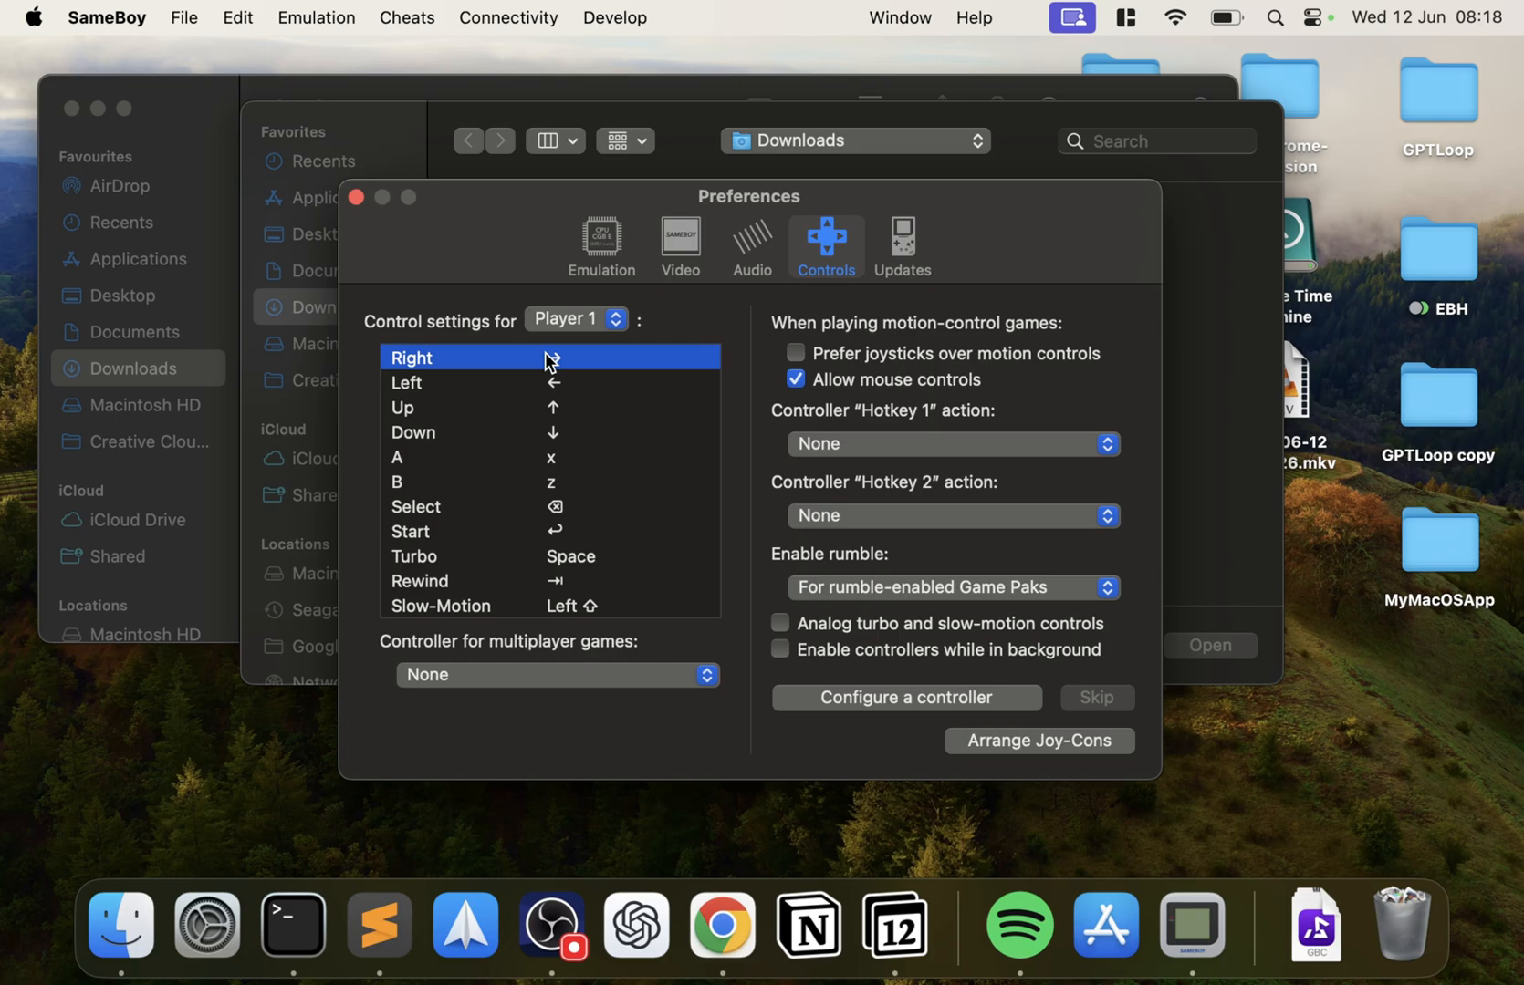
Step: Run the controller button mapping twice, skipping every prompt, then switch to Updates
left_click(905, 697)
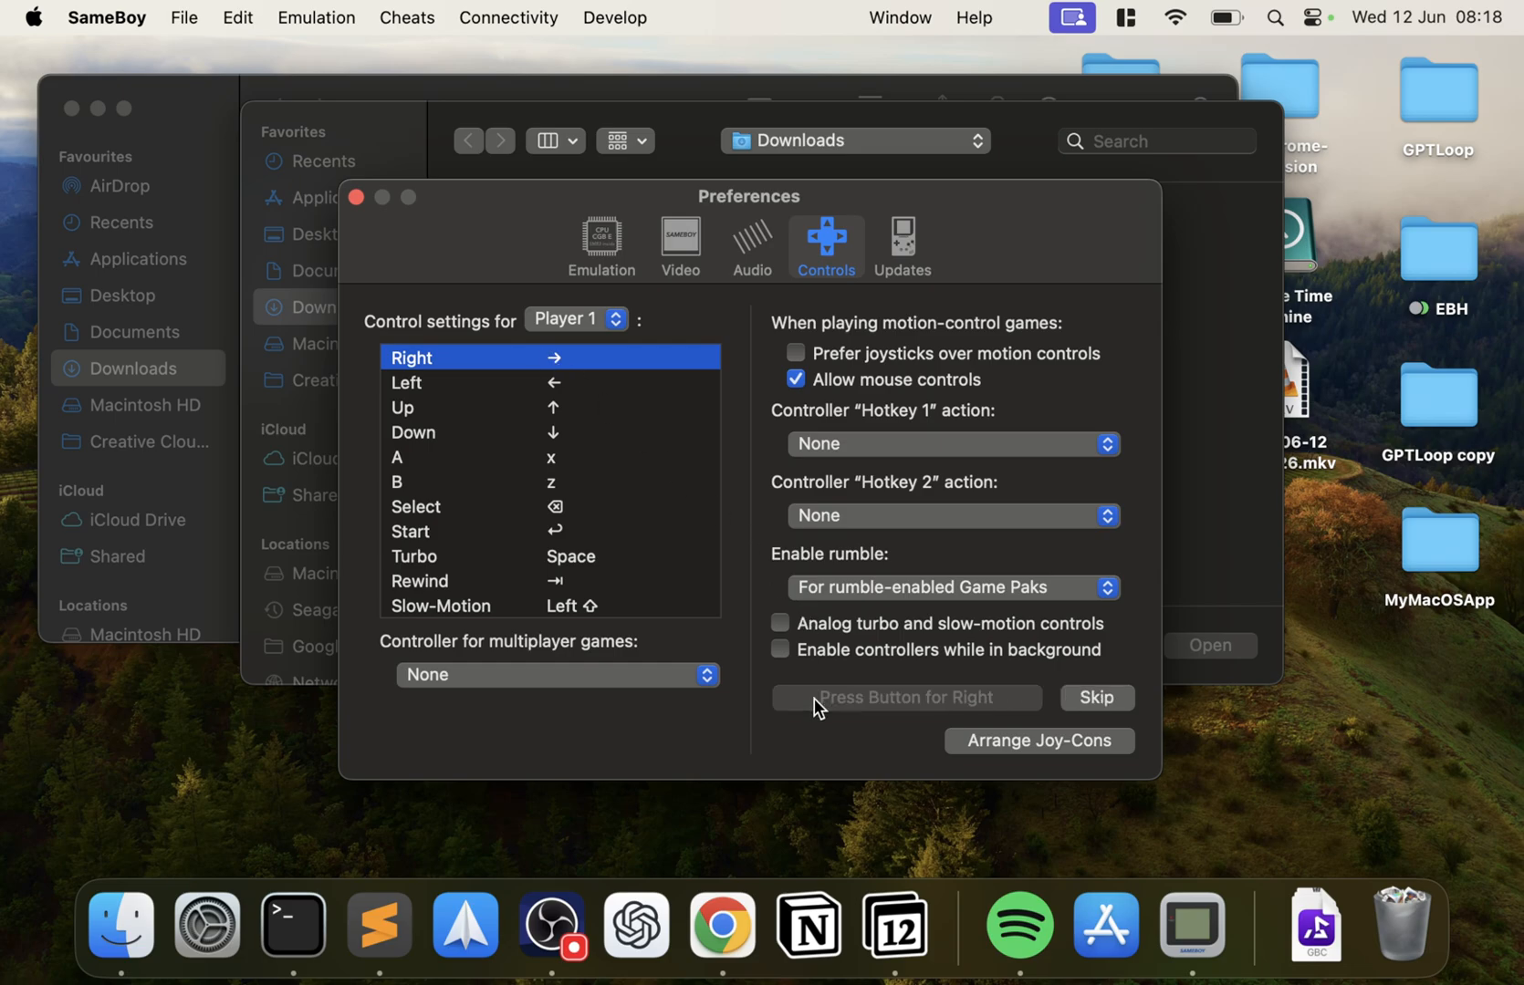
left_click(1095, 697)
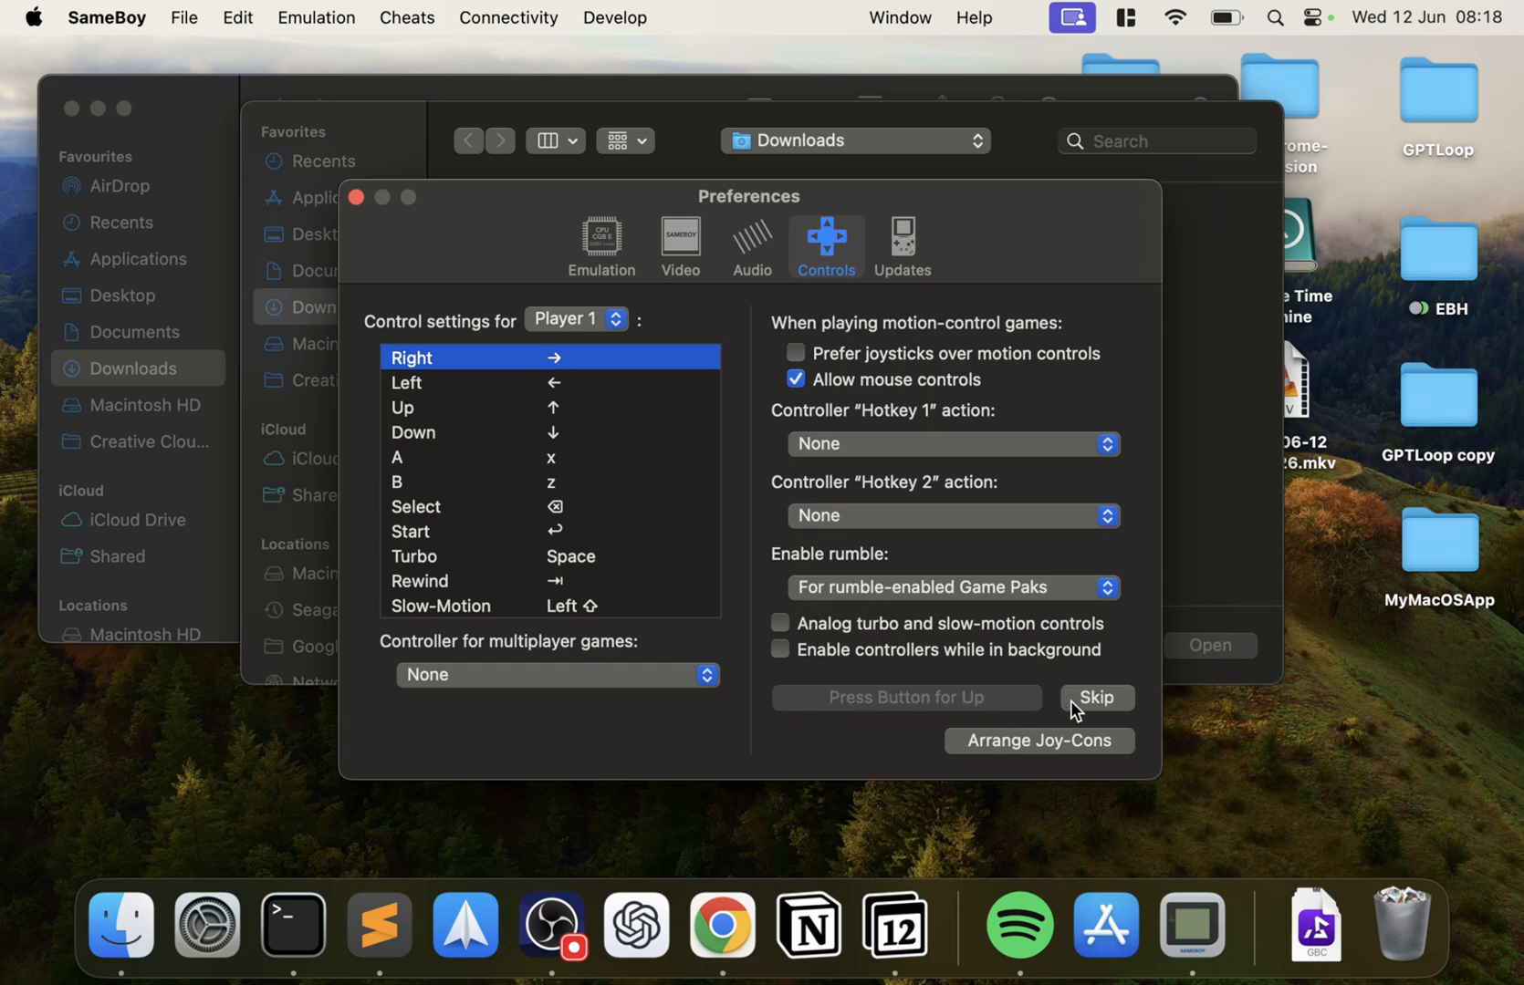
left_click(1094, 697)
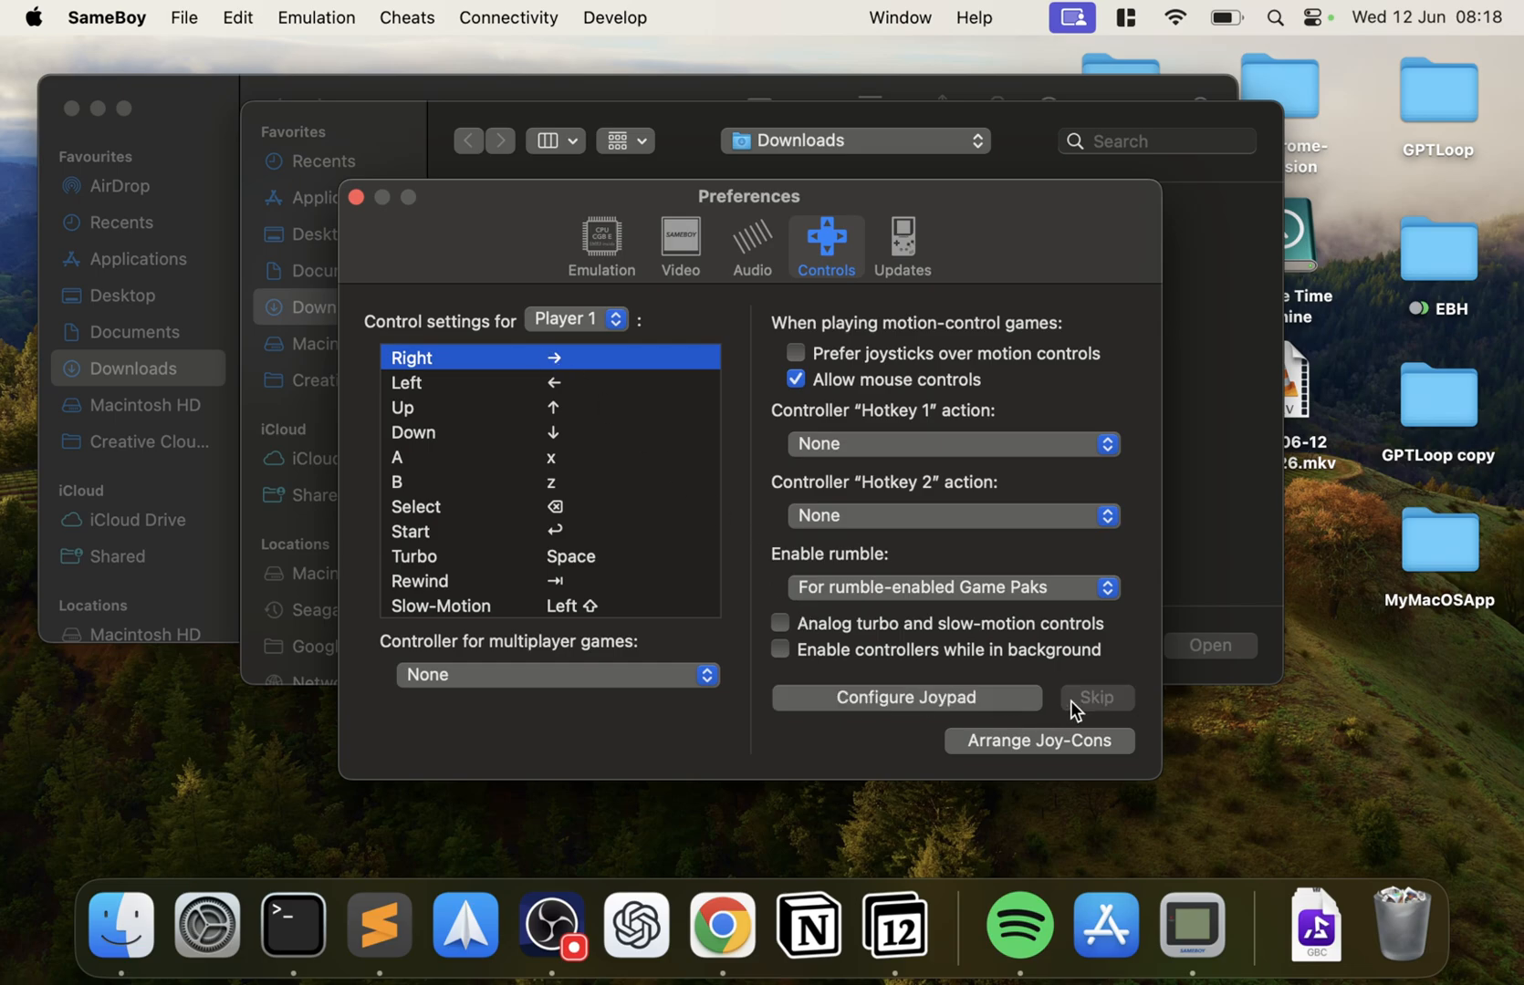
left_click(906, 697)
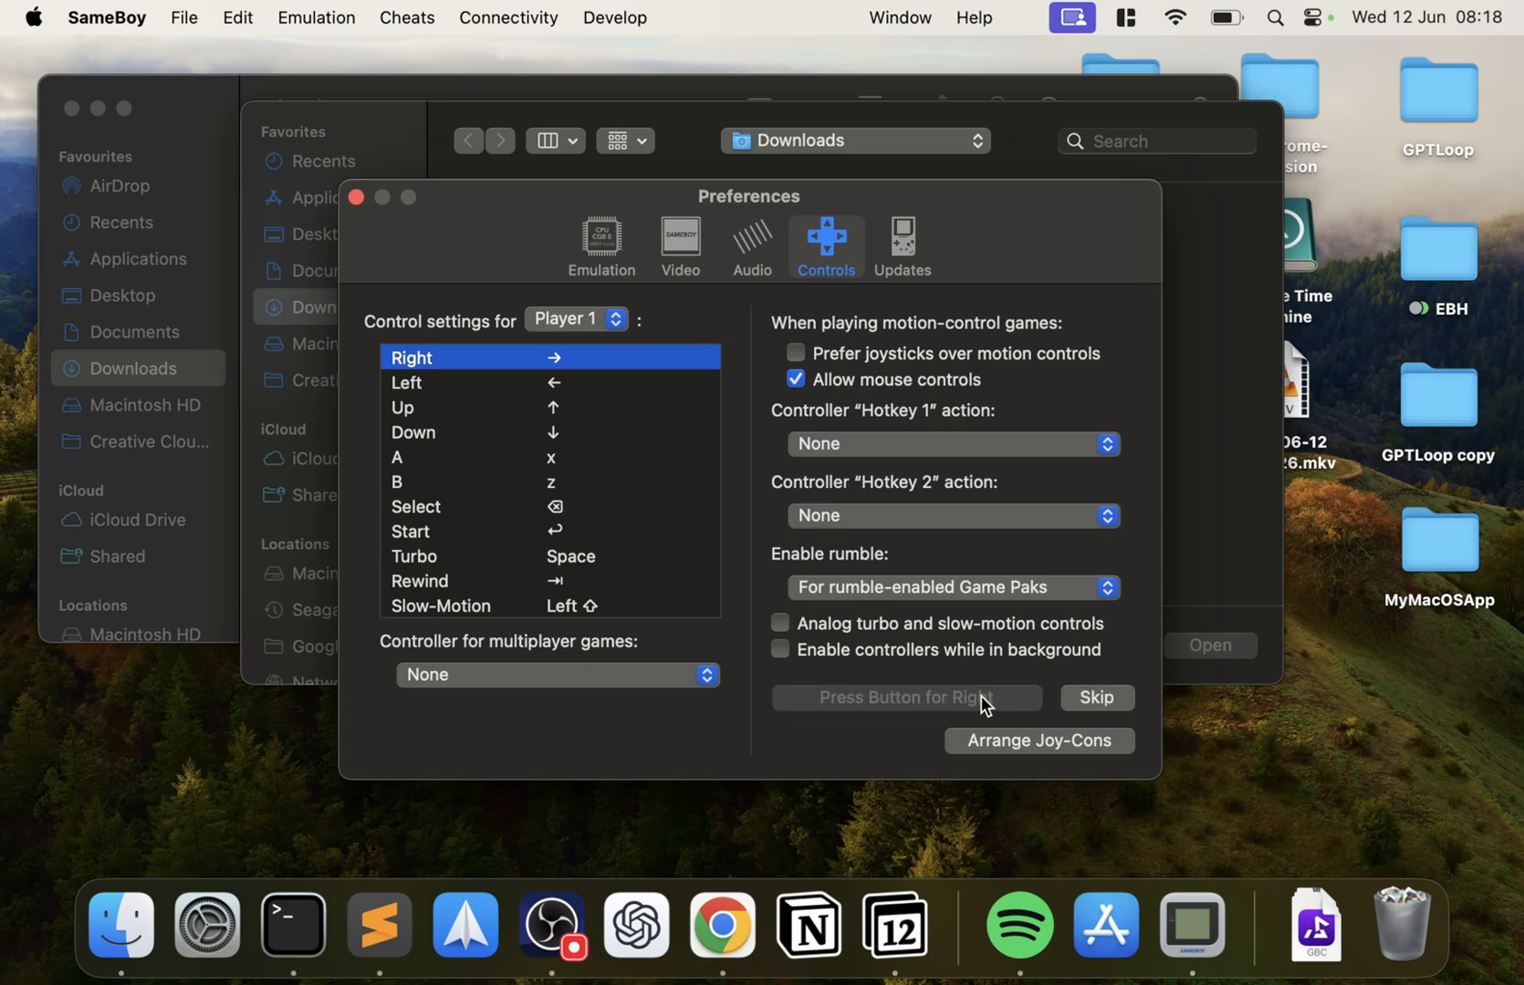
left_click(1095, 697)
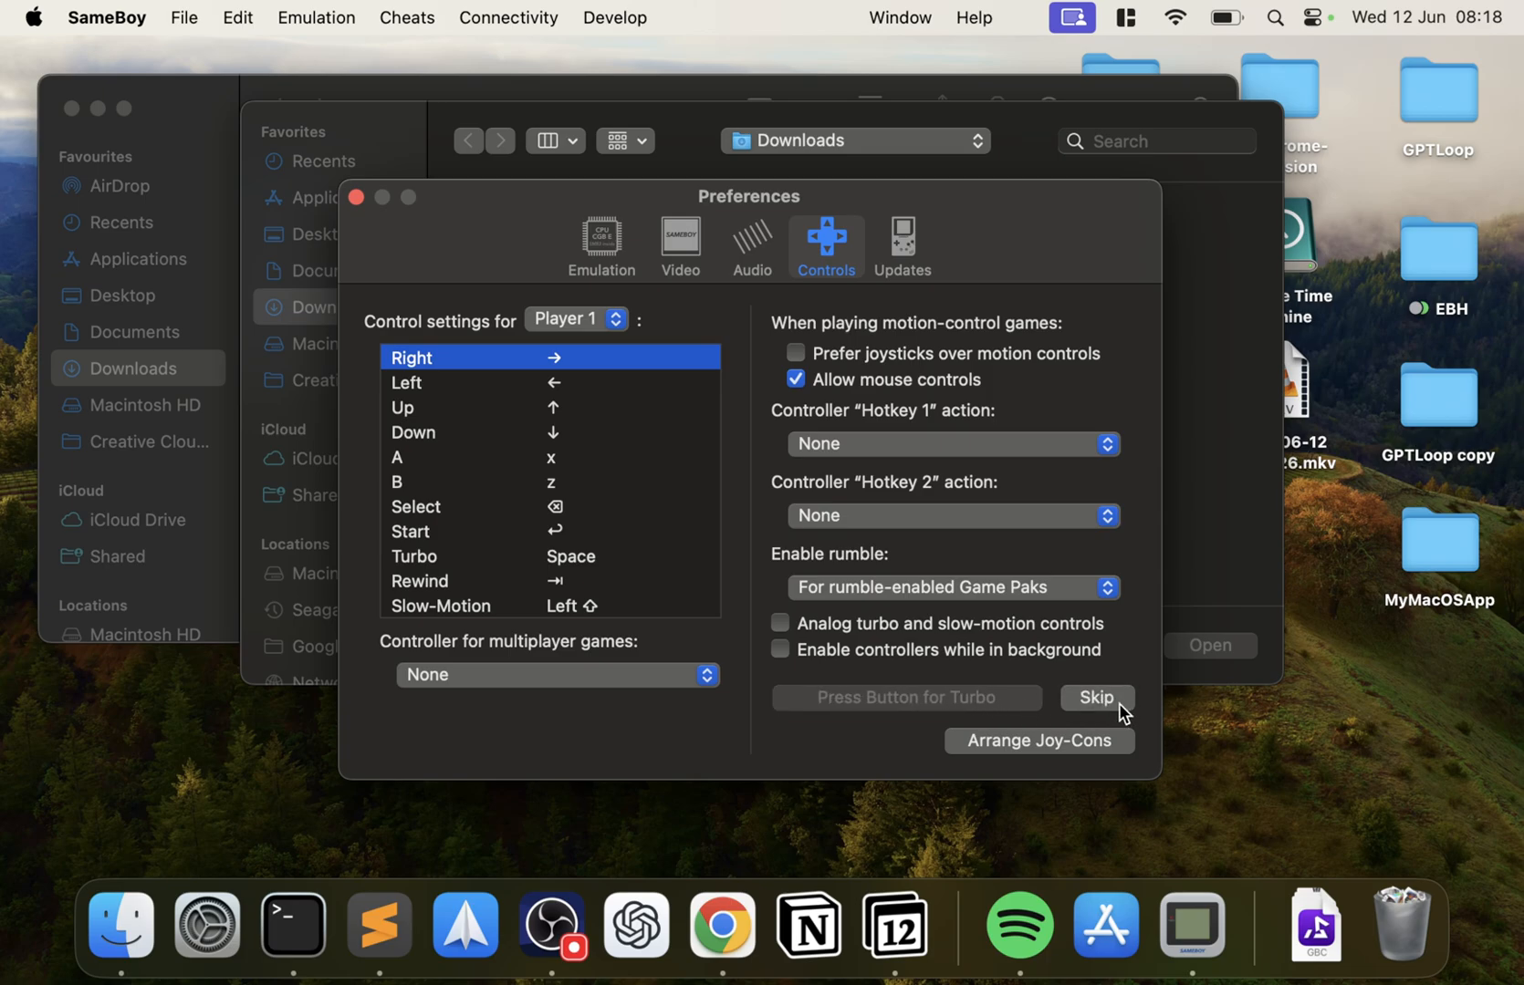
left_click(1096, 697)
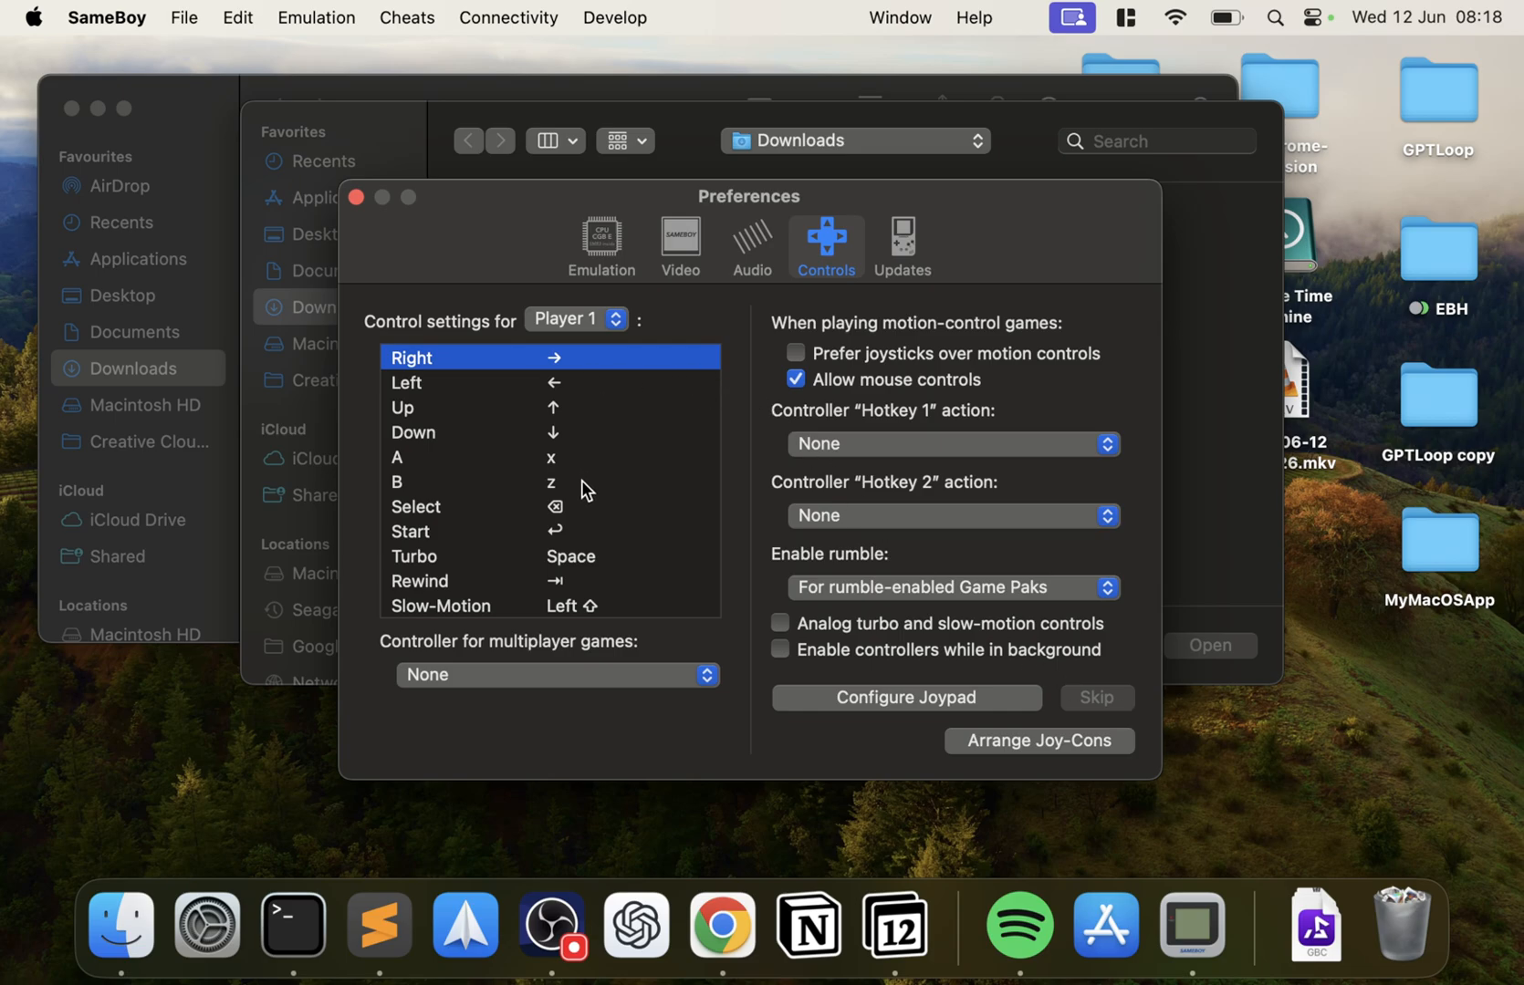
left_click(953, 443)
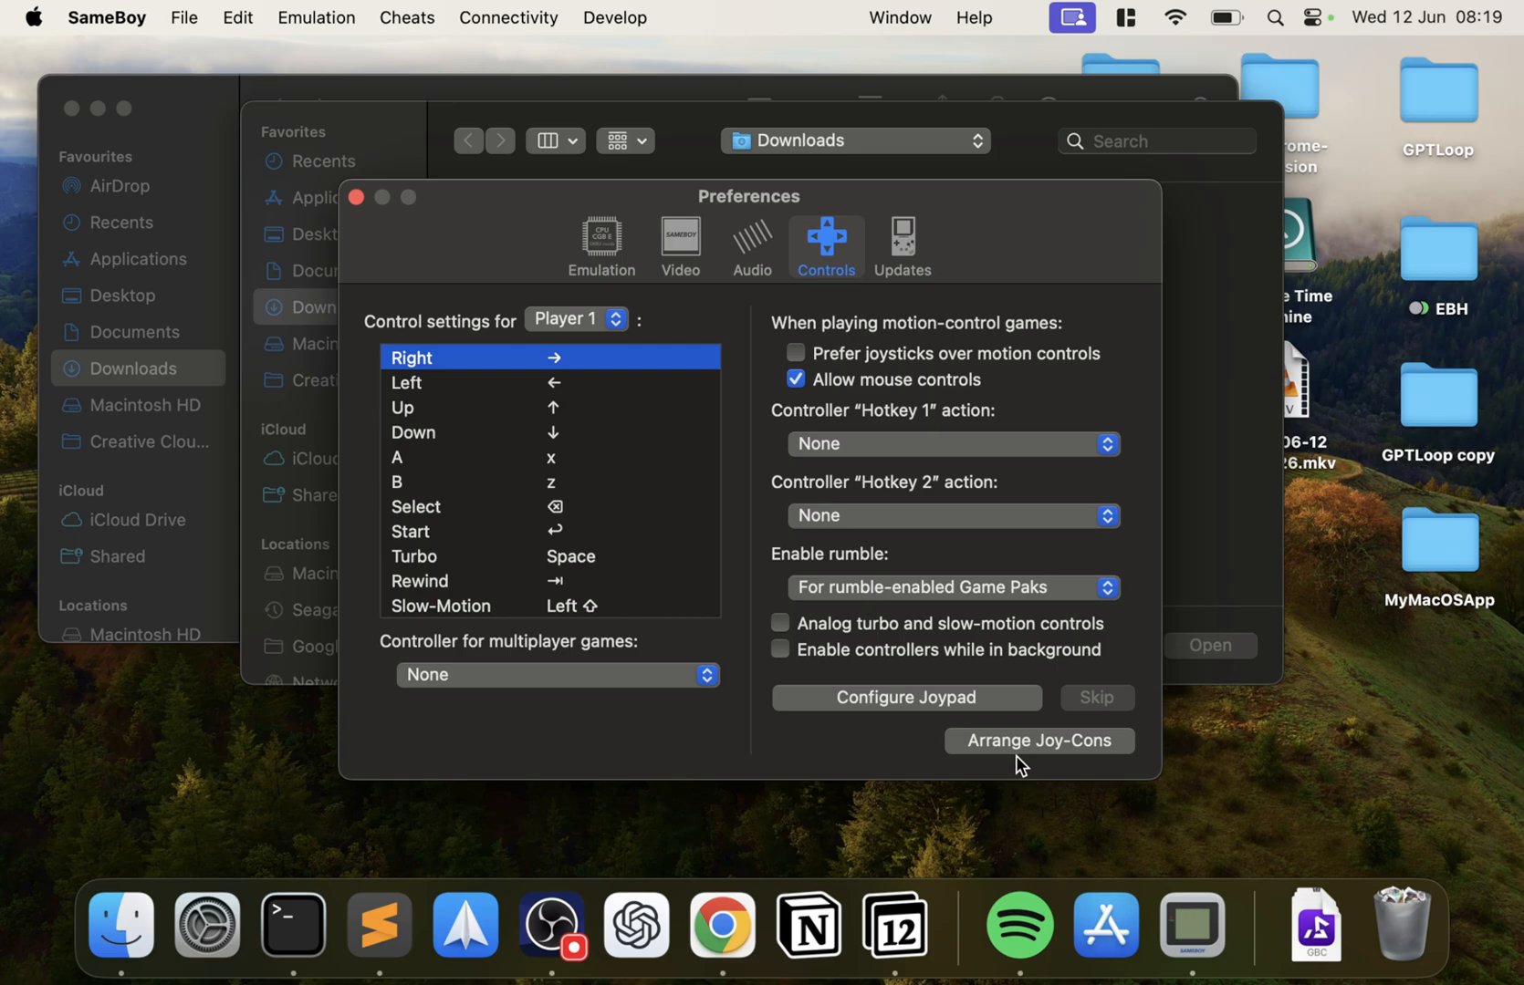
mouse_move(853, 765)
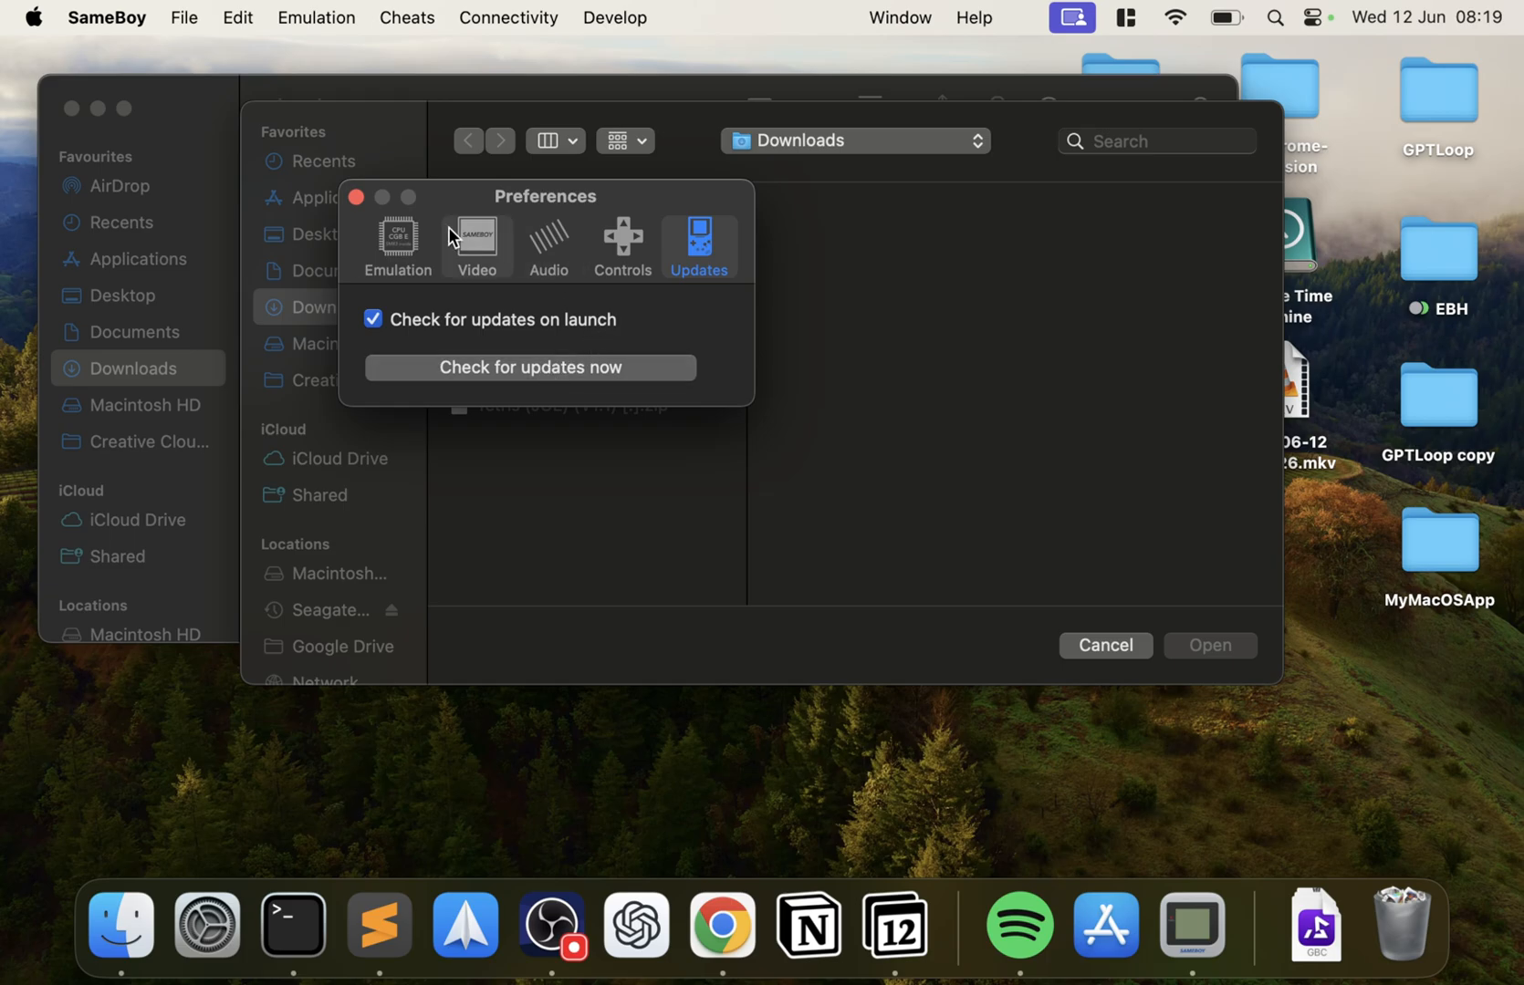
Step: View the Emulation settings and close the Preferences window
left_click(396, 244)
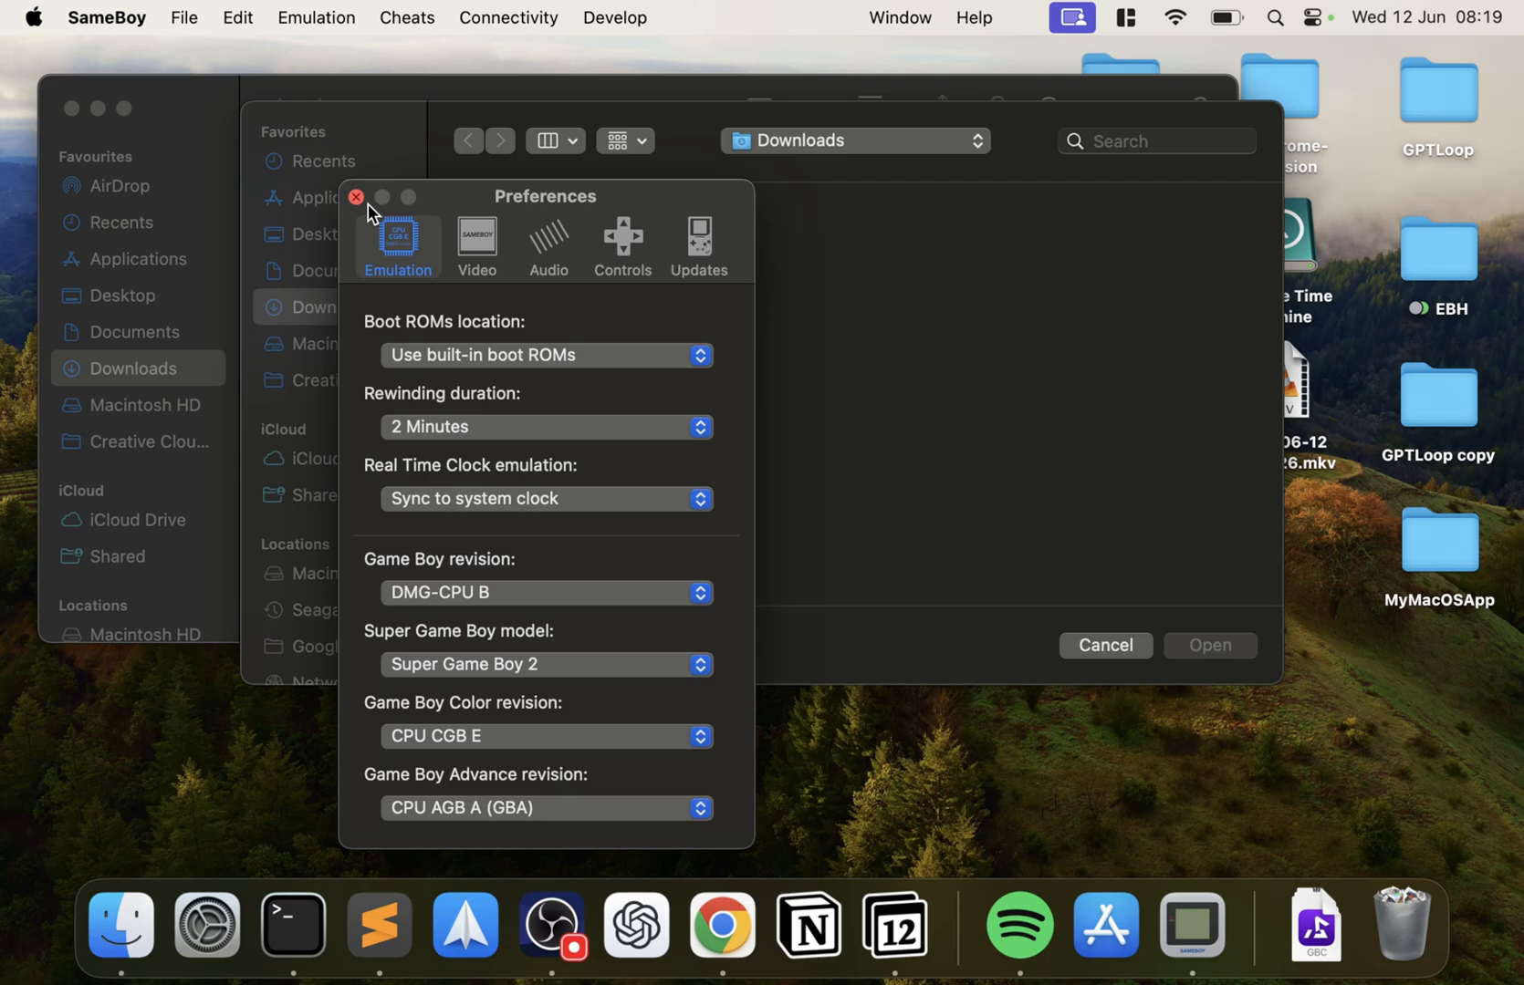
left_click(356, 197)
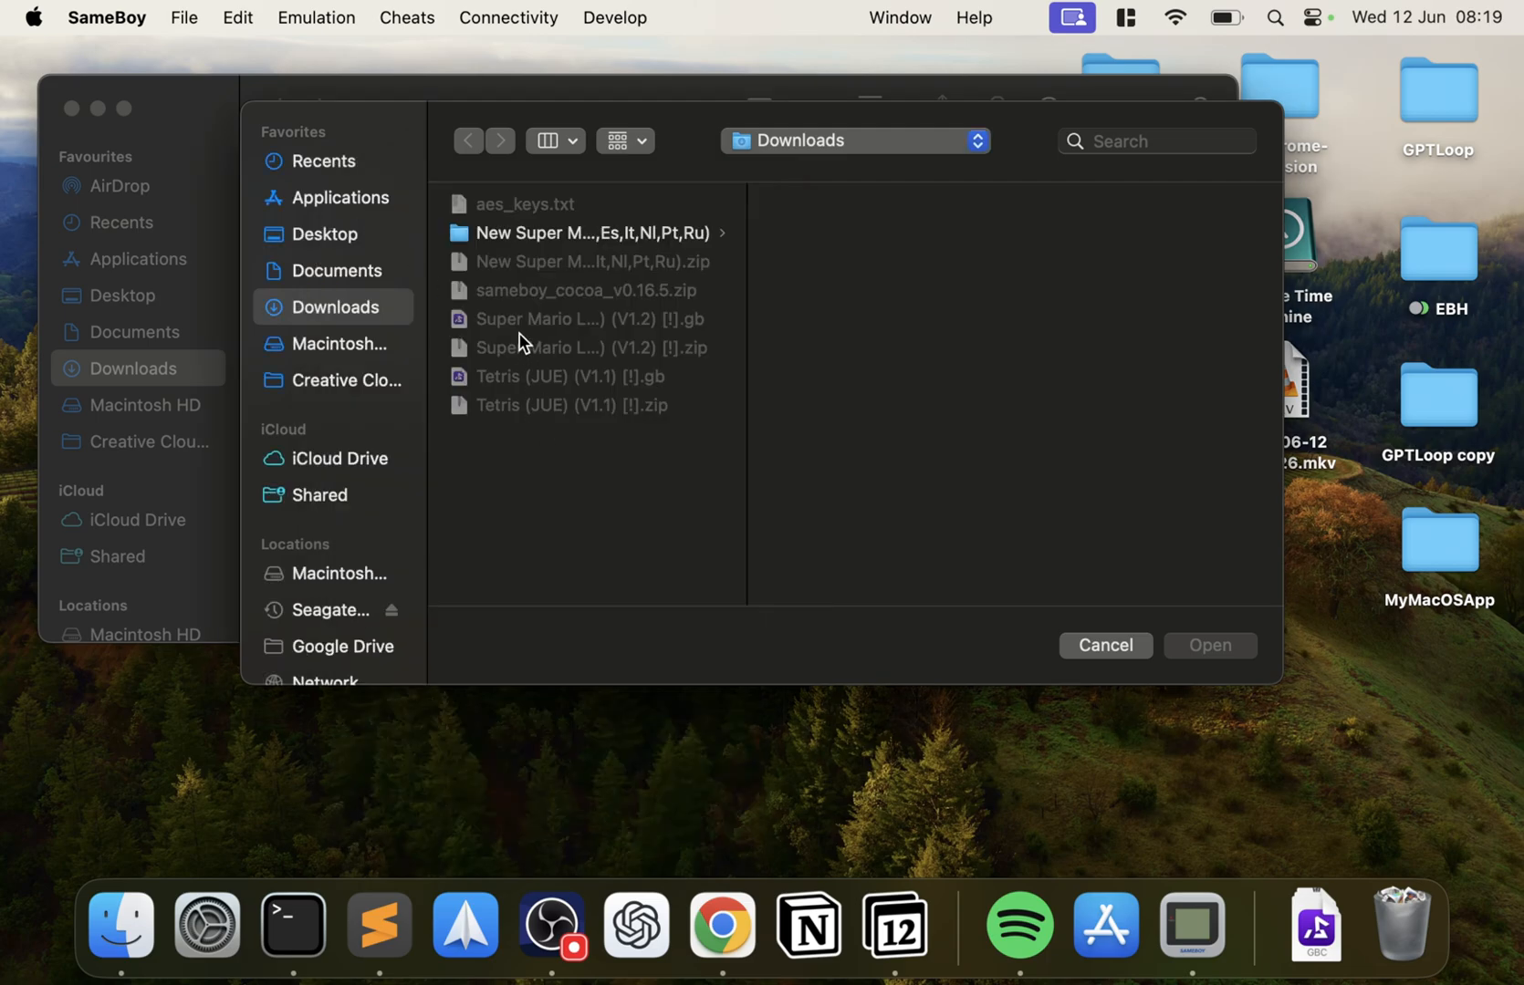
mouse_move(610, 326)
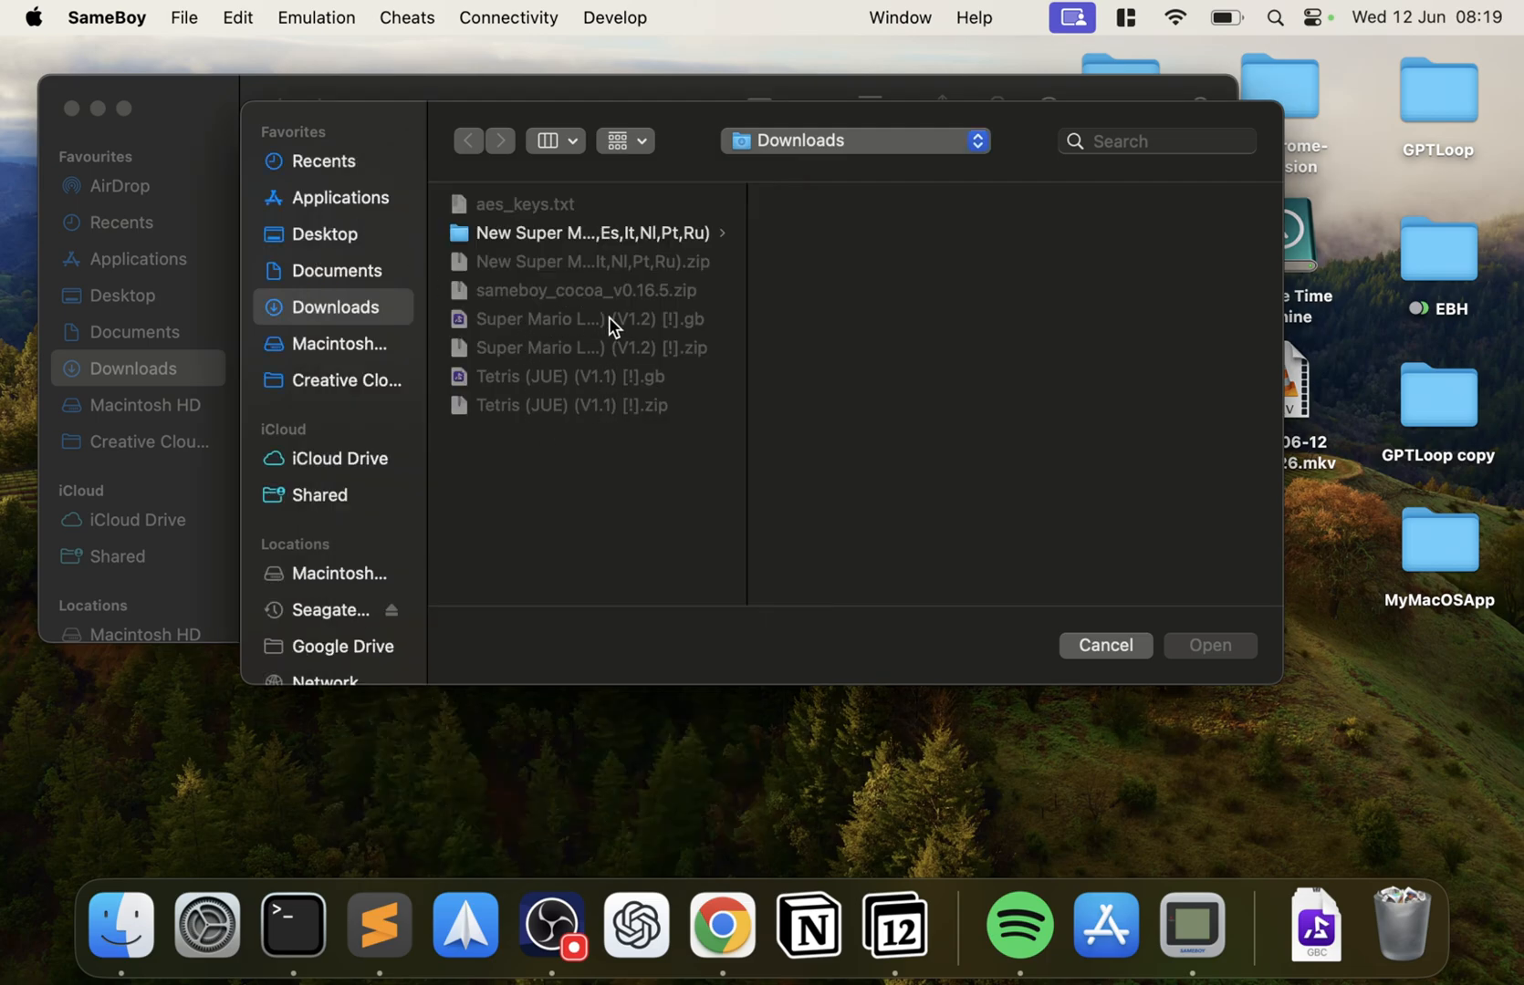
mouse_move(277, 364)
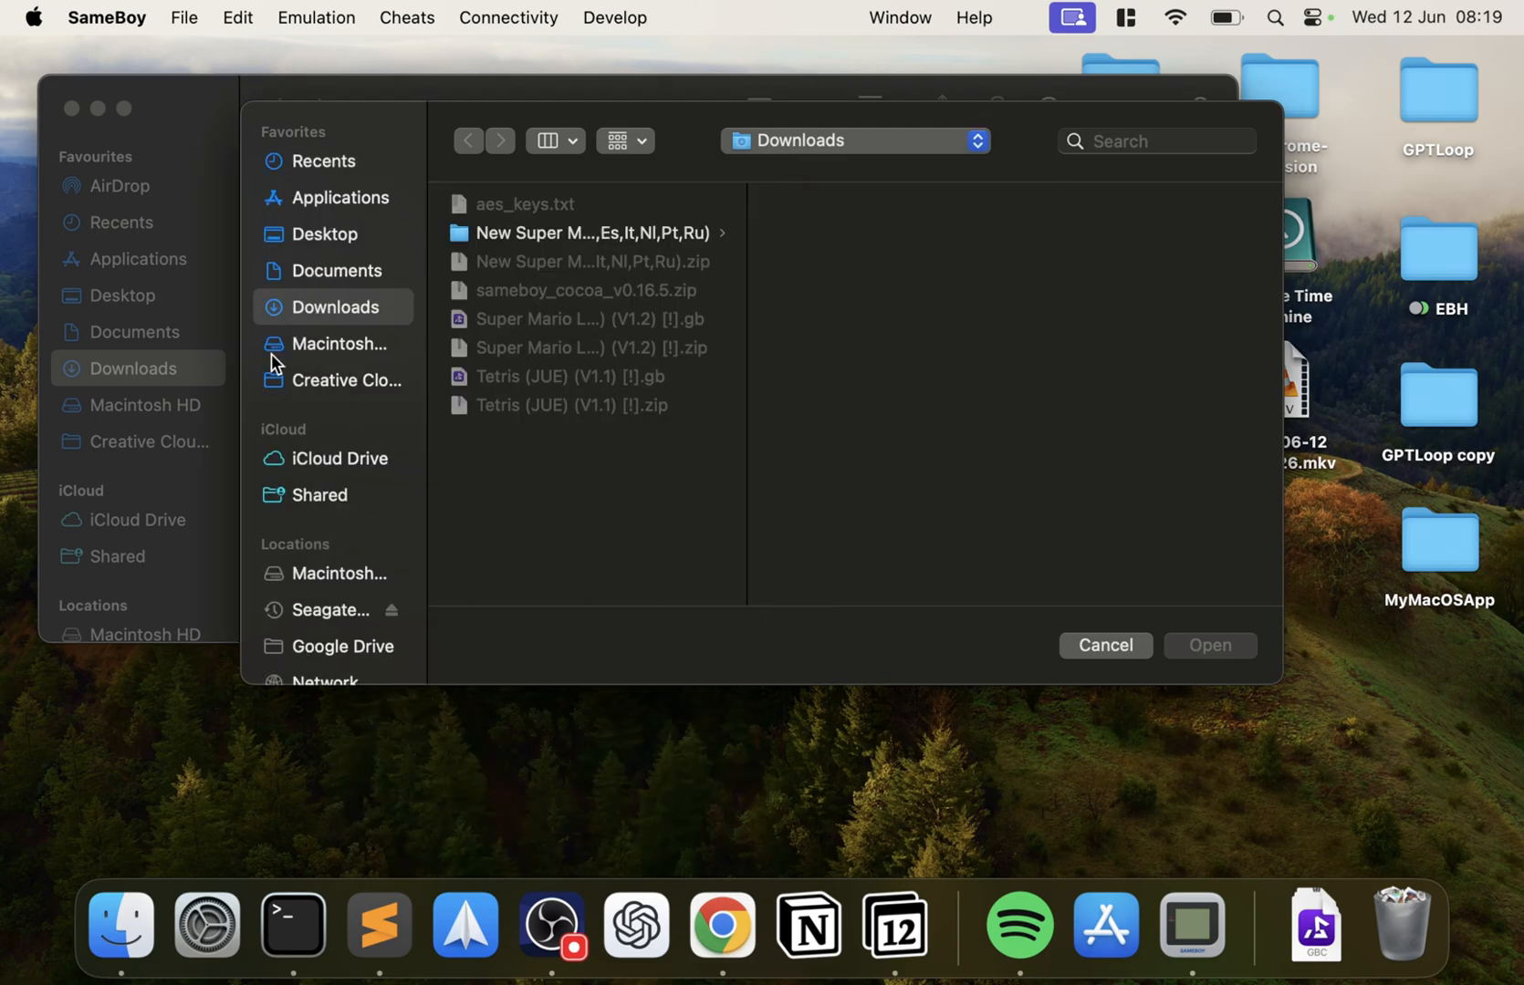
mouse_move(184, 64)
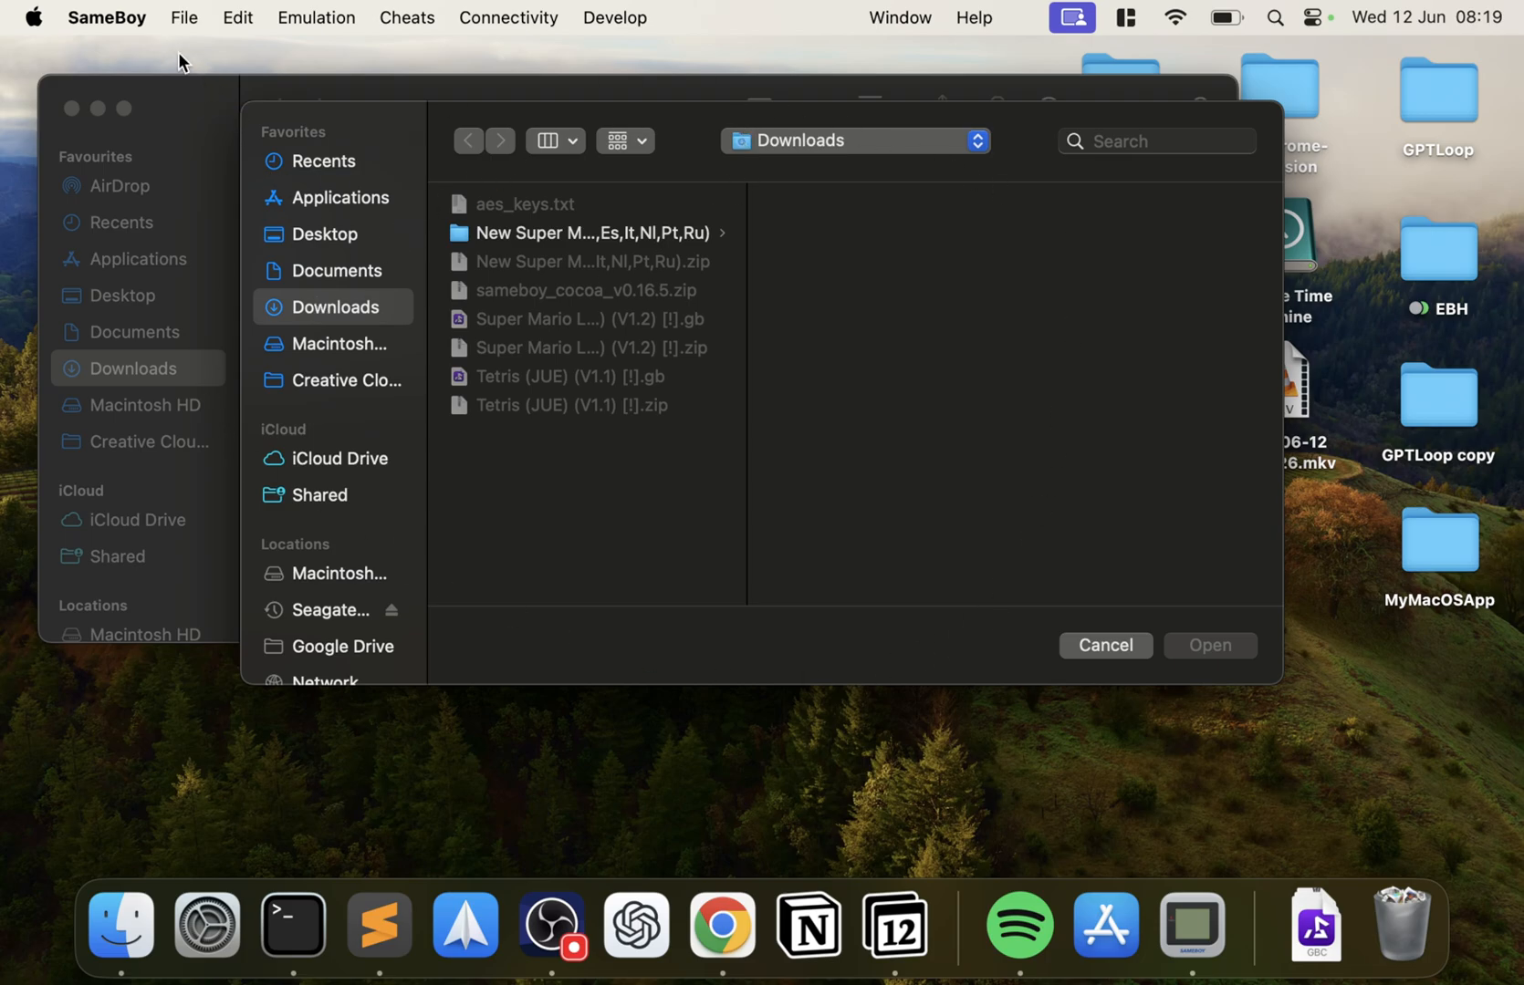
mouse_move(1241, 352)
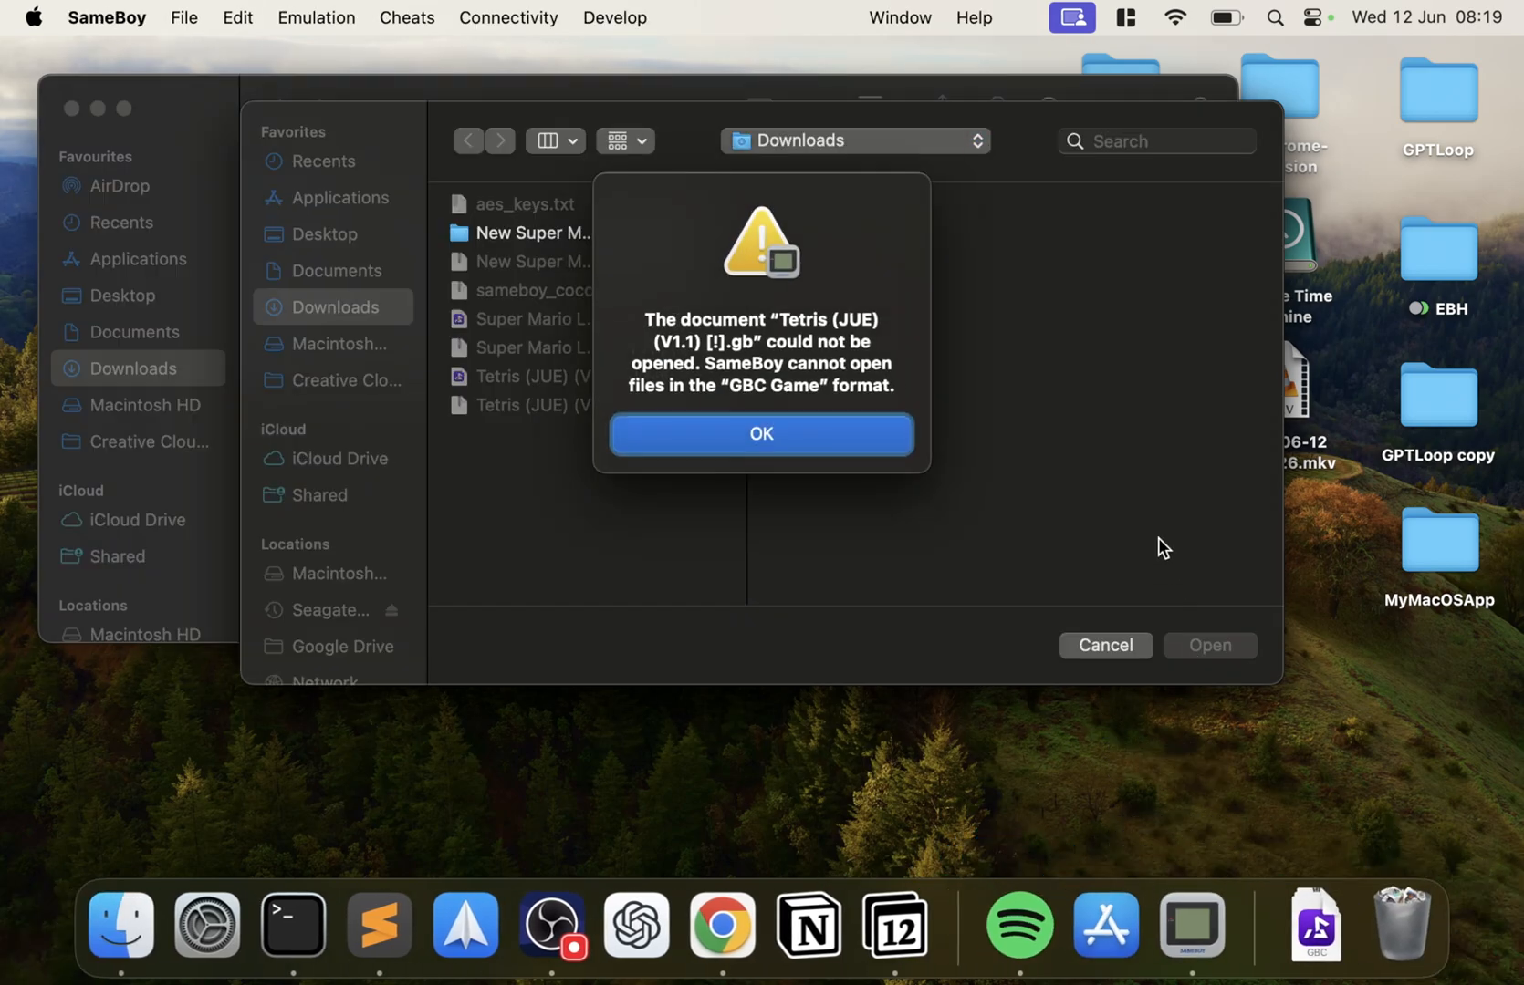
mouse_move(852, 471)
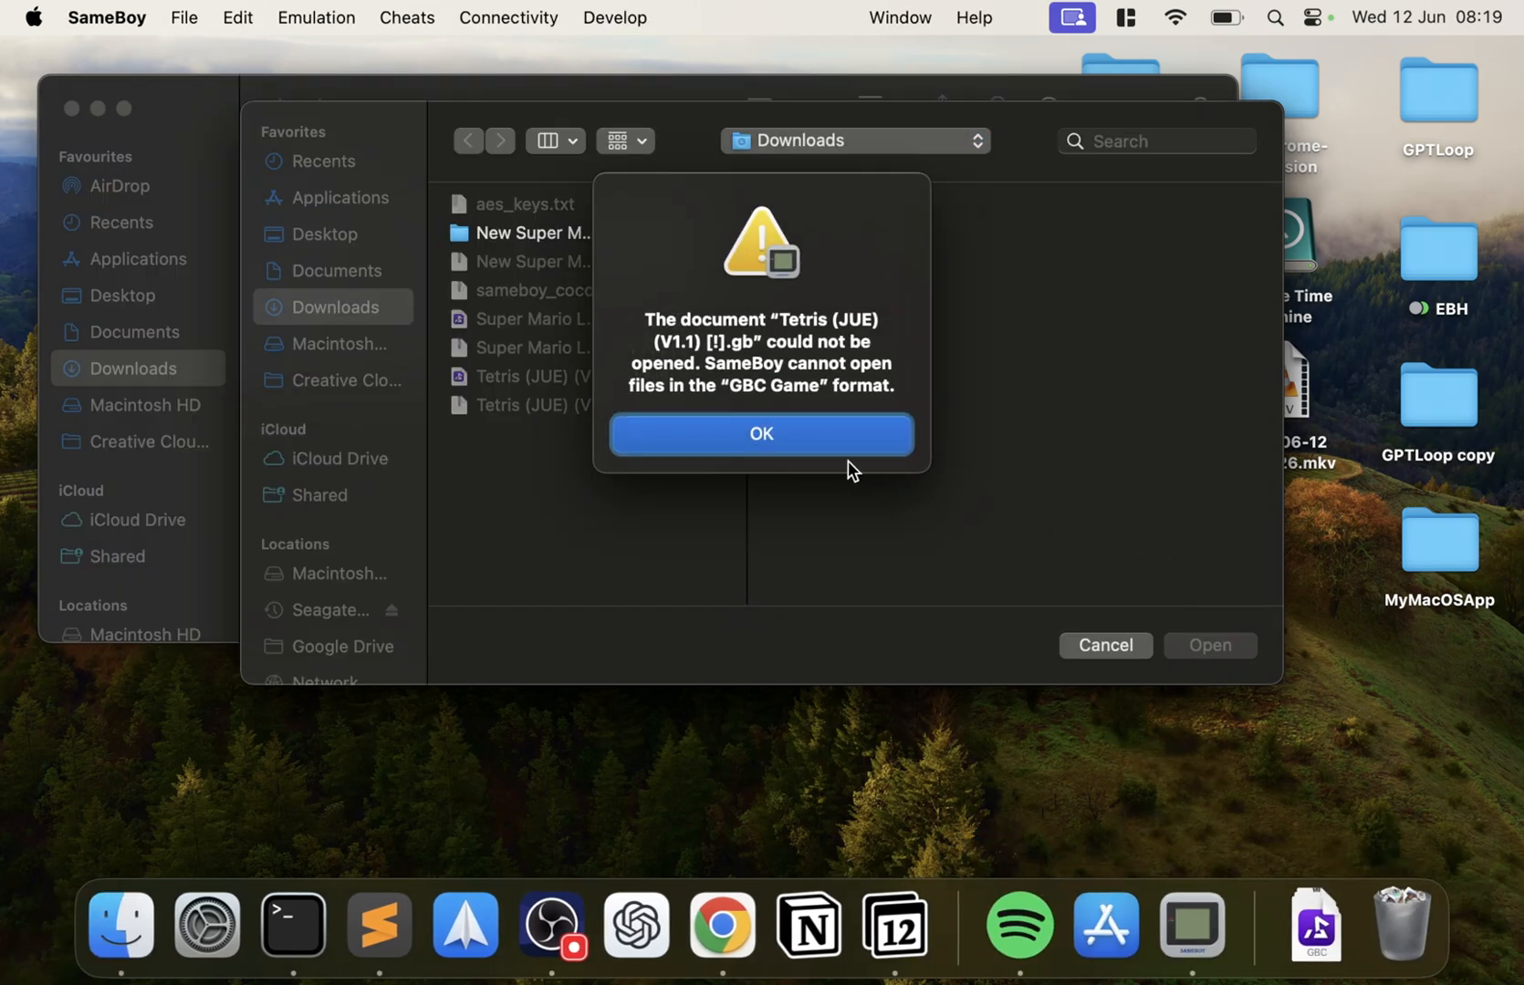
mouse_move(825, 436)
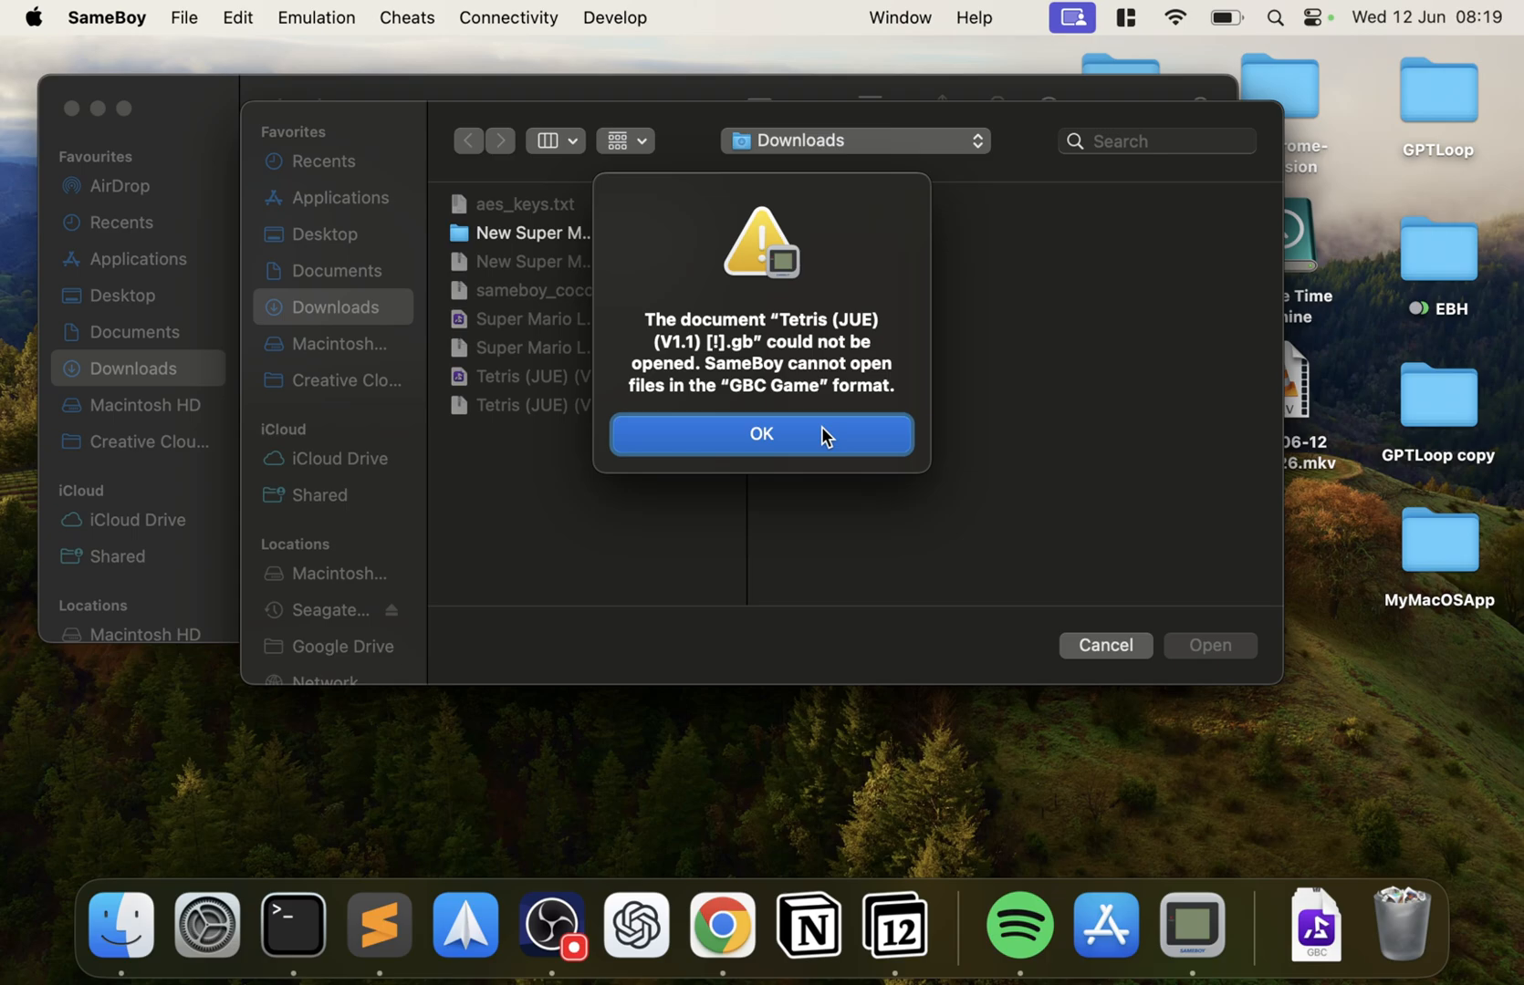
Step: Dismiss the 'could not be opened' error for the Tetris .gb file
left_click(761, 434)
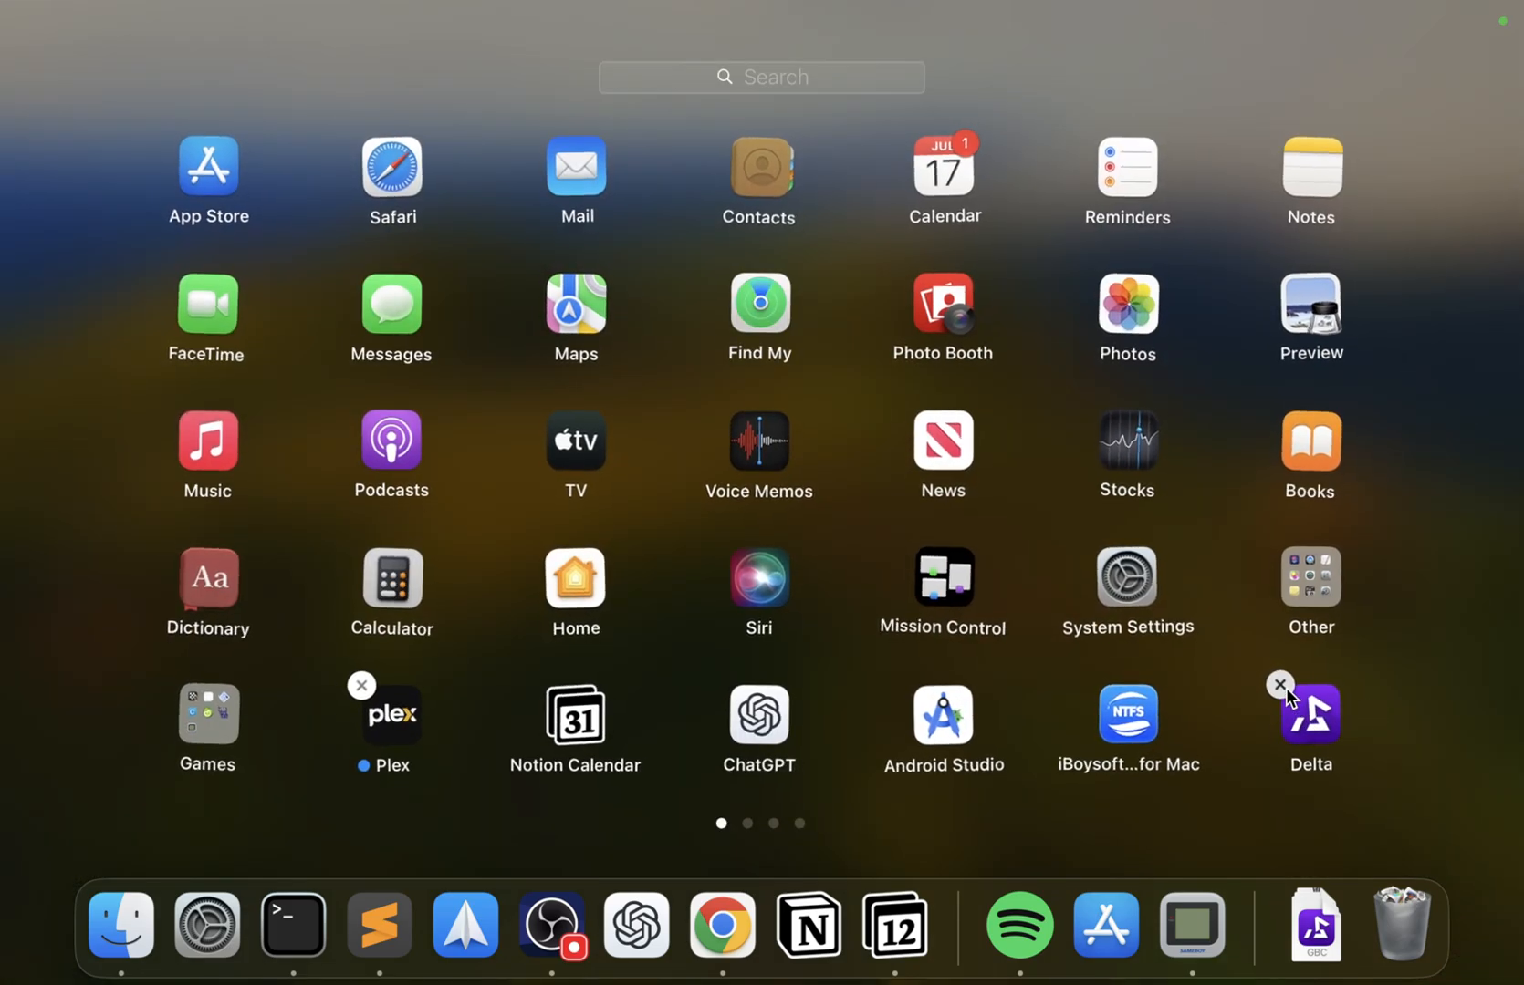
Step: Dismiss Launchpad to bring the Finder Downloads window back to the front
left_click(1279, 683)
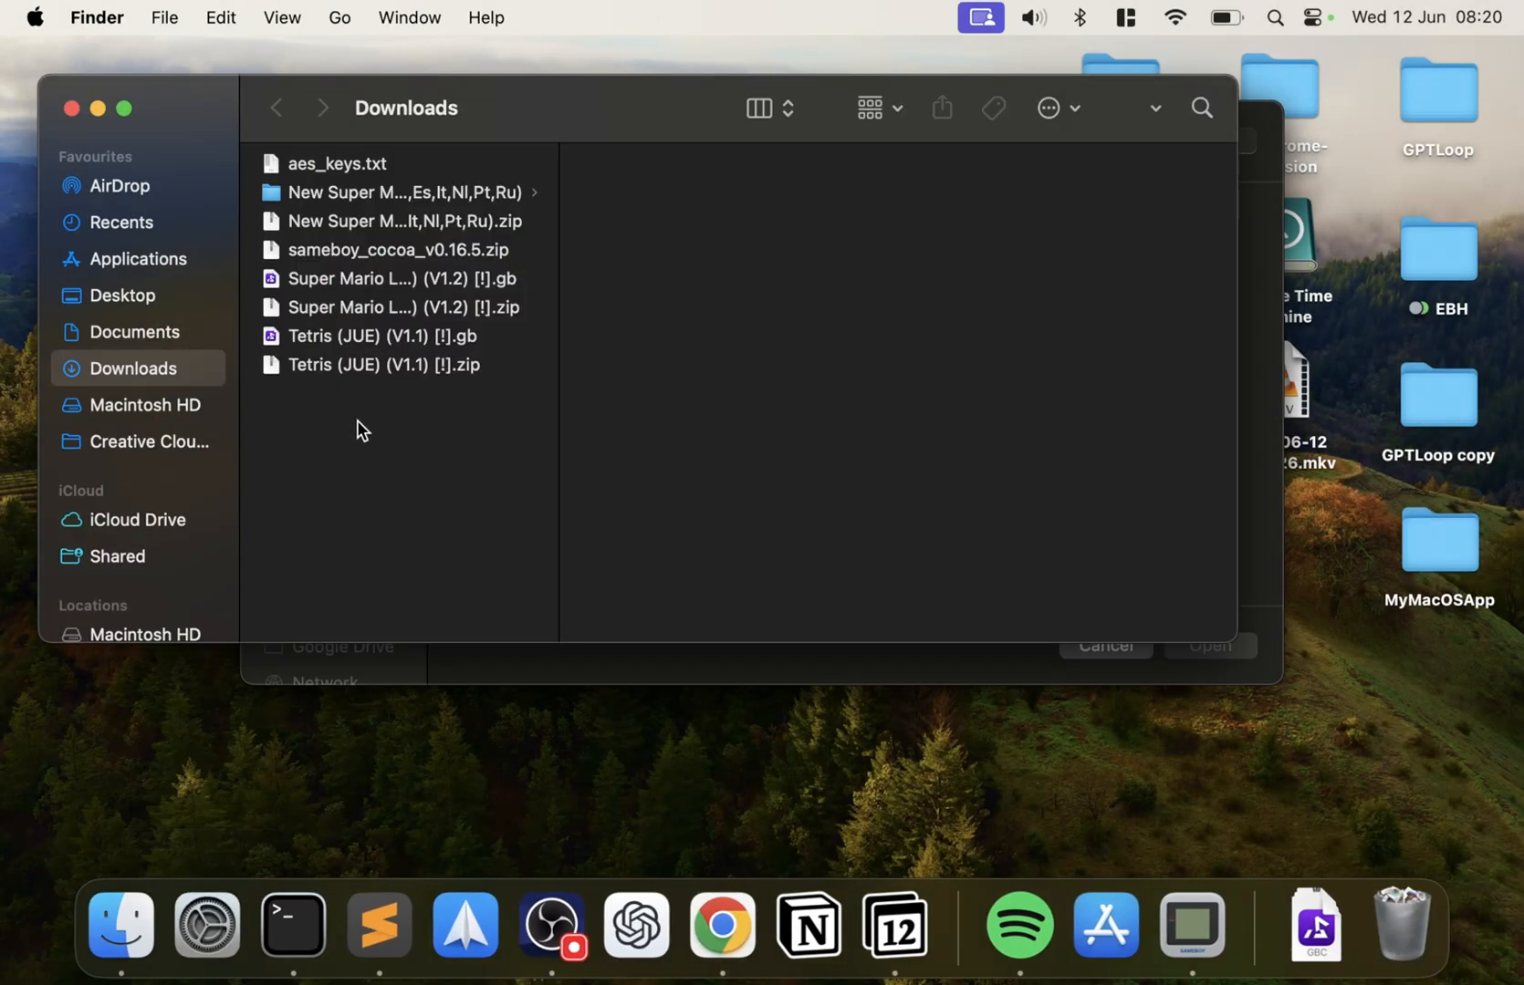
Step: Show Applications in the Finder sidebar, then switch back to SameBoy via the Dock
left_click(139, 257)
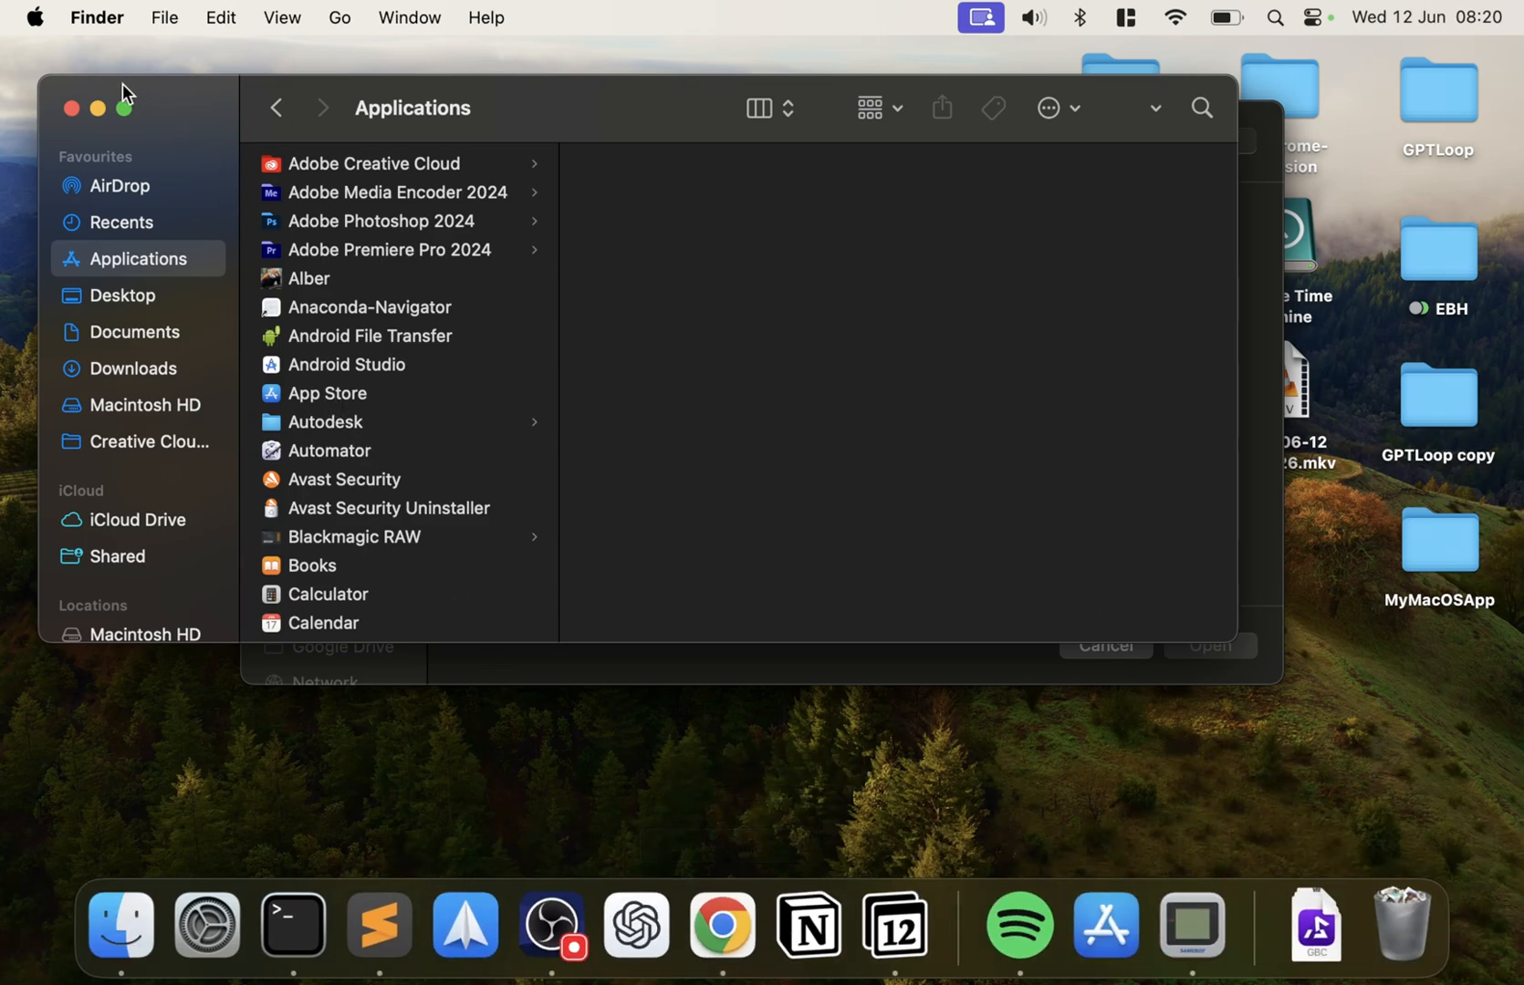
right_click(1416, 918)
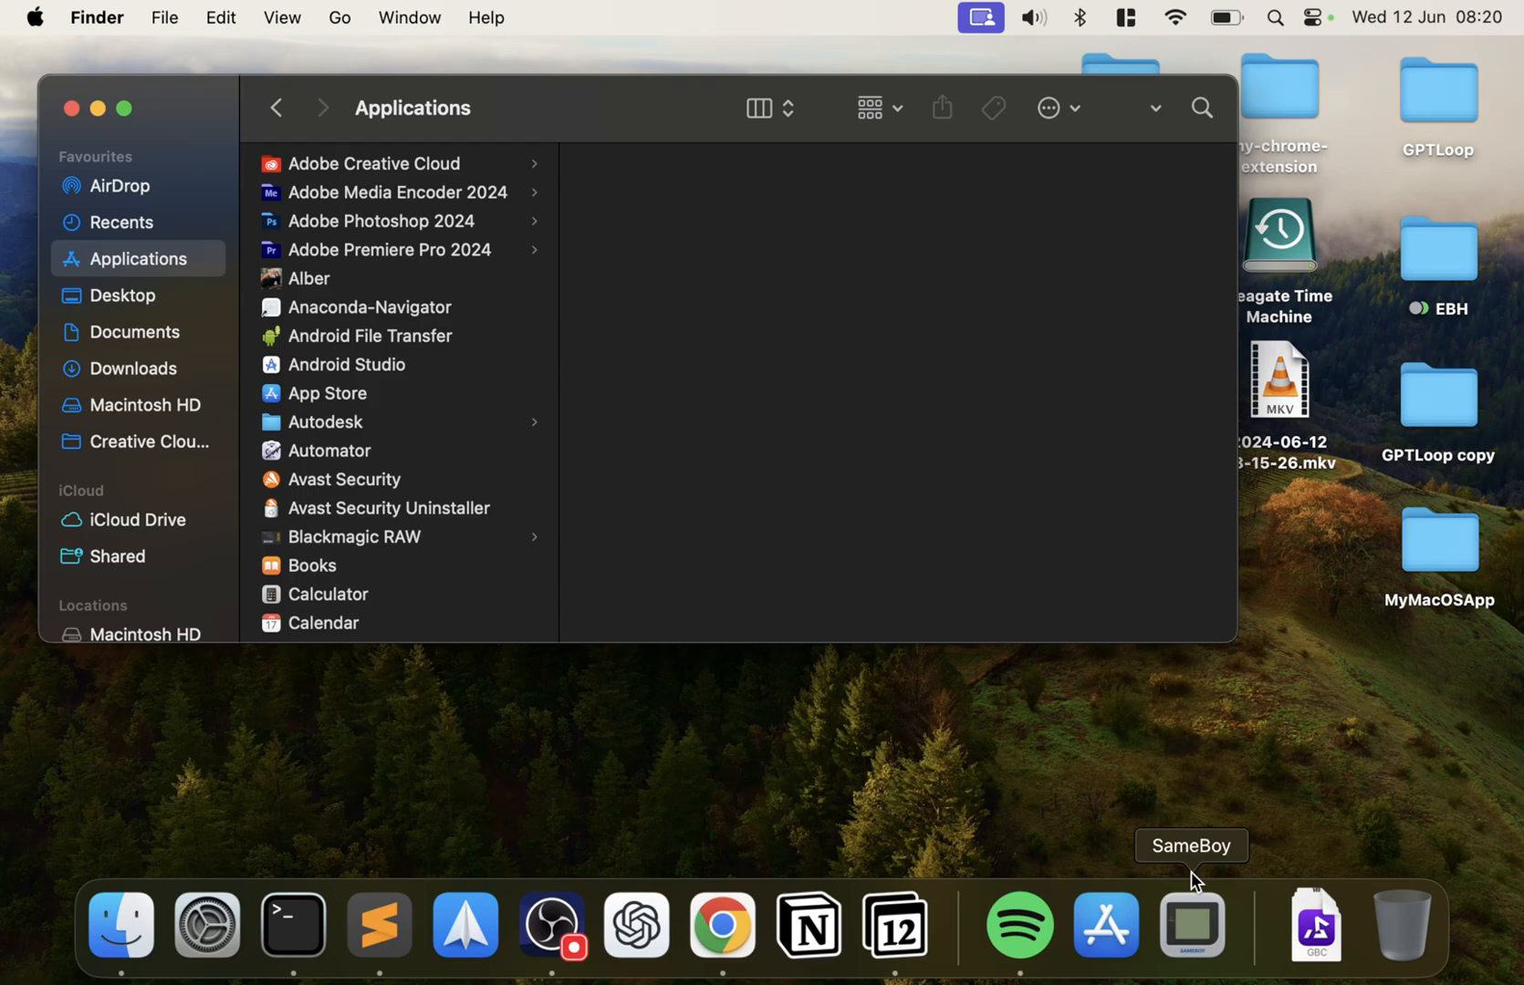
left_click(1190, 923)
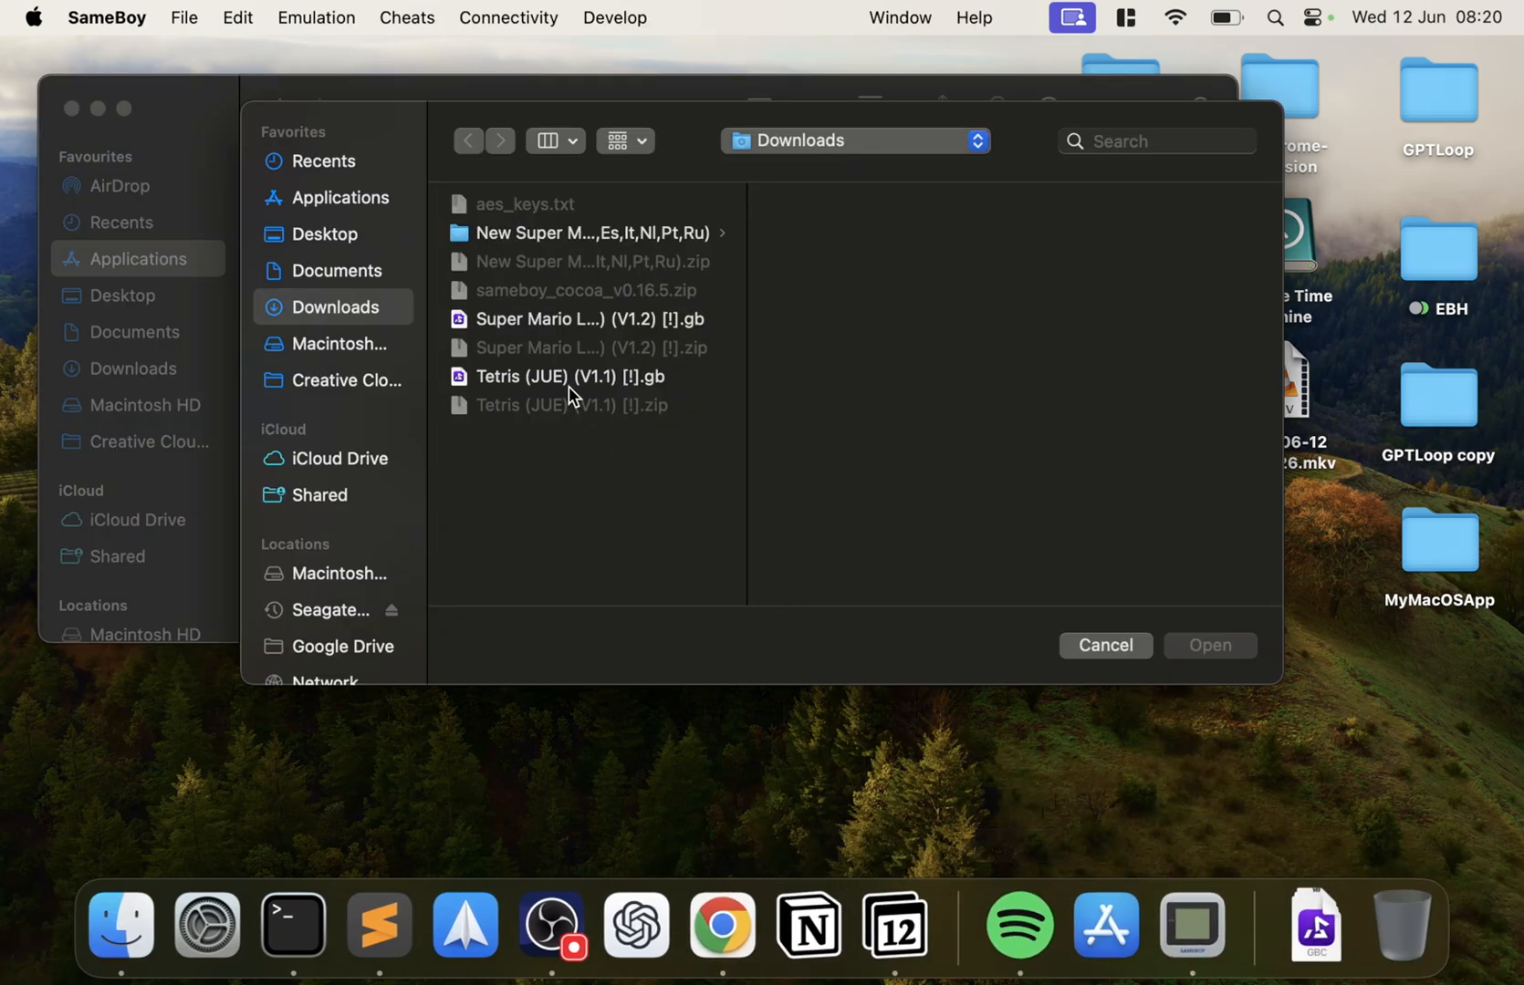
mouse_move(571, 381)
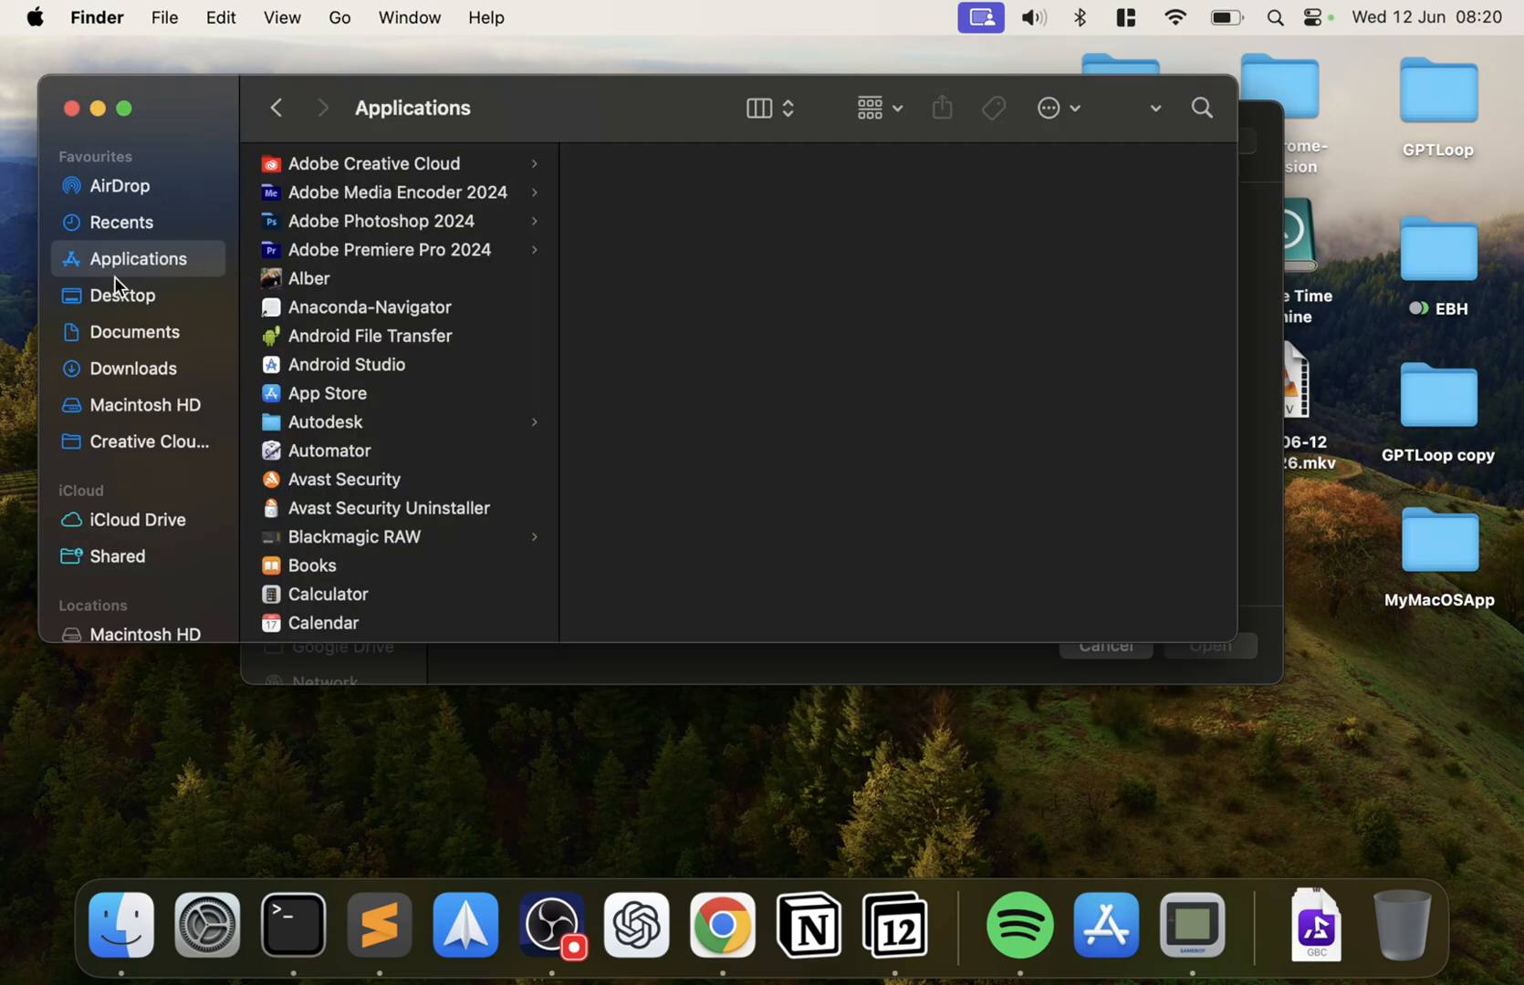
Step: Load the Tetris ROM from Downloads into the emulator
left_click(129, 368)
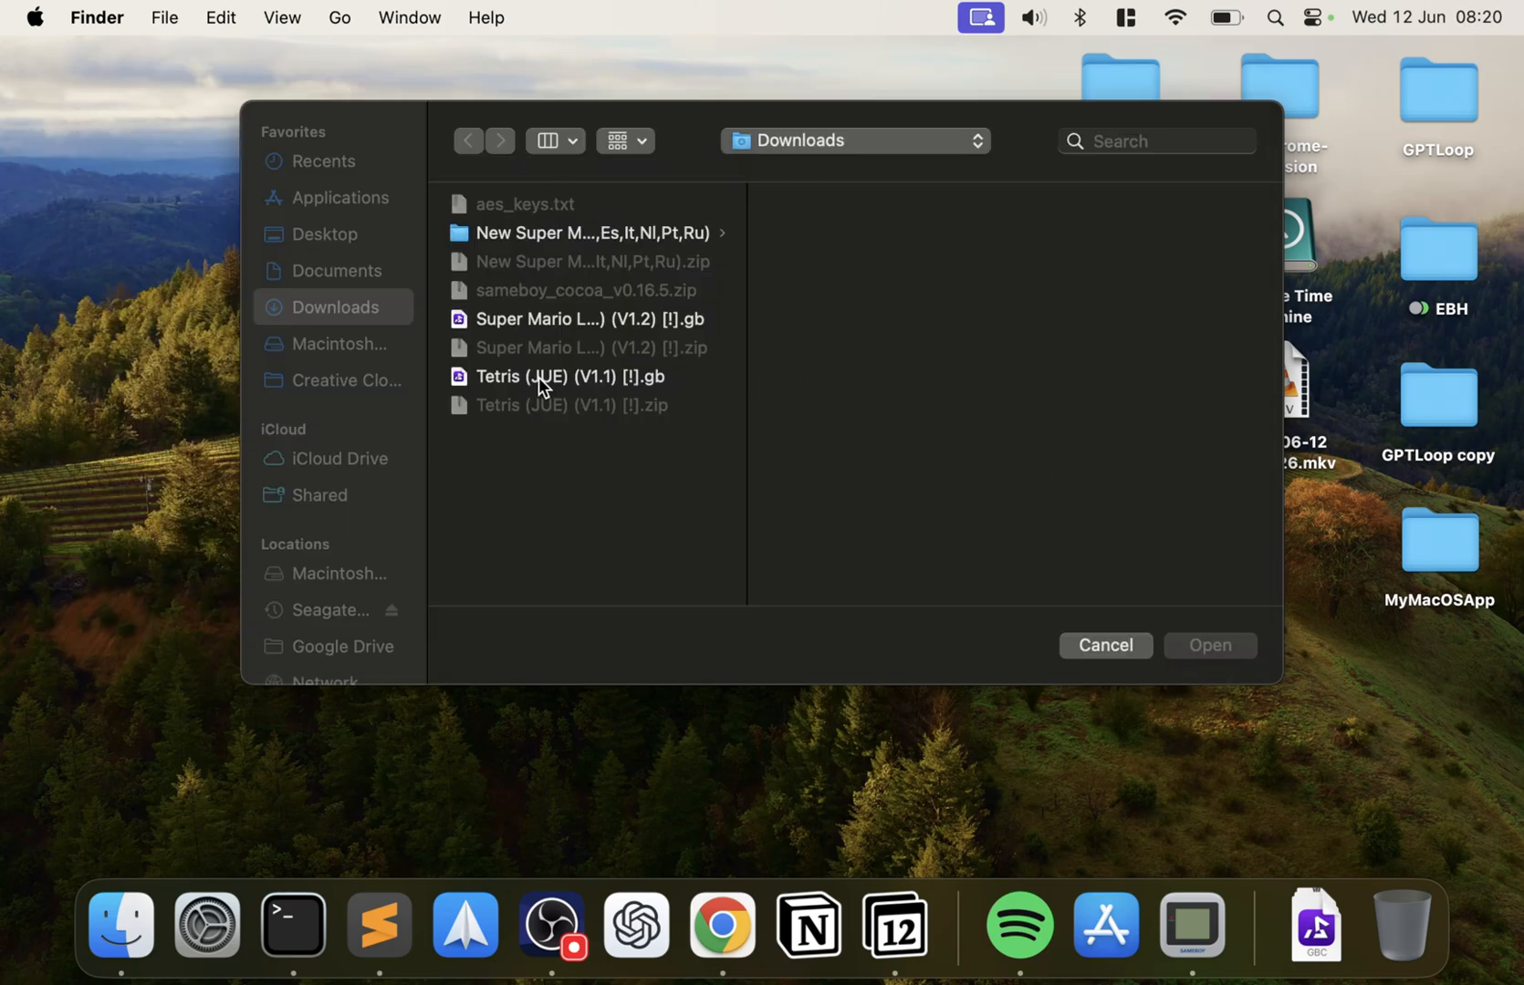
left_click(569, 378)
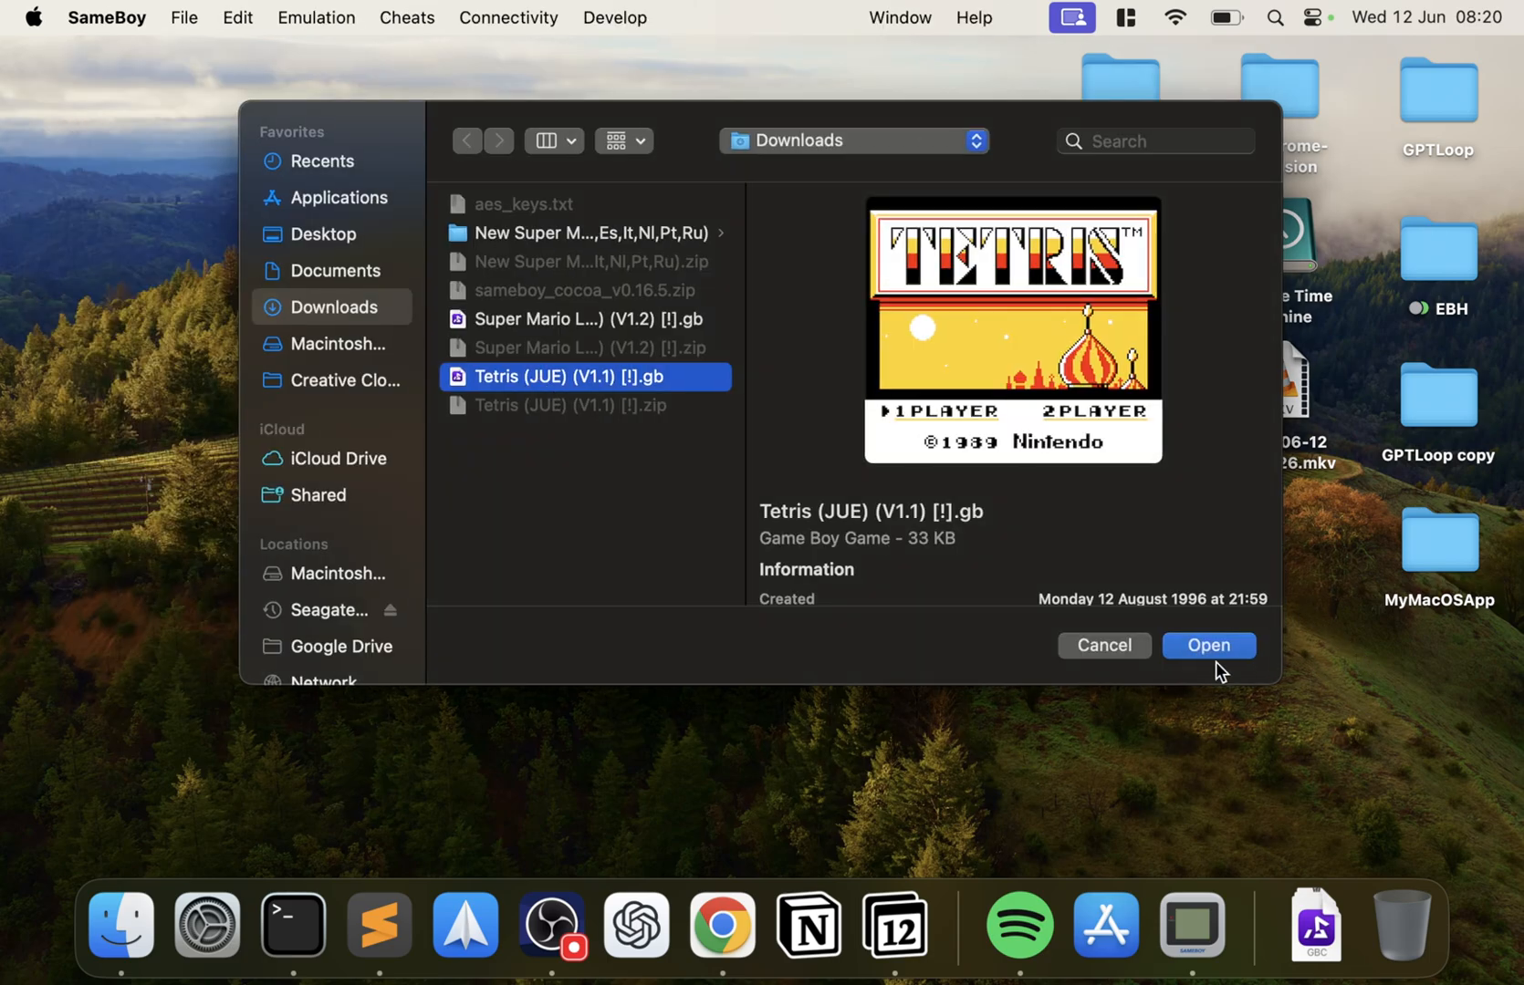
left_click(1208, 646)
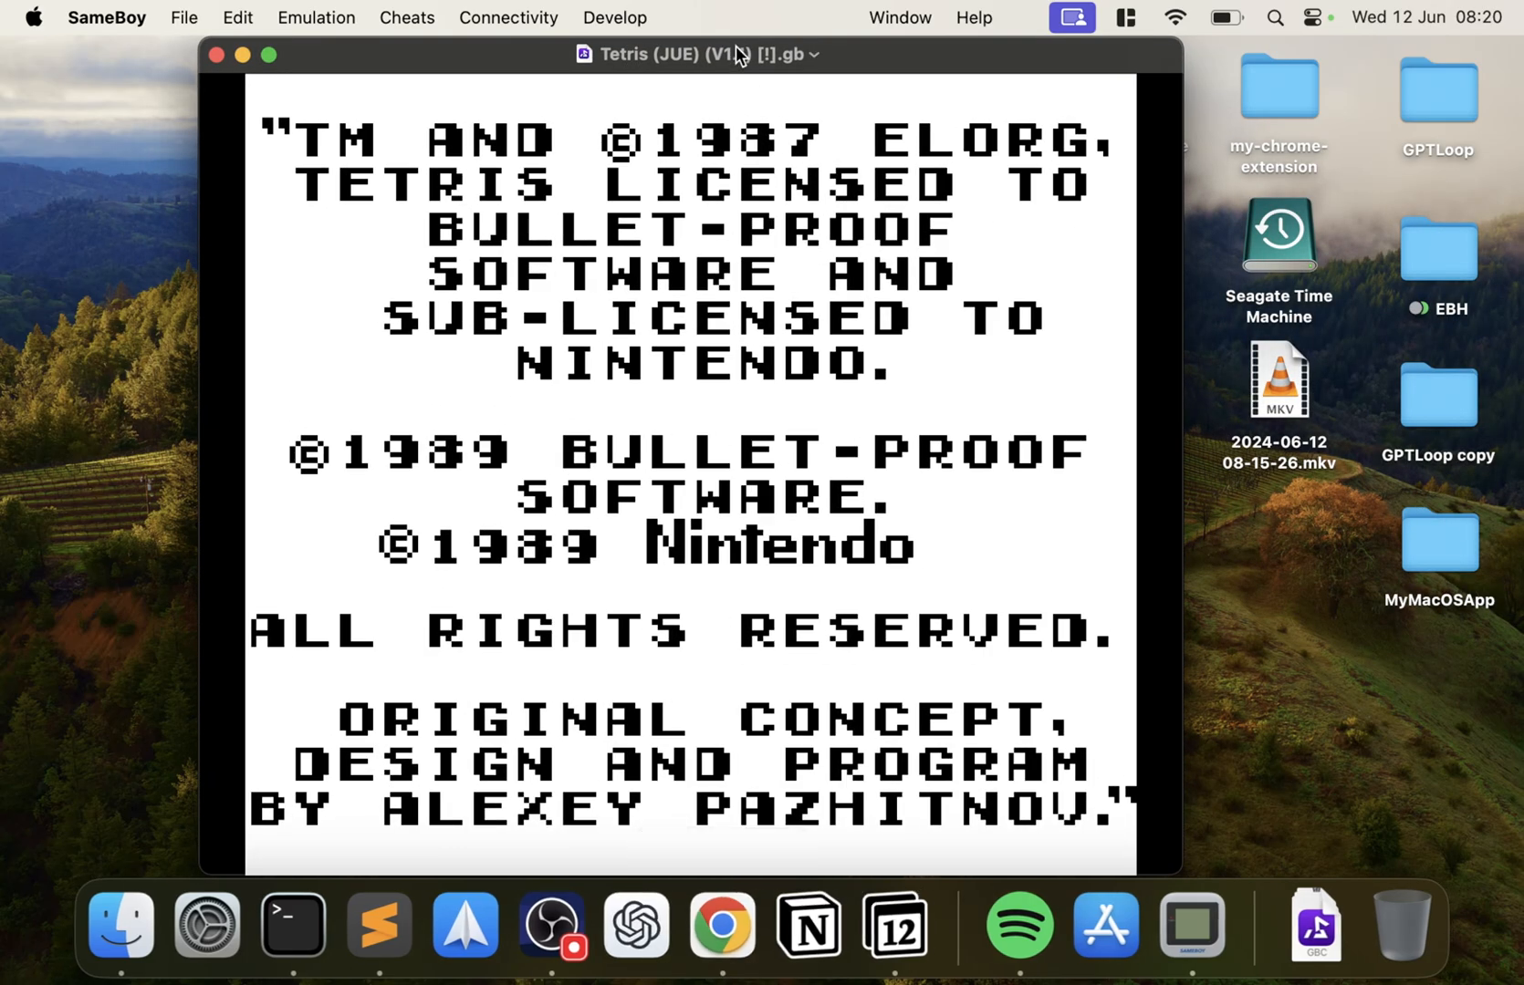
Step: Move the game window toward the screen centre and choose 1PLAYER on the title screen
left_click_drag(692, 55, 778, 55)
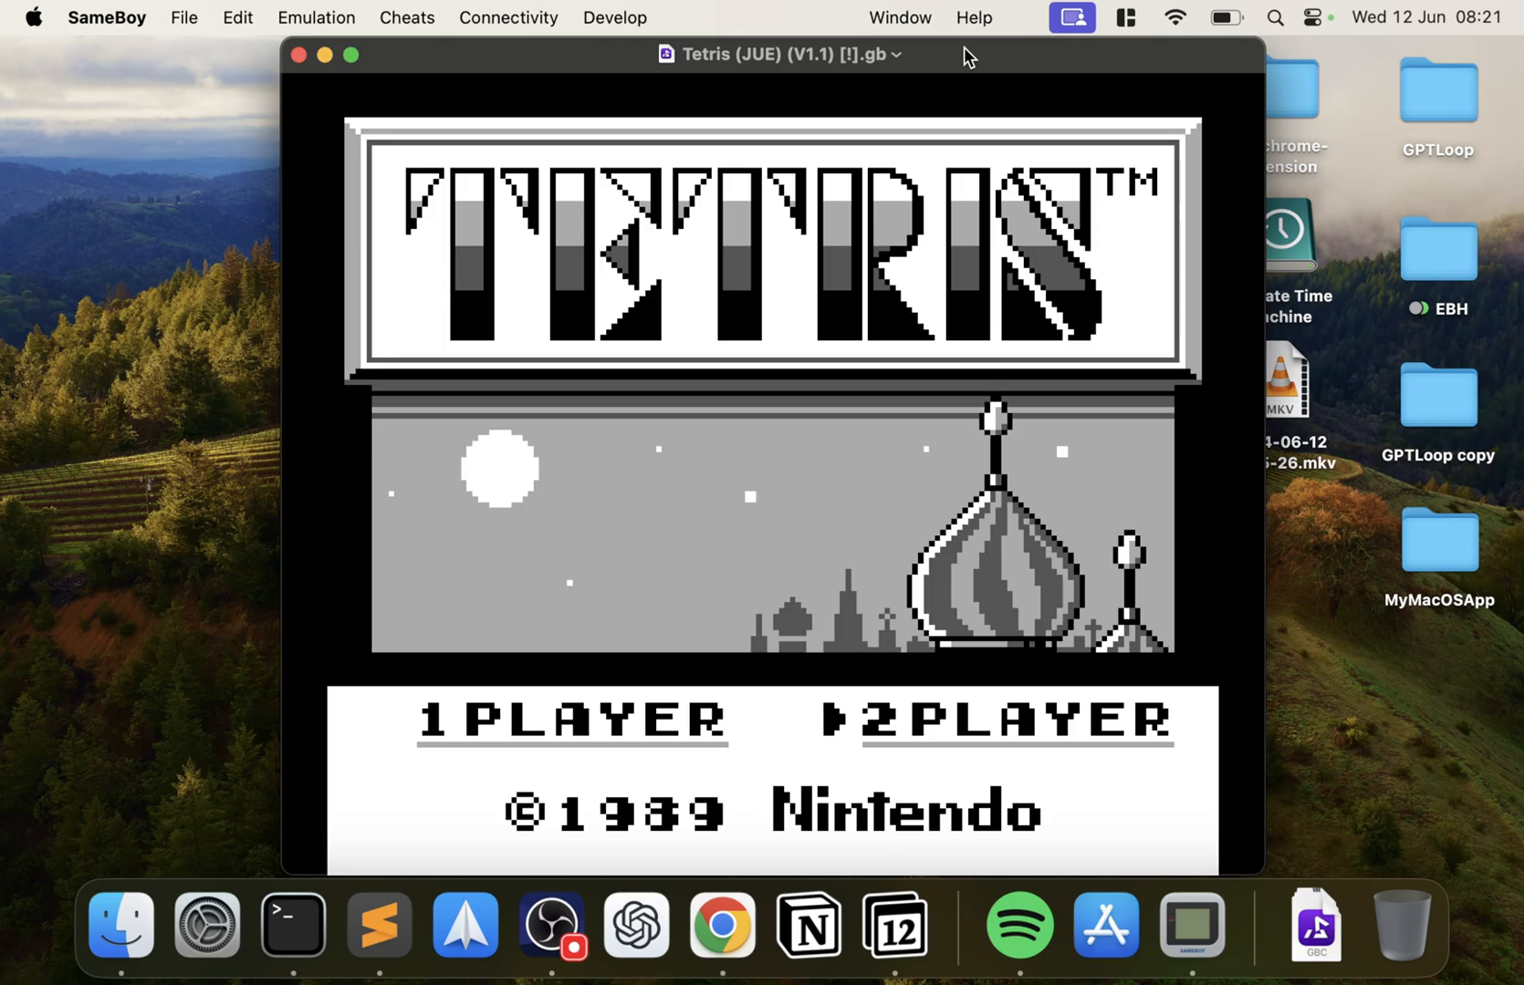
key("Left")
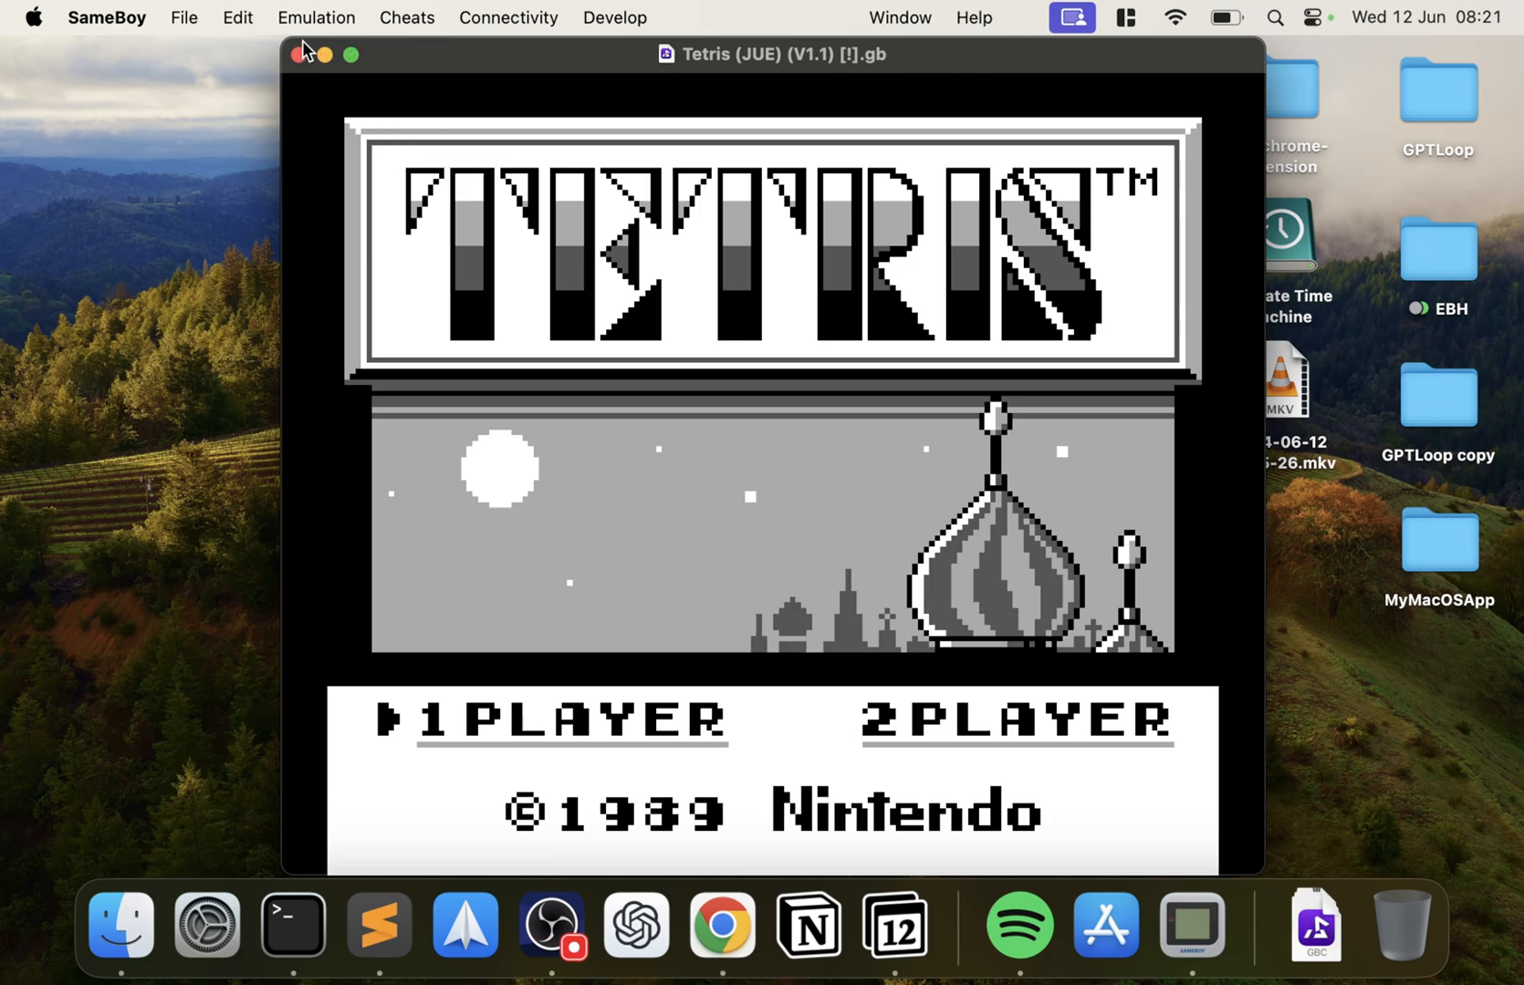
Step: Switch the emulated console to Super Game Boy, restarting Tetris
left_click(316, 18)
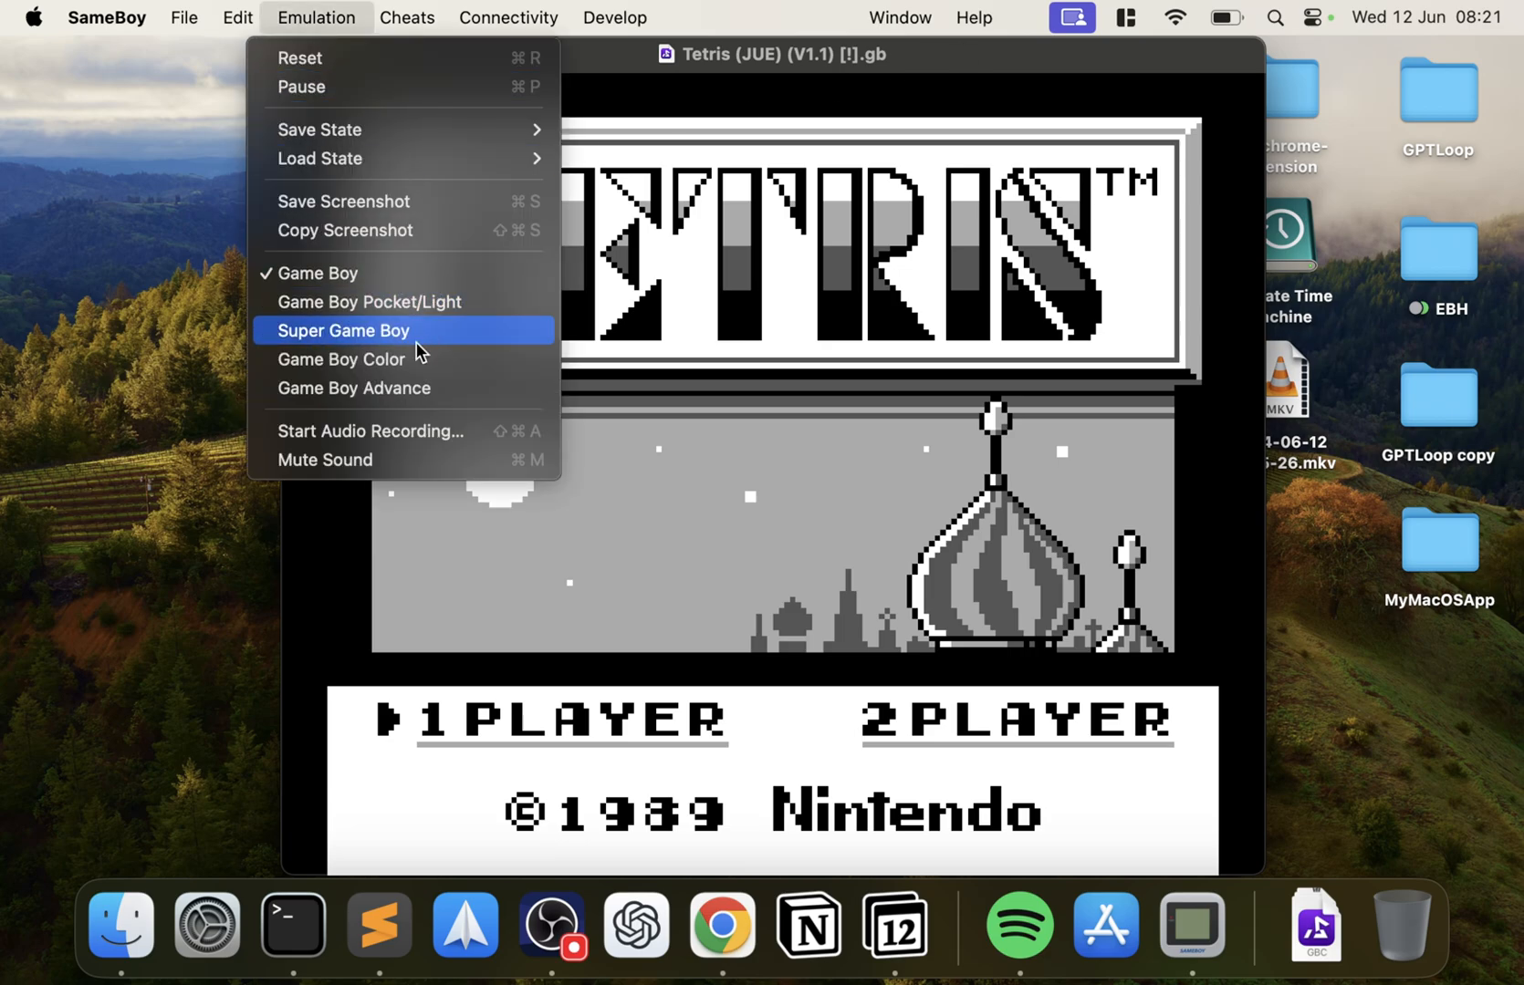
left_click(341, 330)
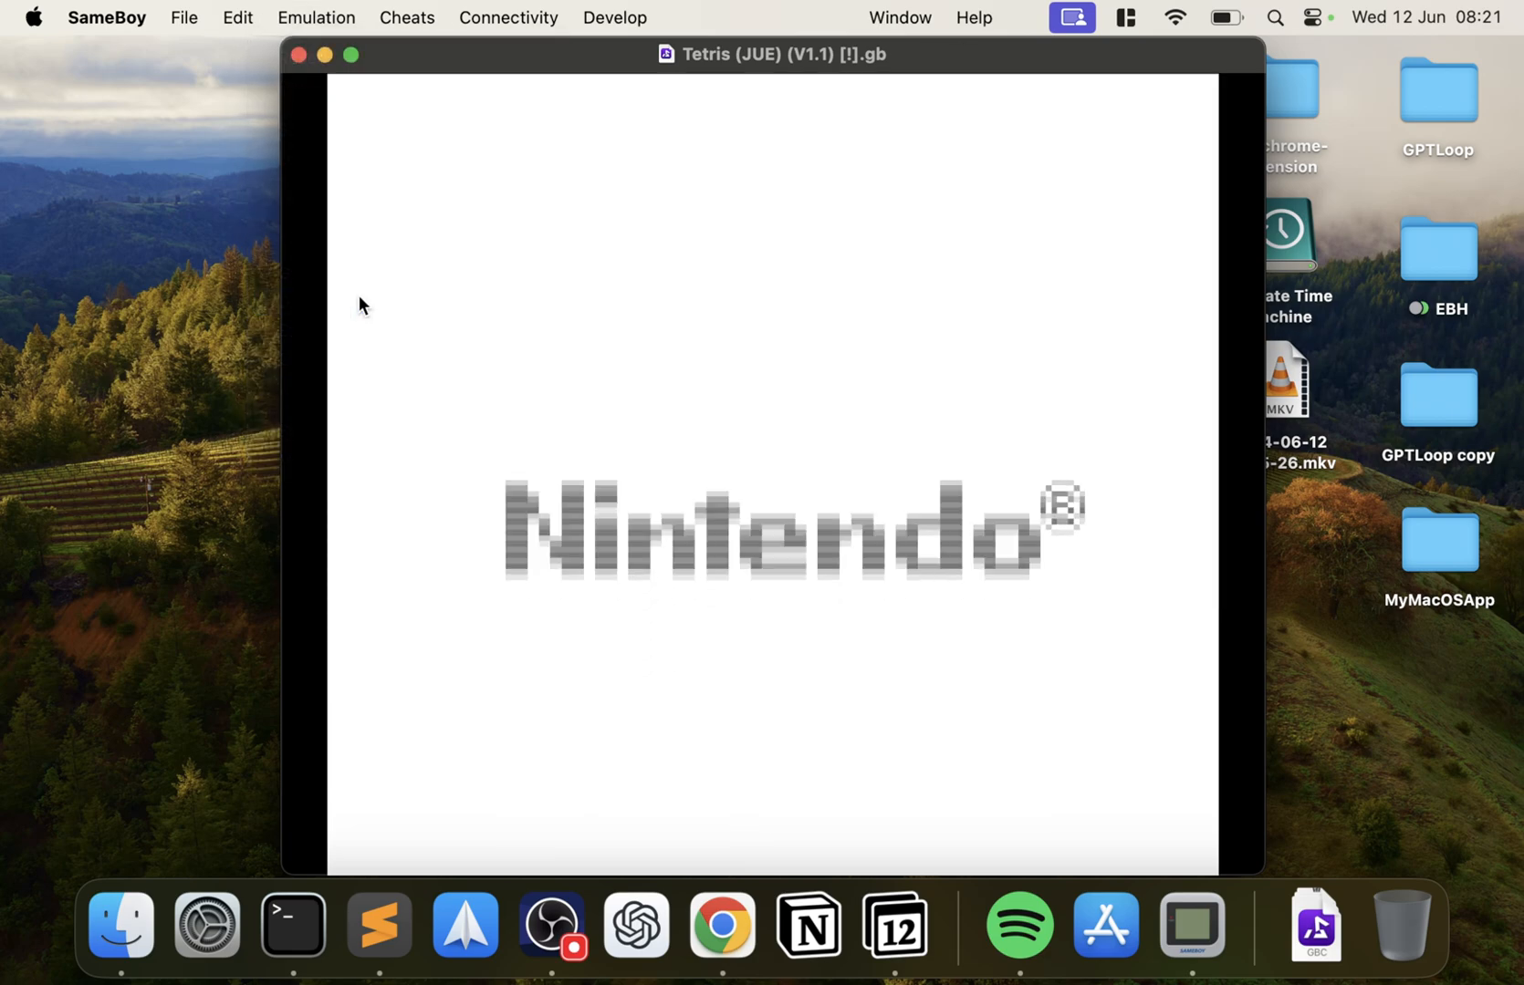
left_click(316, 18)
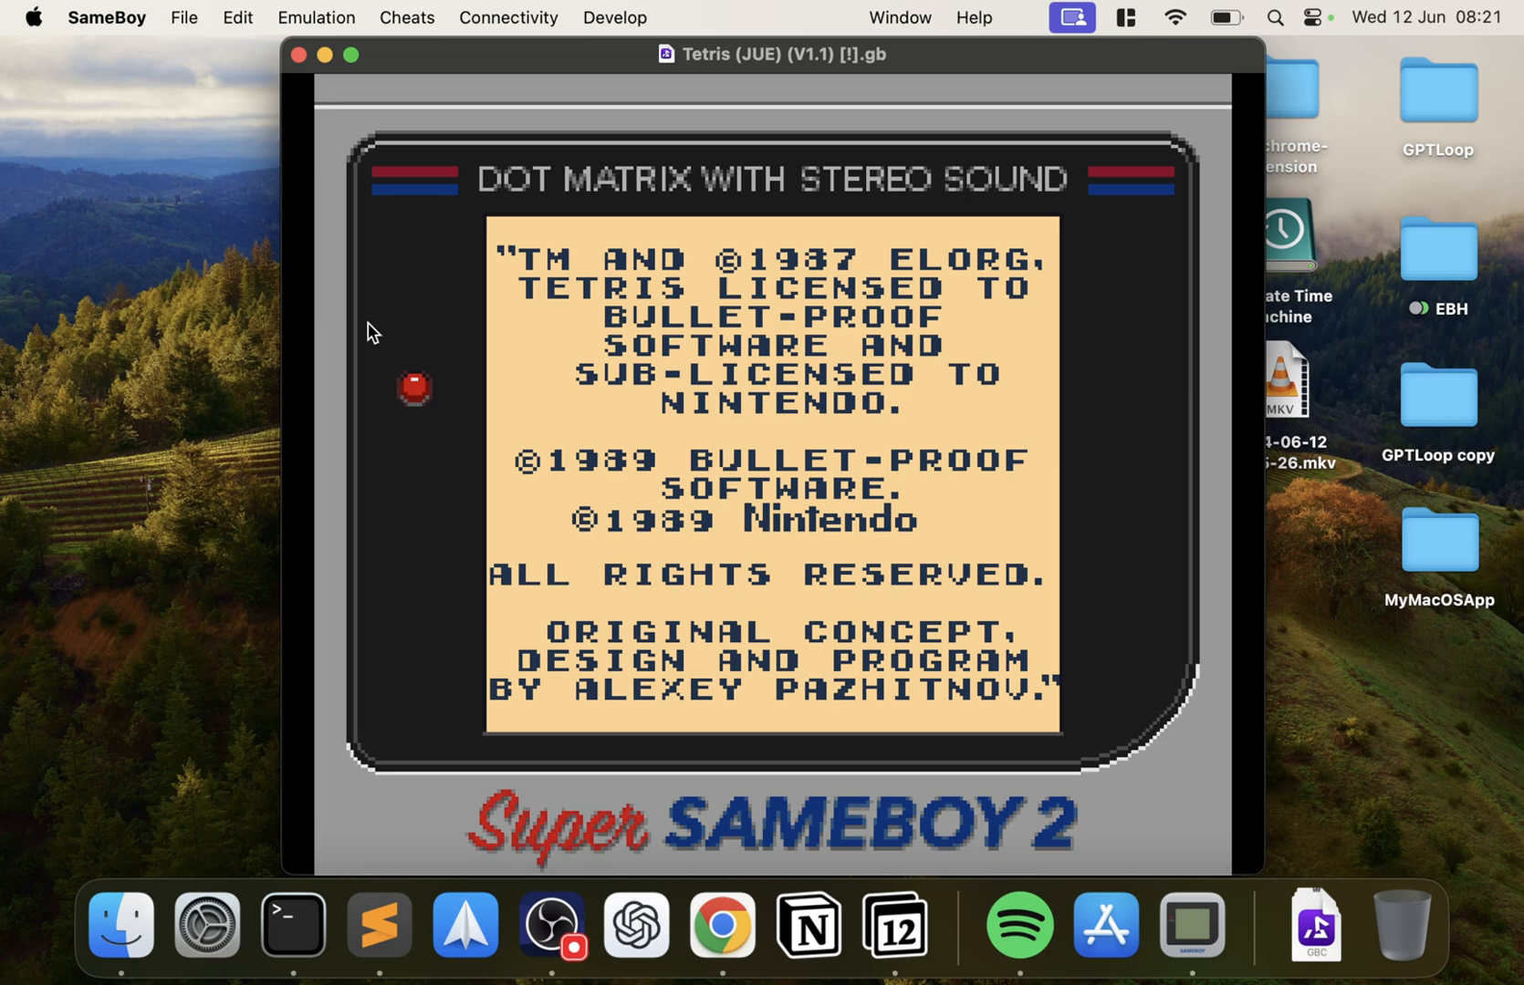
mouse_move(334, 22)
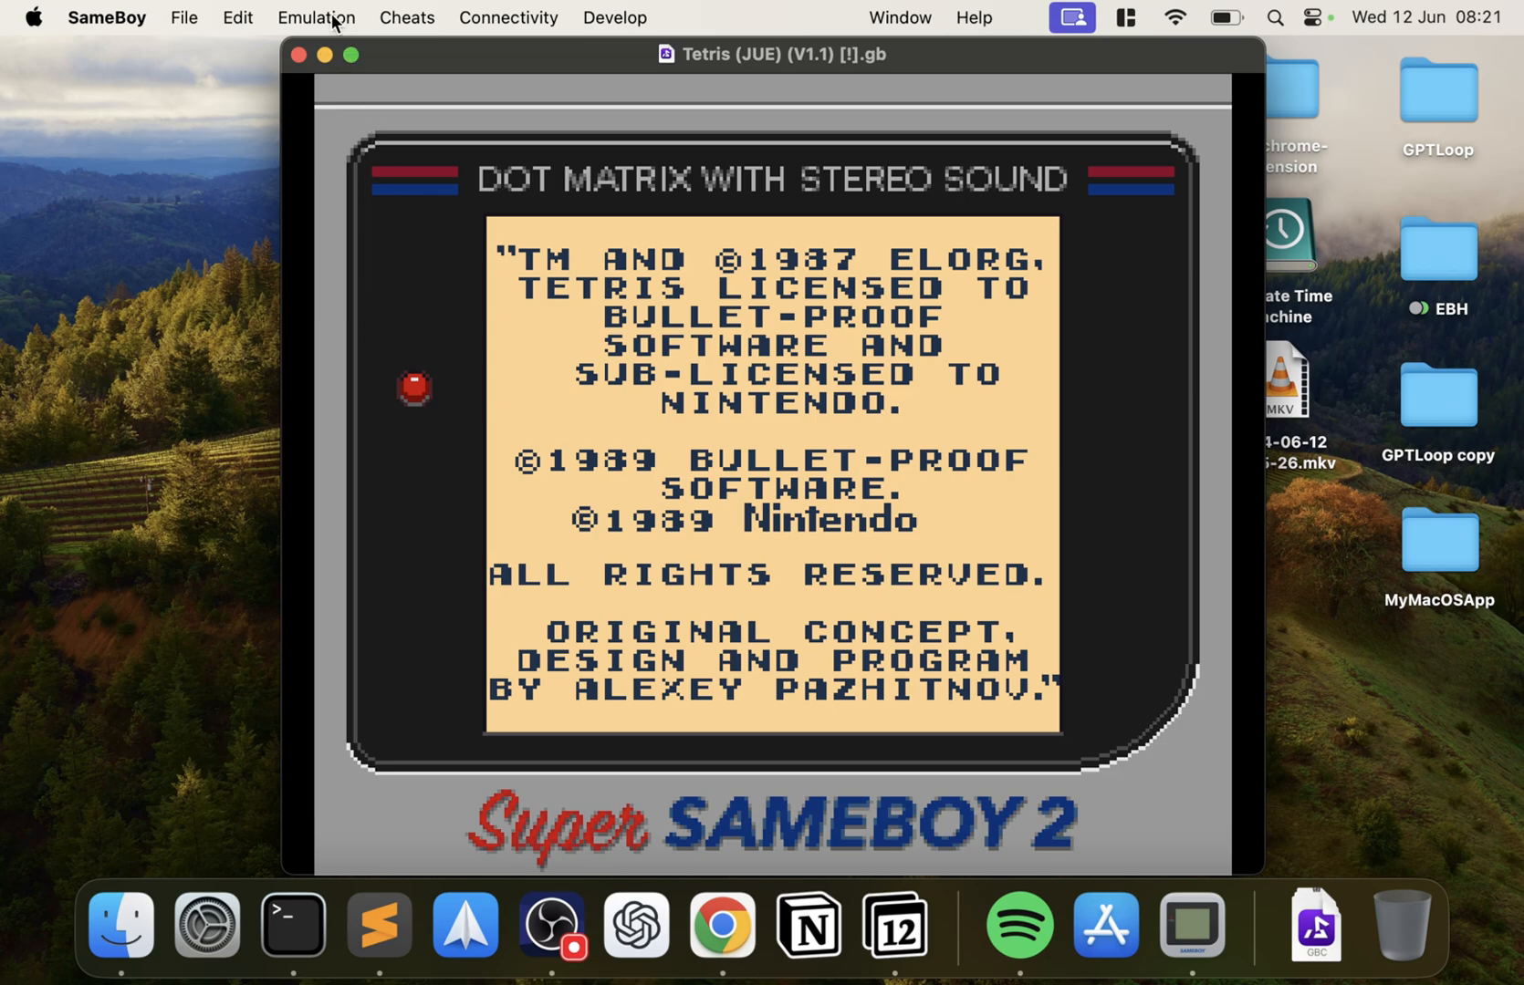
Step: Switch the emulated console to Game Boy Color, restarting Tetris again
left_click(316, 19)
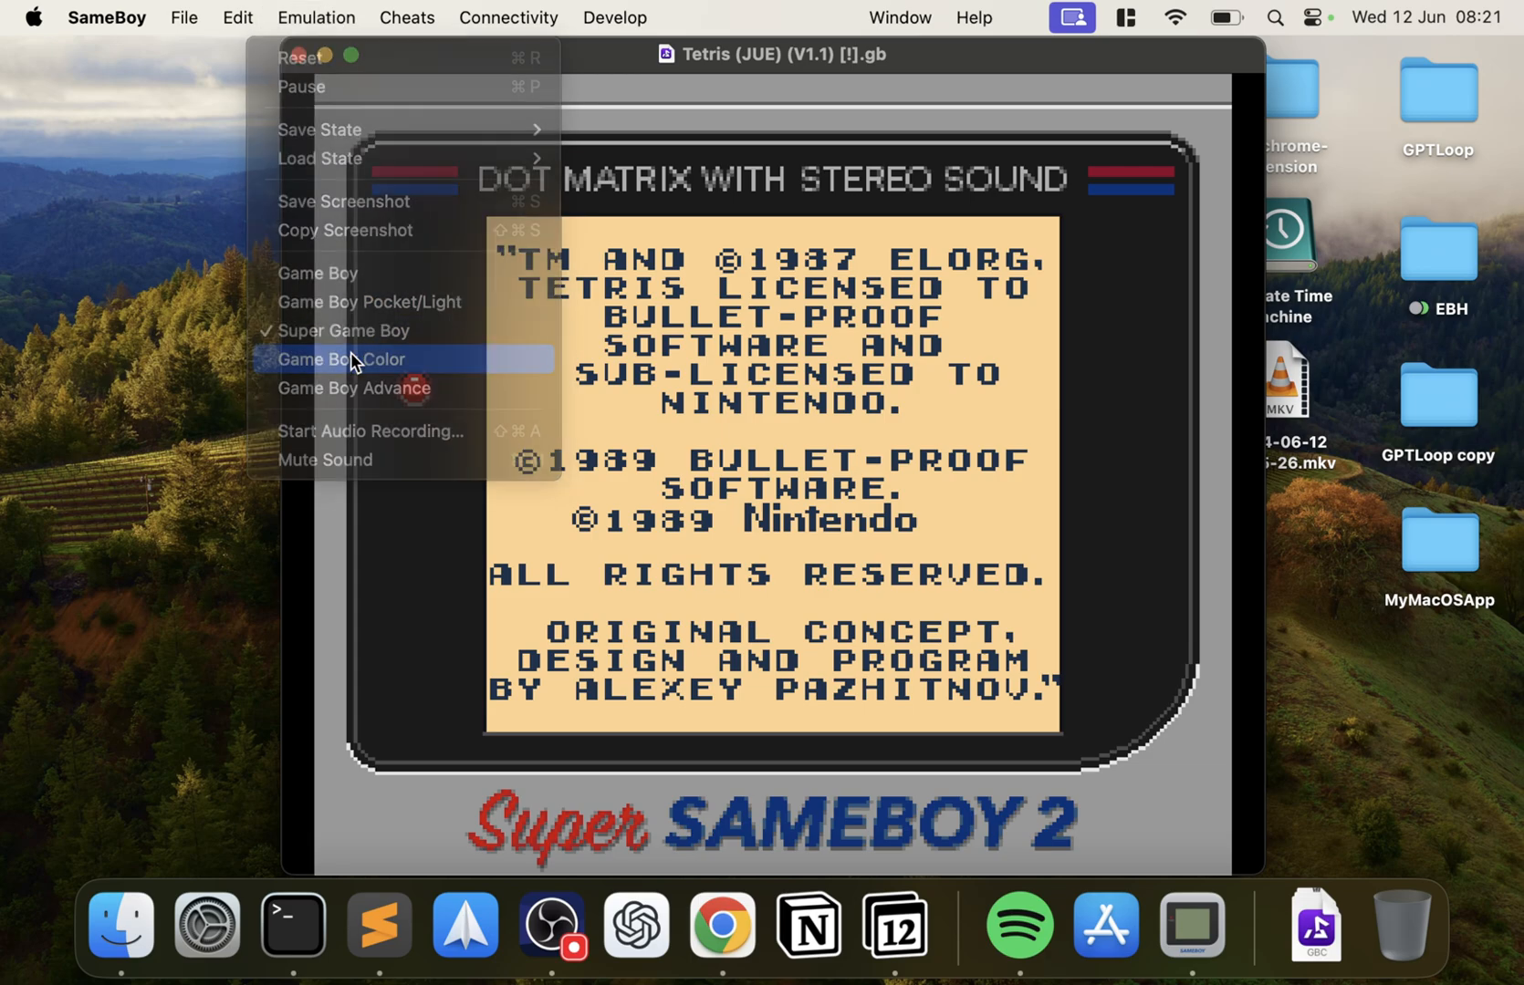
left_click(340, 360)
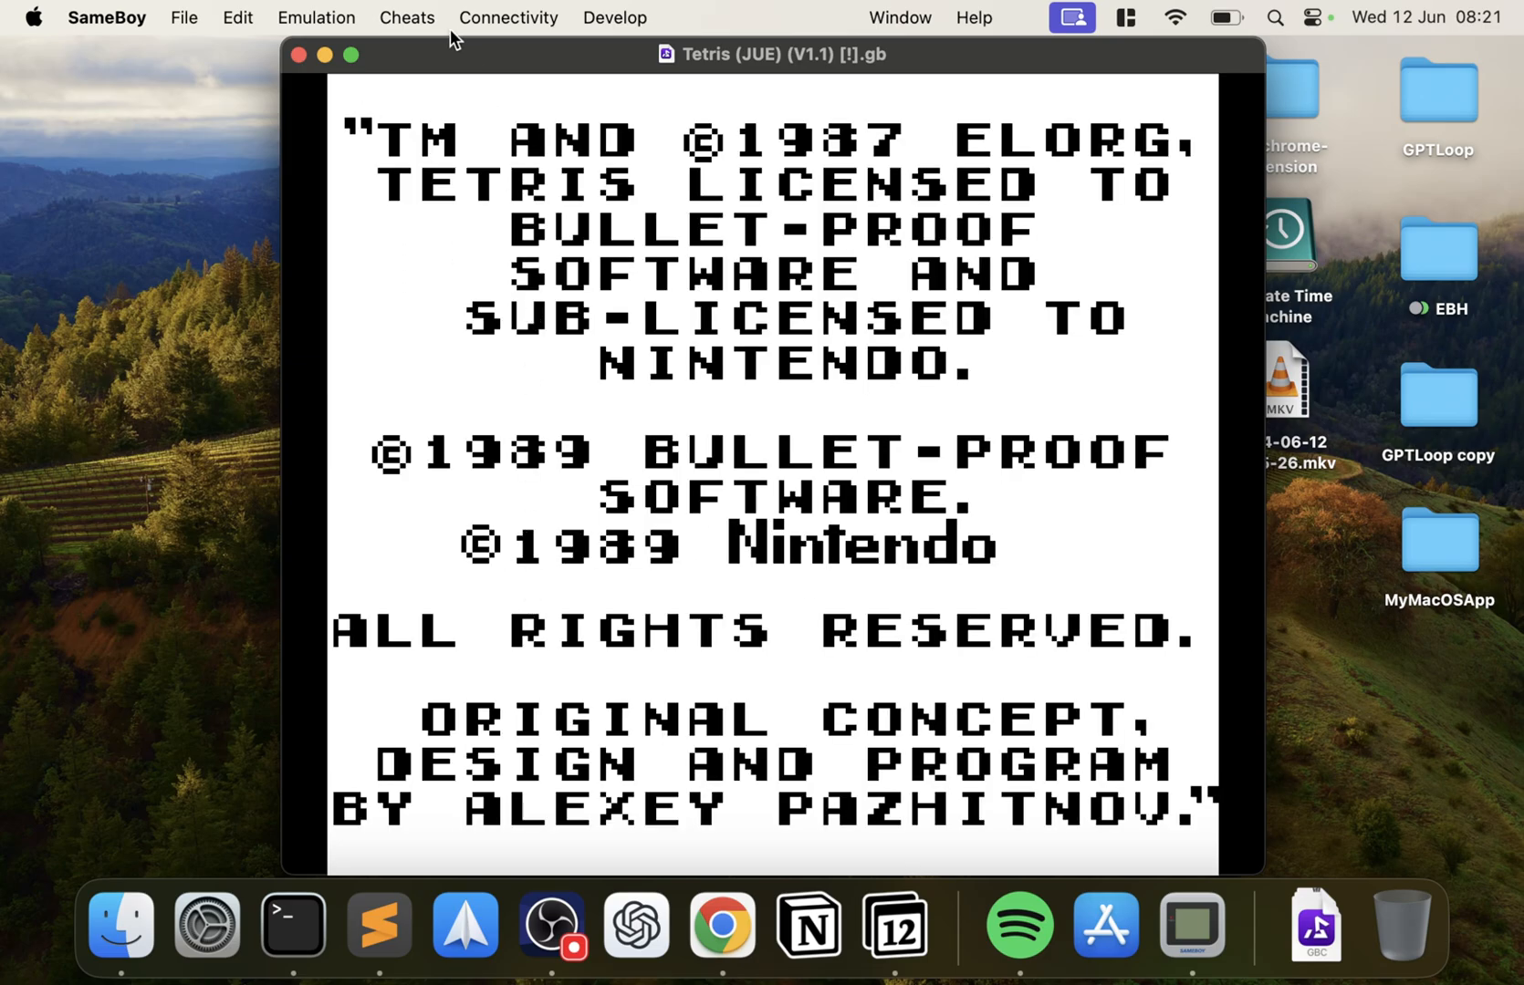
Step: Show the Cheats window and fill a cheat named 'claas' with code 'asc;kaspoc' and description 'casjascoij'
left_click(407, 18)
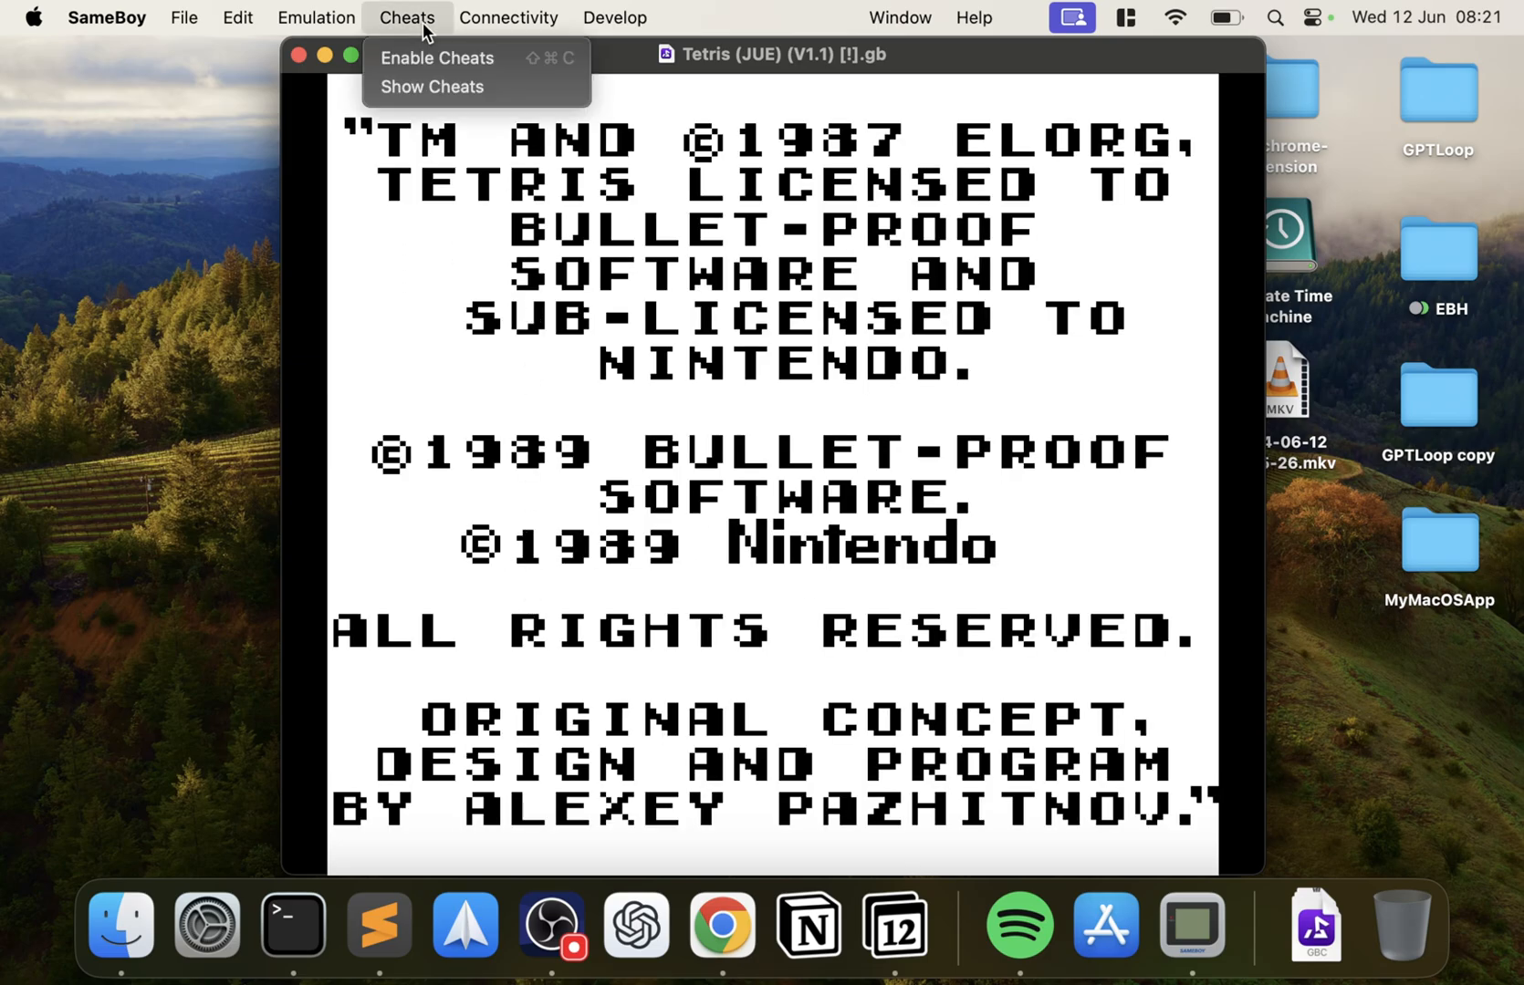
mouse_move(431, 88)
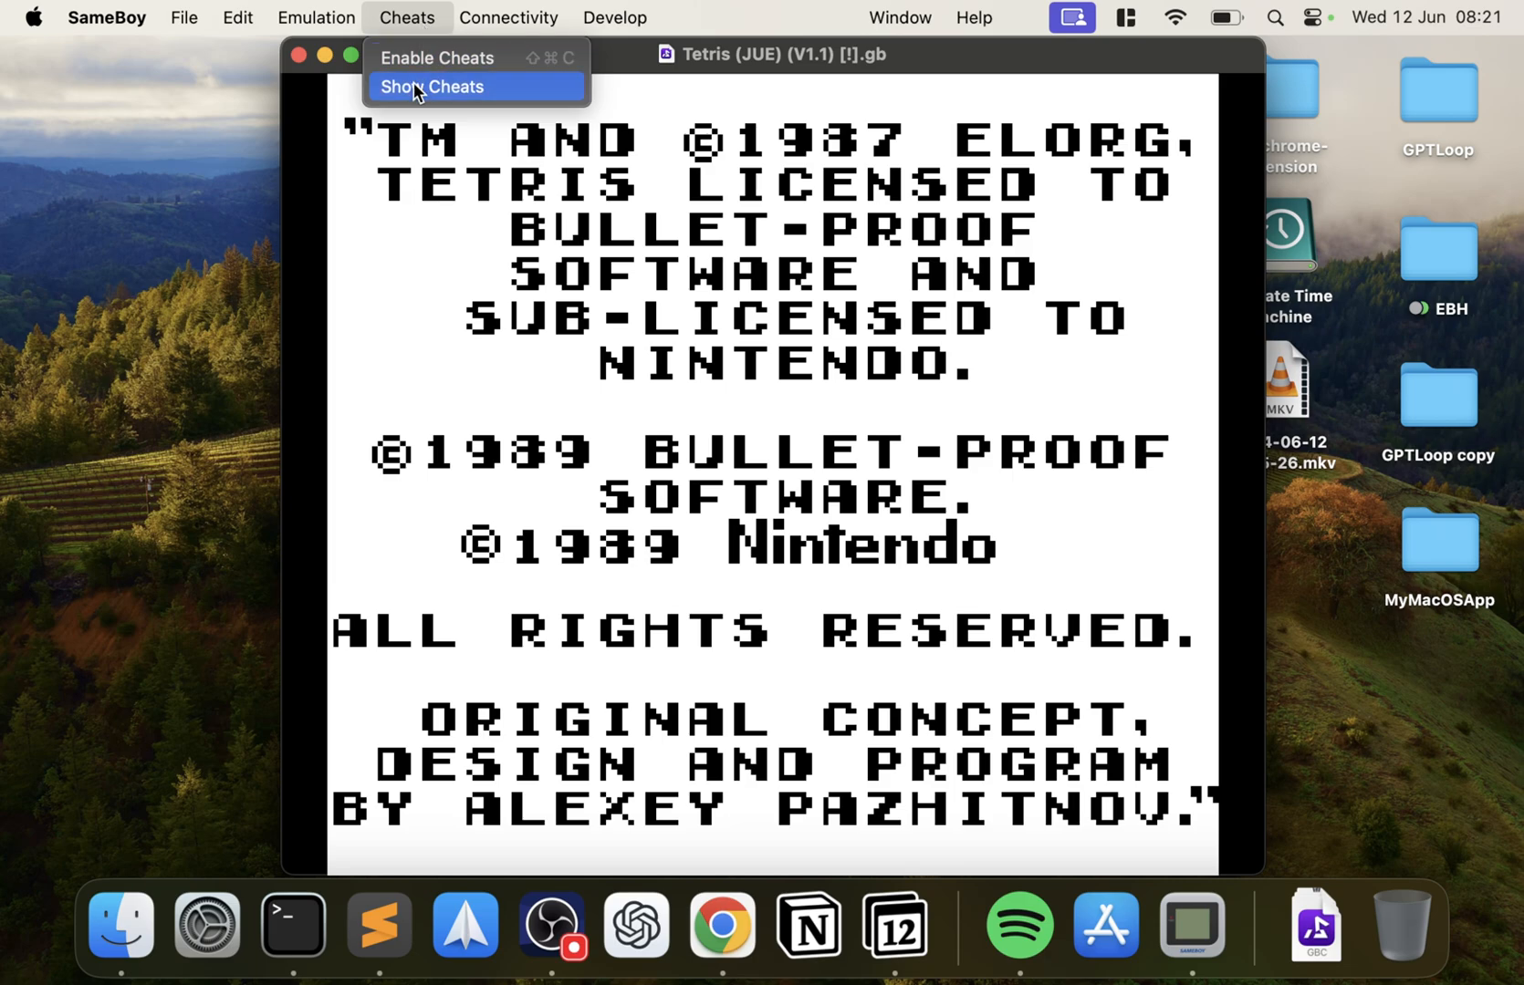
left_click(431, 86)
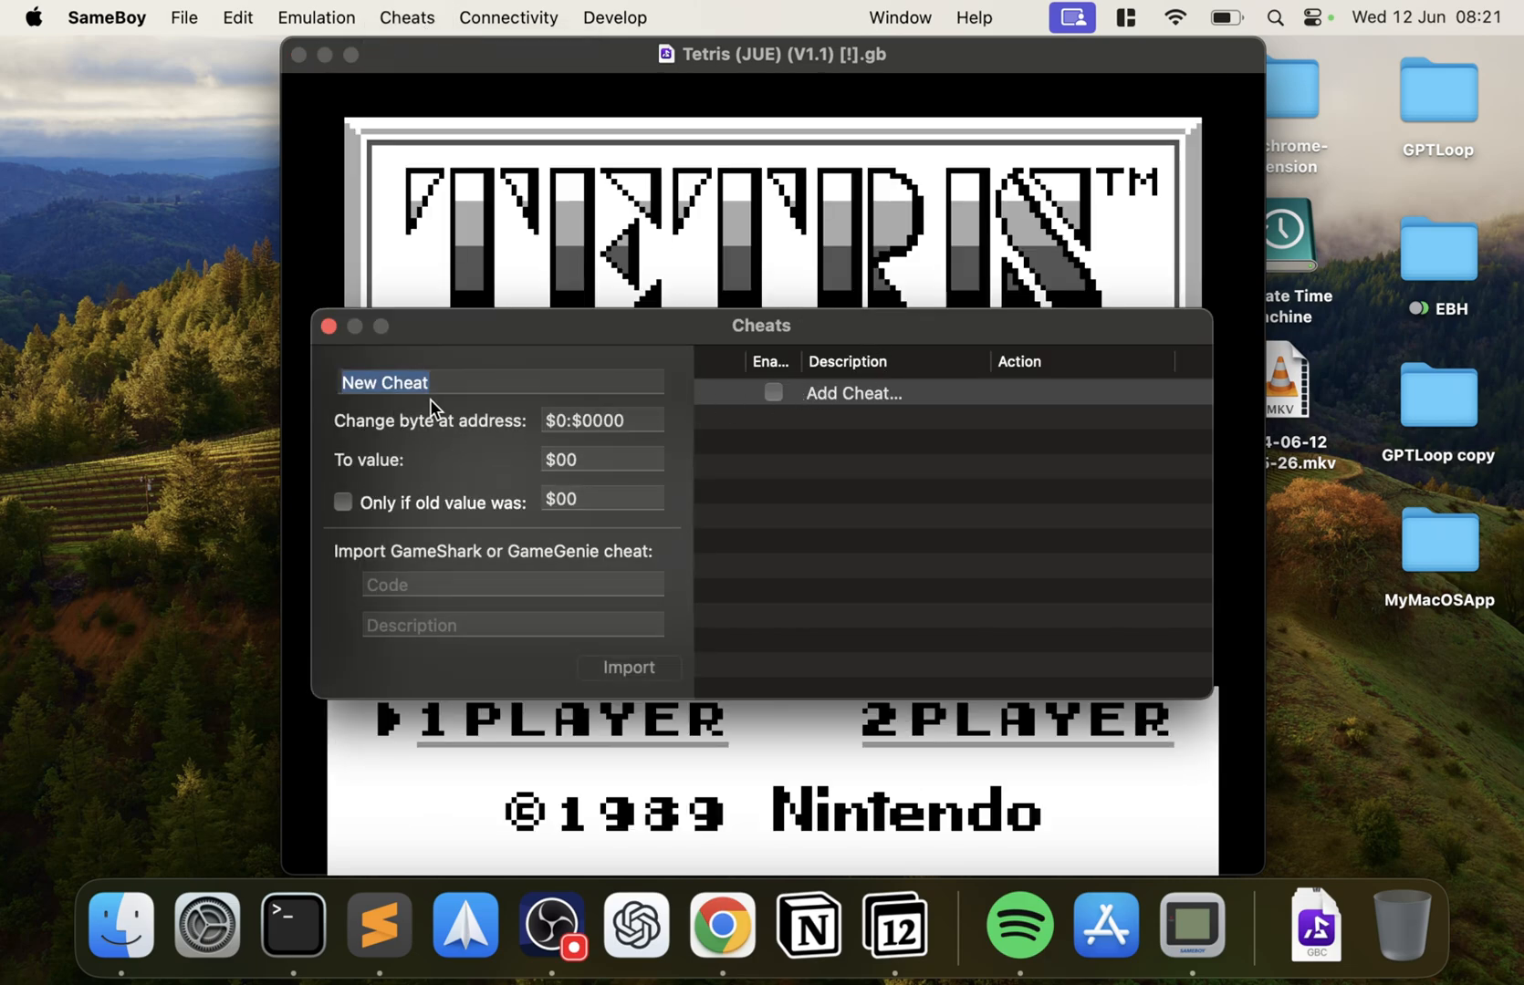
type("claas")
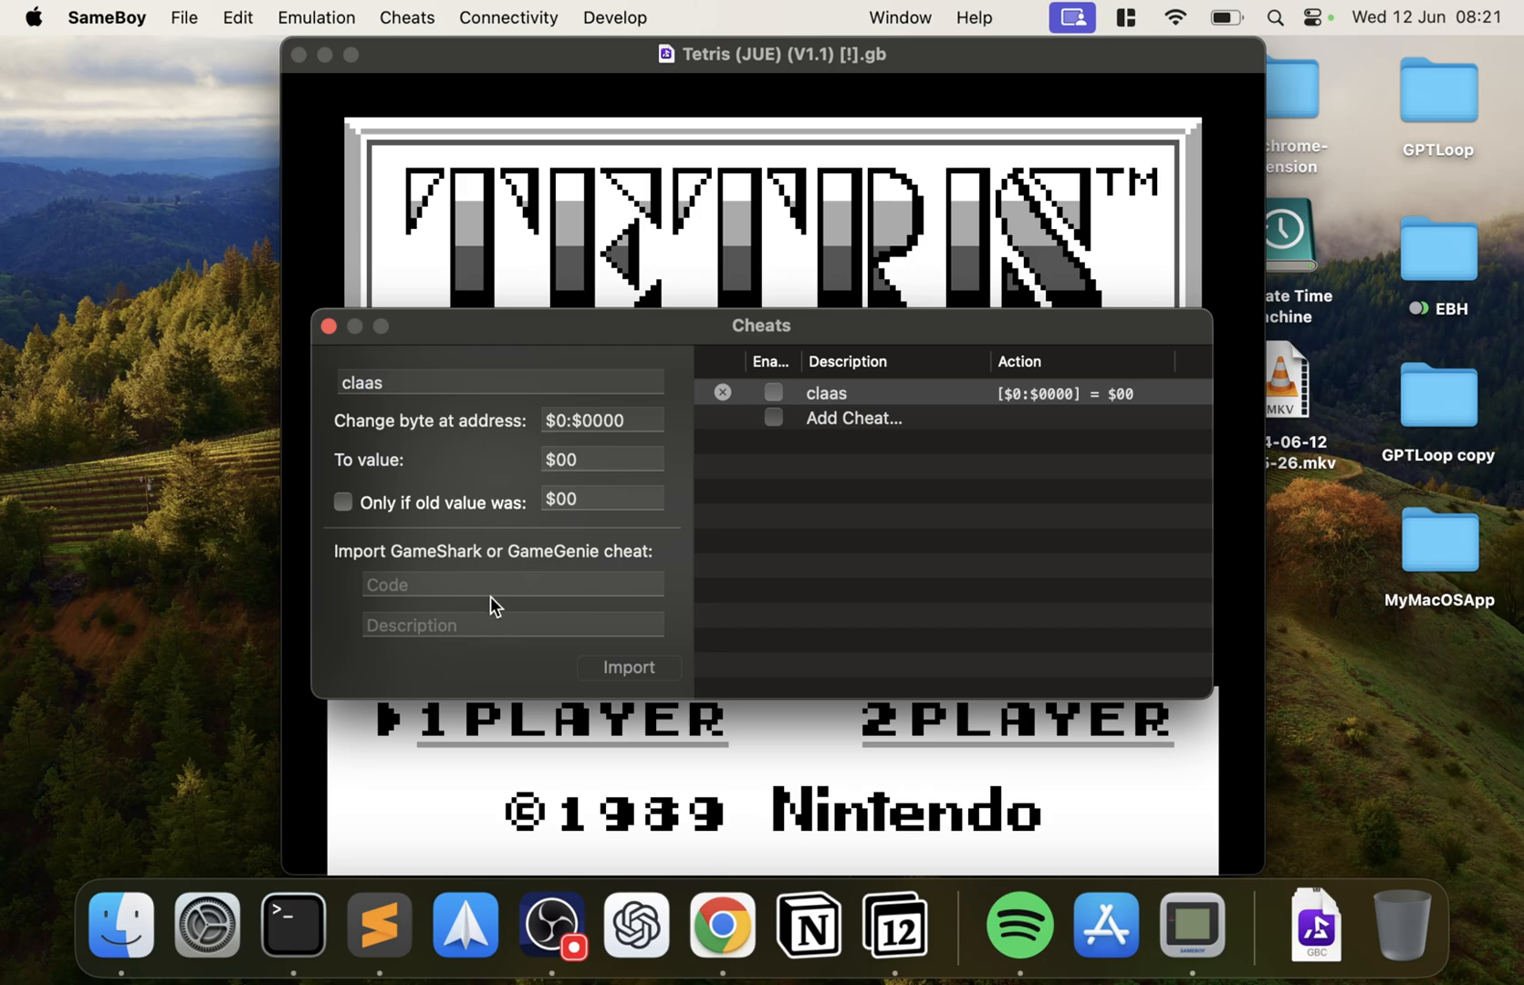
type("asc;kaspoc")
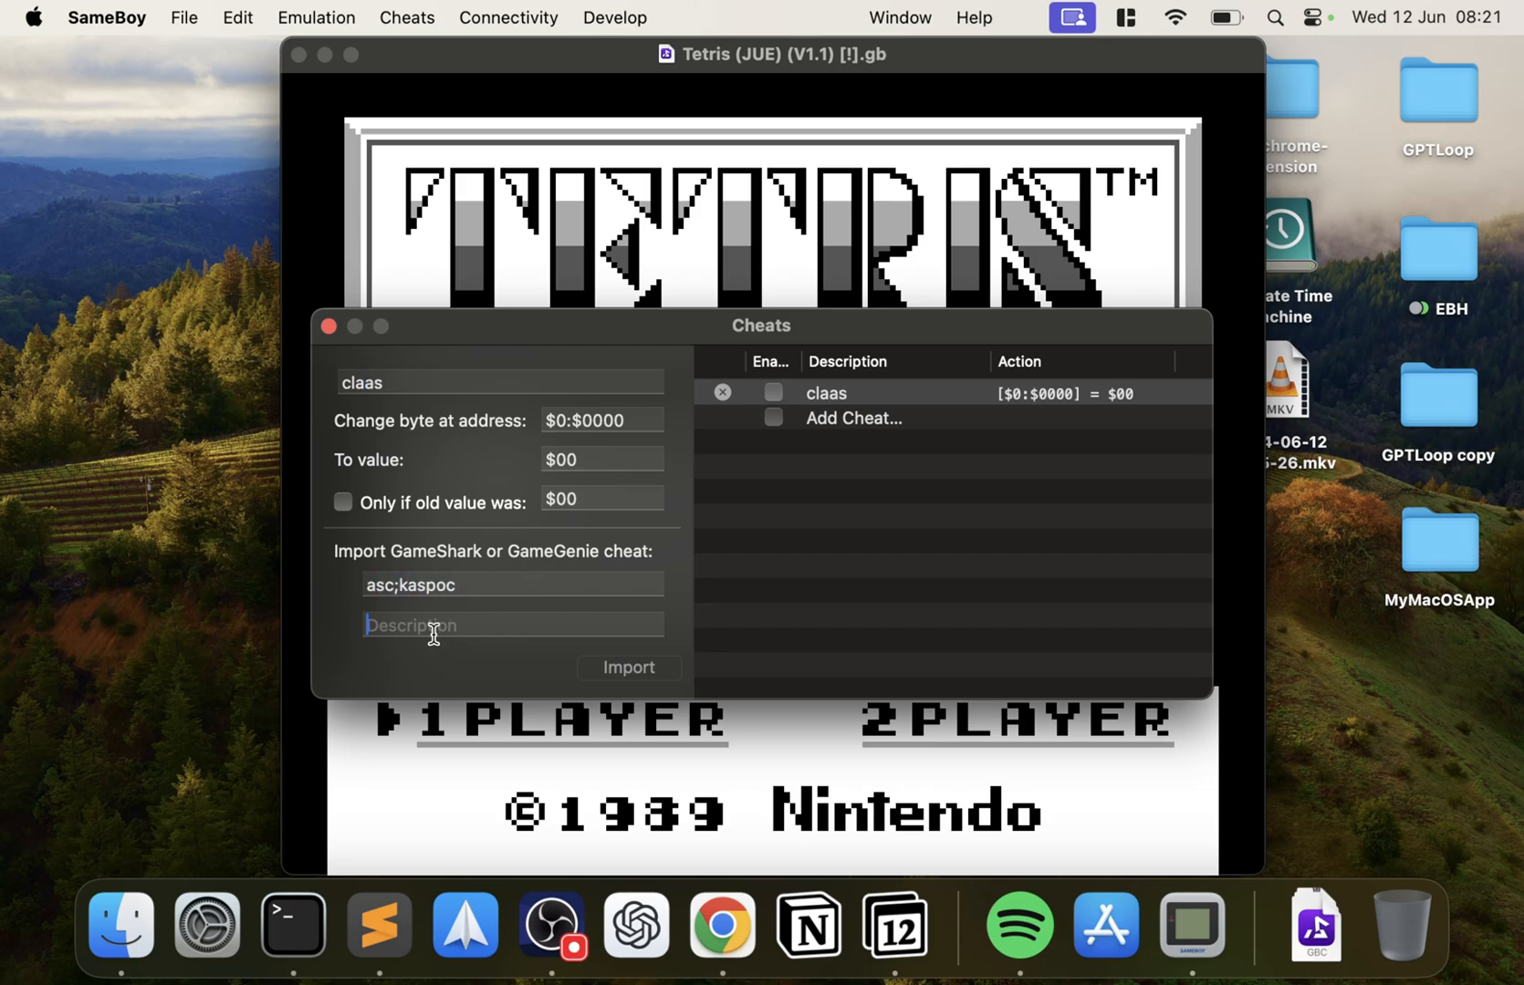
type("casjascoij")
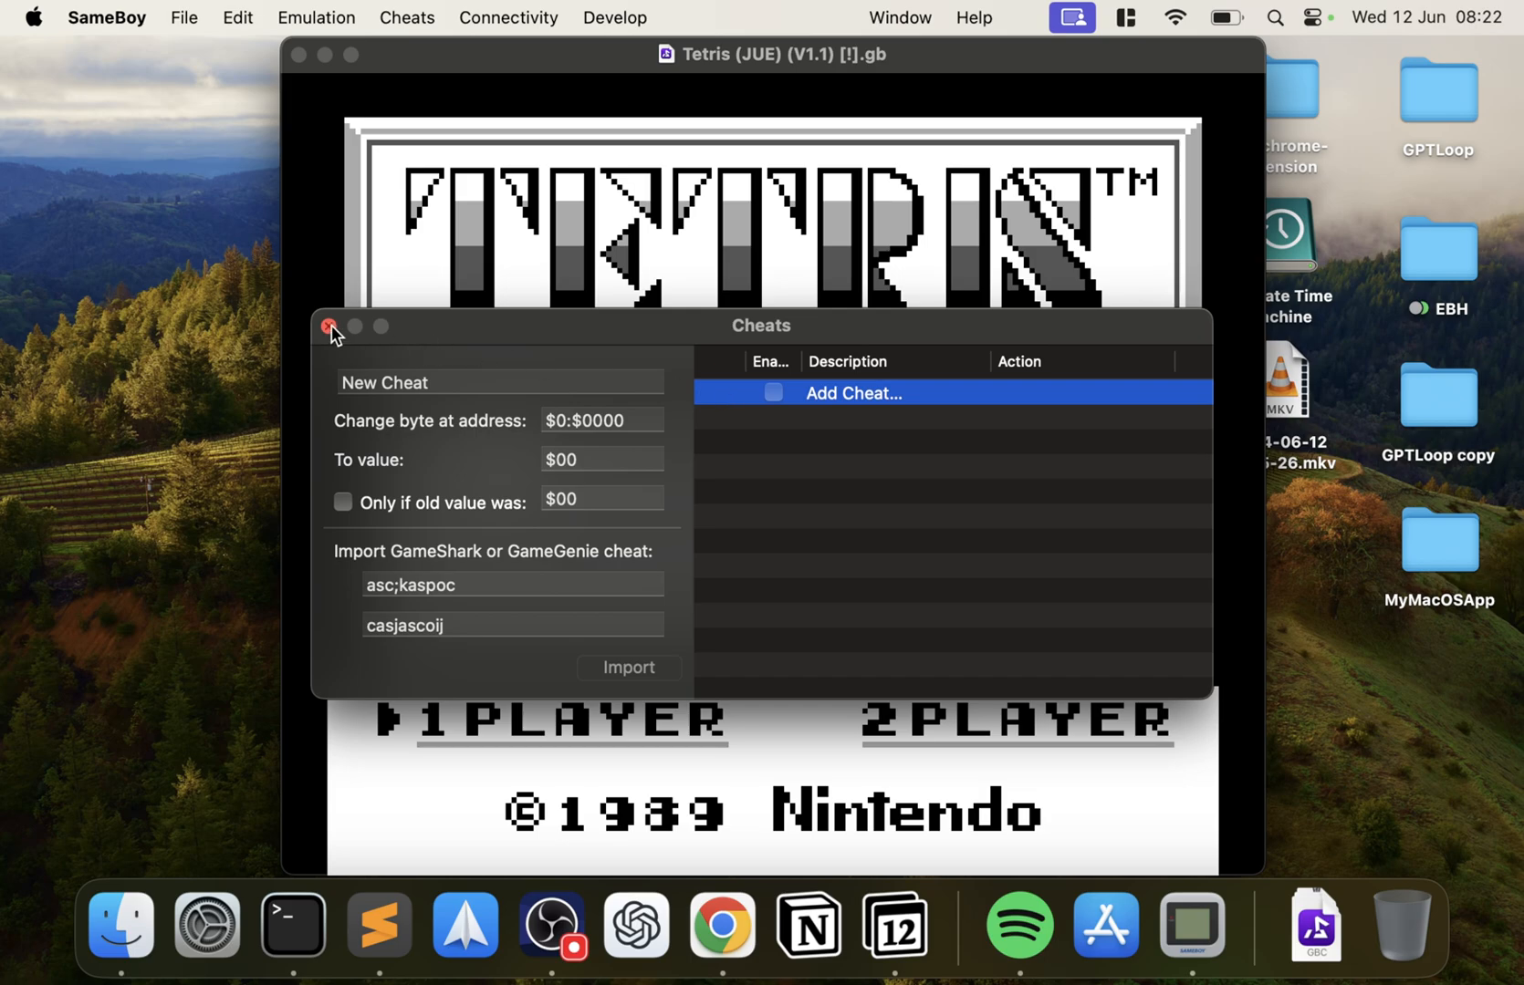
Step: Close the Cheats window and start a one-player Tetris game from the title screen
left_click(405, 16)
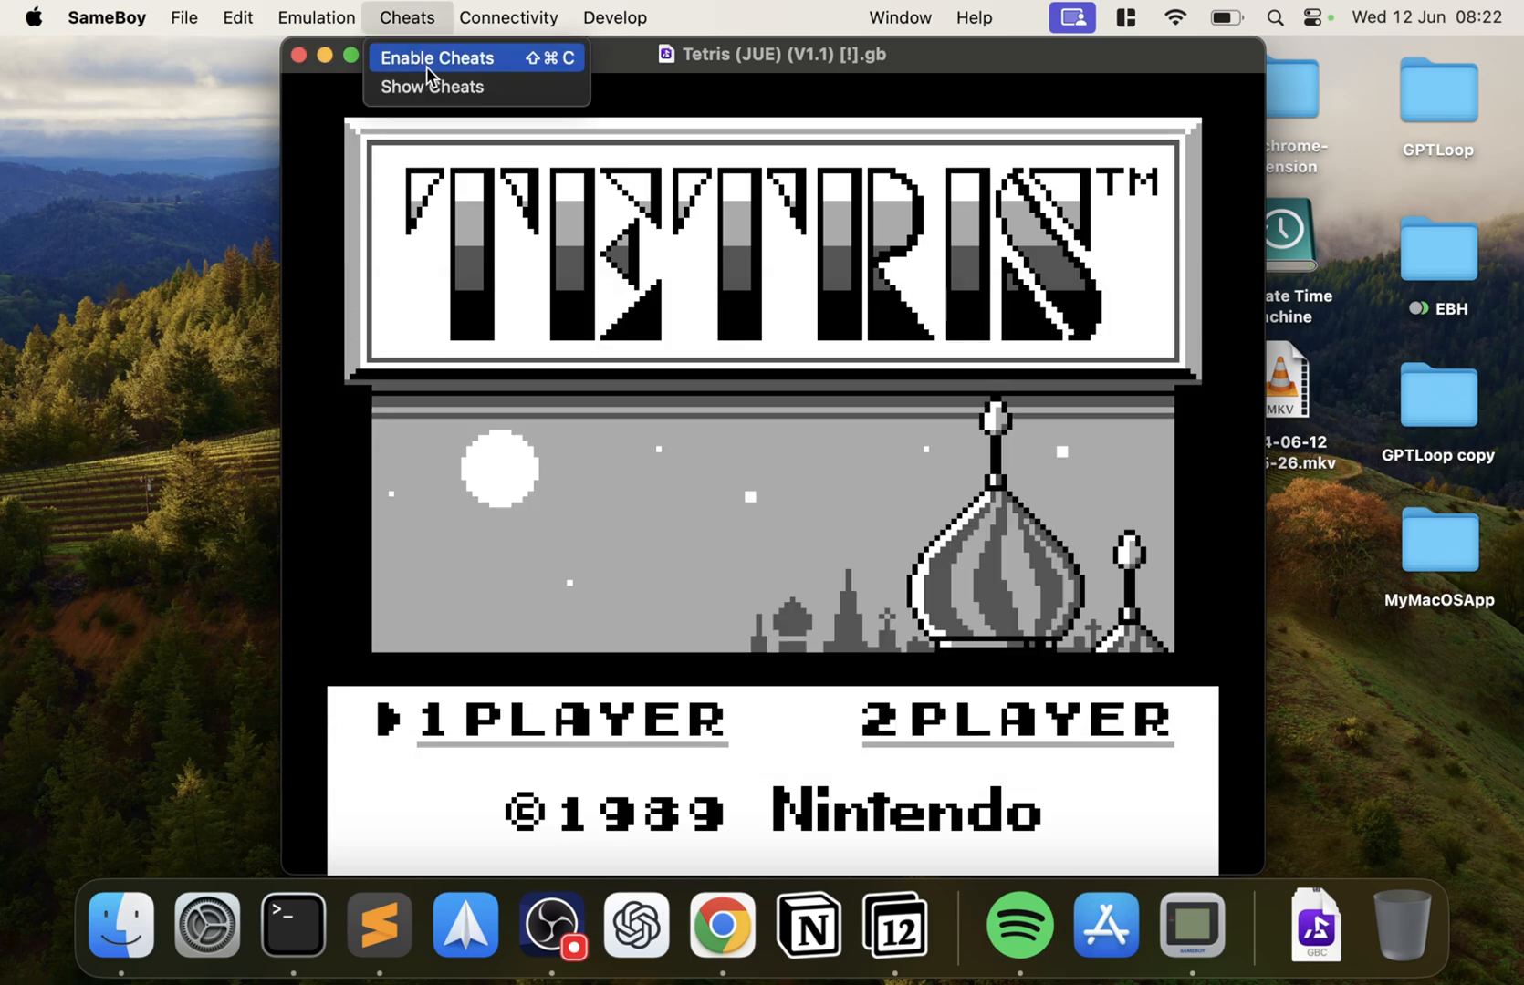
left_click(184, 18)
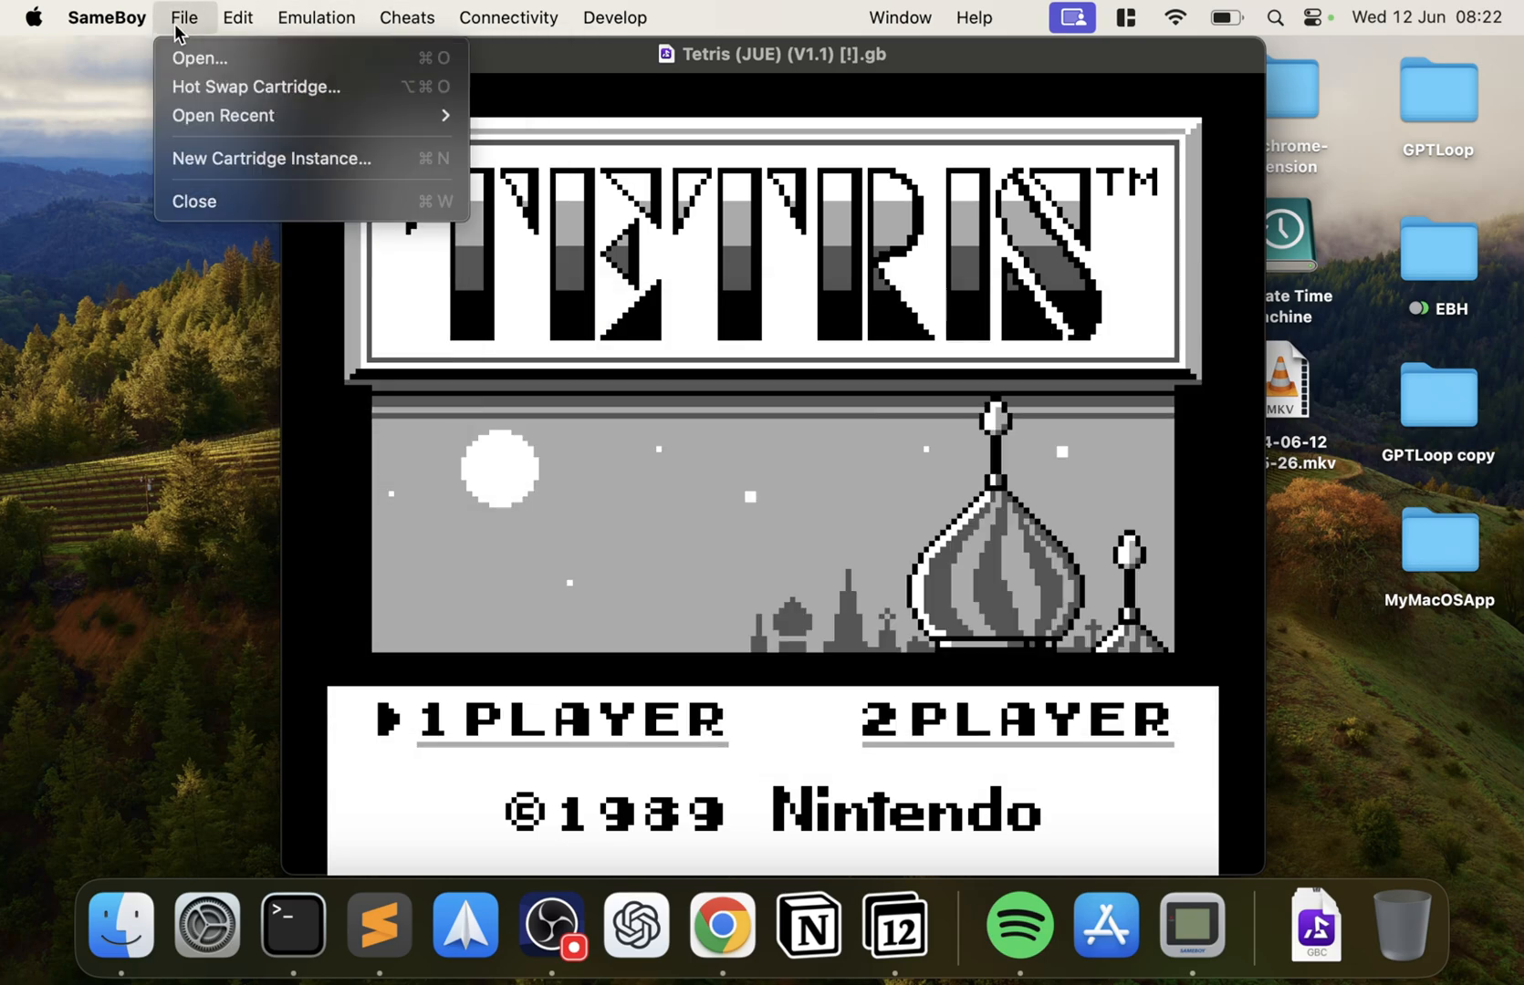
left_click(316, 18)
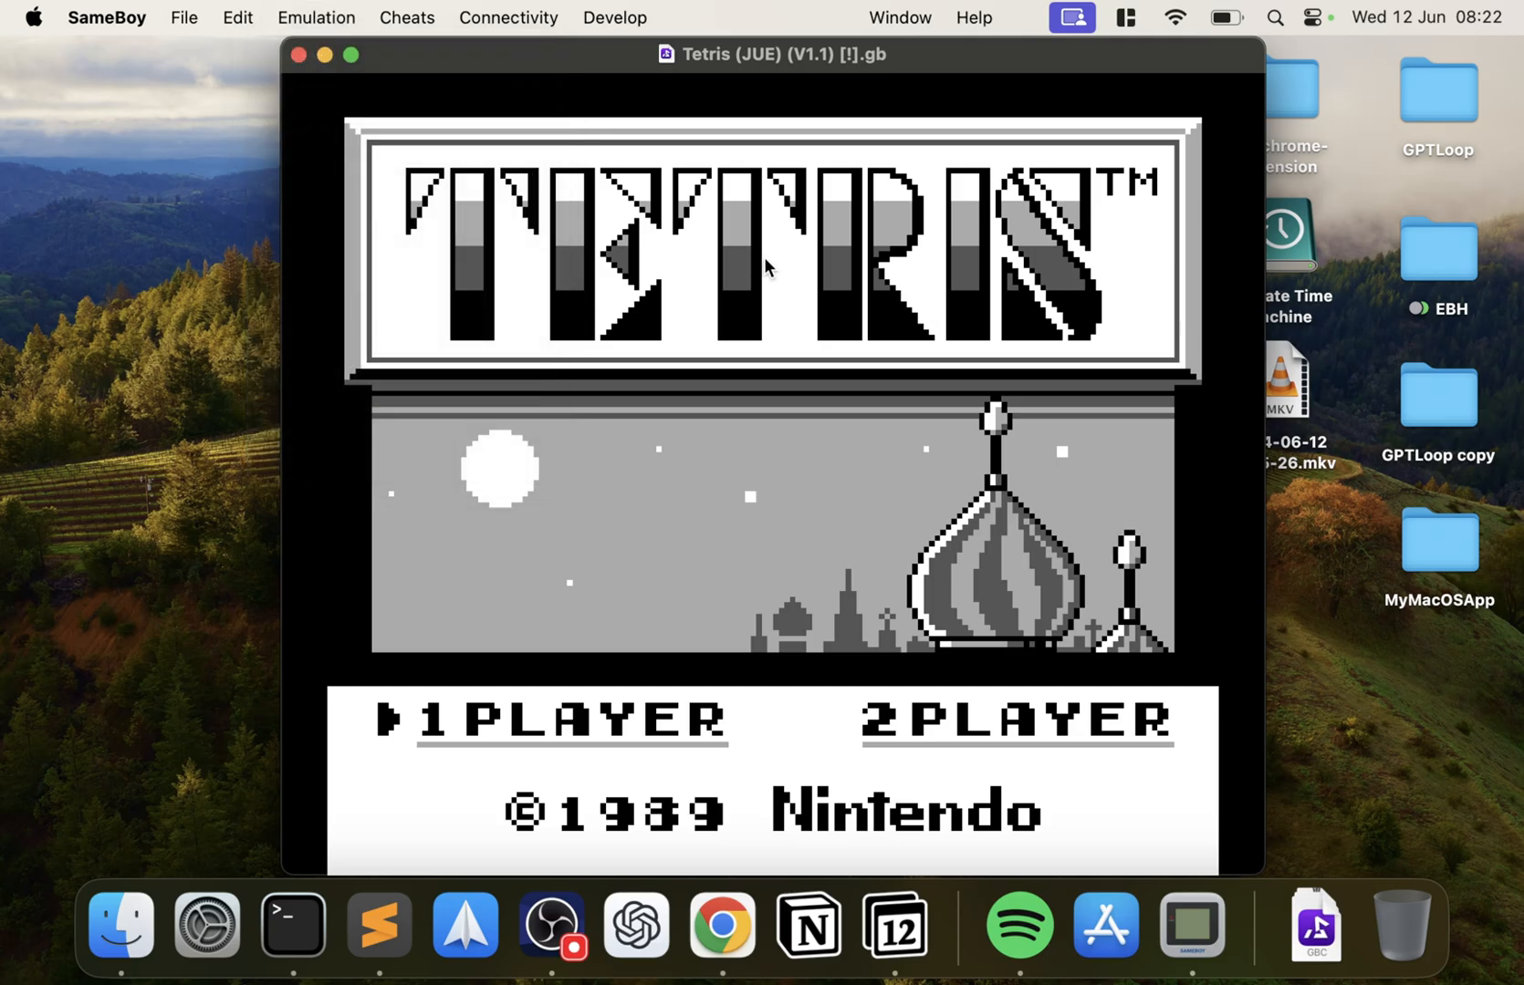
key("Return")
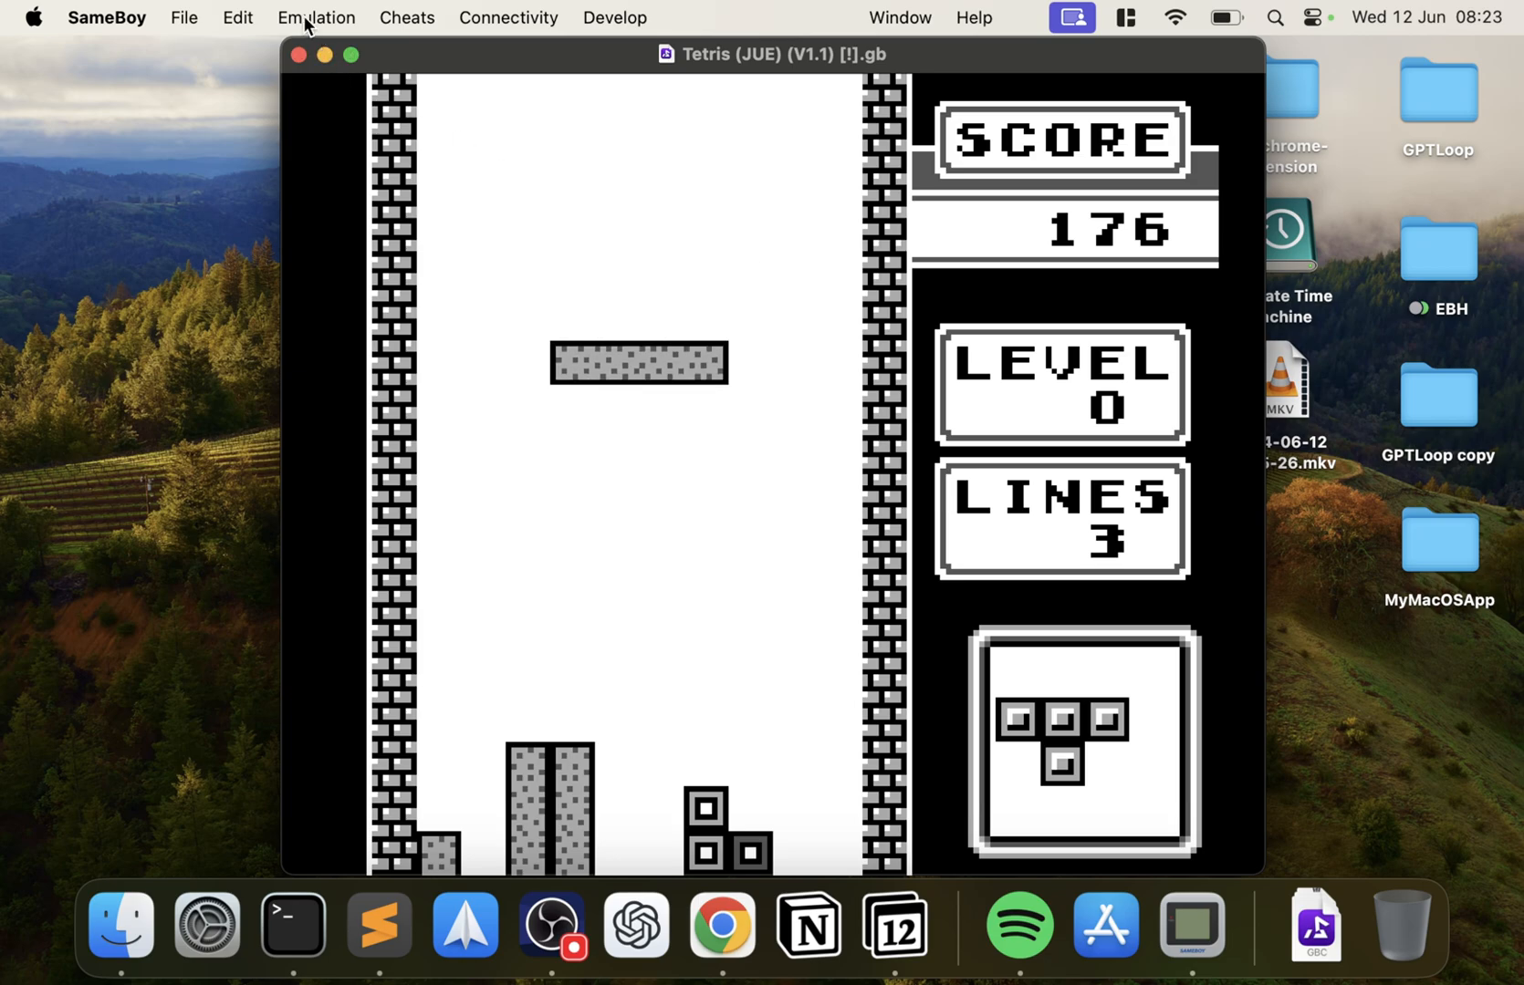
Step: Save the game in progress to state slot 1 and close the running game
left_click(315, 18)
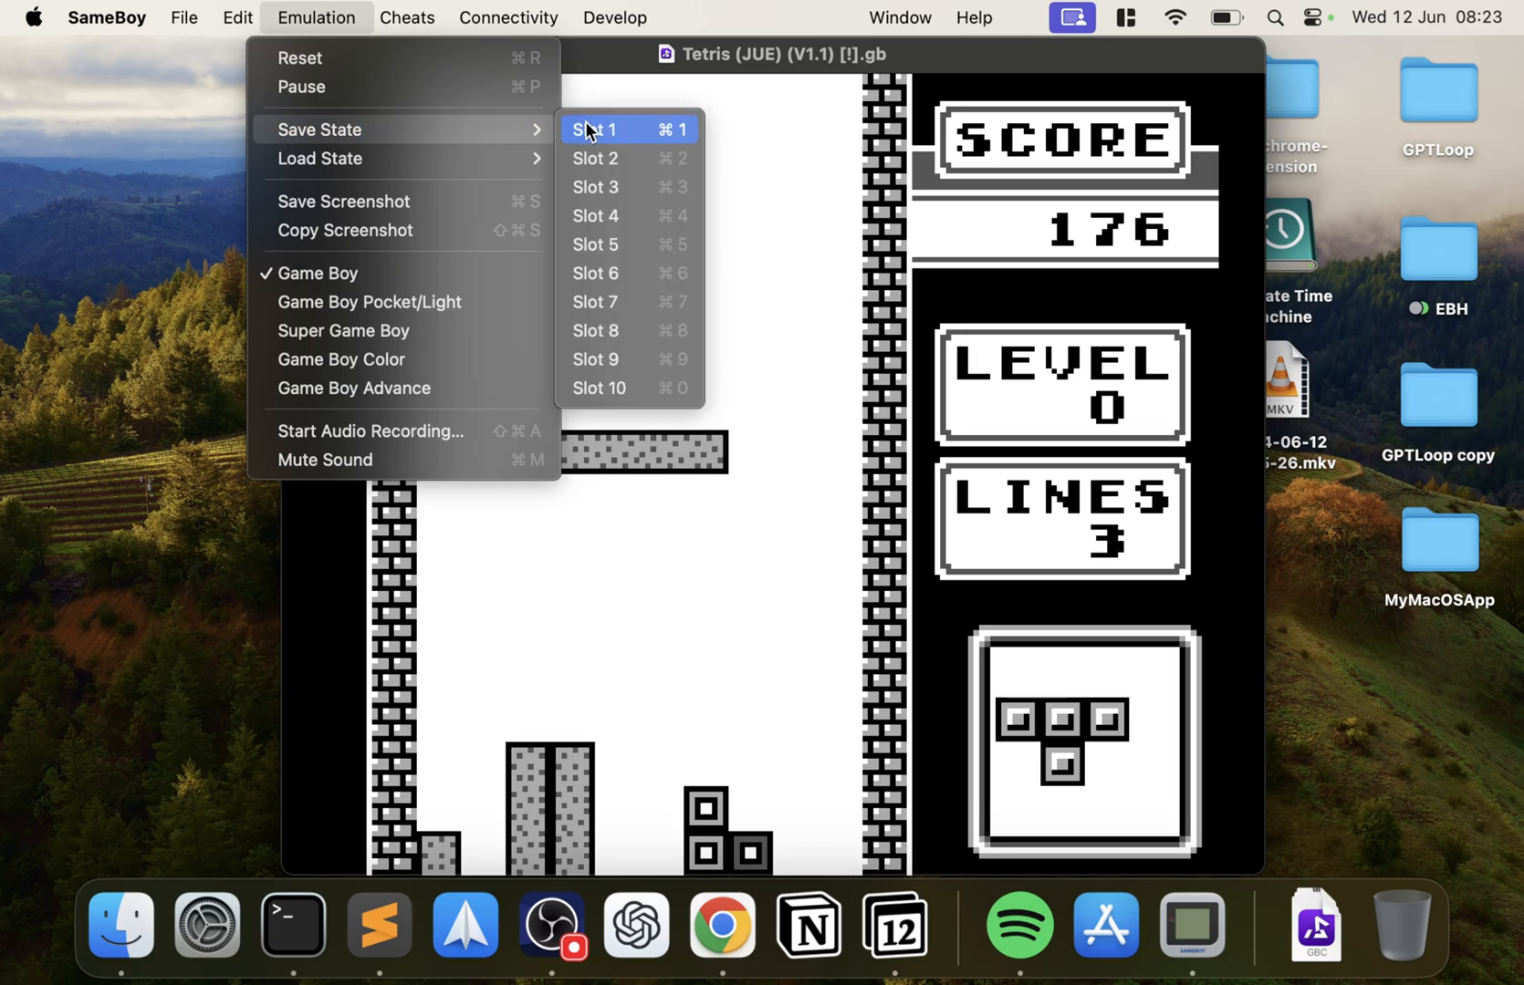
left_click(184, 18)
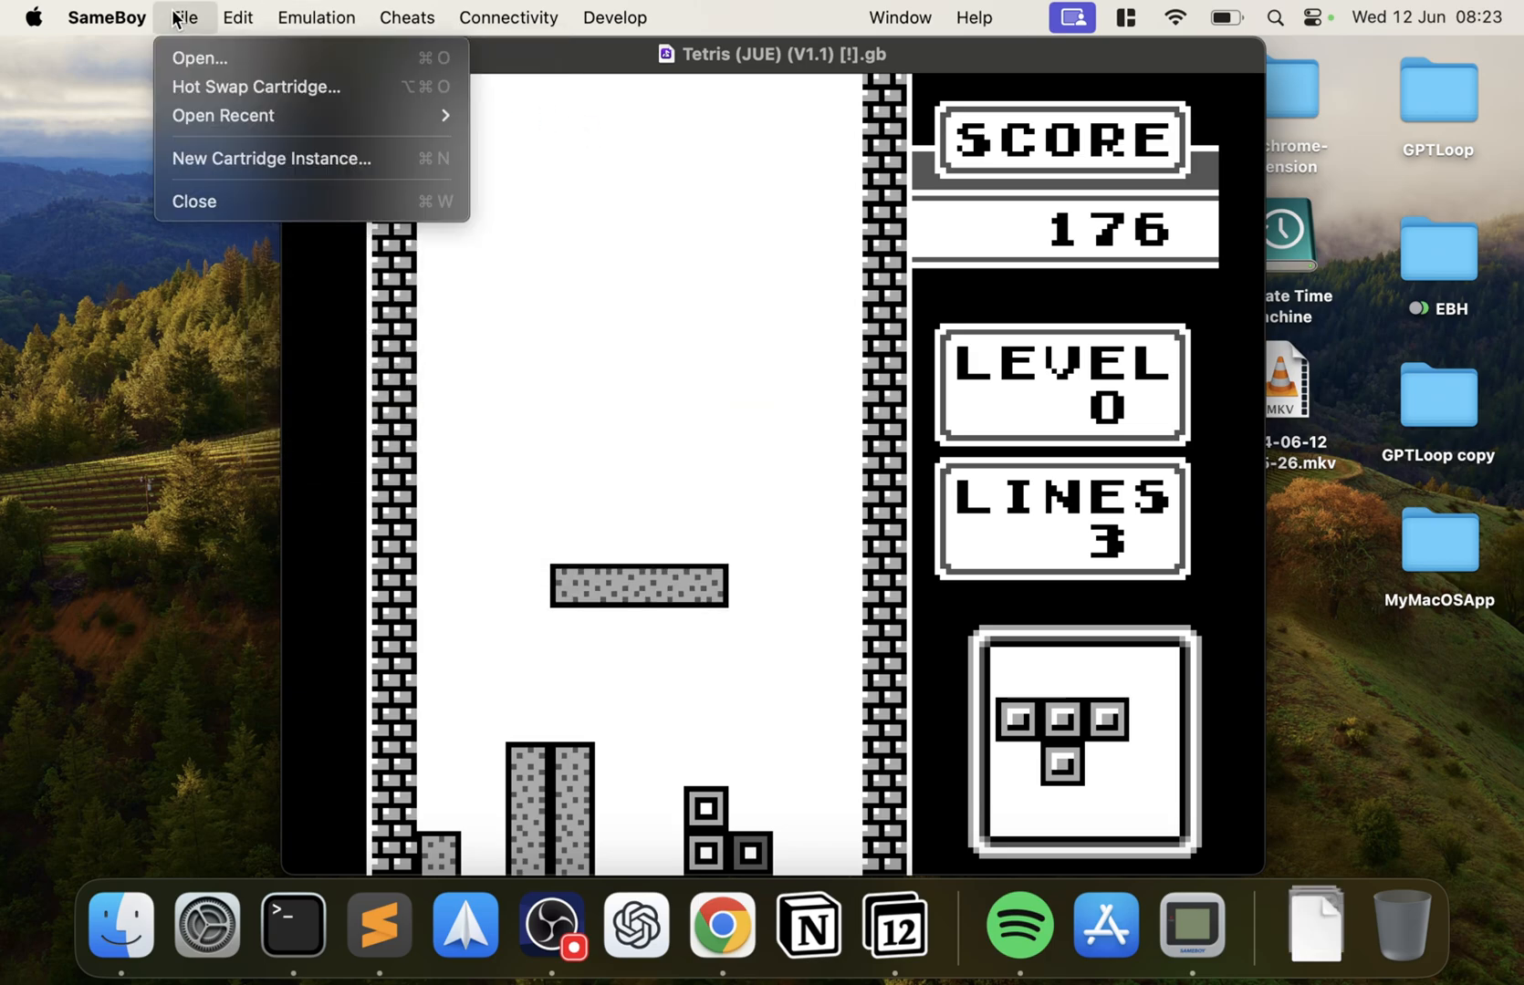
left_click(196, 201)
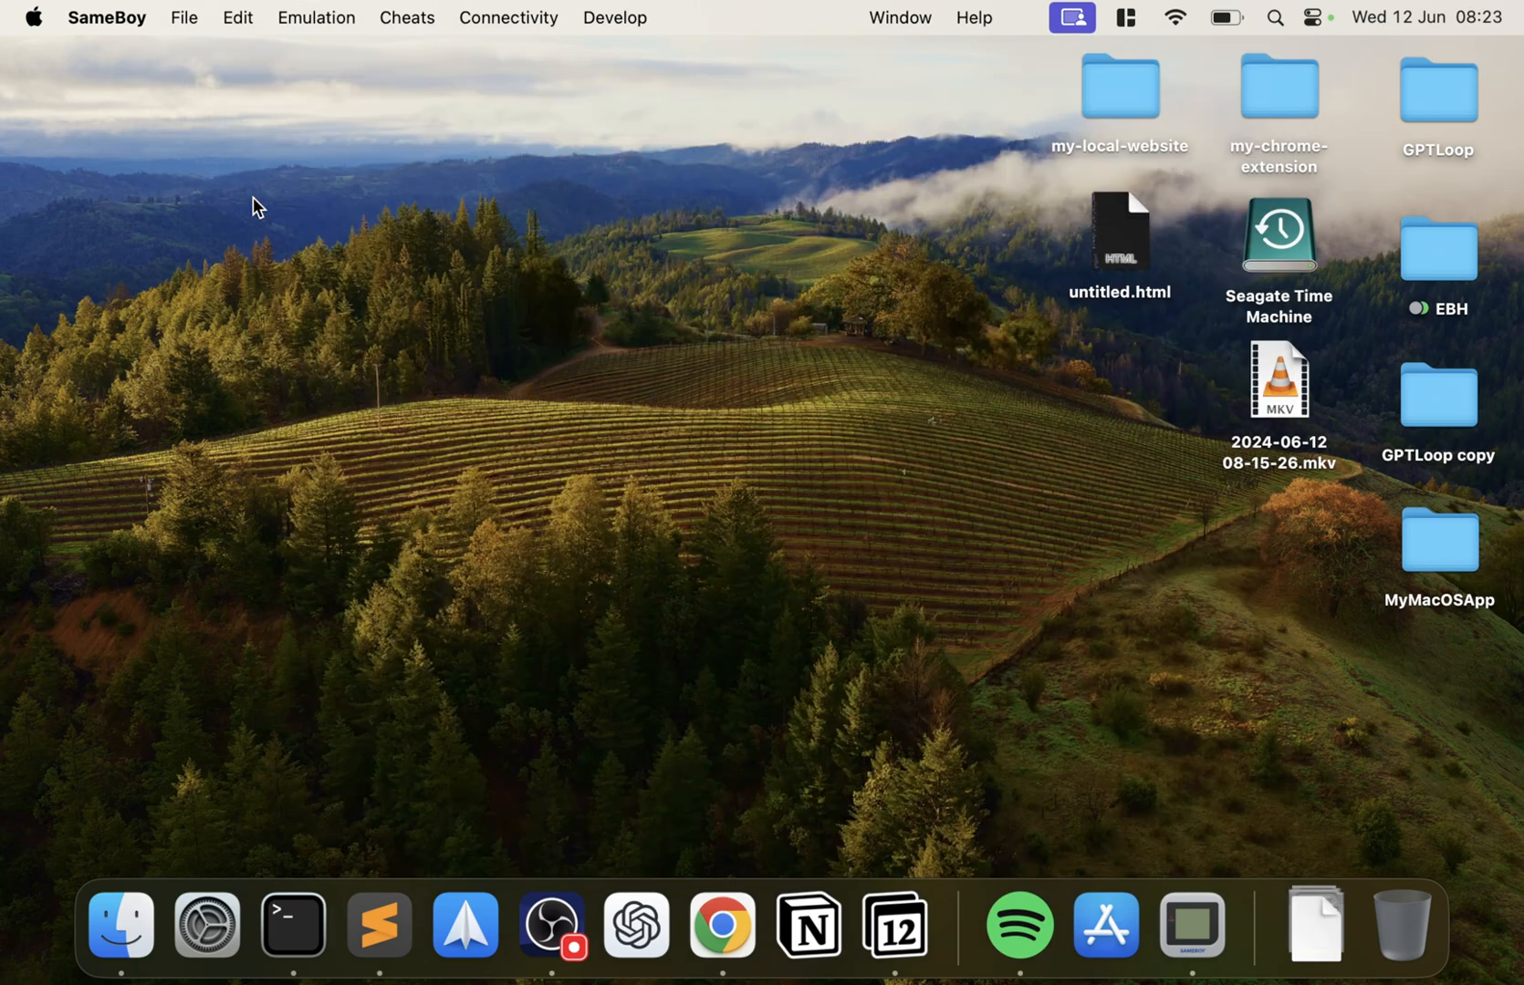
Step: Reopen the Tetris .gb cartridge from Downloads via the File Open dialog
left_click(184, 18)
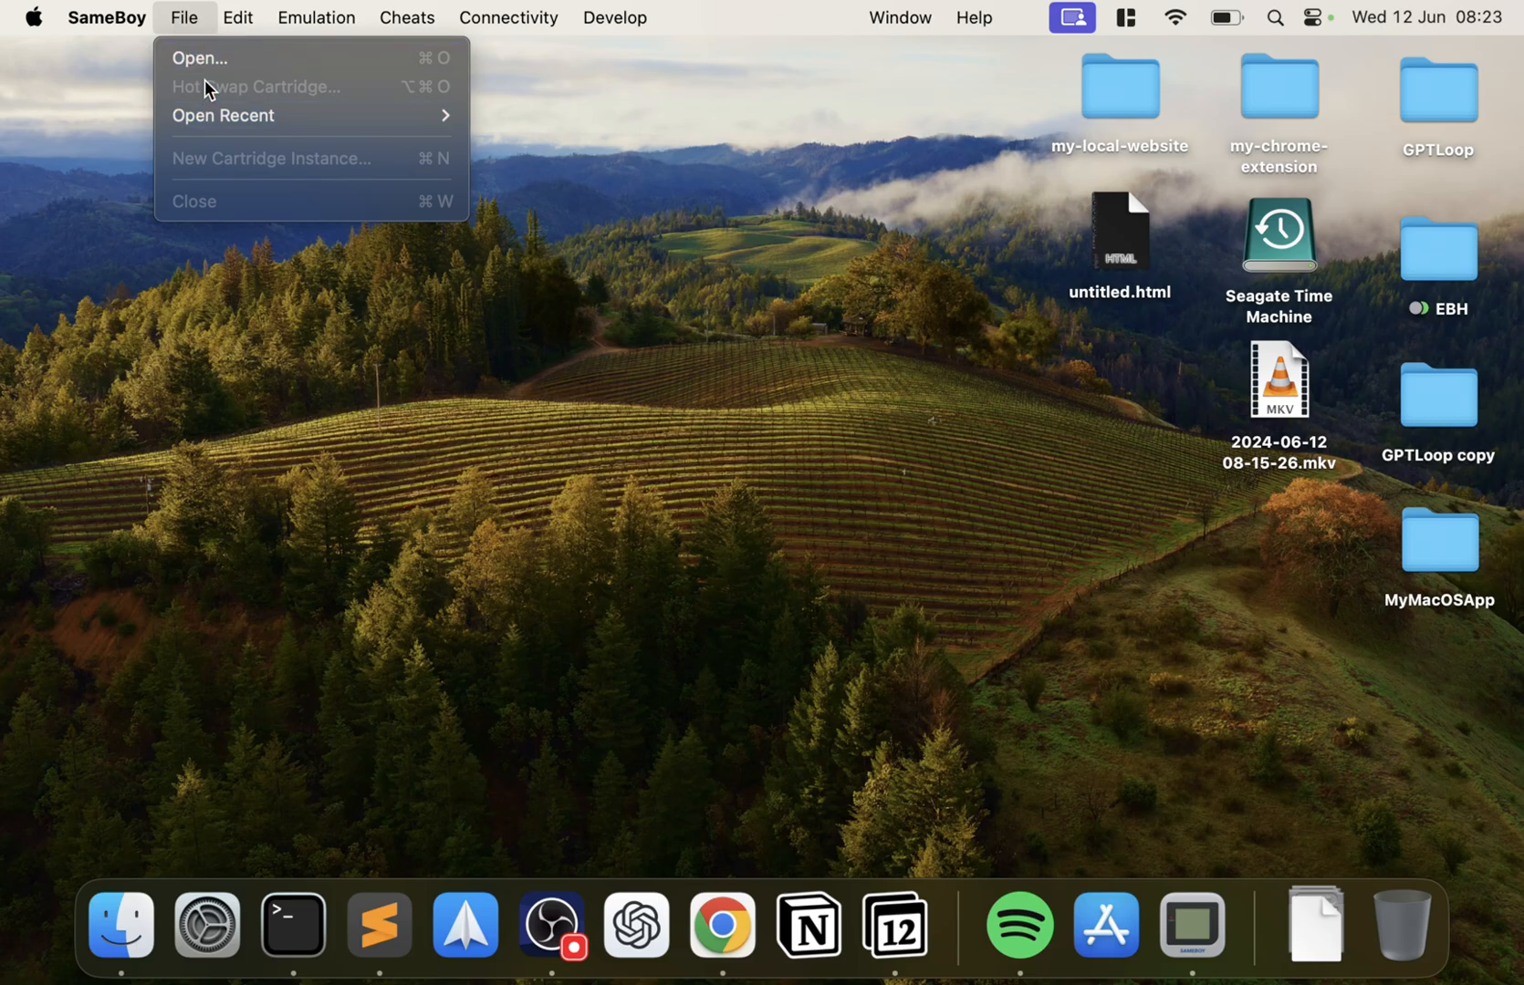
left_click(199, 57)
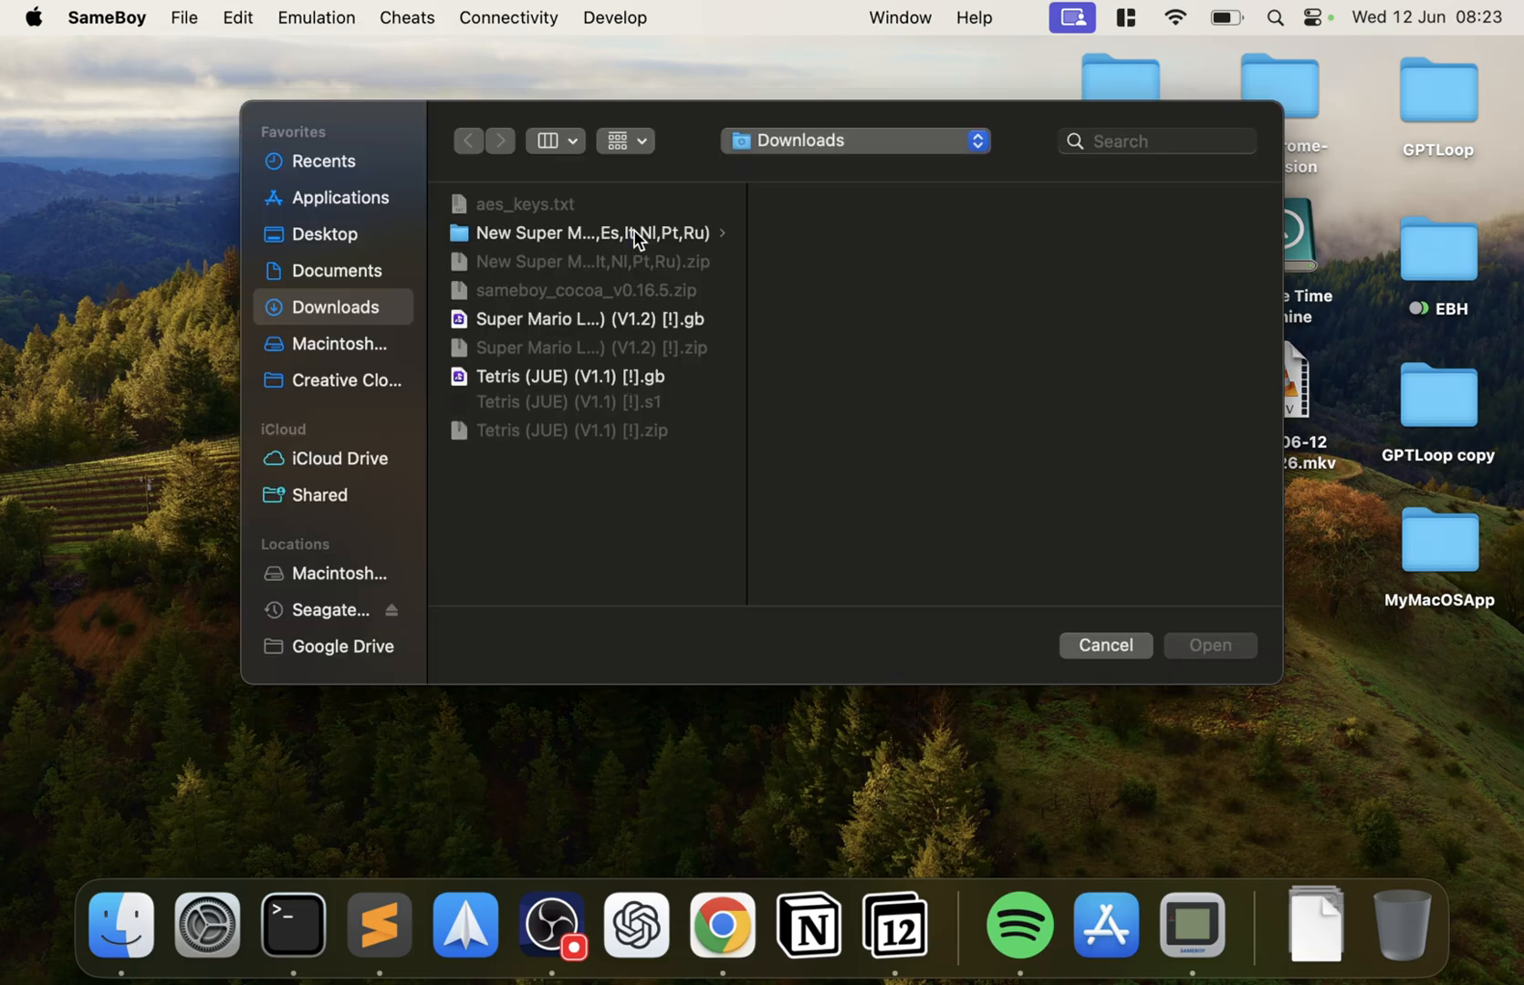
double_click(570, 376)
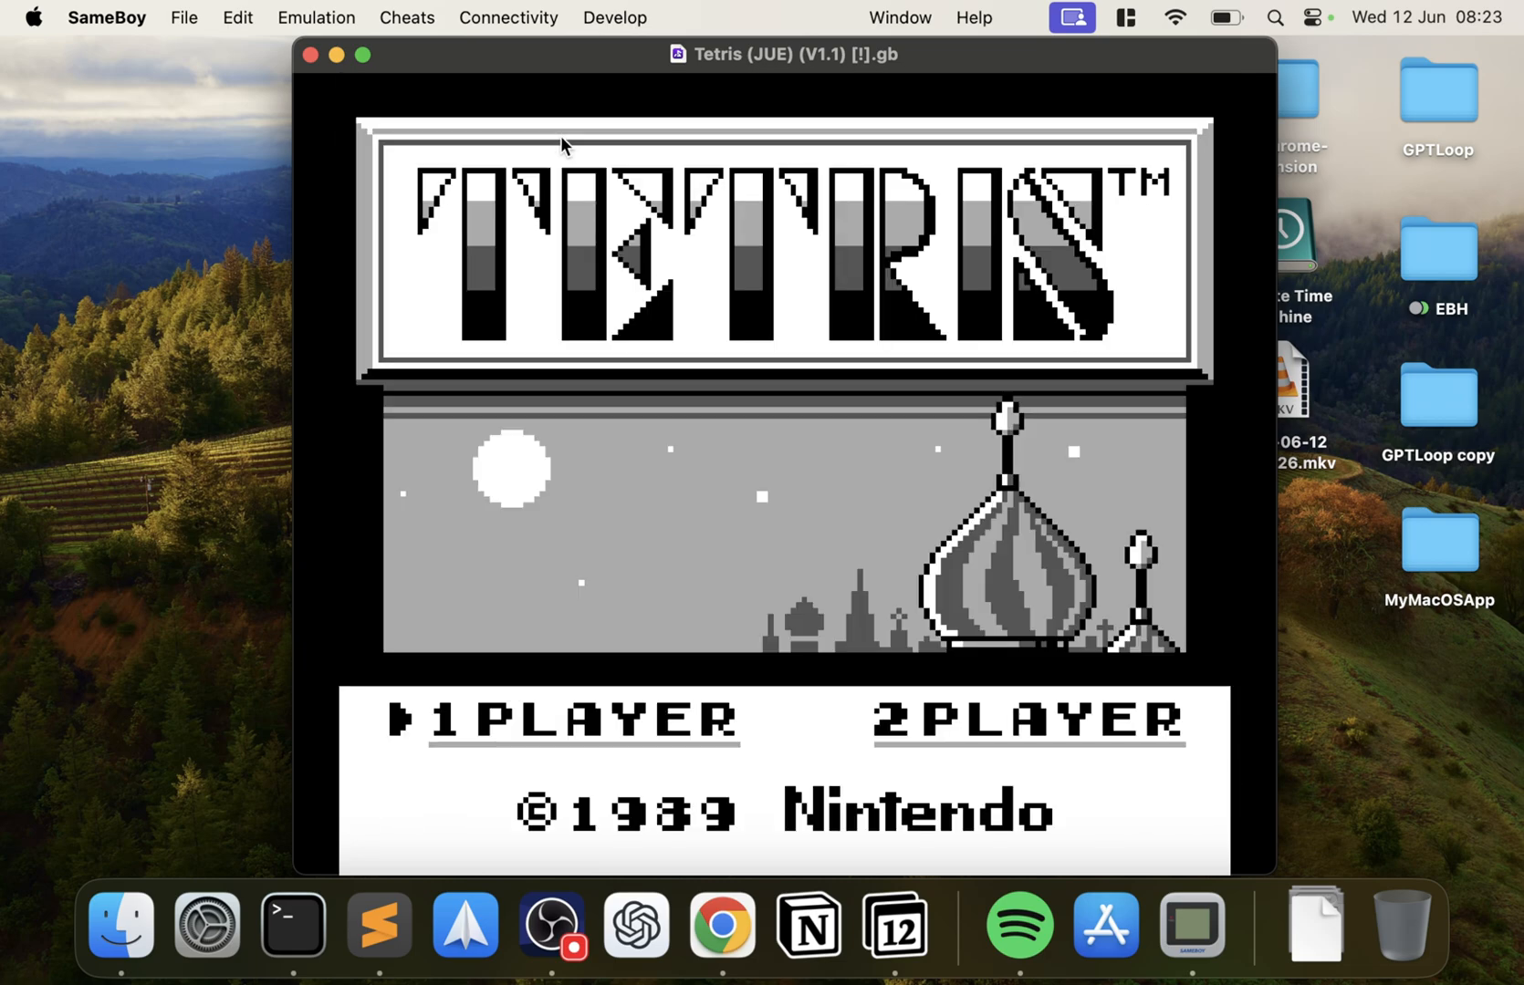
Step: Load the saved state from slot 1 to resume the Tetris game
left_click(315, 18)
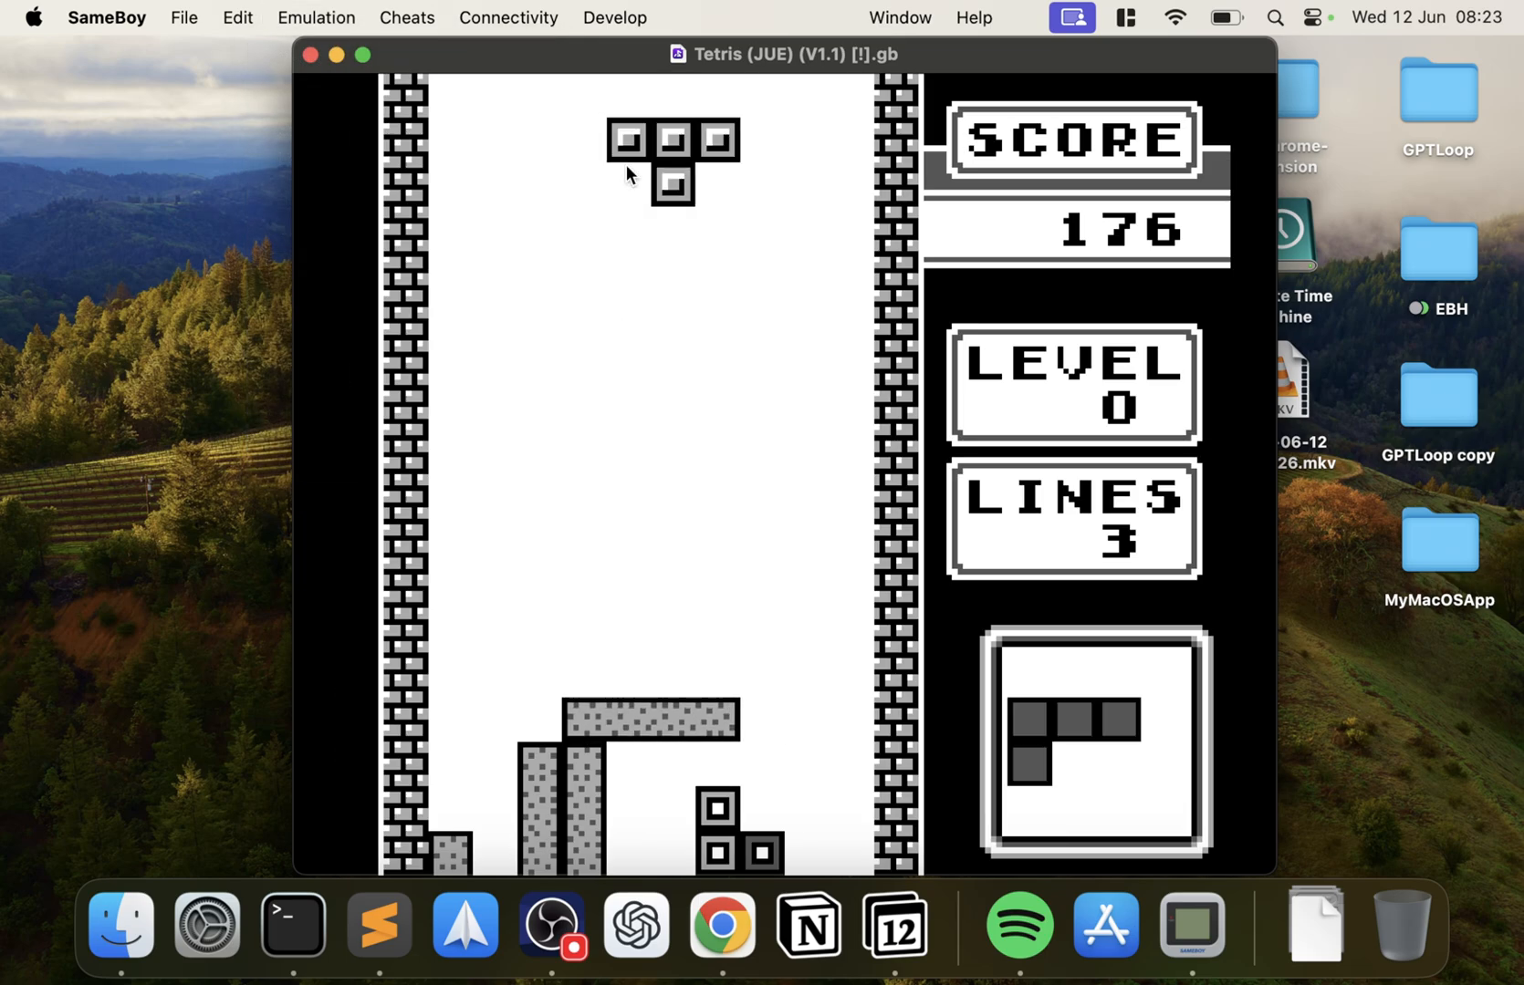
left_click(316, 18)
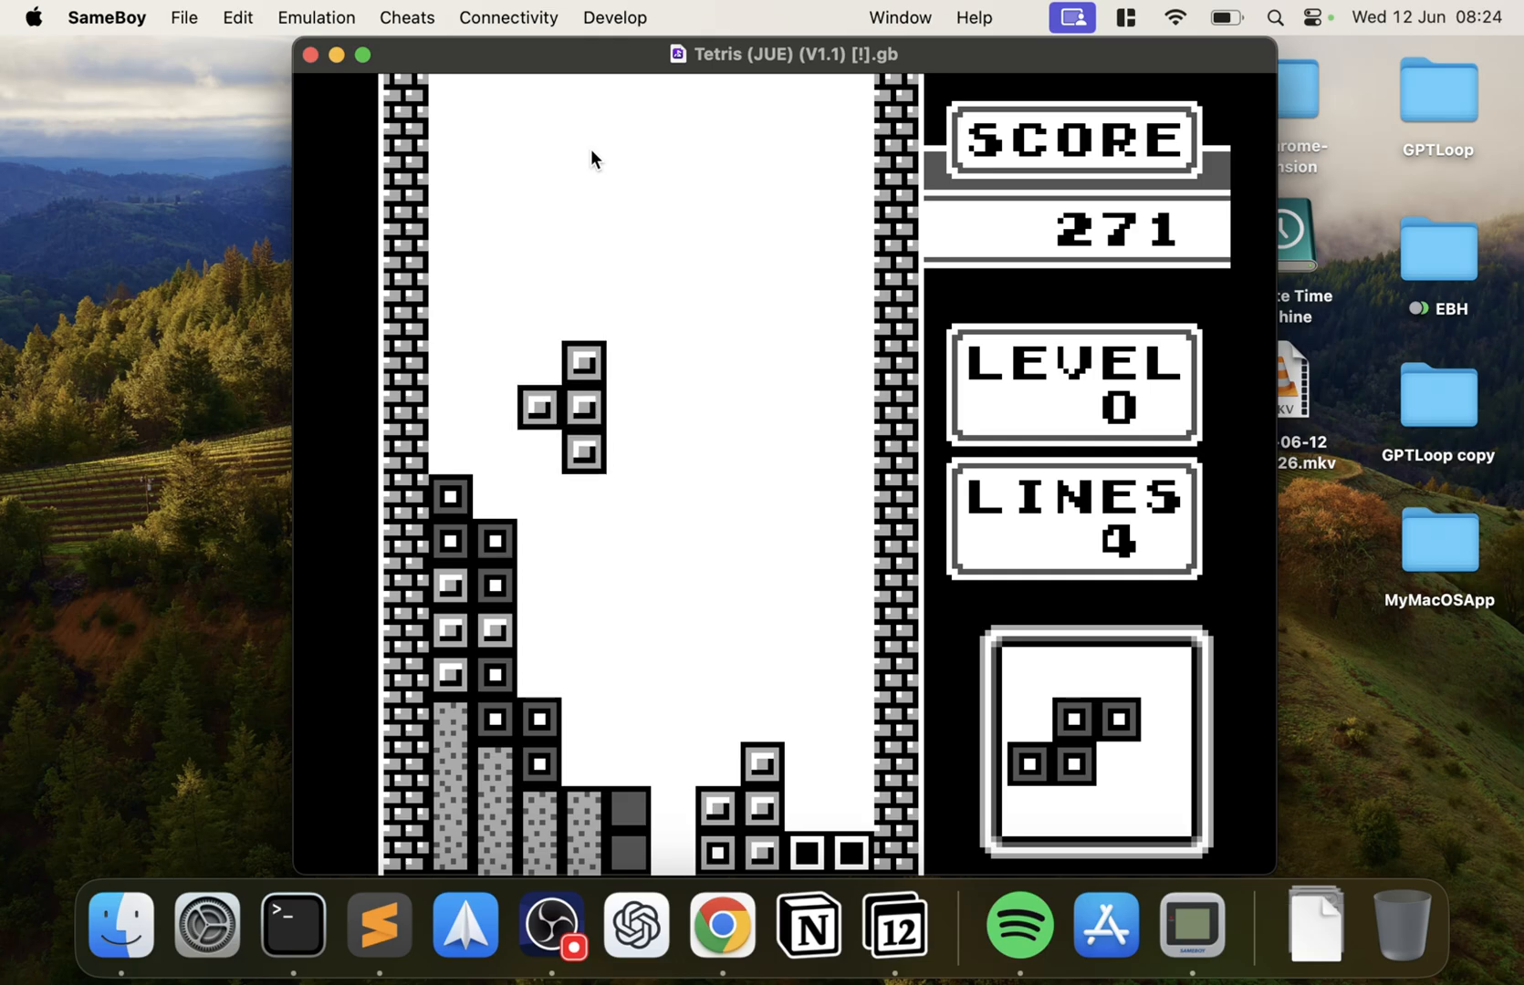
Step: Play on, dropping the long bar to clear four lines and reach level 1, 10 lines, 1671 points
key("Up")
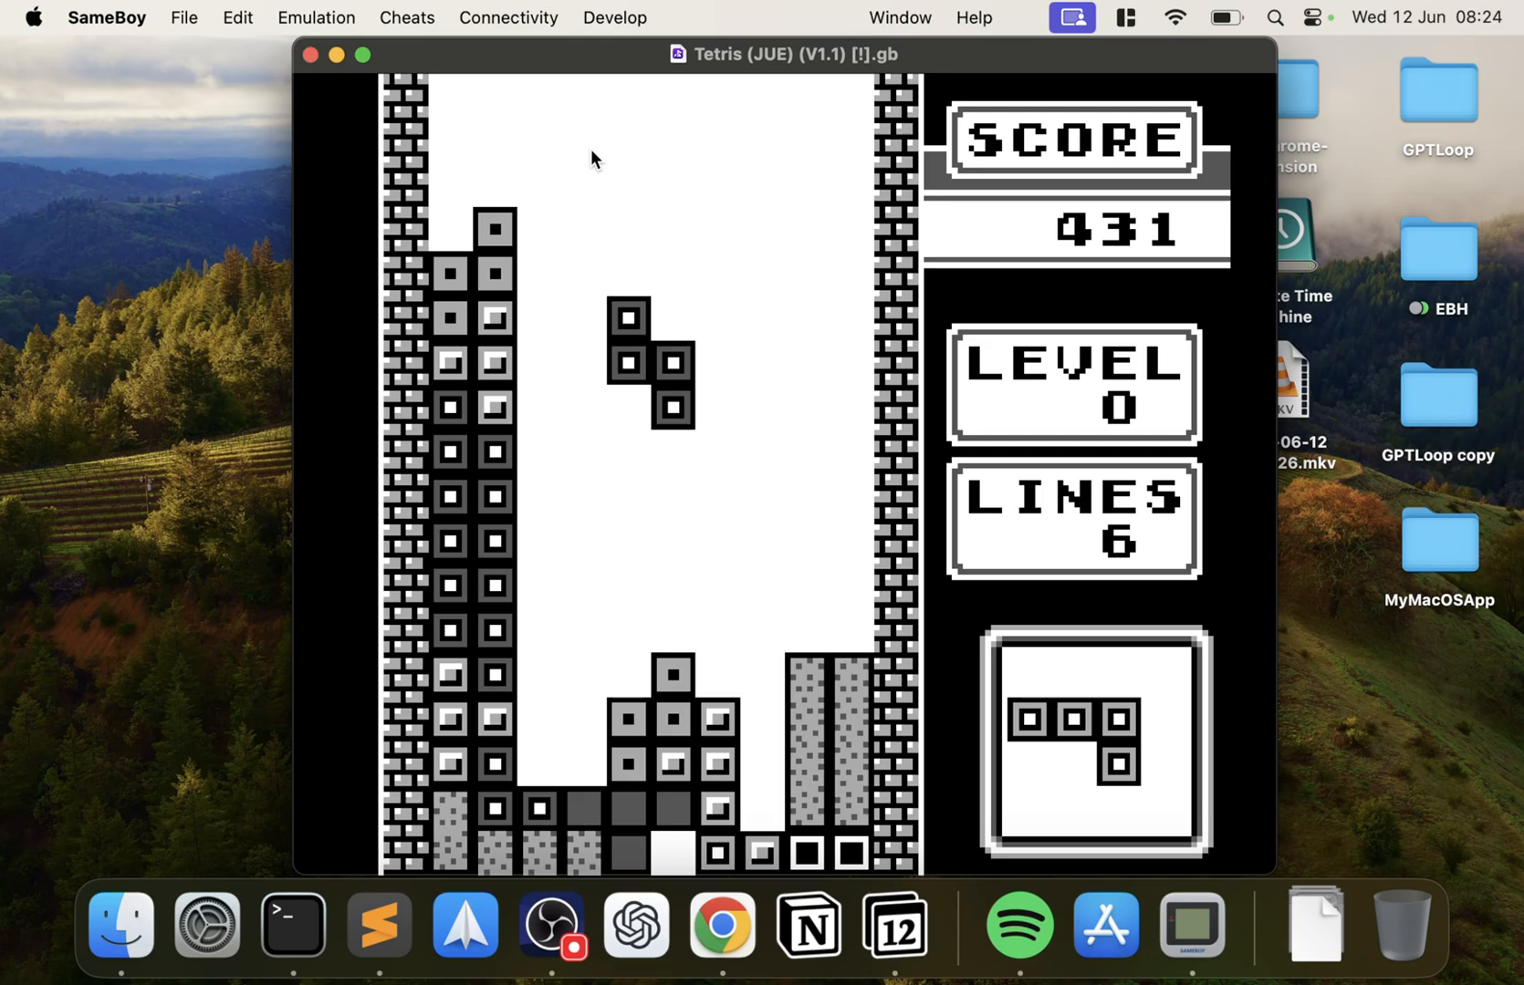
key("Down")
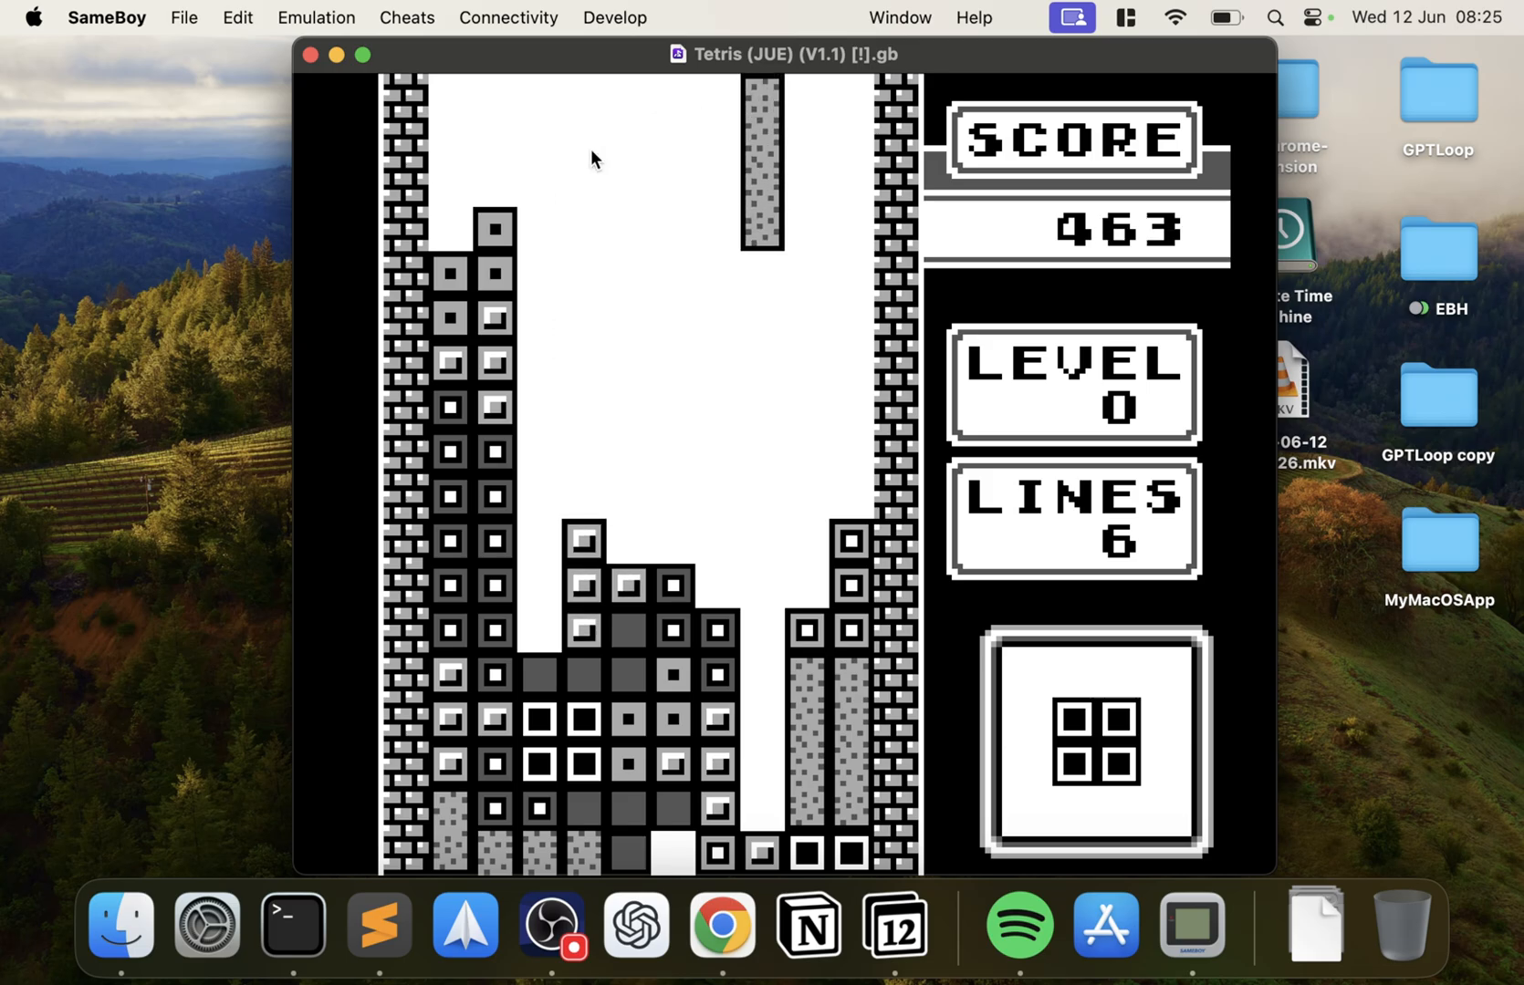
key("Down")
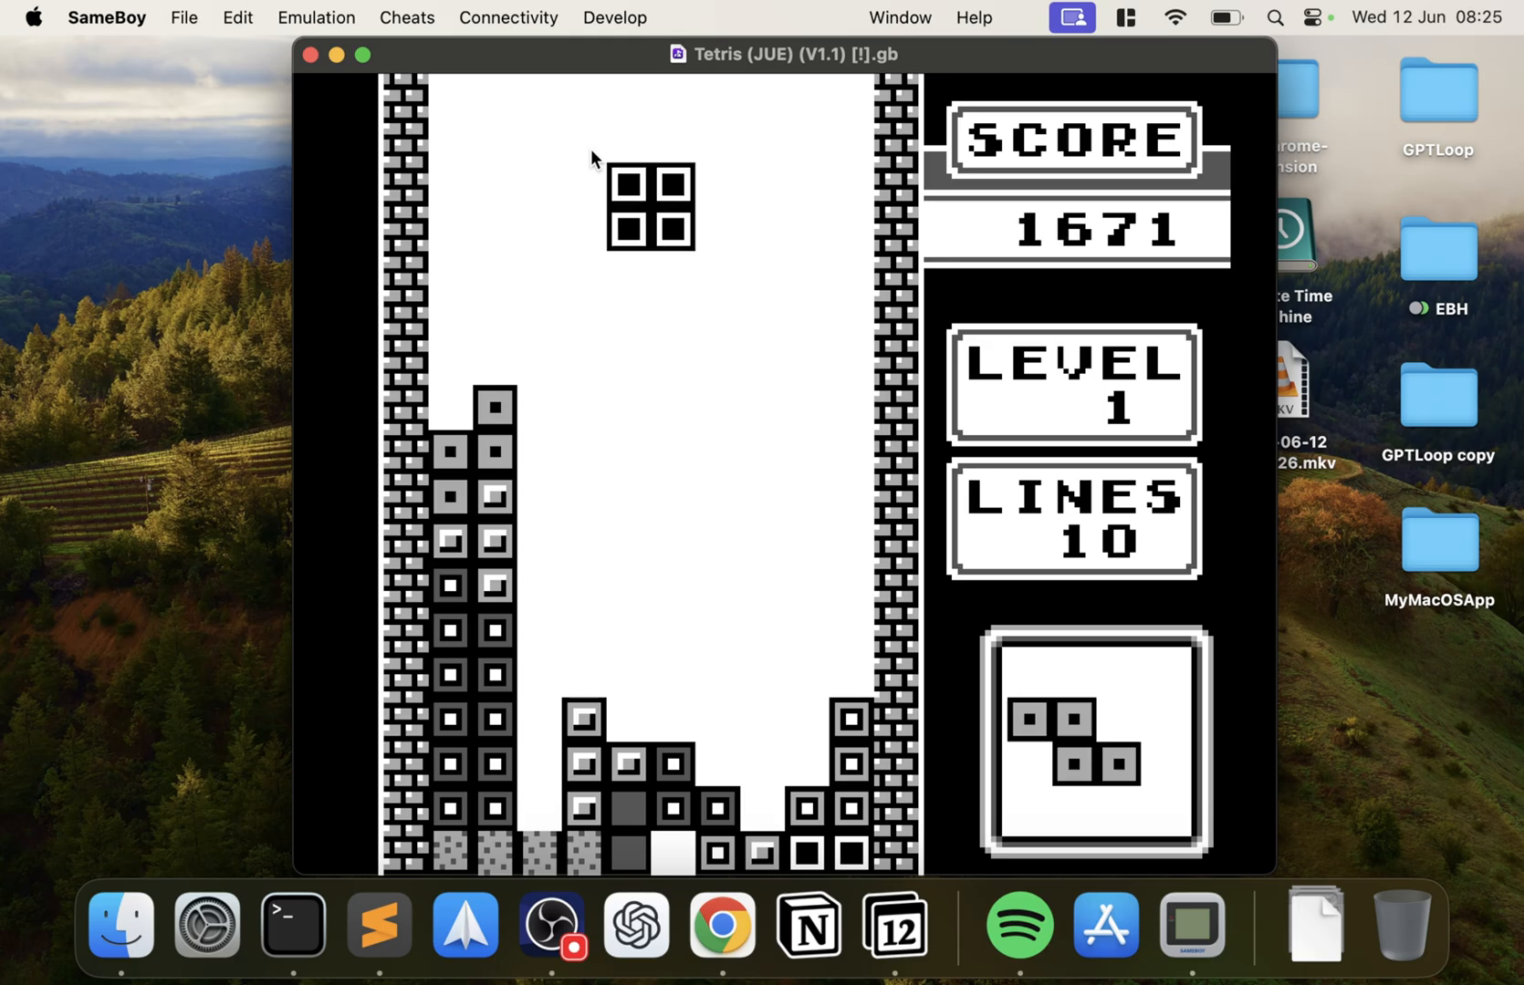
Step: Pause the Tetris game and leave the Emulation menu open
left_click(316, 18)
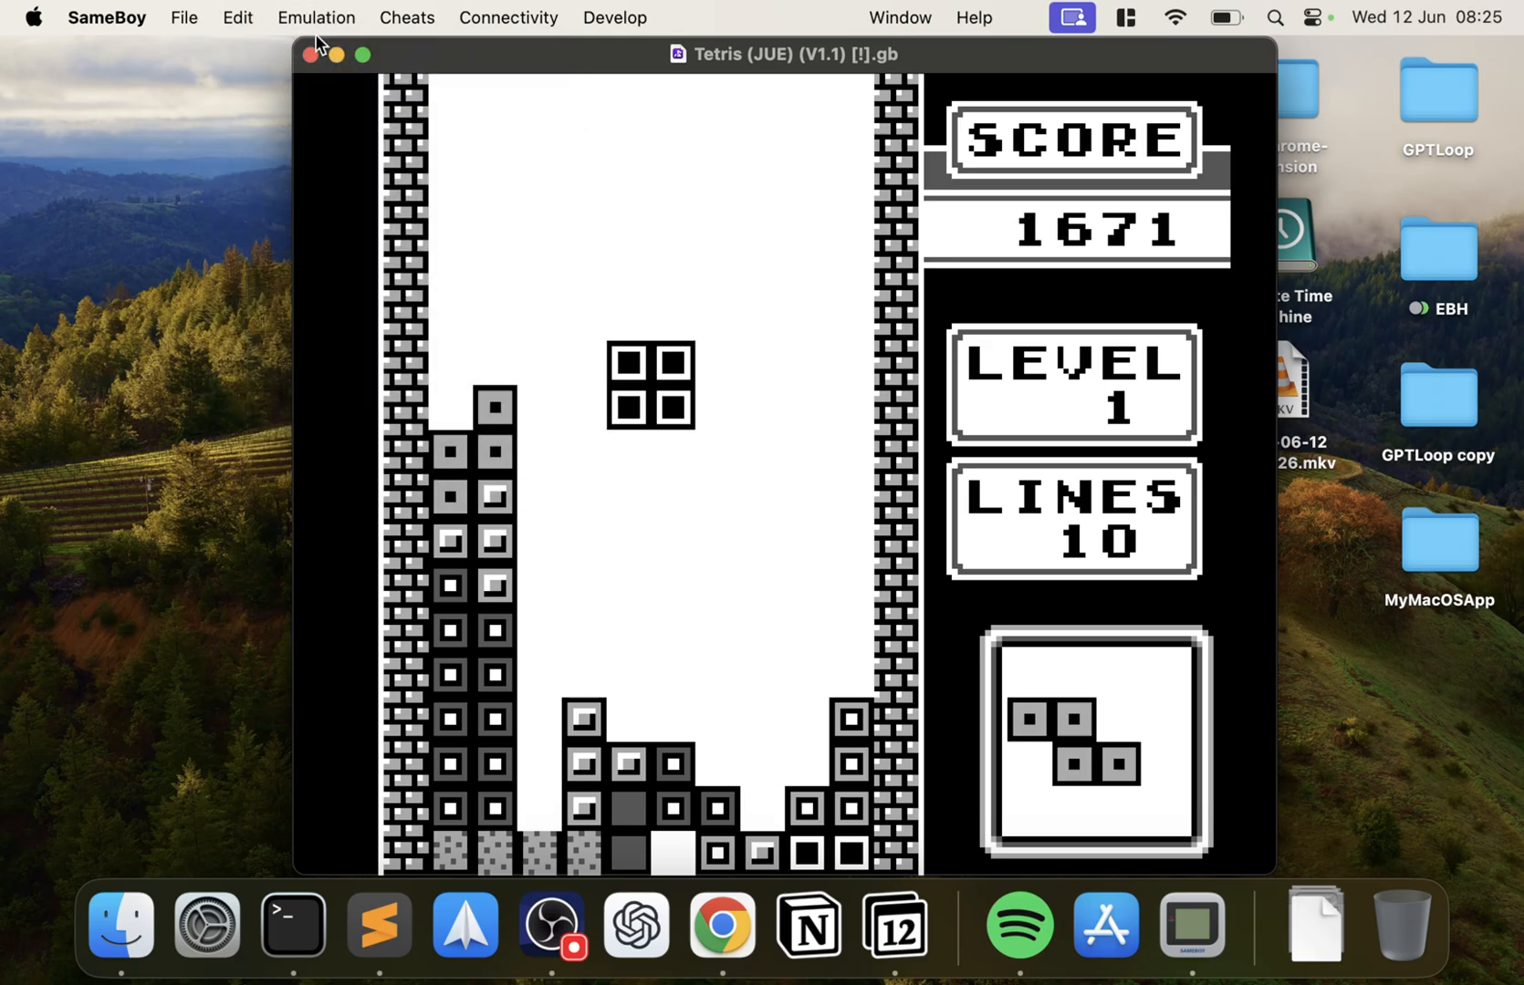
left_click(316, 18)
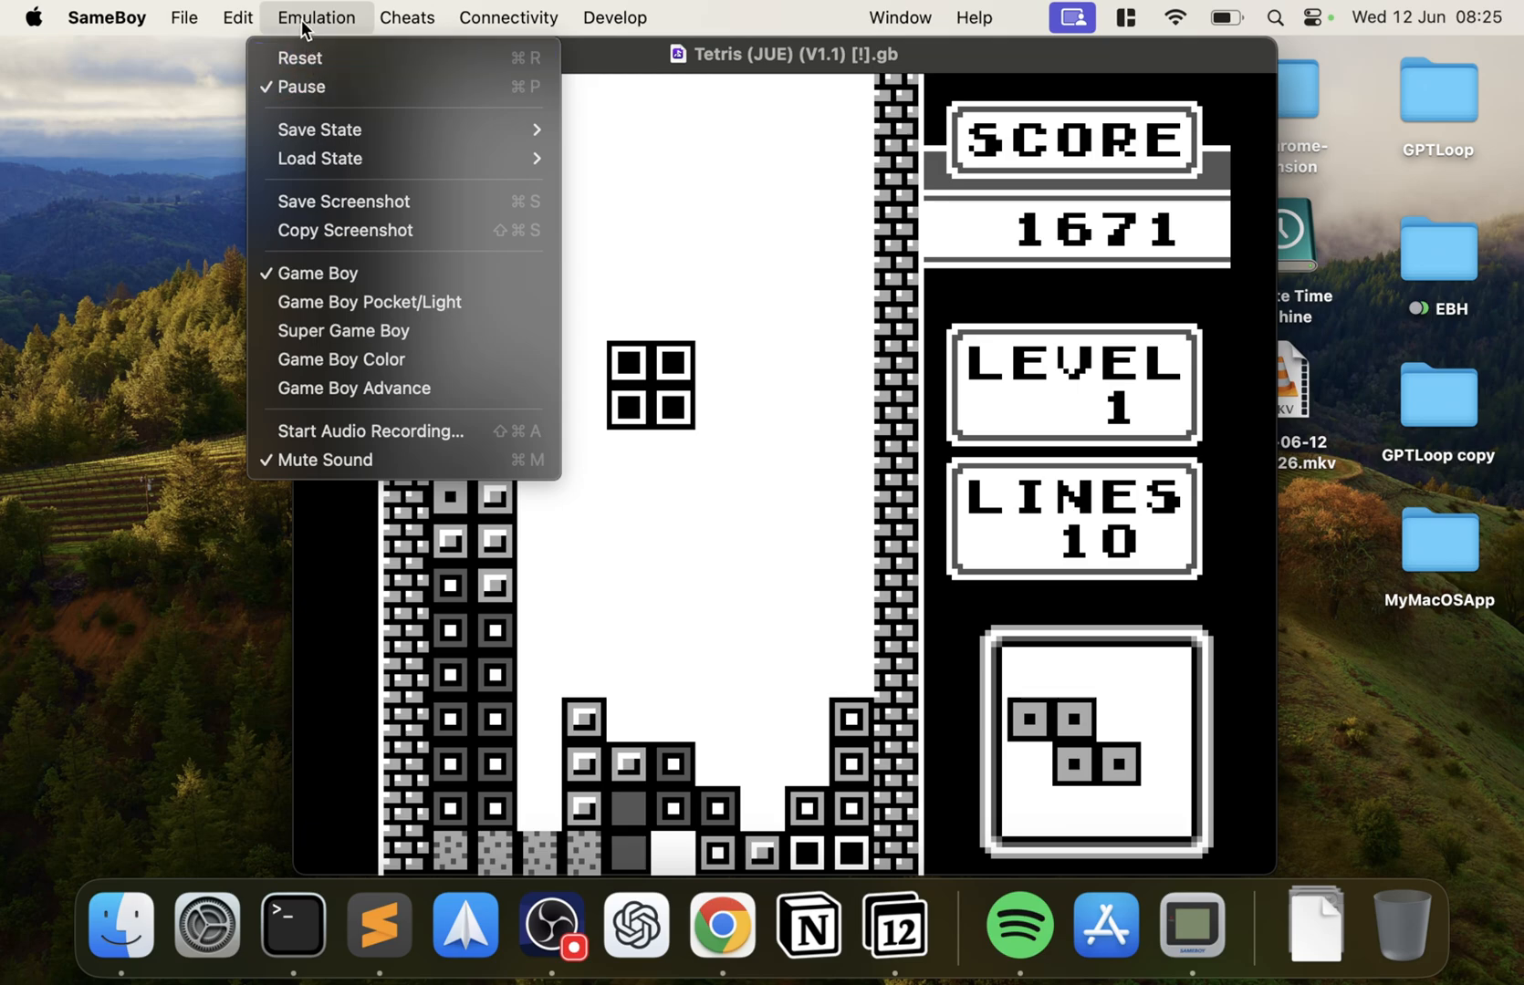